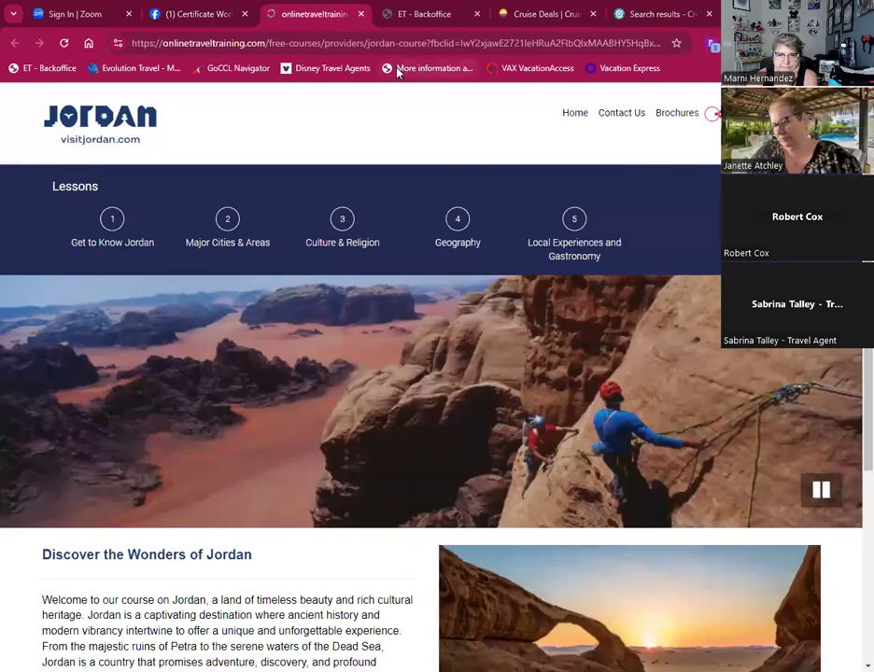
mouse_move(676, 203)
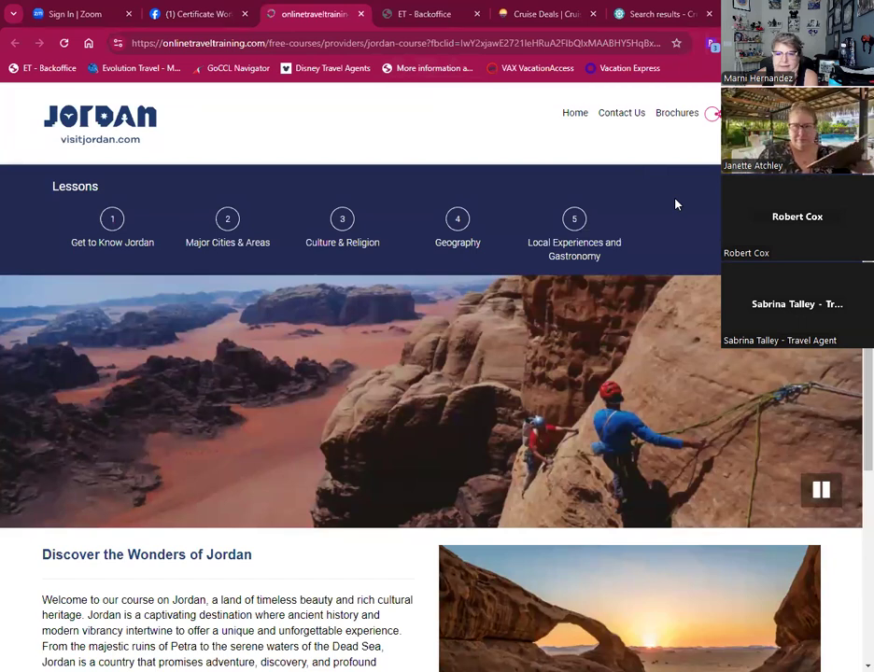
mouse_move(112, 156)
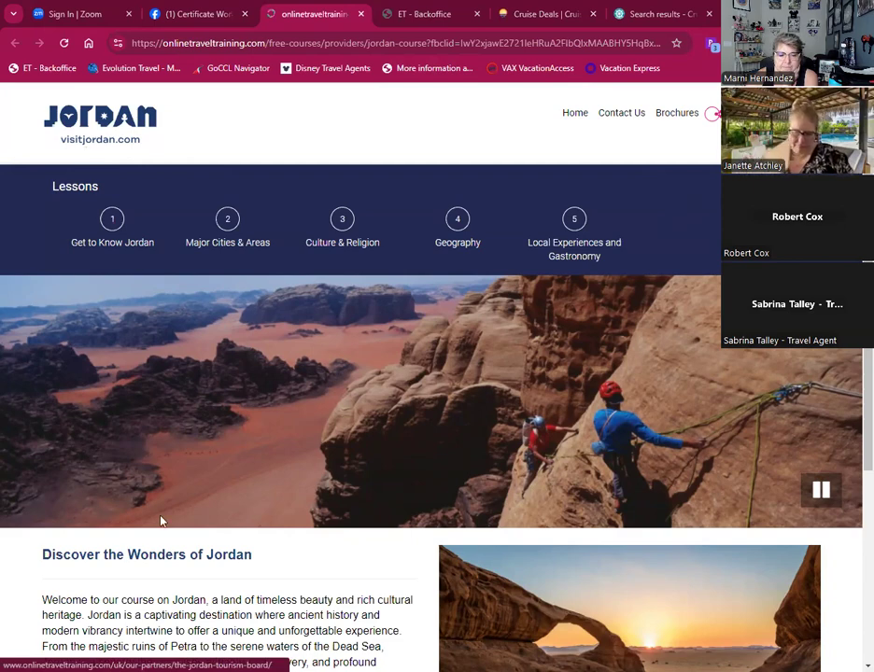
Step: Go to the Marni Lou Travel 4 You YouTube channel in a new browser tab
scroll(down, 3)
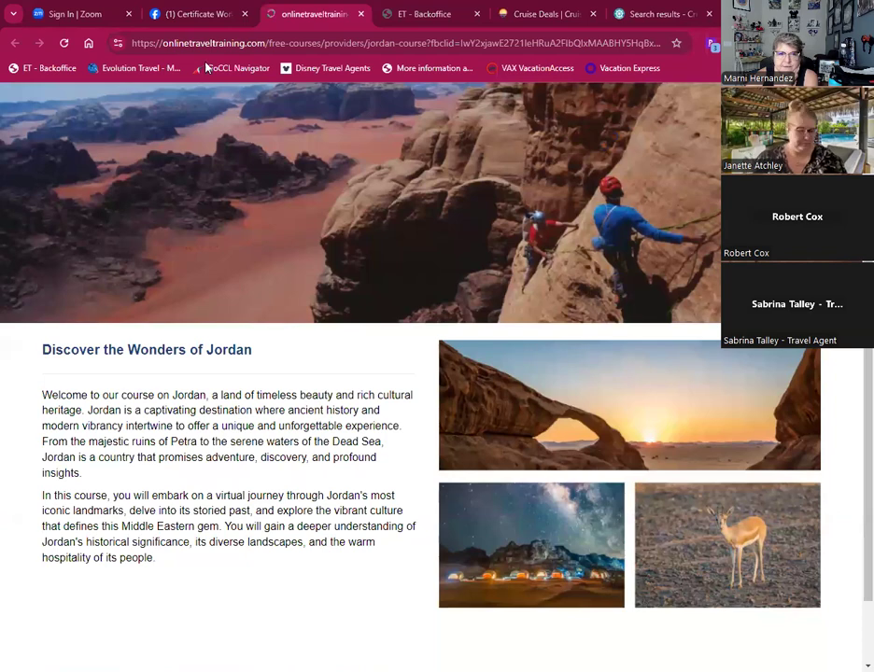
click(191, 13)
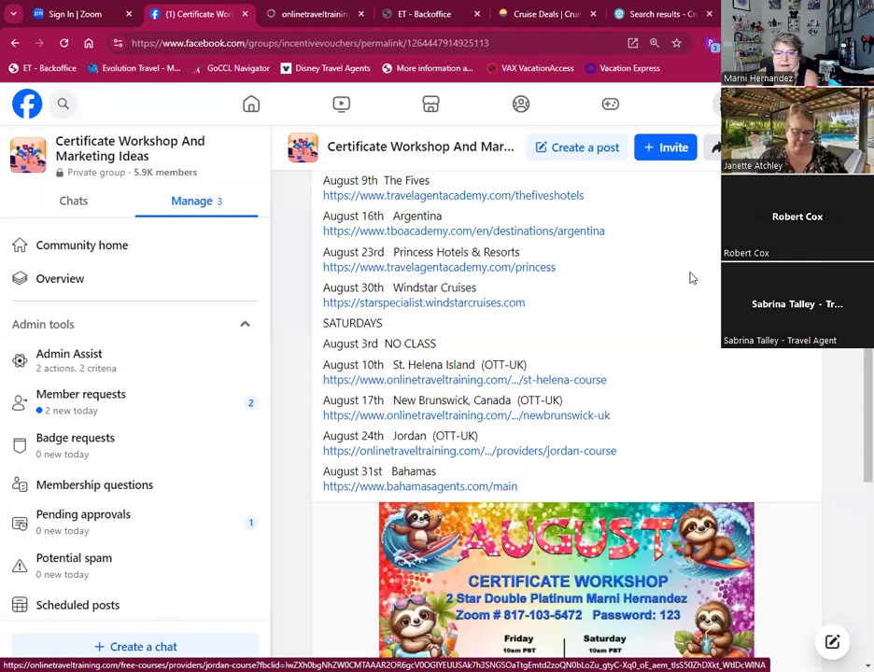
mouse_move(461, 303)
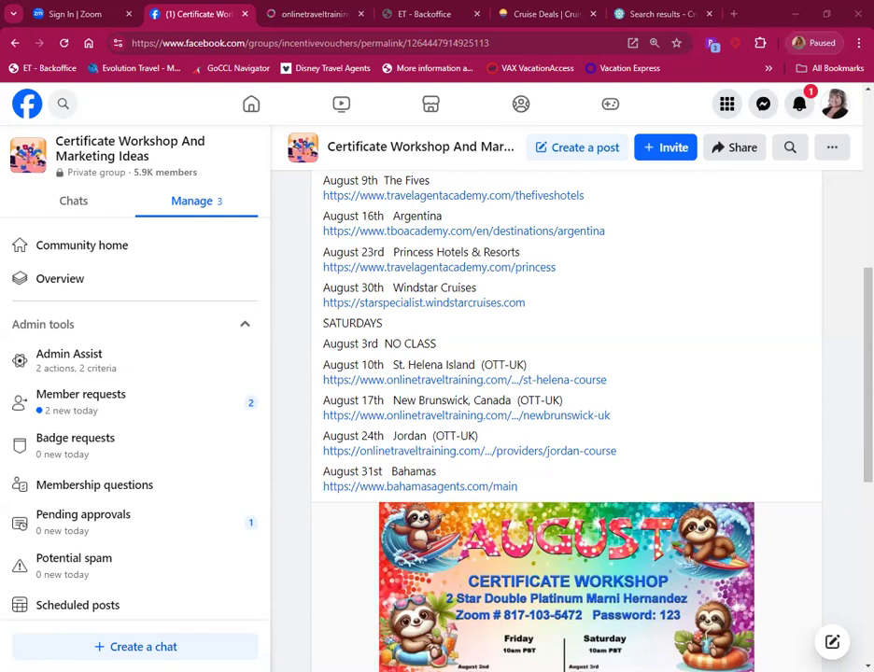
mouse_move(340, 168)
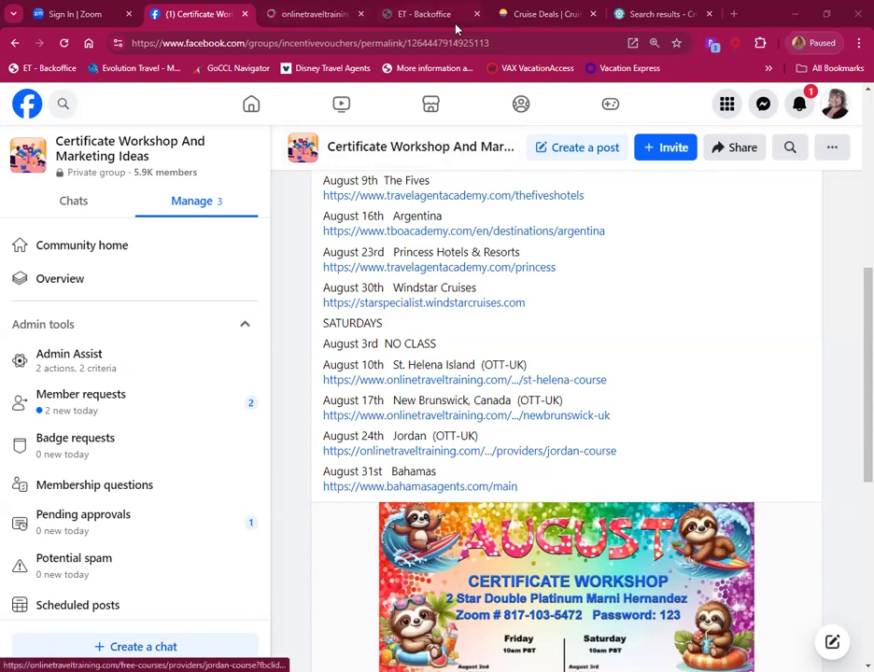
mouse_move(430, 15)
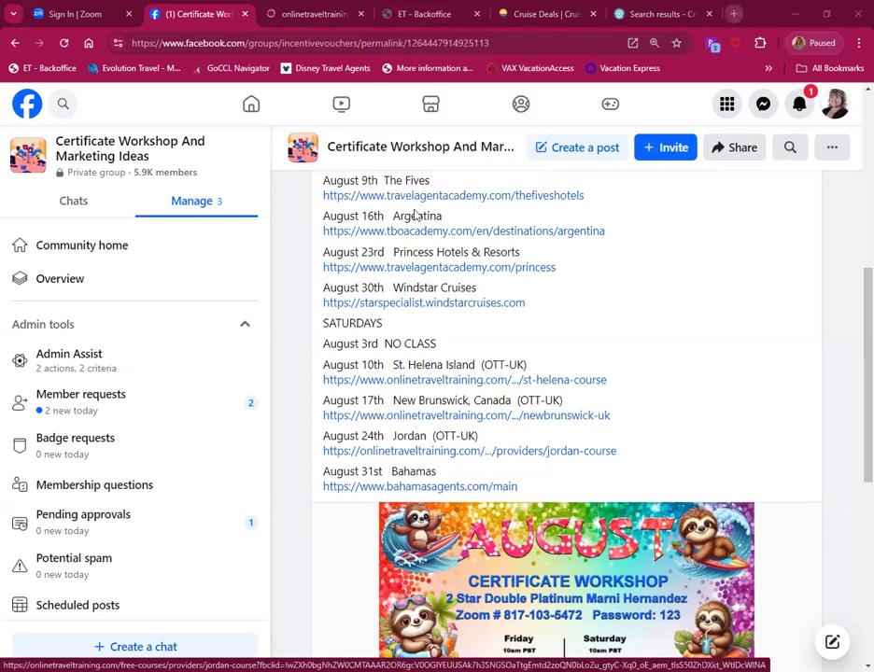
click(733, 13)
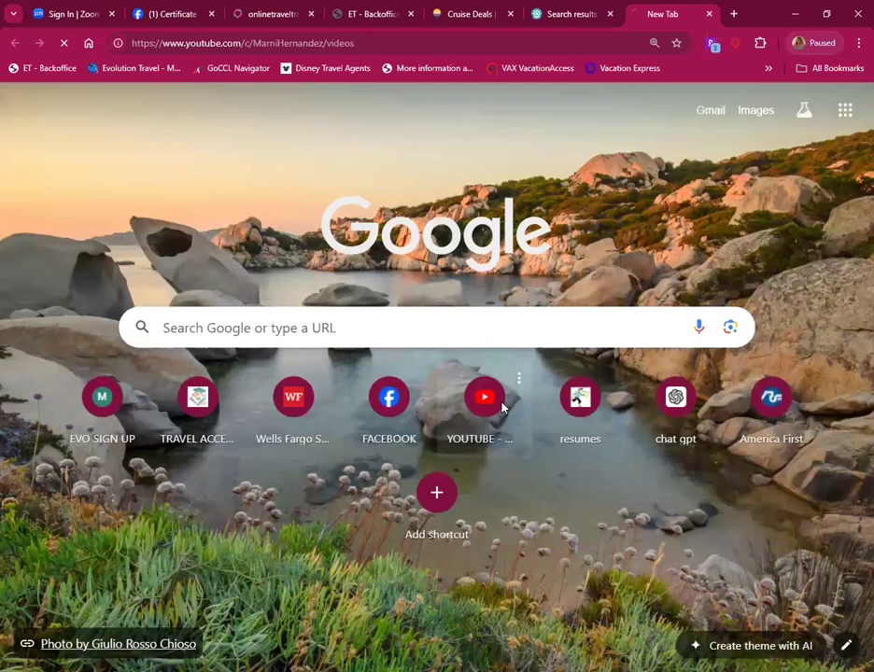
click(485, 396)
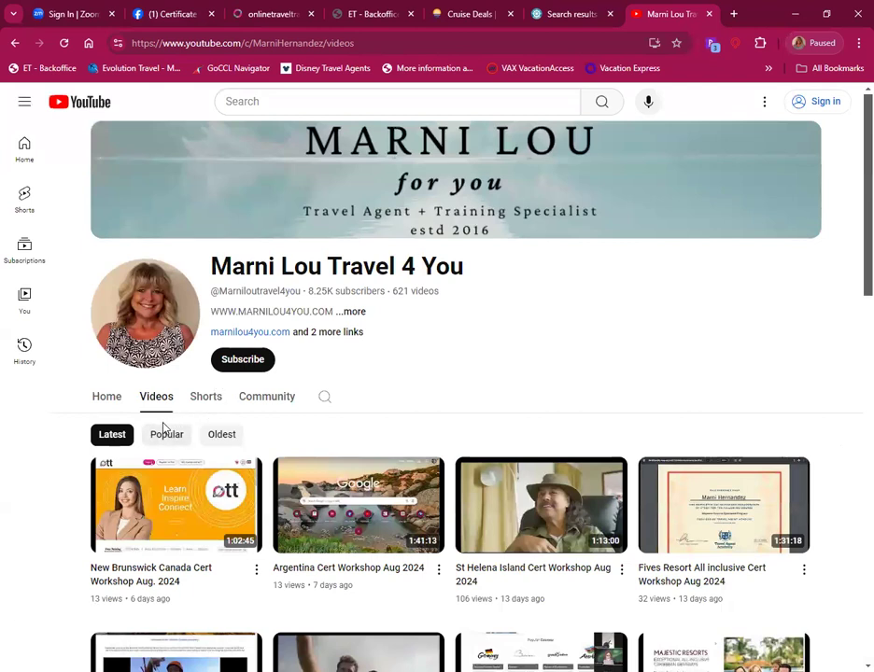
mouse_move(153, 463)
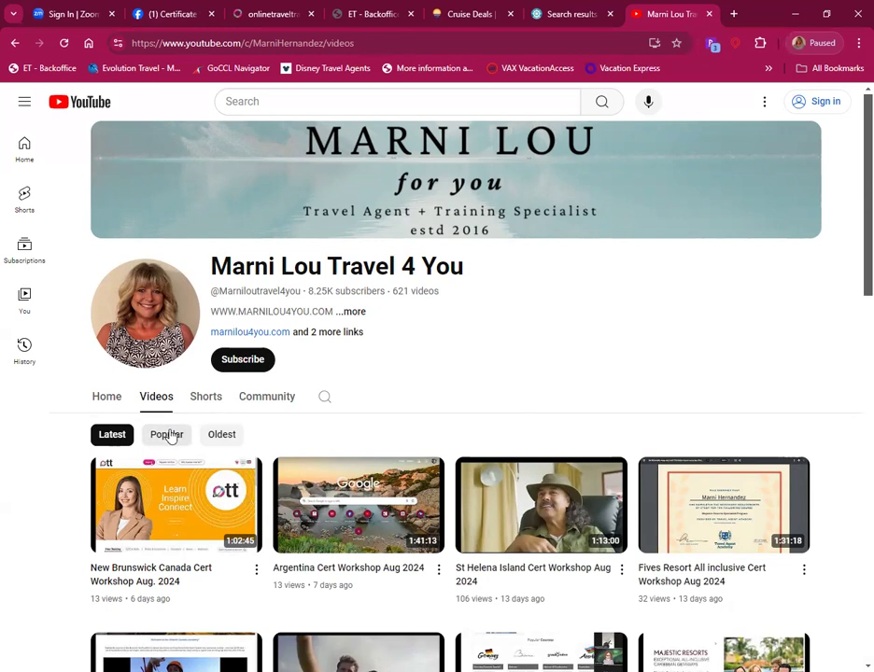
Step: View the channel's videos sorted by Popular then Latest, and begin signing in
click(167, 433)
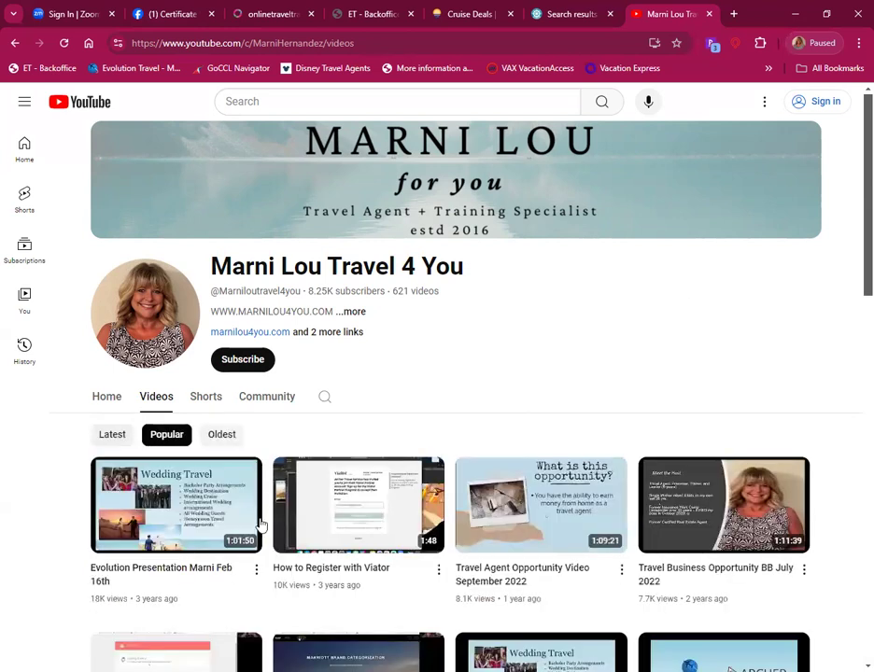
click(112, 433)
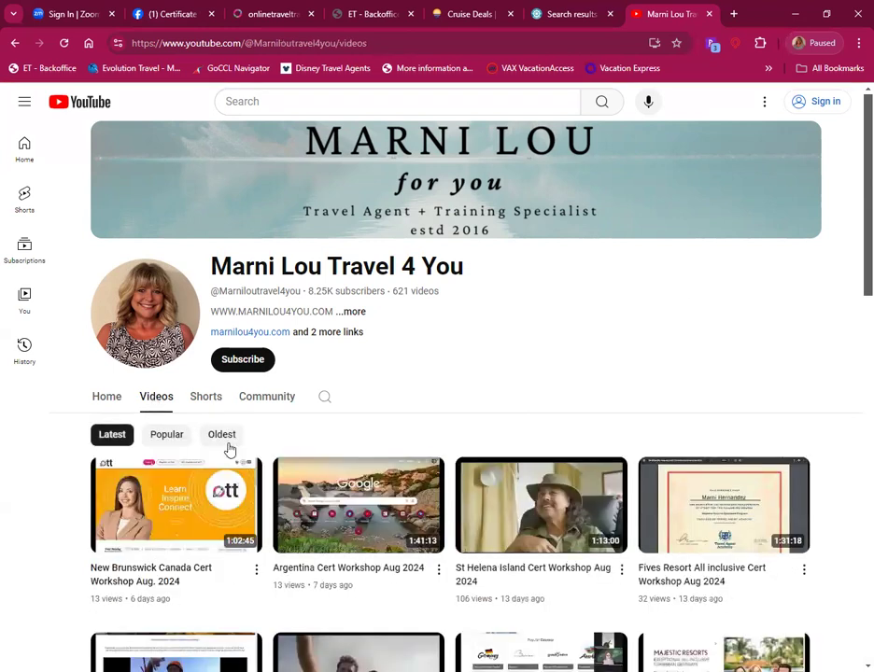
scroll(down, 3)
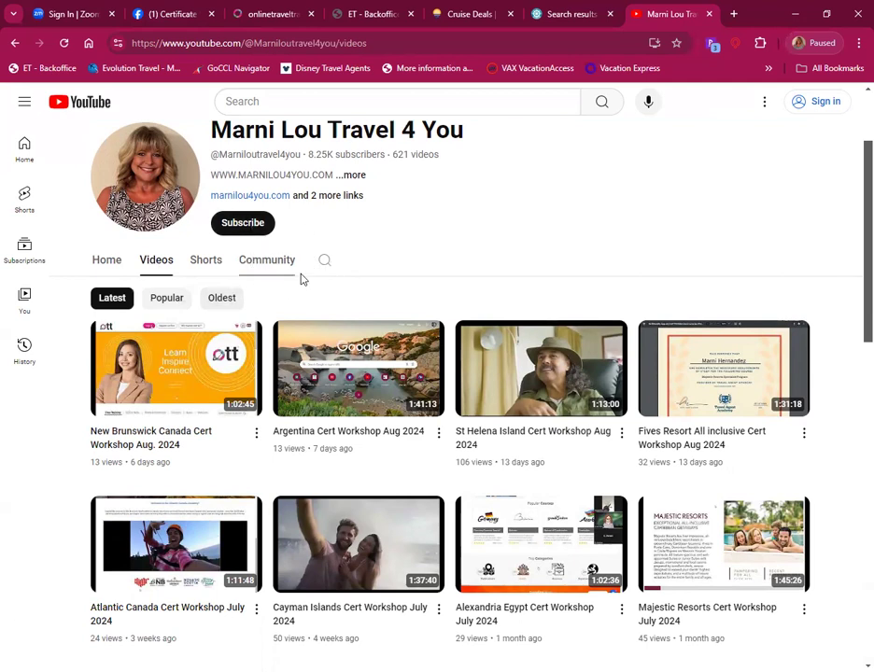
click(816, 101)
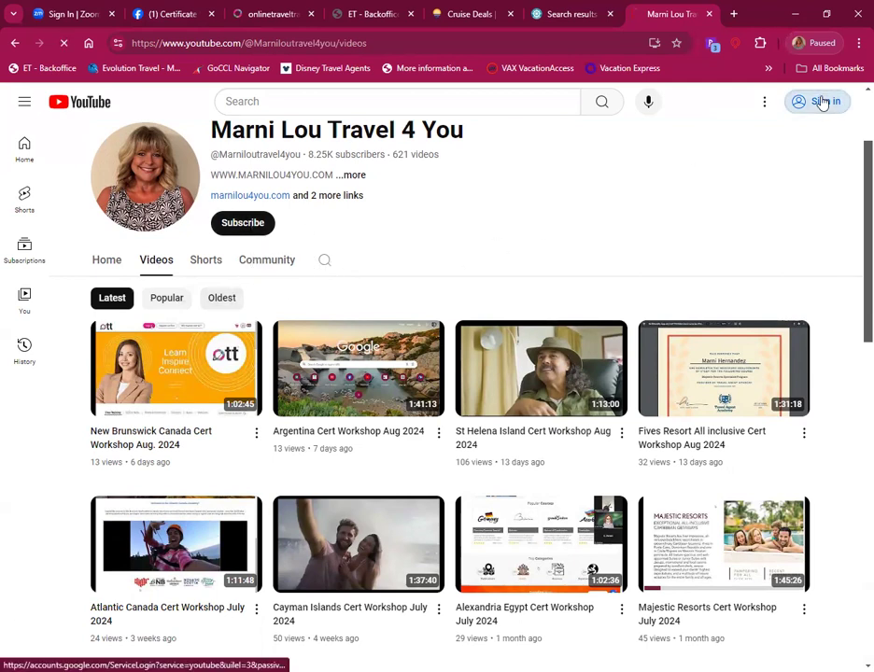
Step: Sign in with the saved Google account and password to get the channel's owner view
click(825, 101)
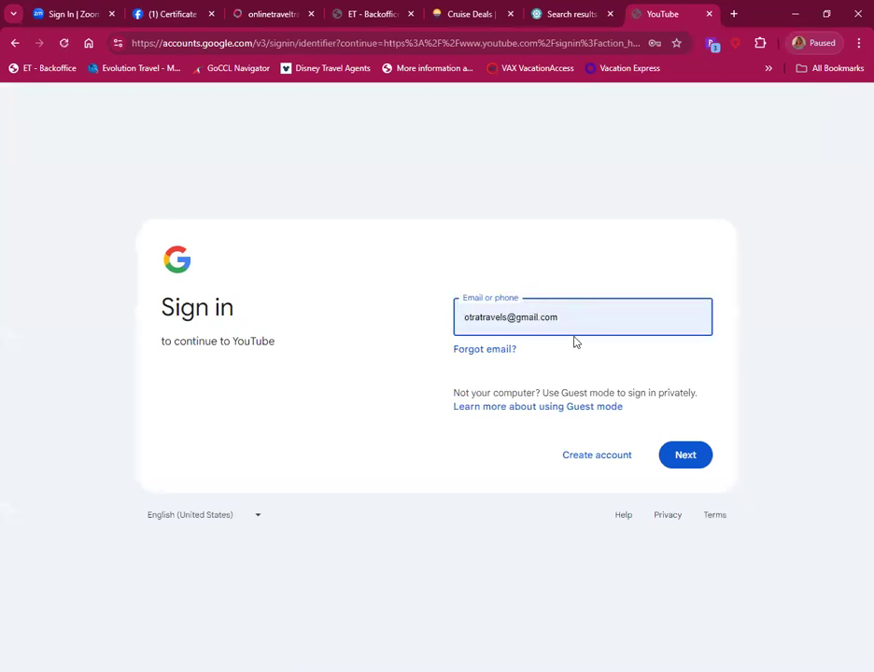
click(583, 317)
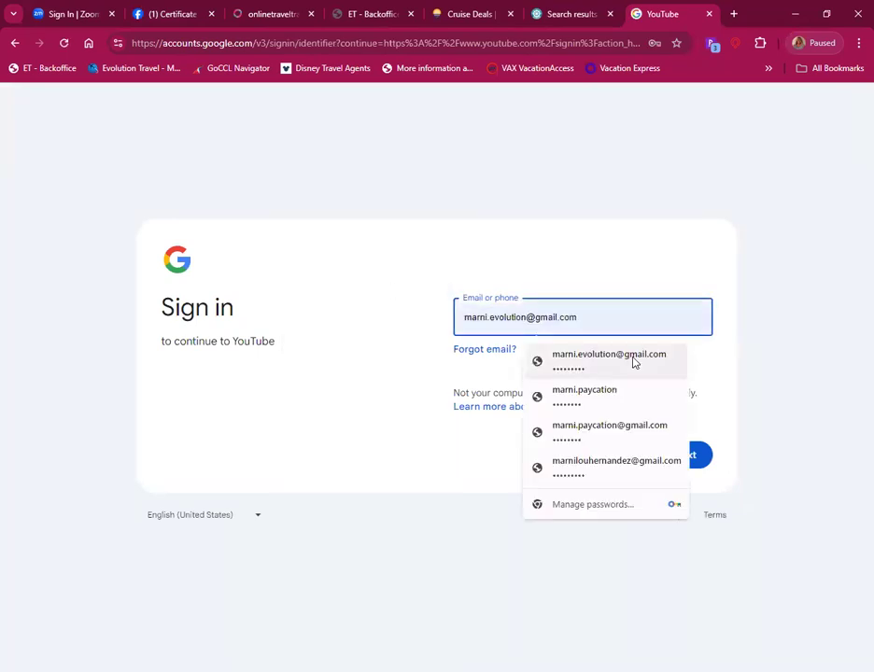
click(609, 354)
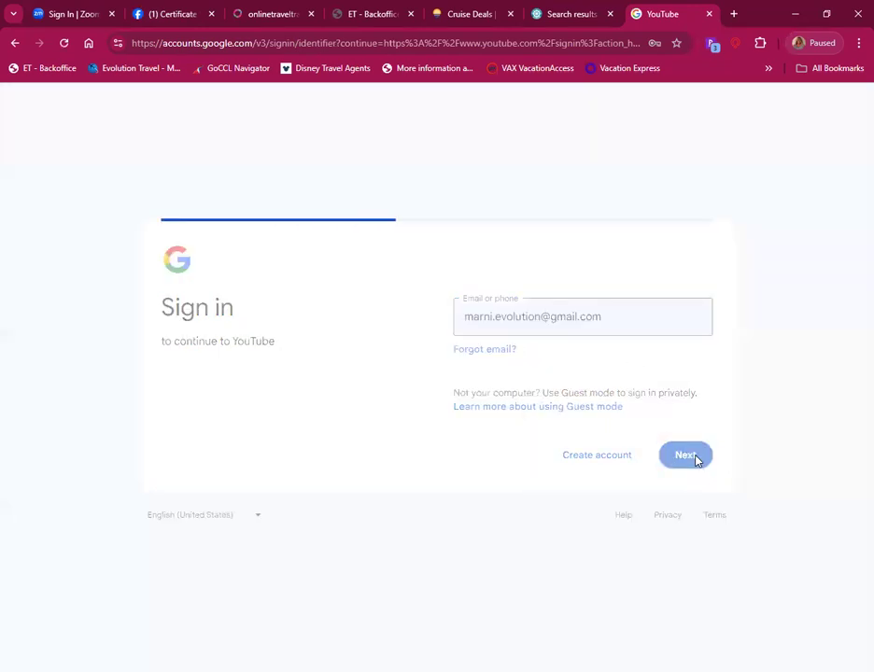
click(685, 456)
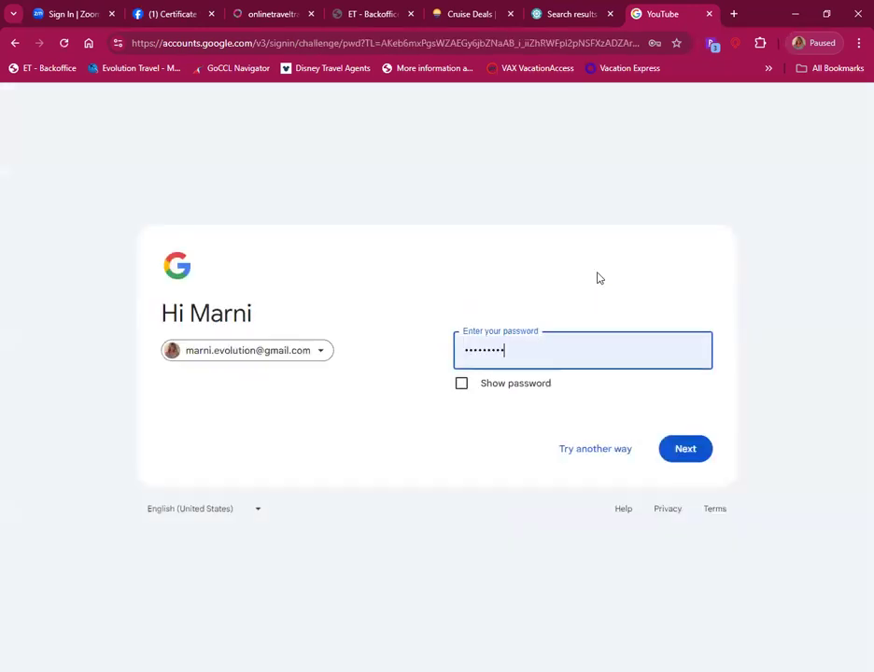
click(683, 448)
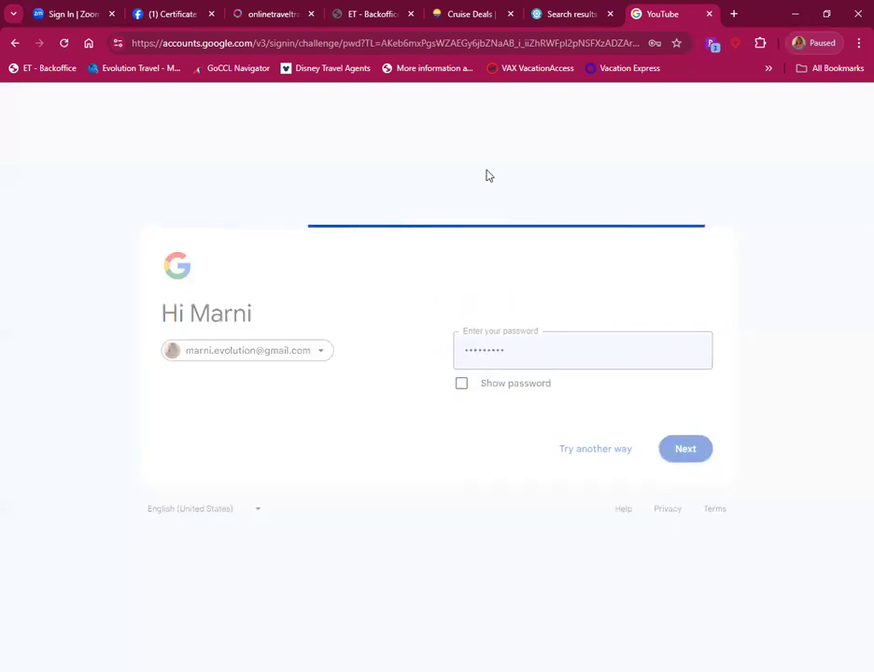
click(685, 448)
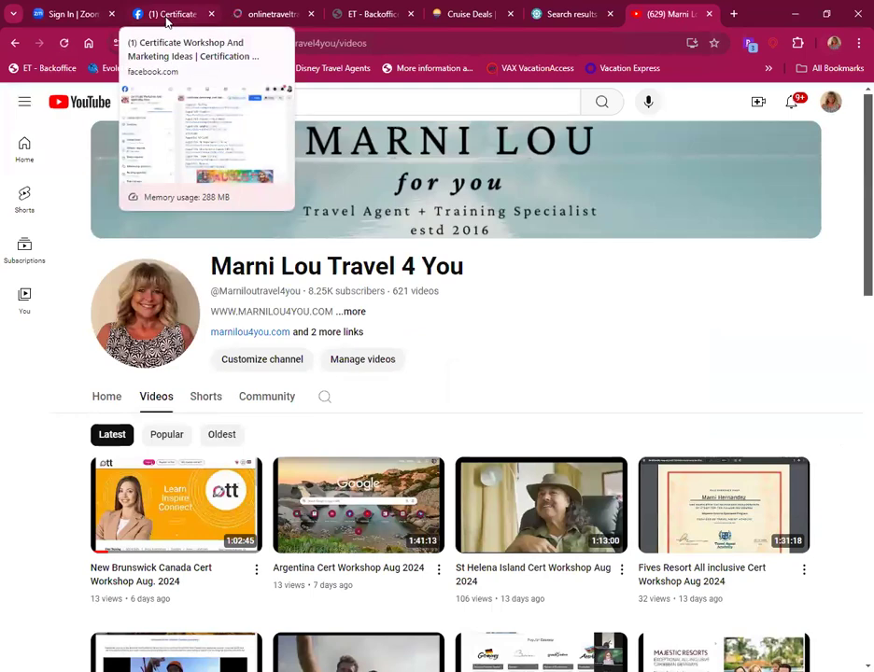
Step: Return to the Facebook group and scroll its announcements to the May workshop post
click(172, 15)
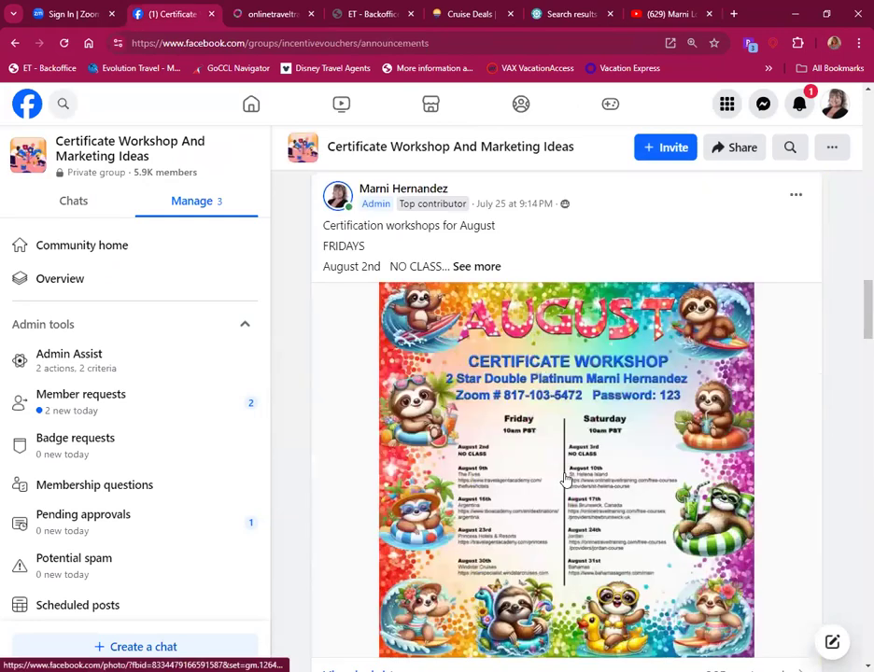
scroll(down, 3)
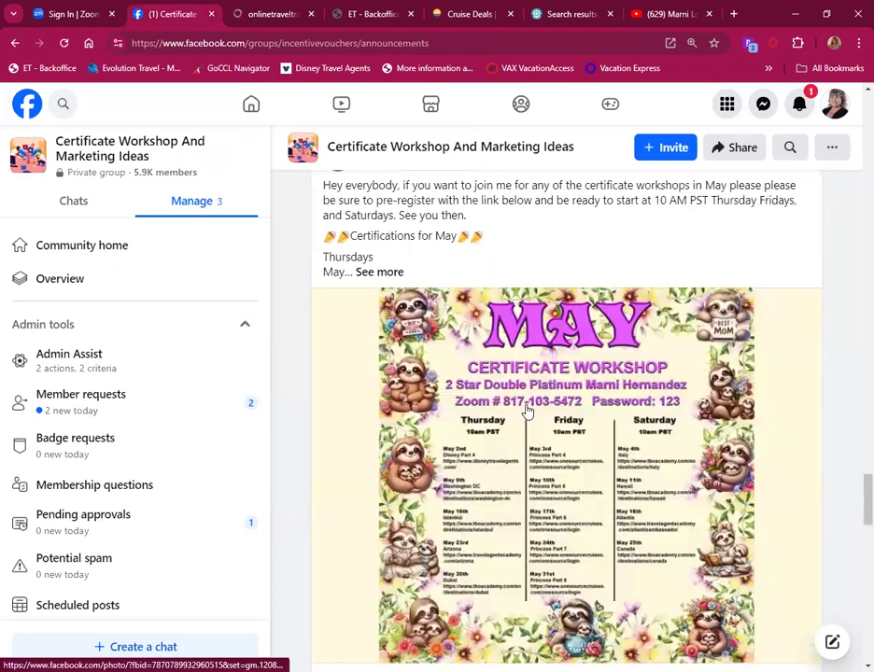
scroll(down, 3)
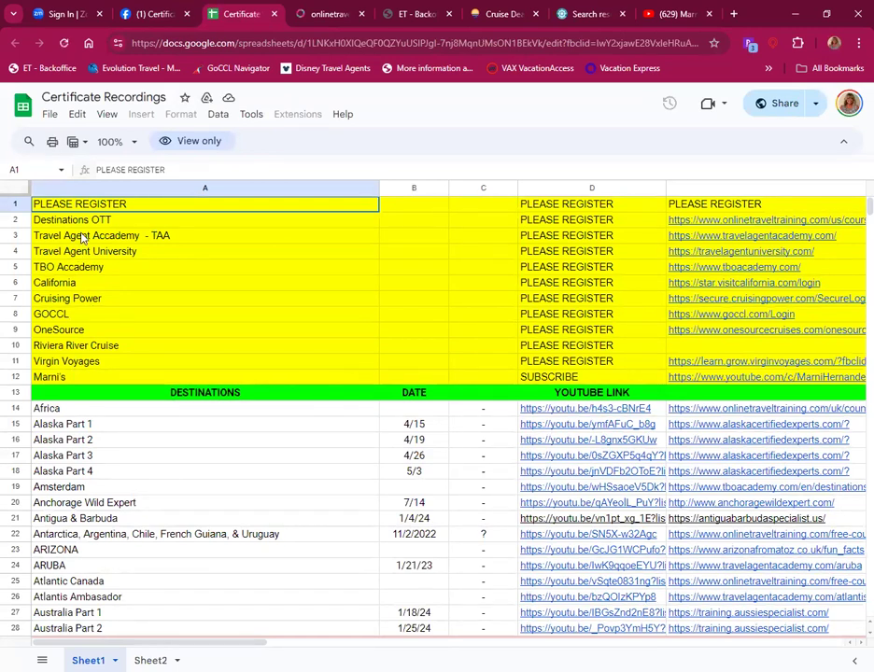
scroll(down, 3)
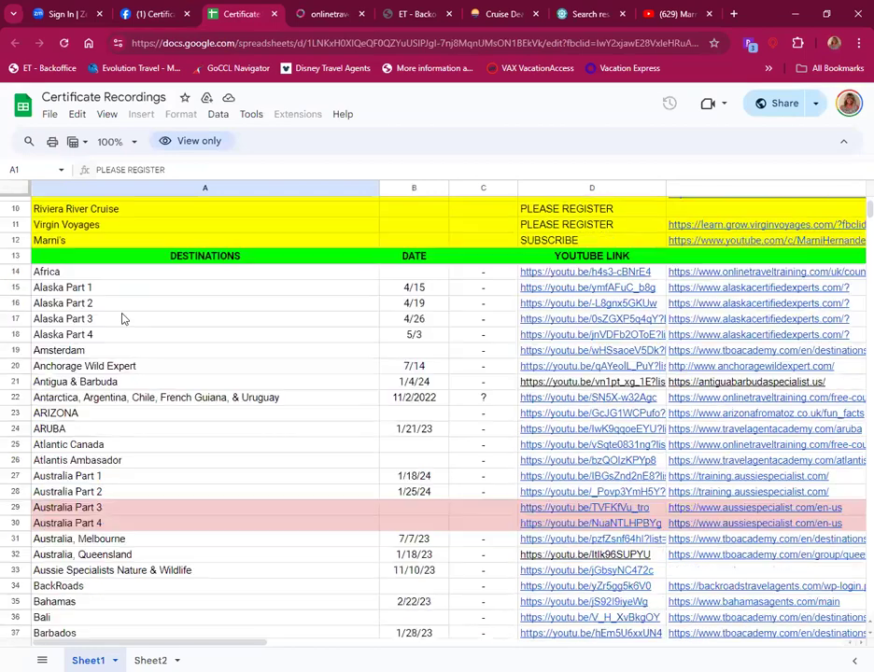
scroll(down, 3)
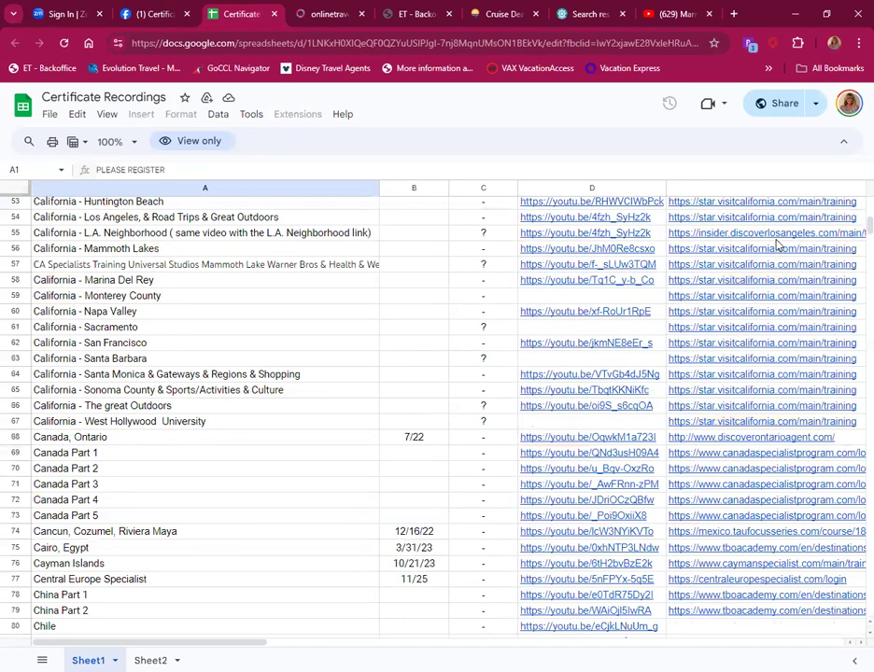
scroll(down, 3)
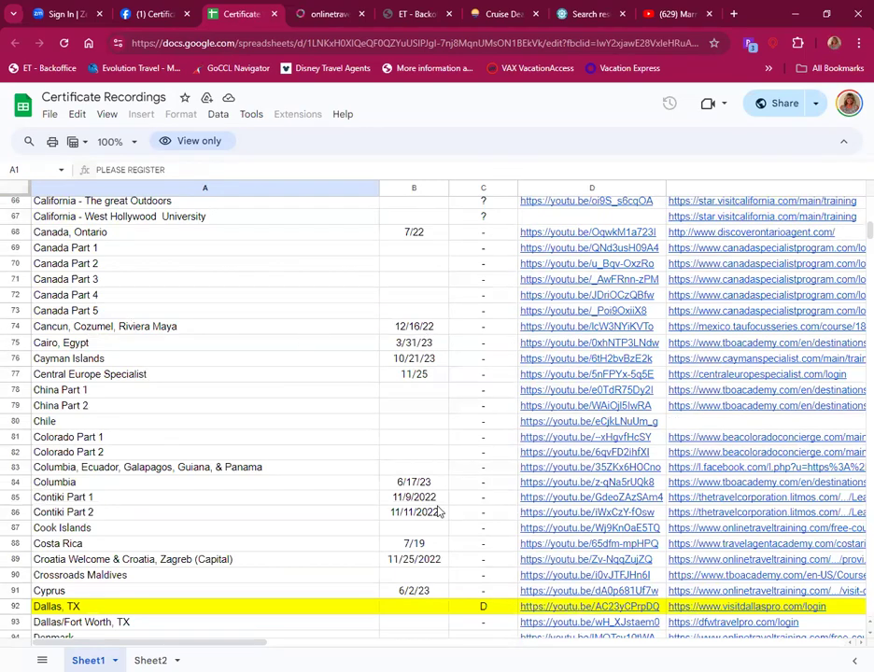
scroll(down, 3)
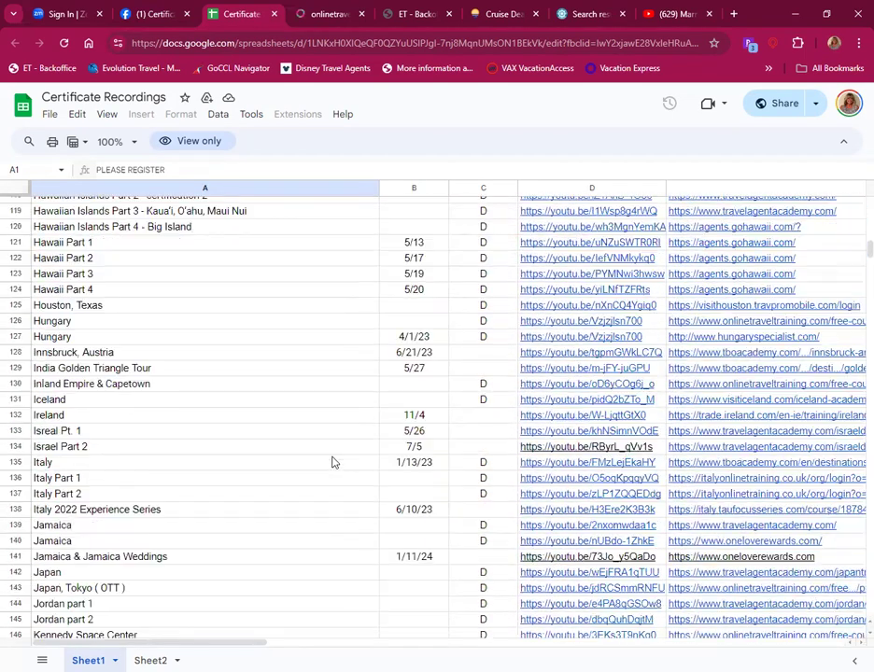
scroll(down, 3)
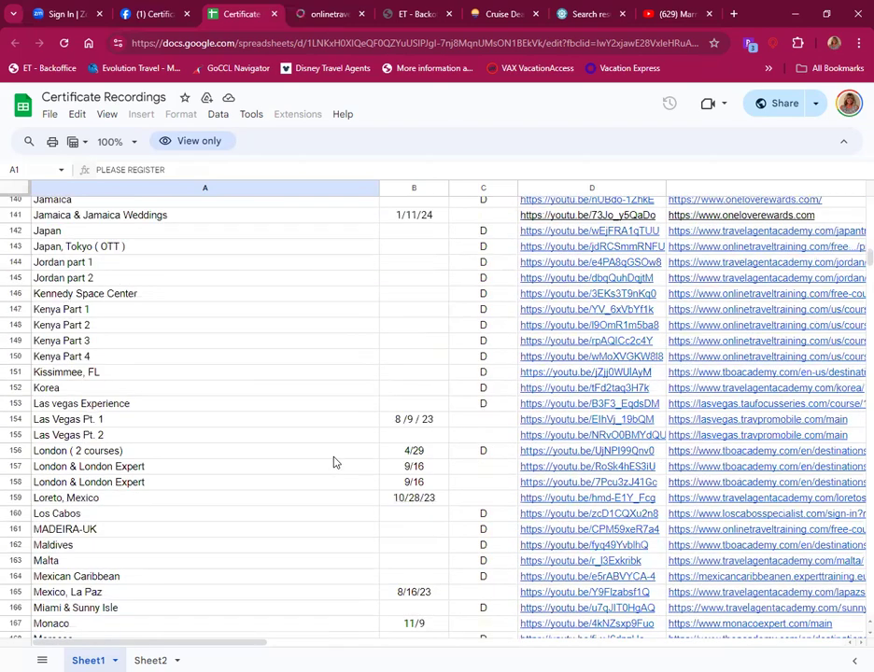
scroll(down, 3)
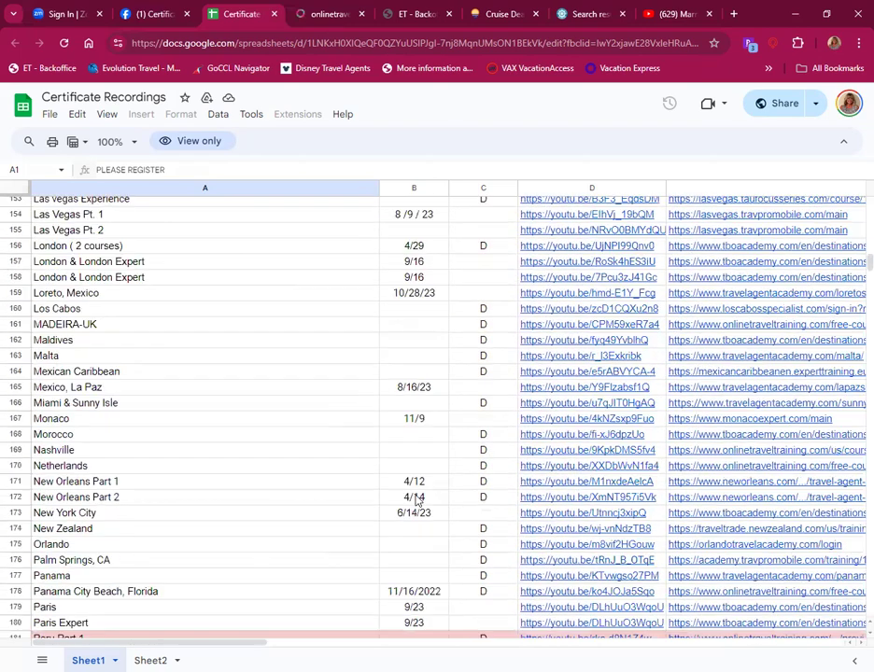
scroll(down, 3)
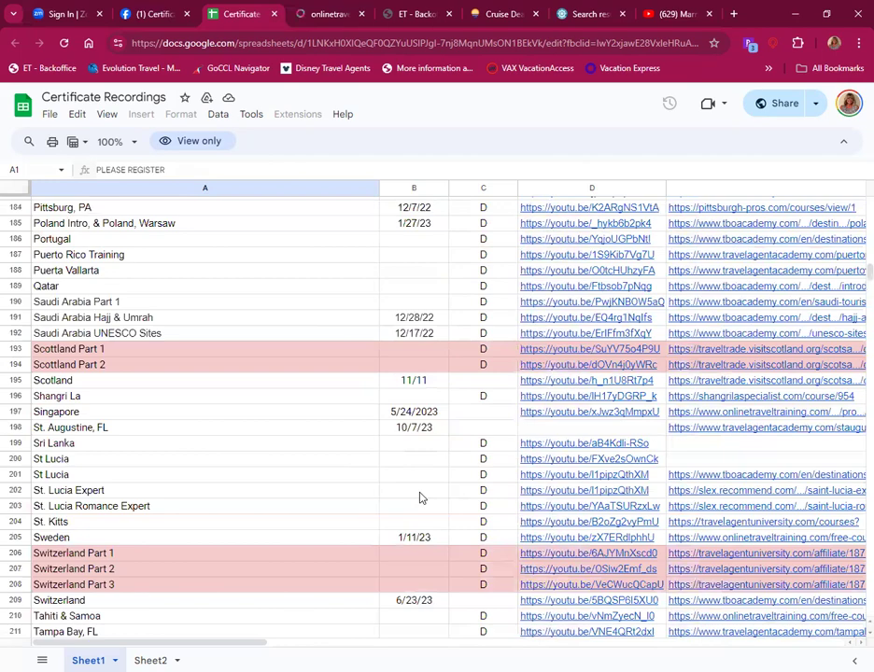
scroll(down, 3)
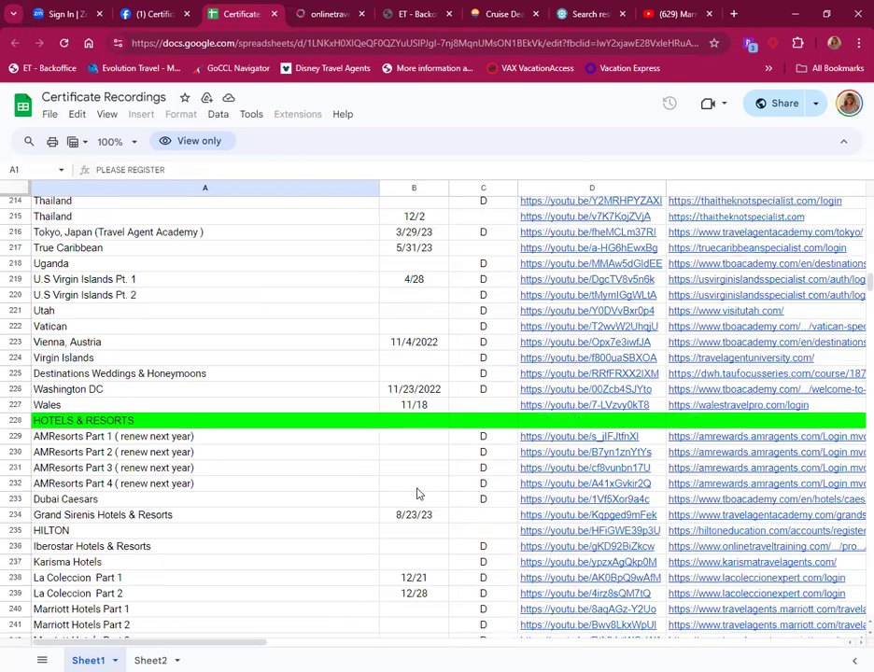
scroll(down, 3)
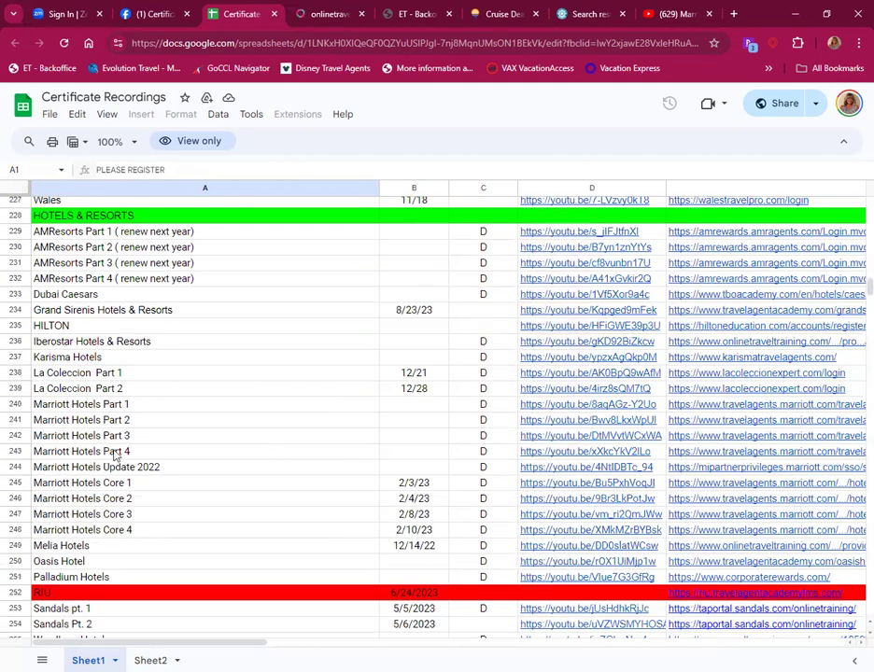
mouse_move(422, 526)
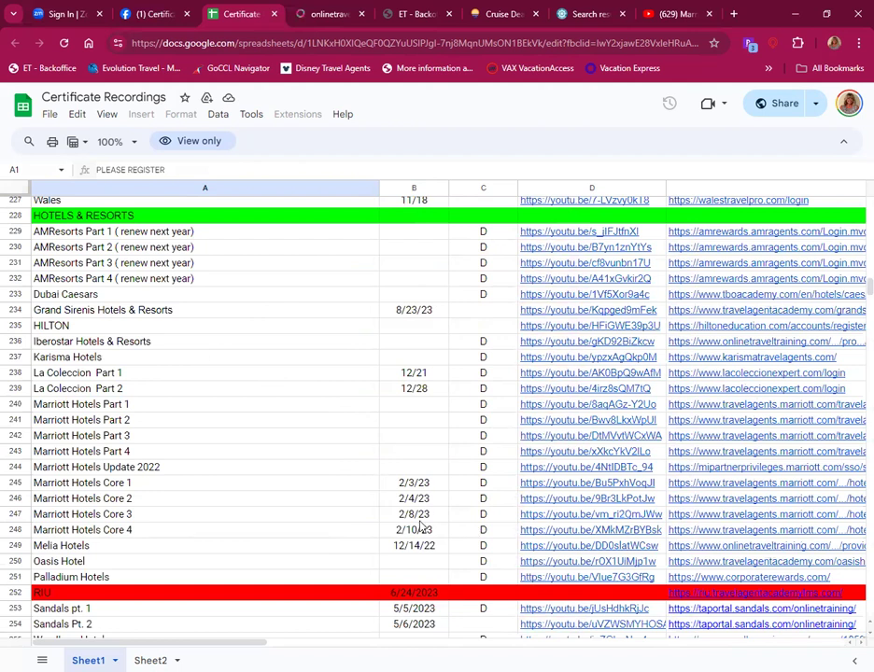
mouse_move(414, 523)
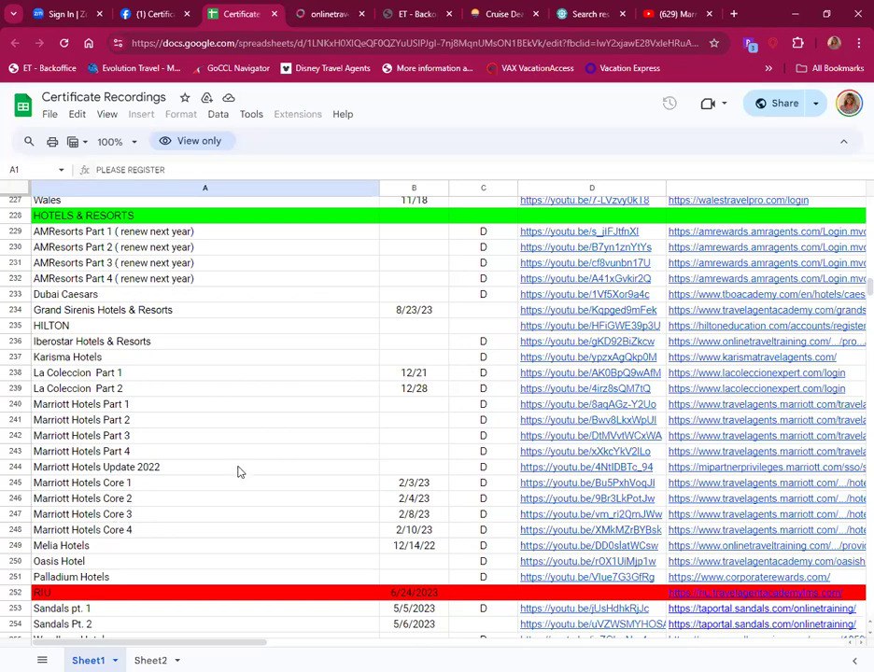
scroll(down, 3)
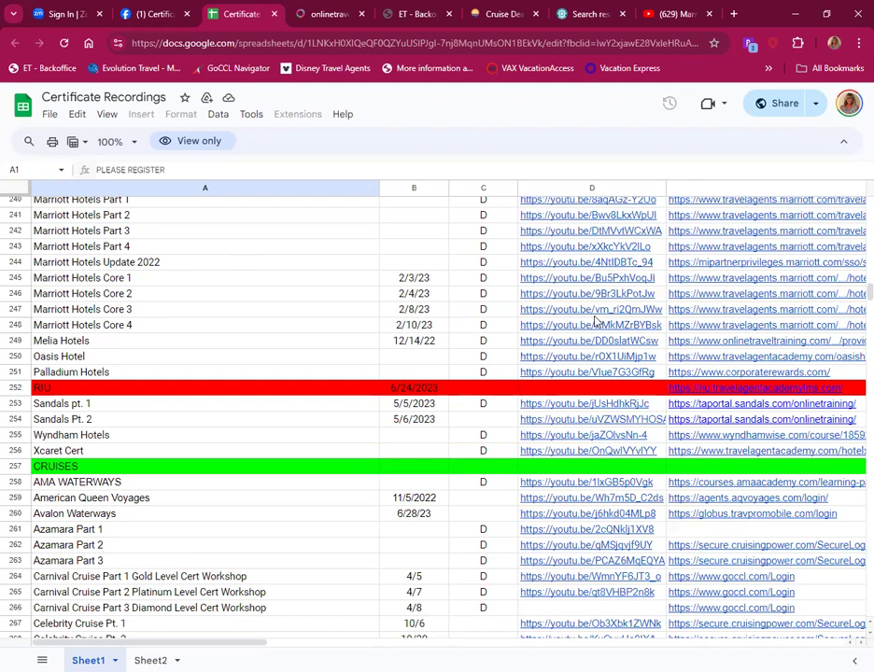
mouse_move(680, 300)
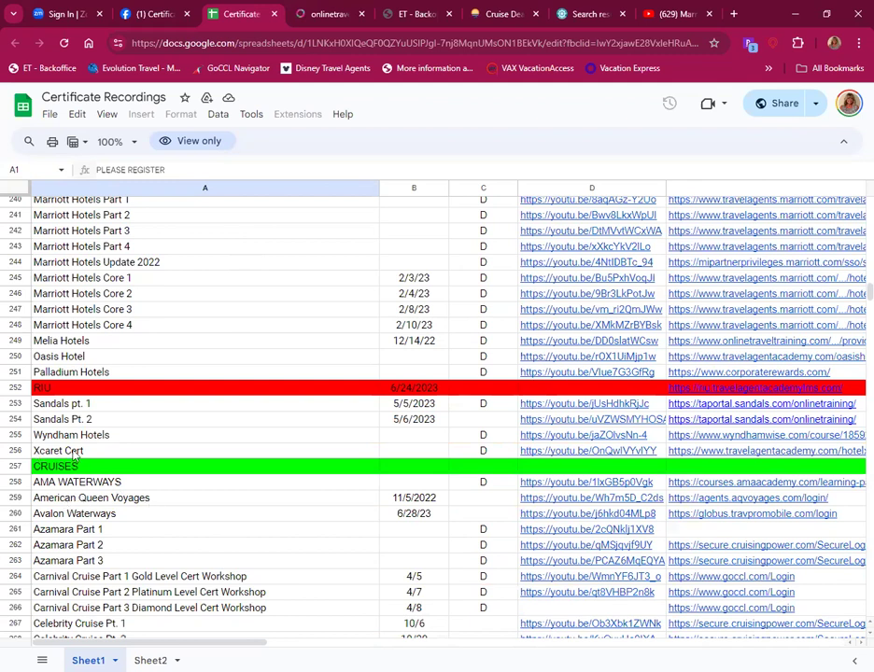
mouse_move(105, 448)
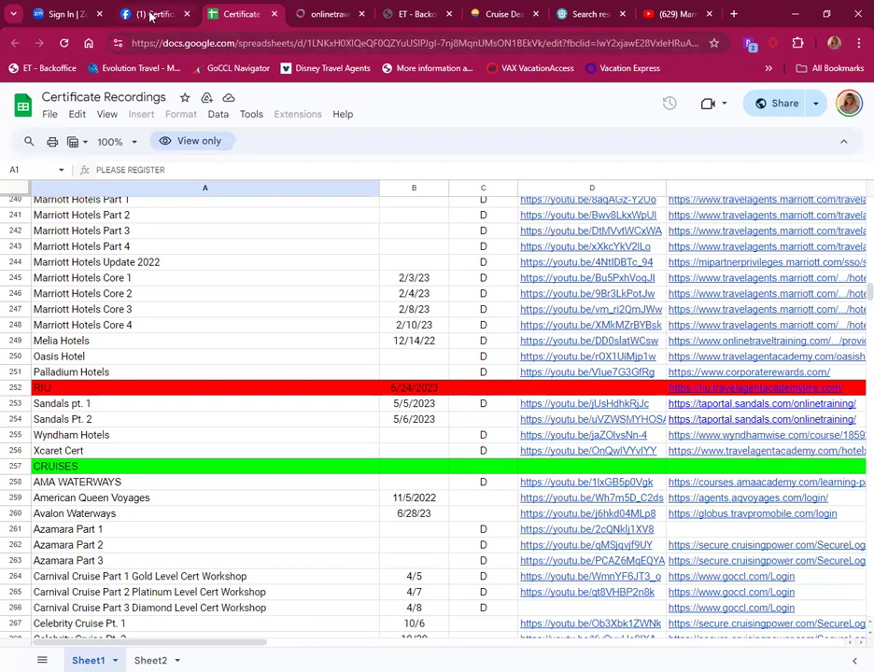
Step: Copy a share link to the group's Certificate Recordings announcement post
click(153, 13)
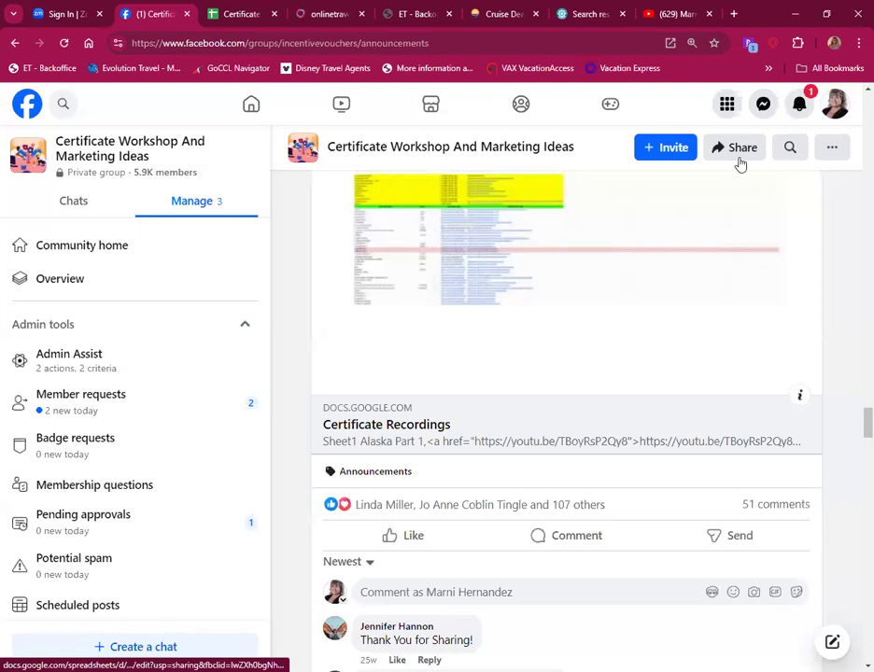
click(736, 147)
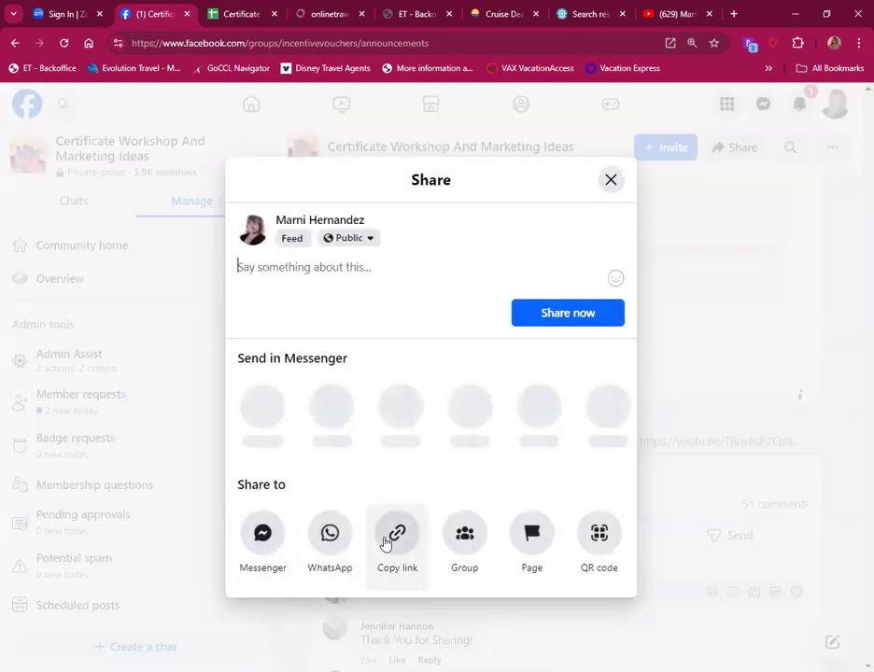
click(396, 538)
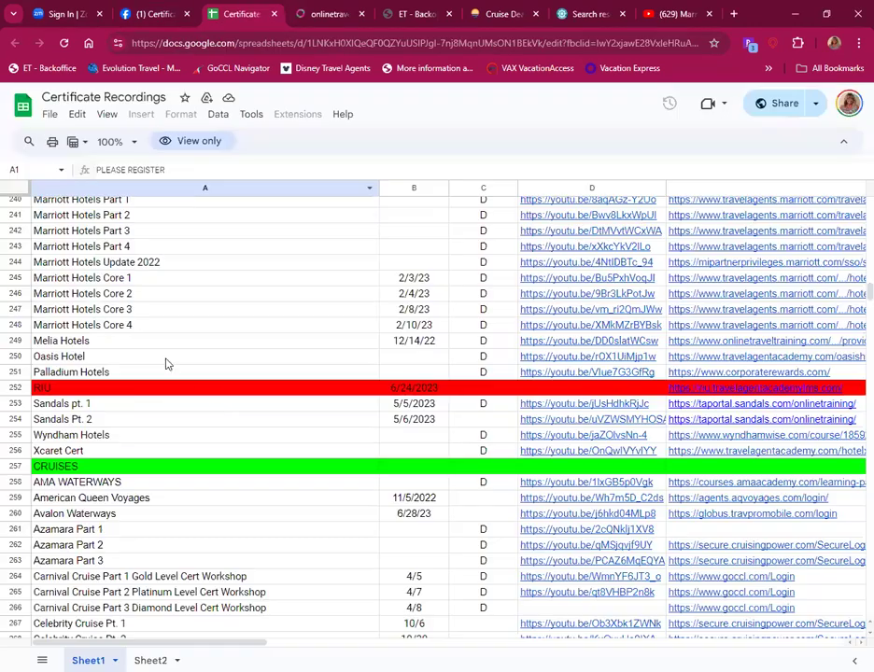
Step: Scroll the Certificate Recordings spreadsheet down to the Disney and ALGVPro entries
scroll(down, 3)
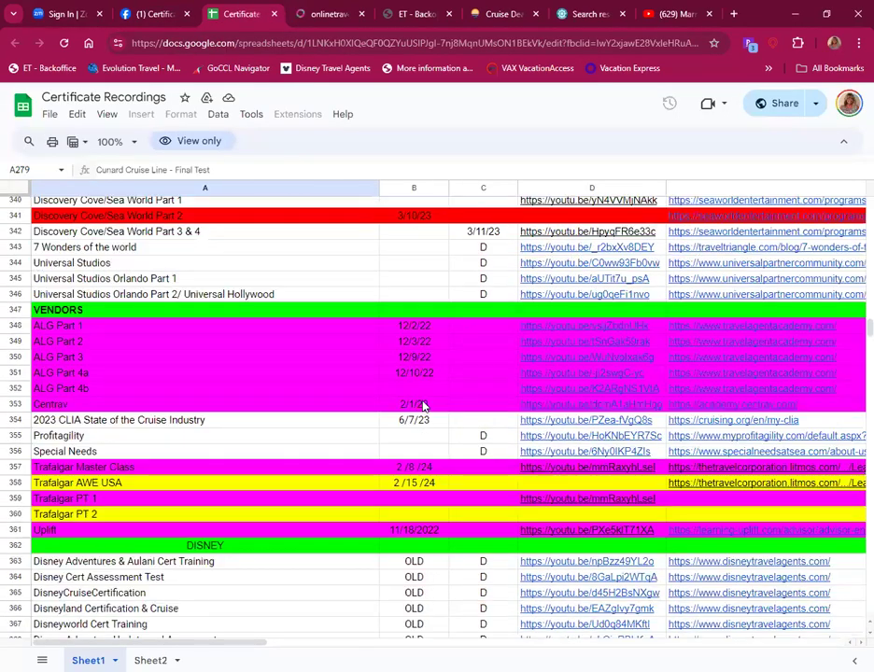
scroll(down, 3)
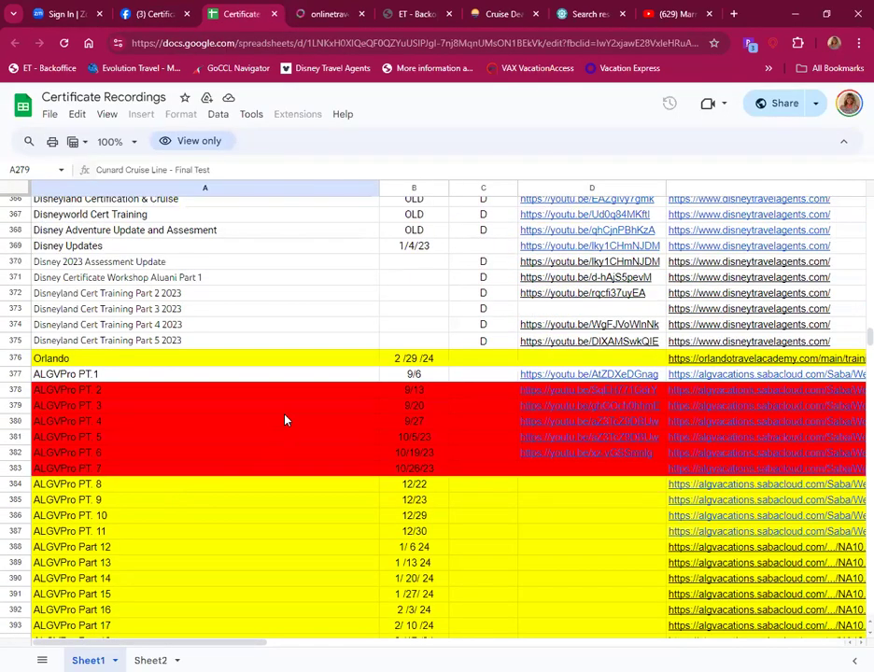
mouse_move(448, 368)
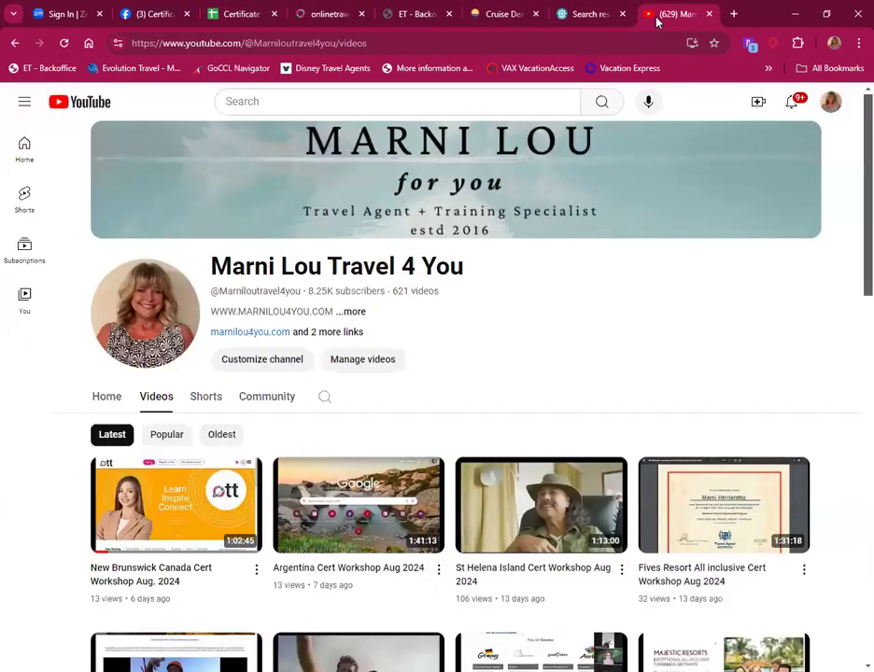
scroll(down, 3)
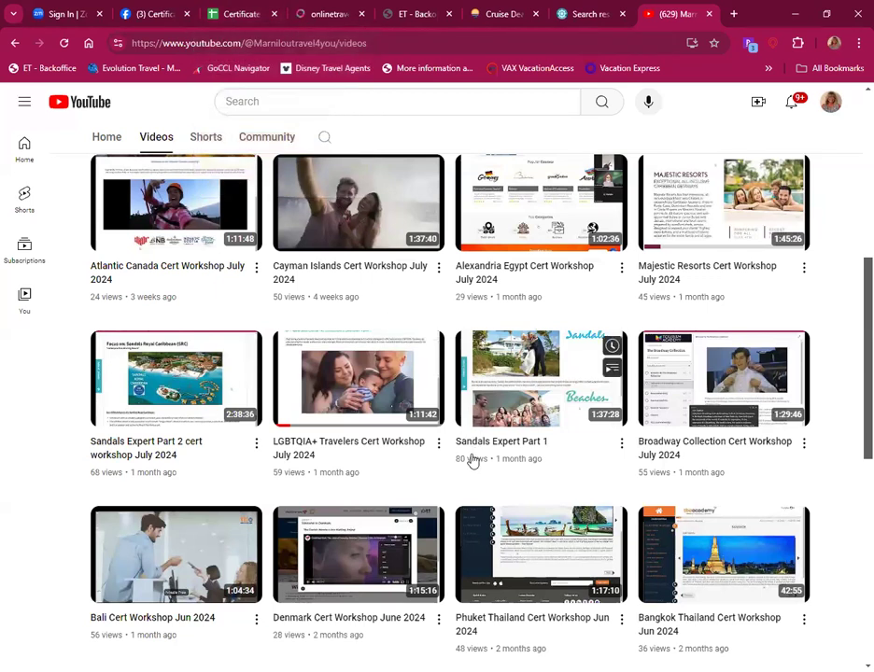
mouse_move(358, 377)
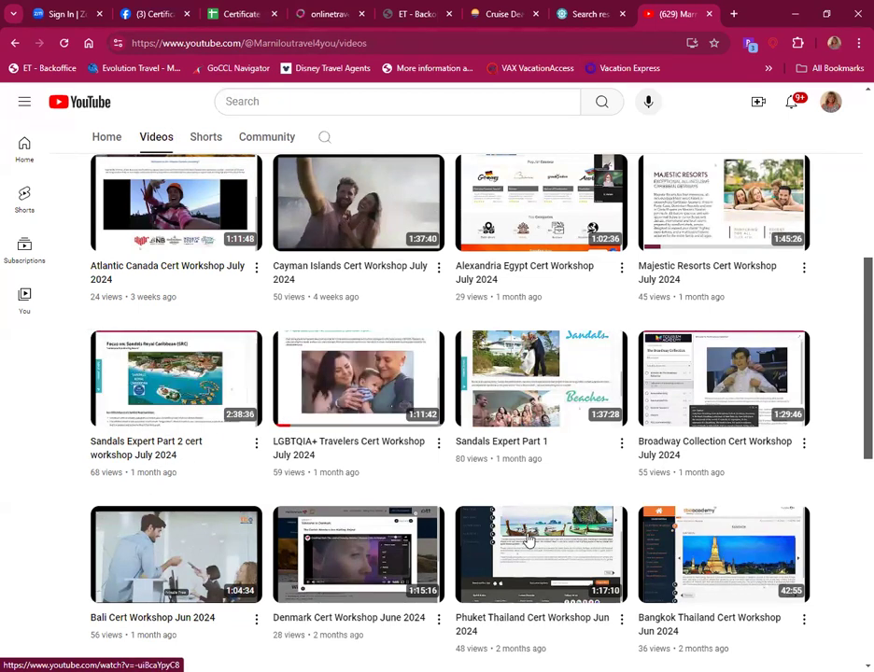
scroll(down, 3)
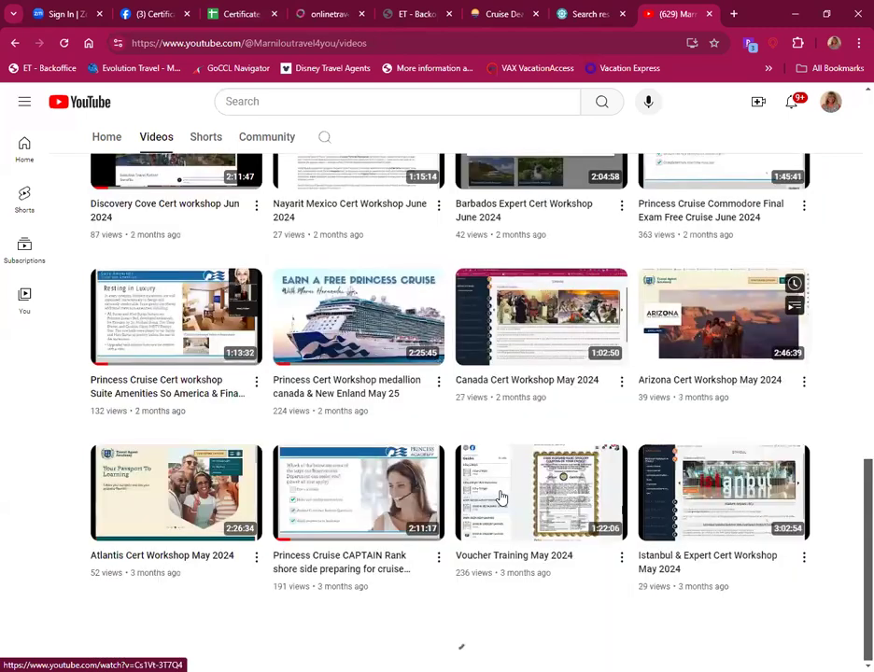
scroll(down, 3)
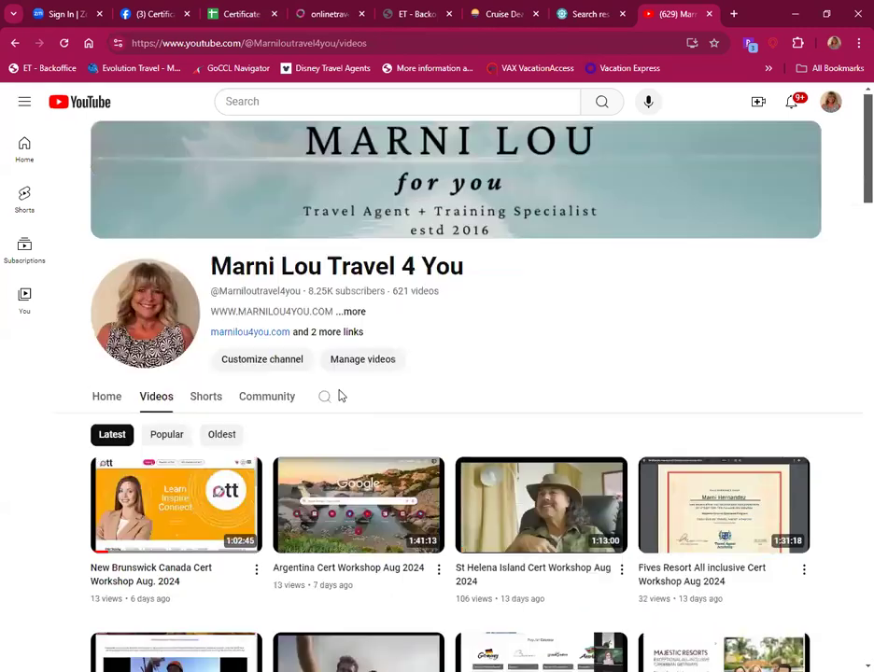
Step: Search the channel's videos for 'rail' and scroll through the Rail Europe and Rocky Mountaineer results
click(325, 396)
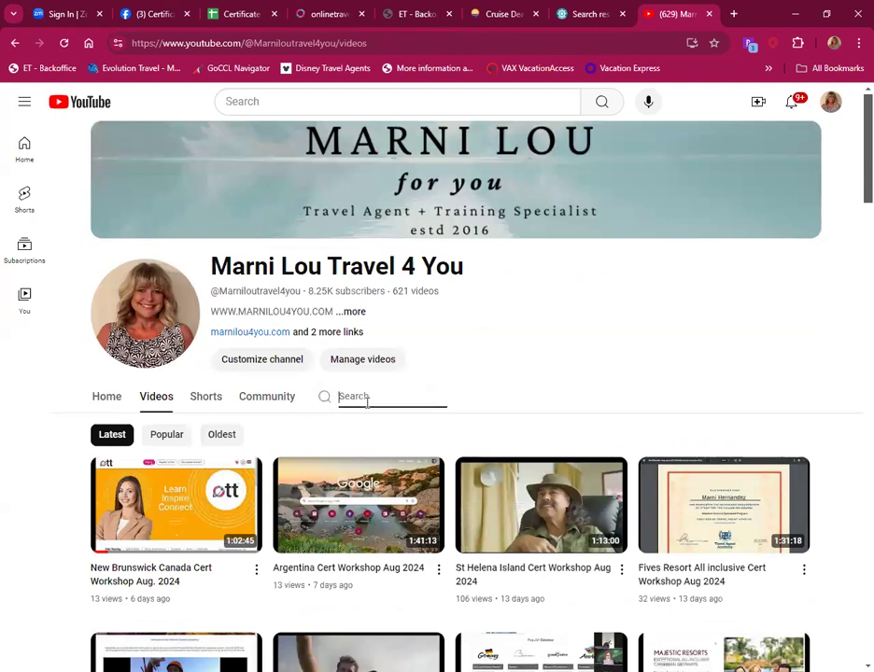
text(rail)
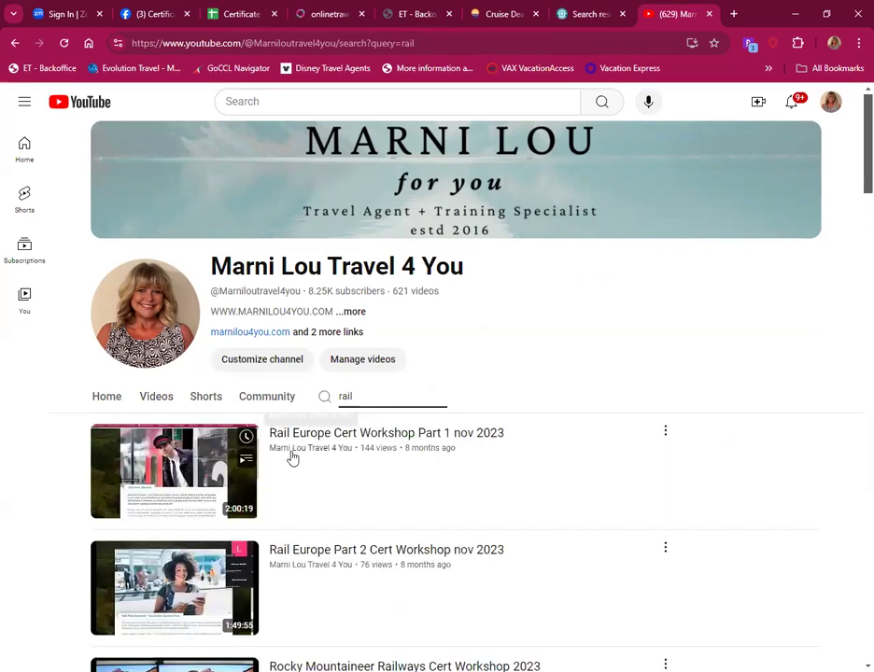
scroll(down, 3)
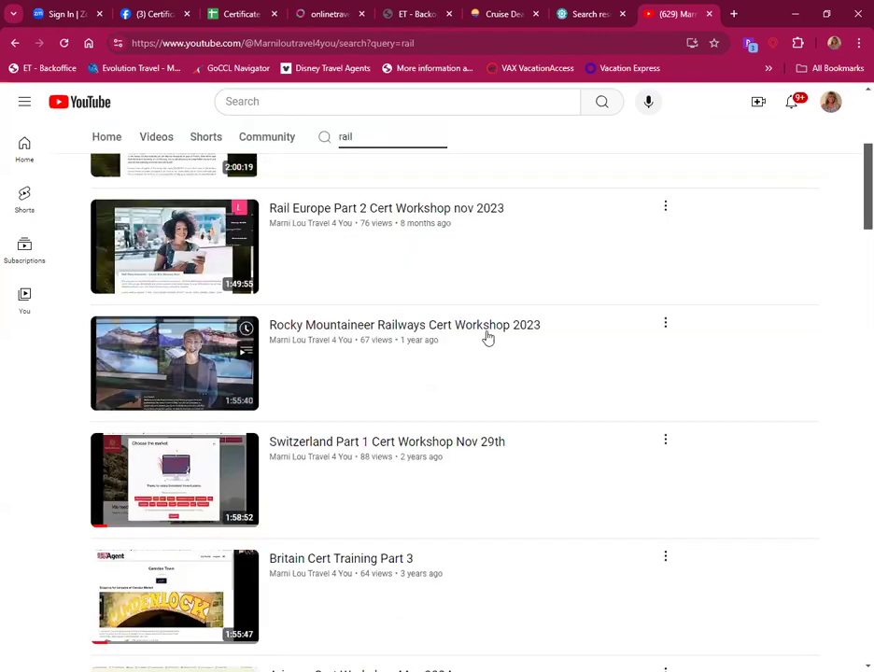
scroll(down, 3)
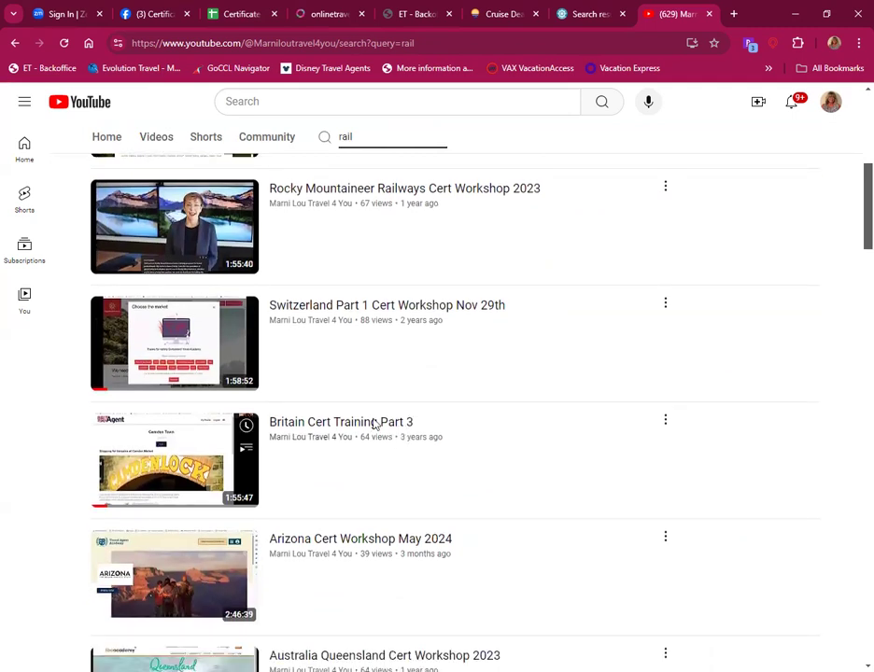
scroll(down, 3)
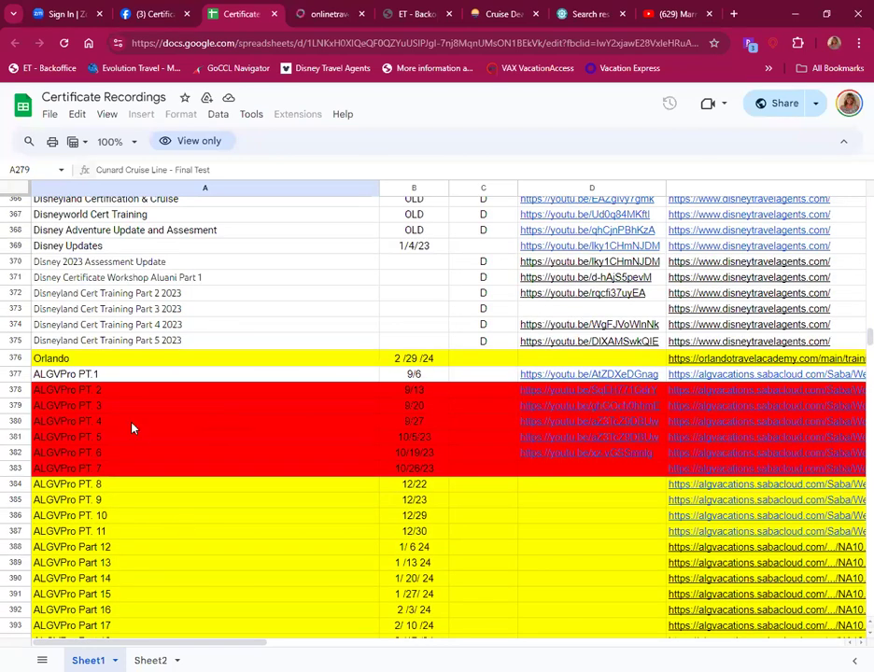
scroll(down, 3)
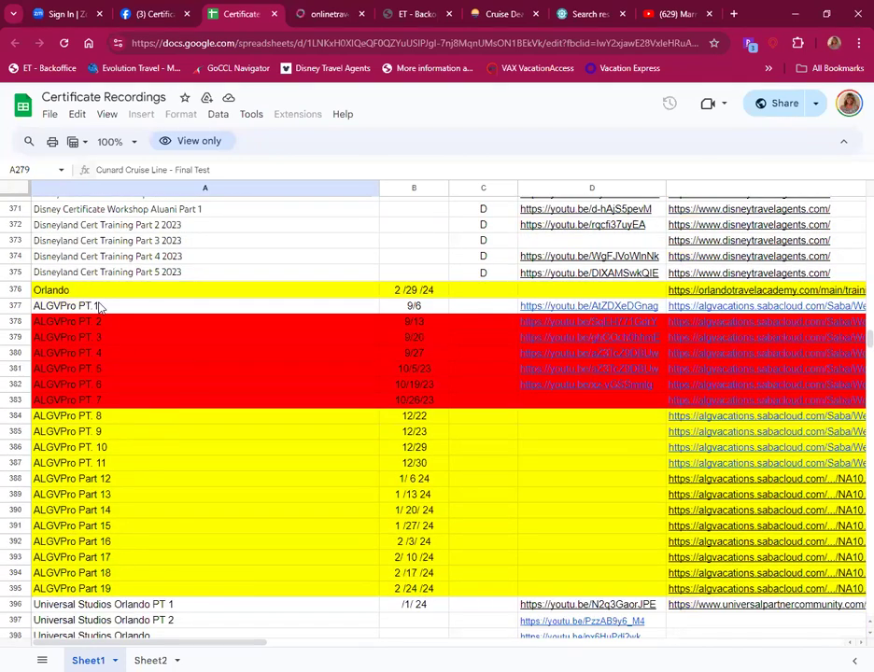
mouse_move(127, 594)
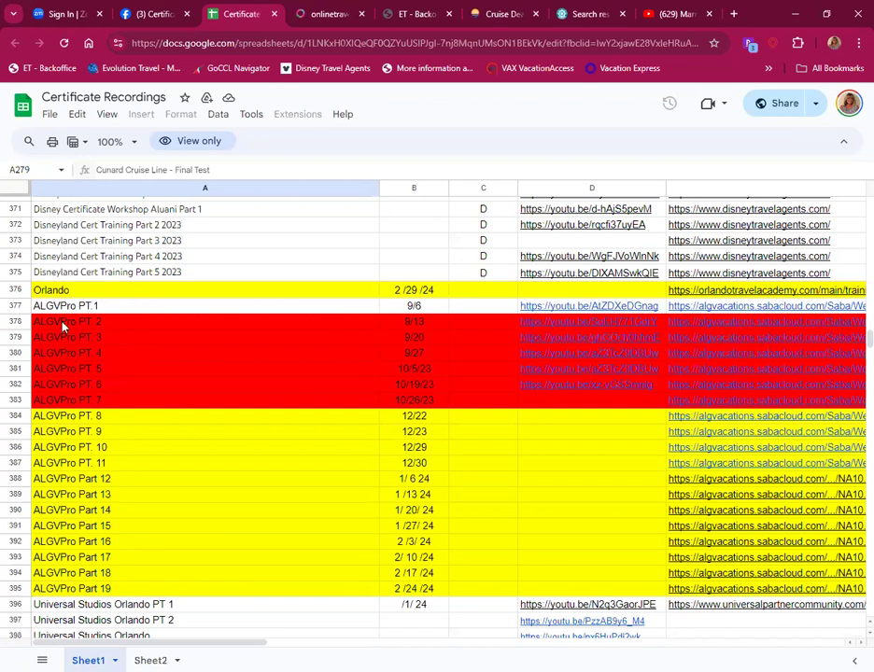
mouse_move(75, 344)
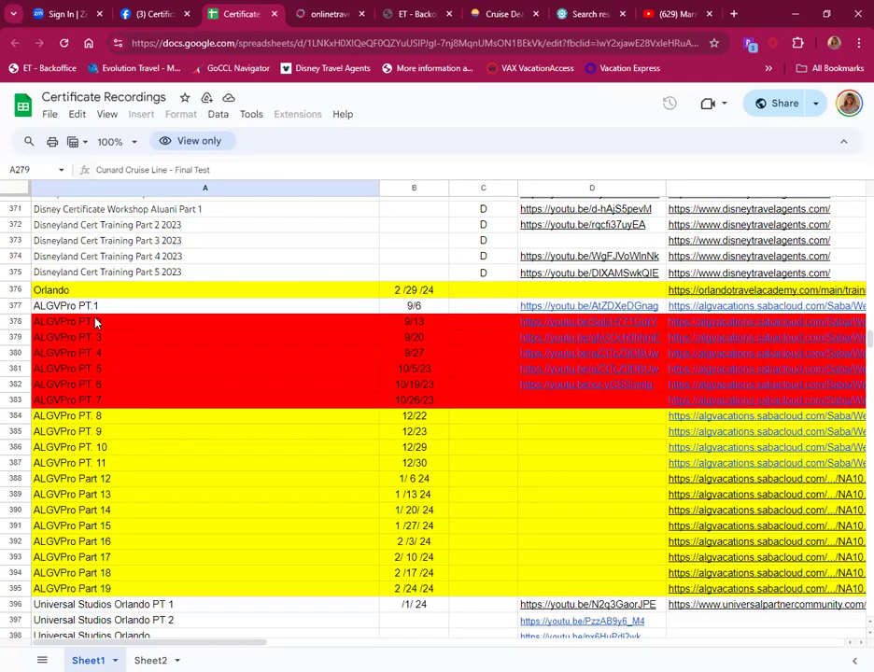
mouse_move(457, 432)
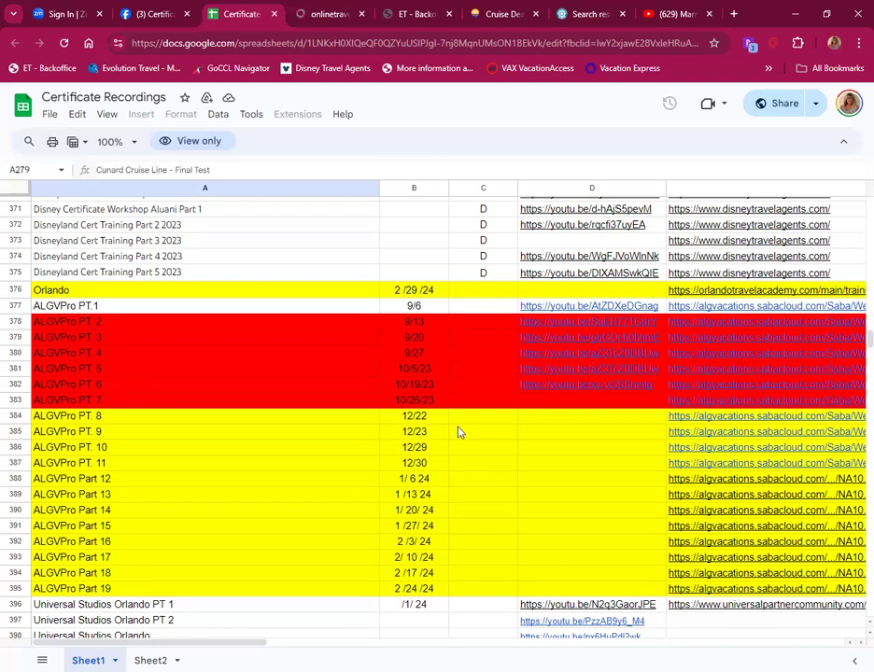
scroll(down, 3)
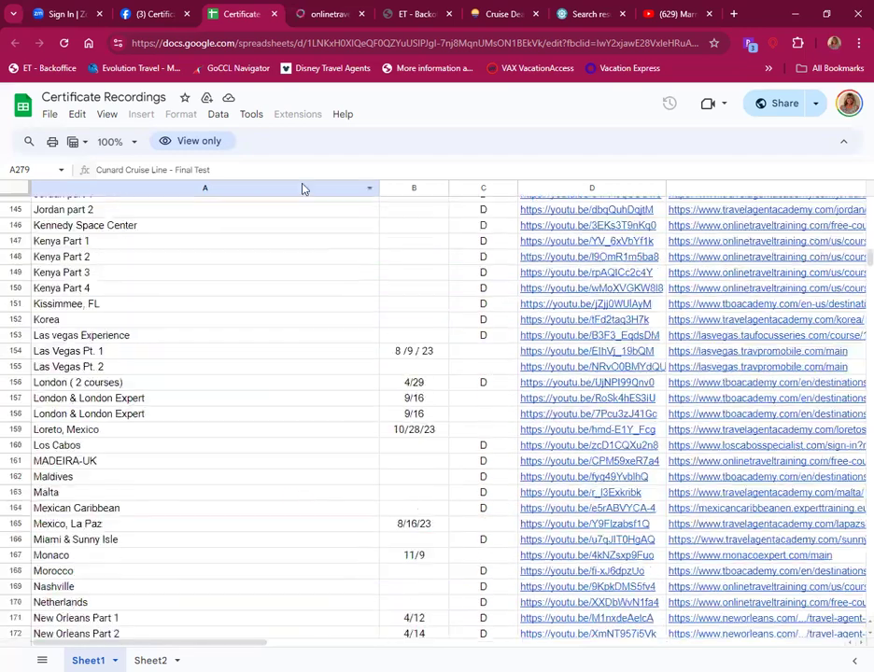
mouse_move(250, 276)
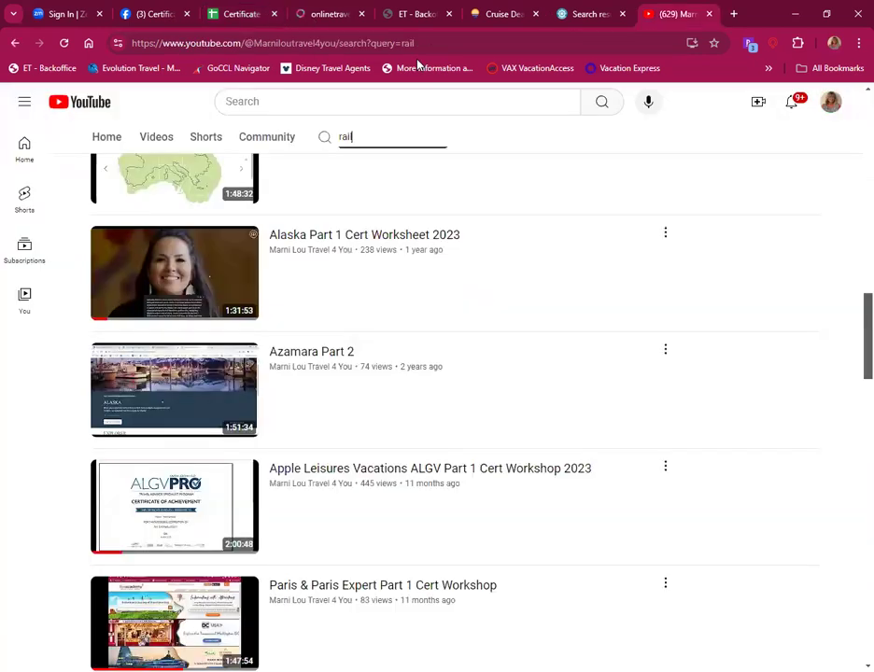
Step: Search the channel for 'cabin' and scroll the results down to Virgin Voyages, EVO Travel and Alaska
scroll(down, 3)
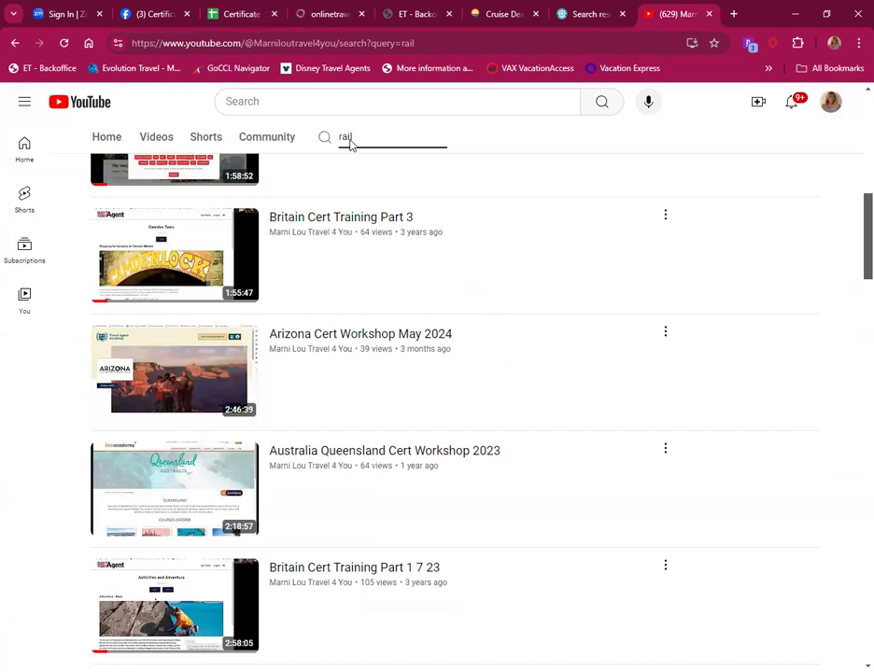
mouse_move(371, 141)
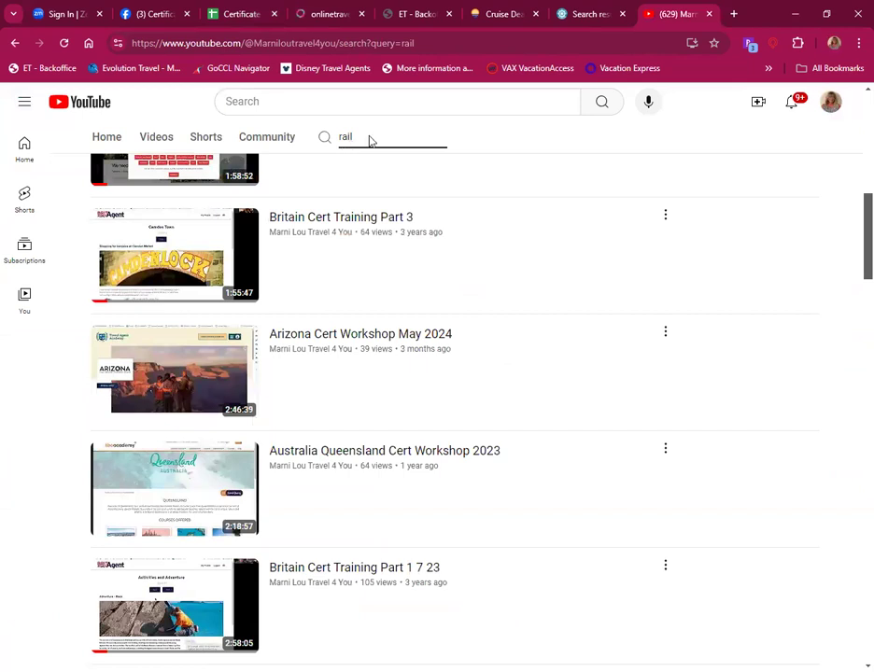
text(cabin)
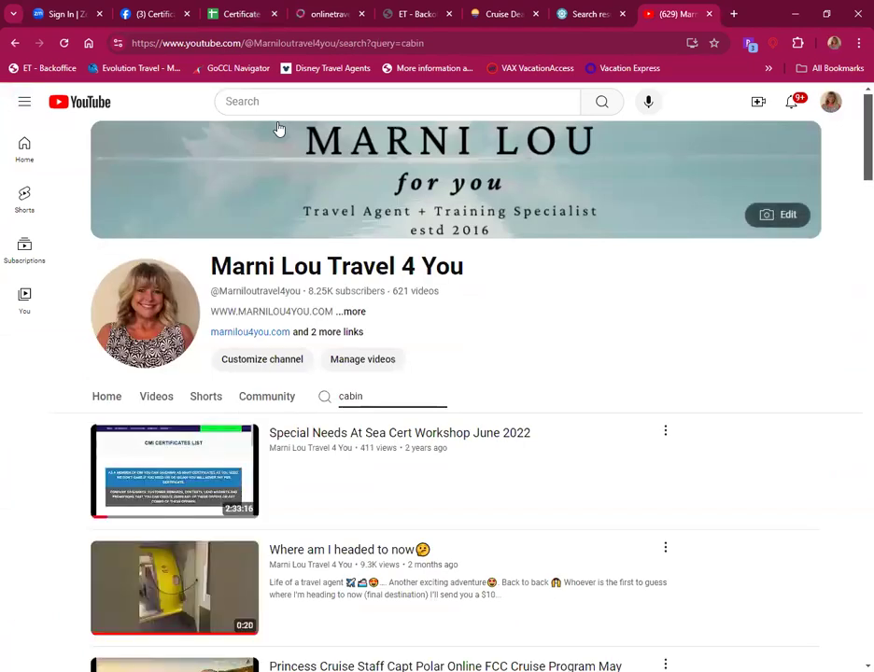
scroll(down, 3)
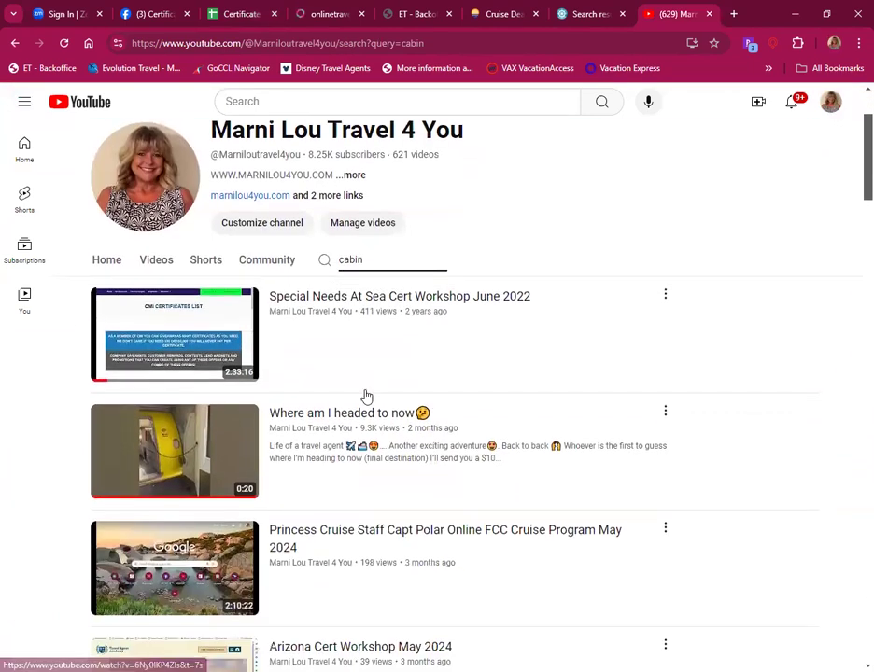
scroll(down, 3)
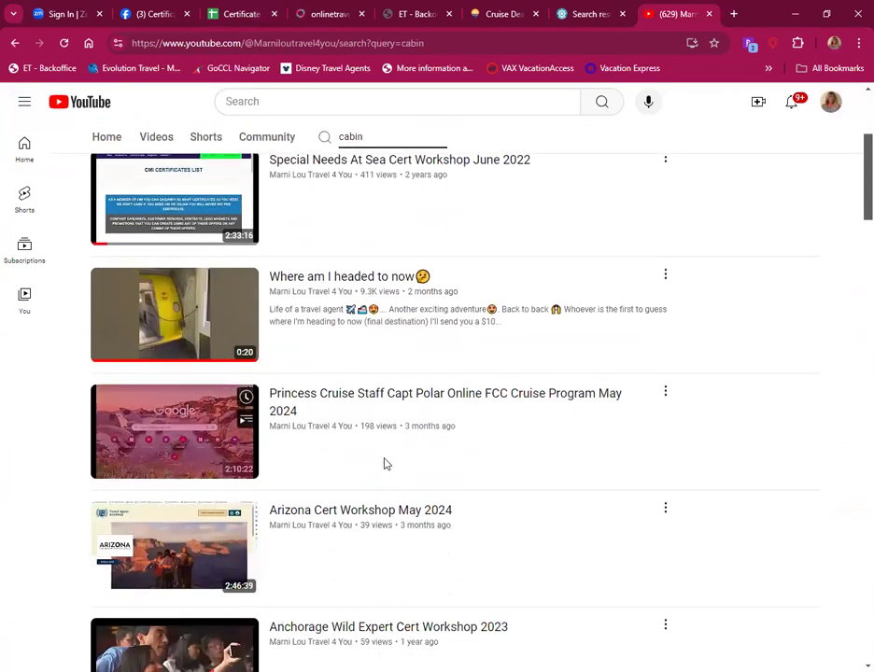
scroll(down, 3)
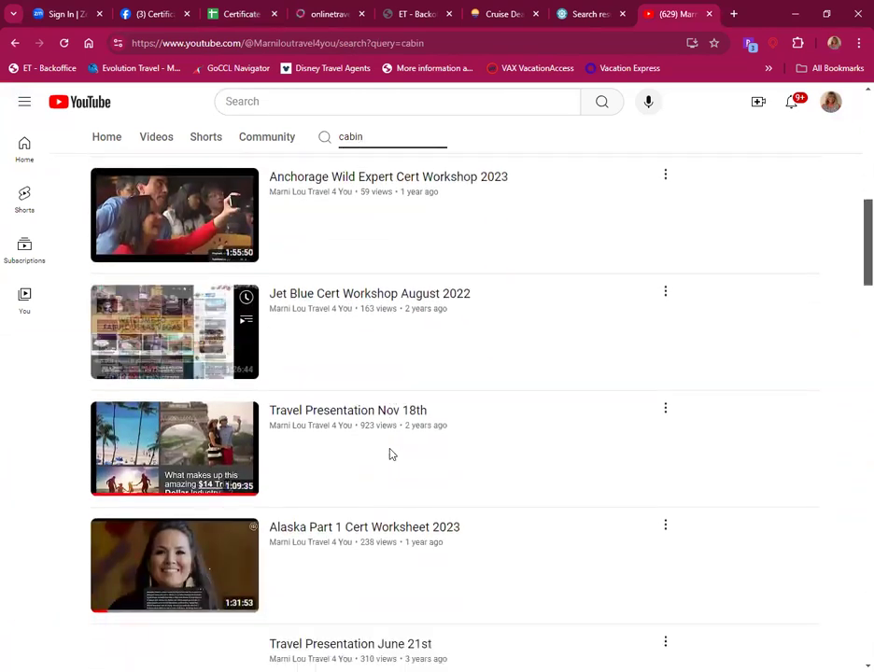
scroll(down, 3)
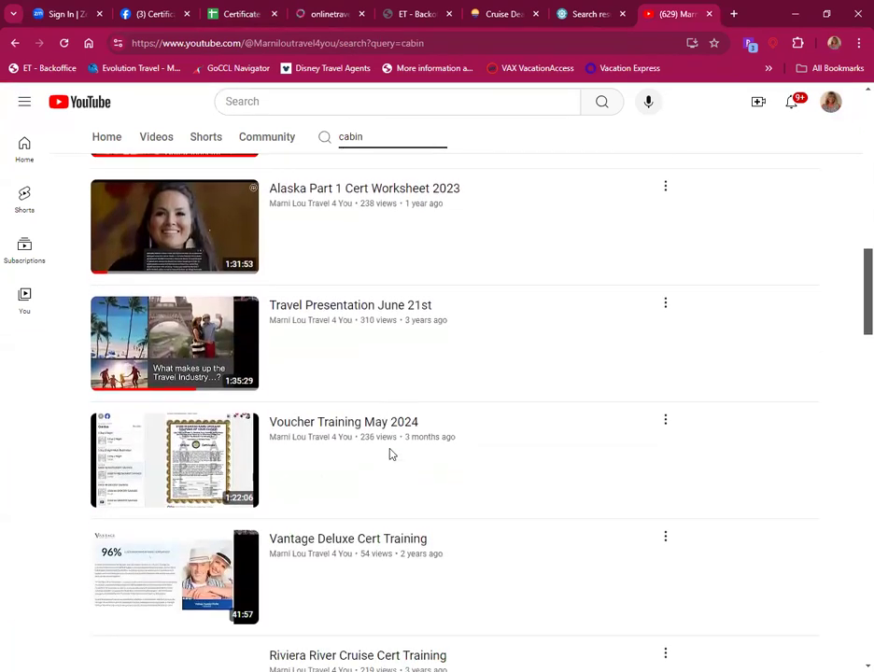
scroll(down, 3)
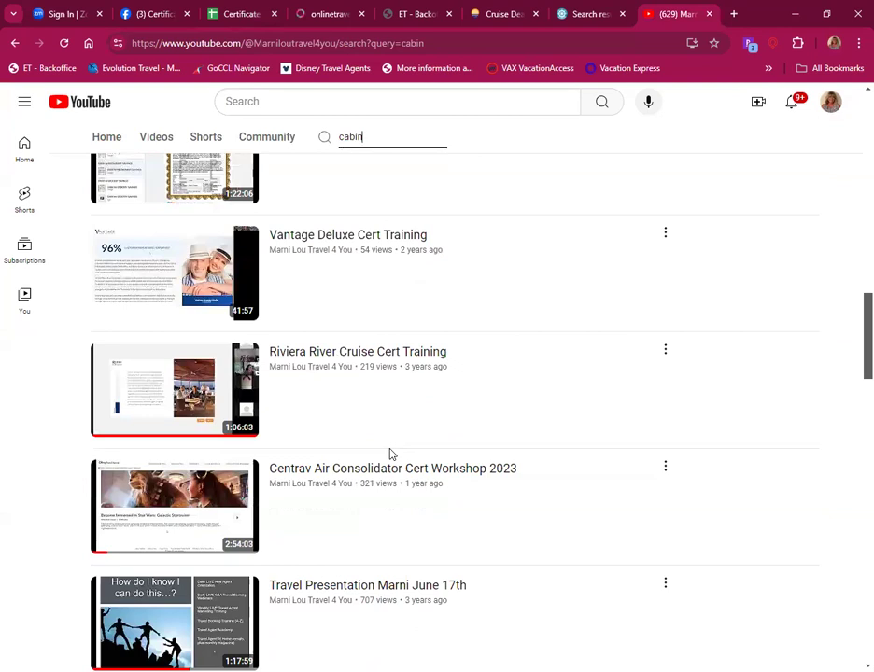
scroll(down, 3)
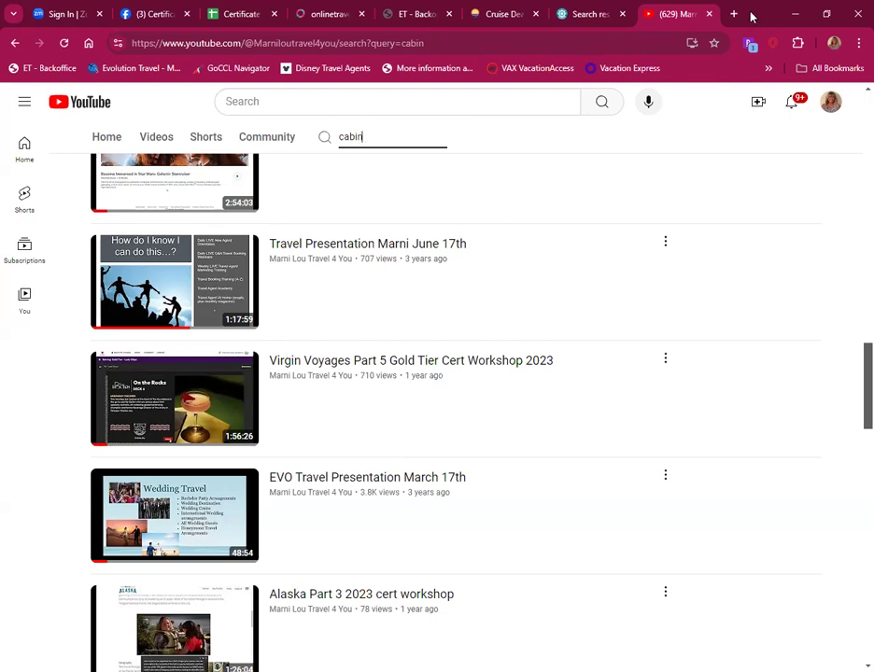
Step: Sign in to the Expedia TAAP account in a new browser tab
click(733, 15)
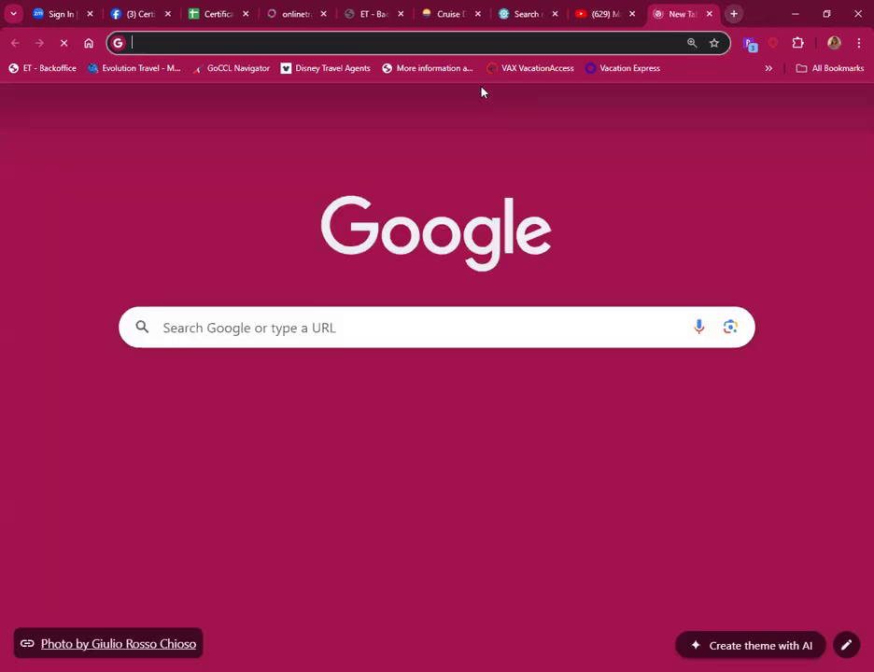
text(cruising.org/en/account/login?returnUrl=/en/my-clia)
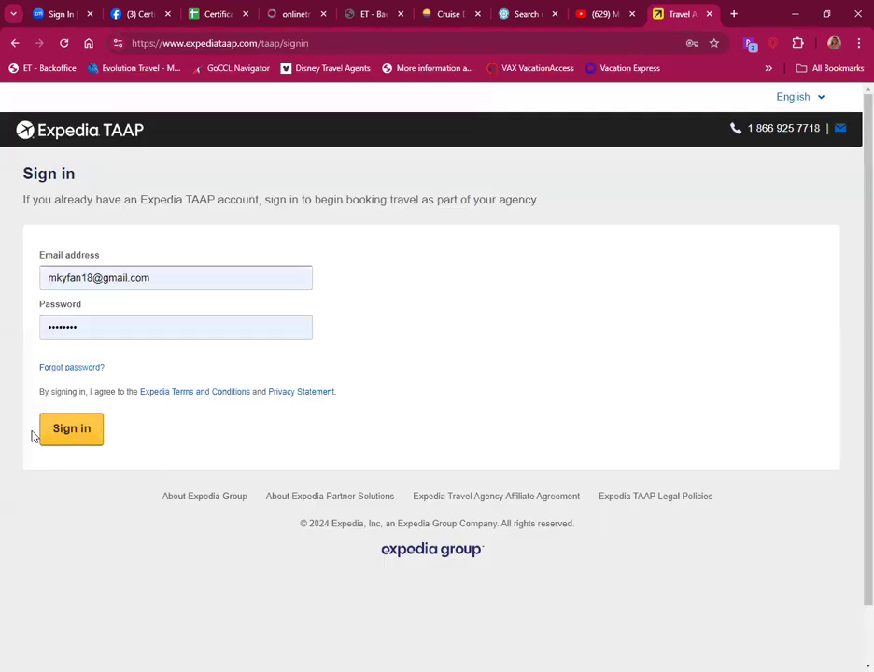
click(71, 428)
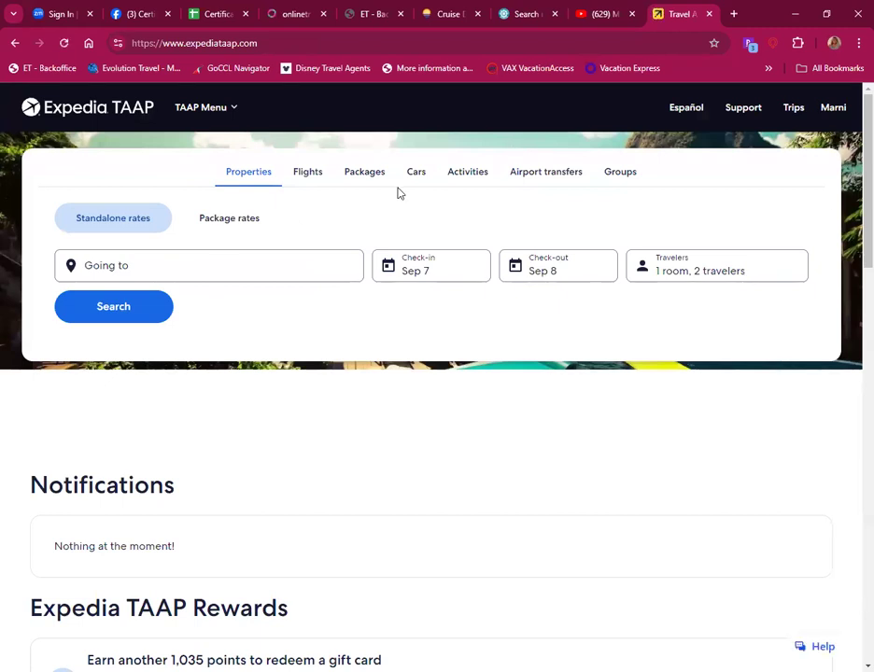
Step: Search package-rate properties for Denver (DEN - Denver Intl.), accepting the package-rate condition
click(228, 216)
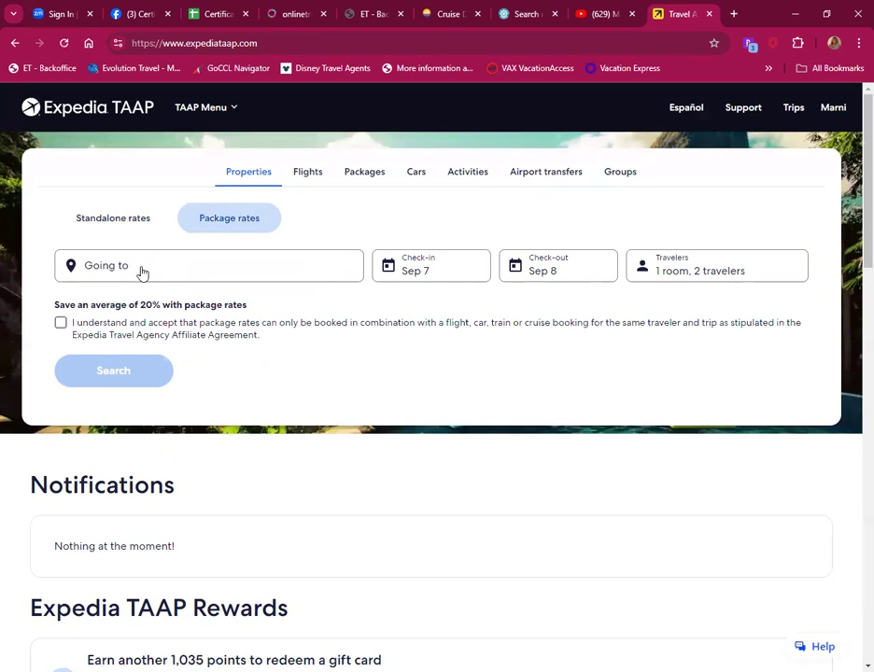
text(color)
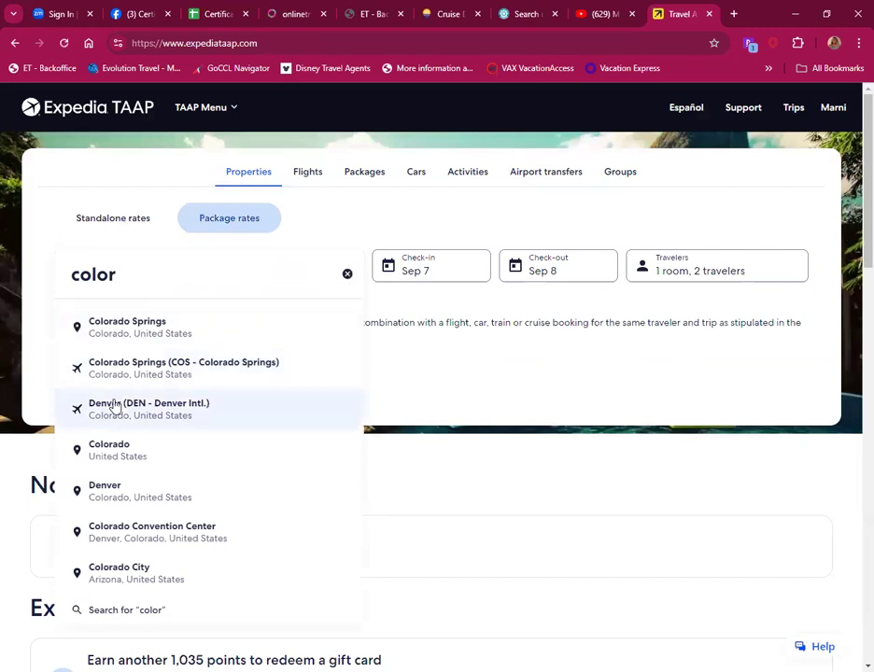
click(149, 407)
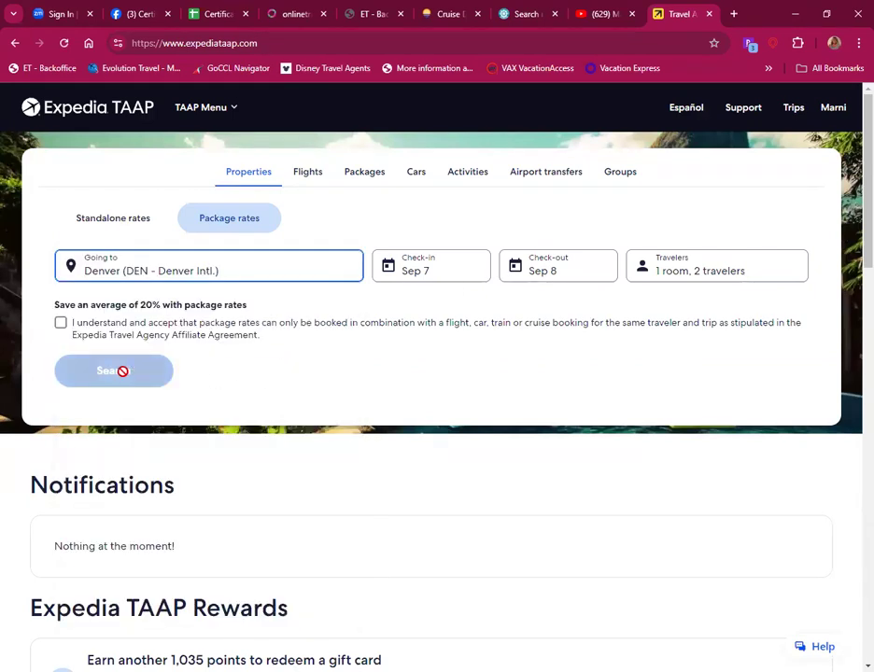
click(60, 321)
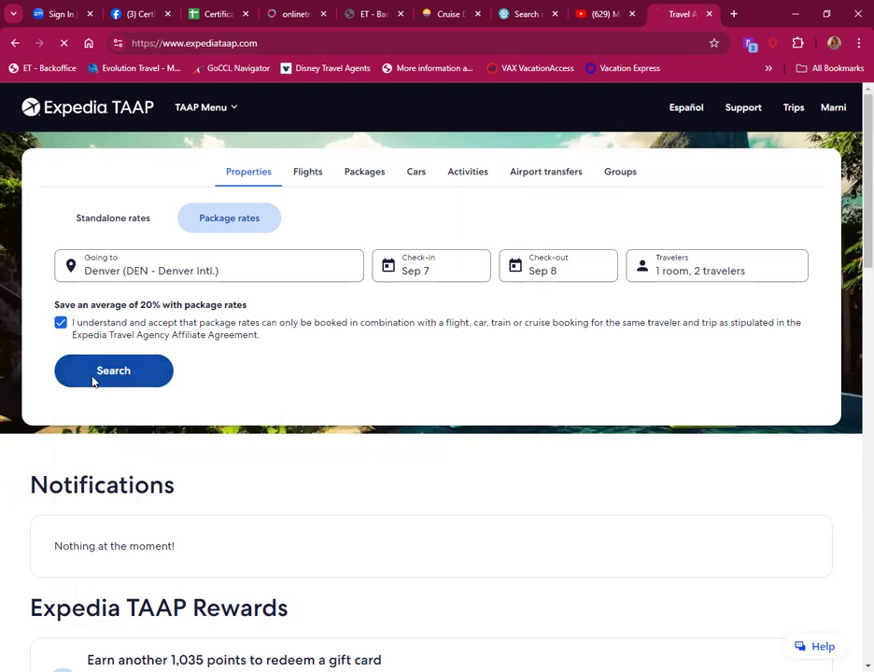
click(114, 369)
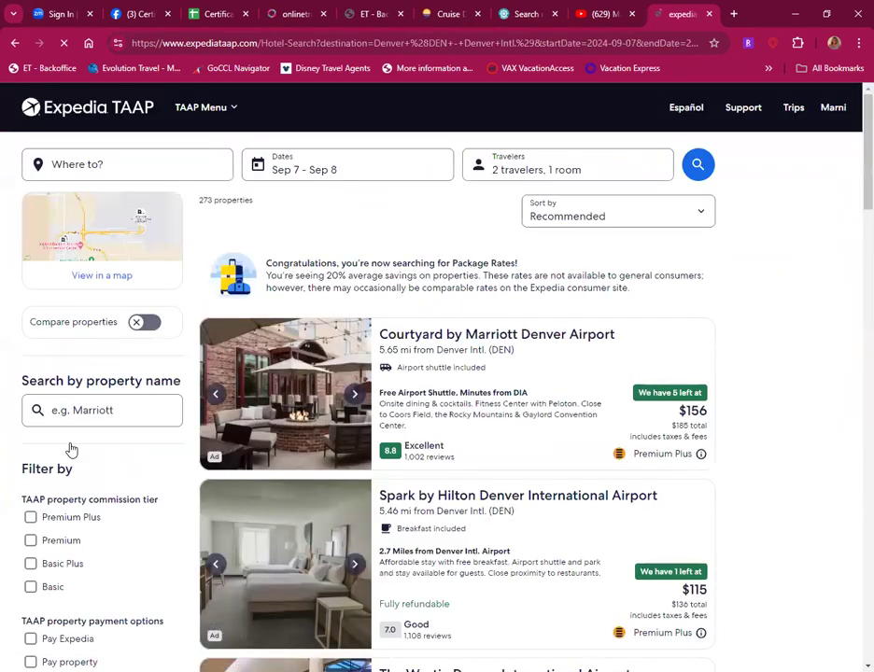
Step: Browse the Denver airport hotel results with all property type filter options shown, then return to the Jordan course
scroll(down, 3)
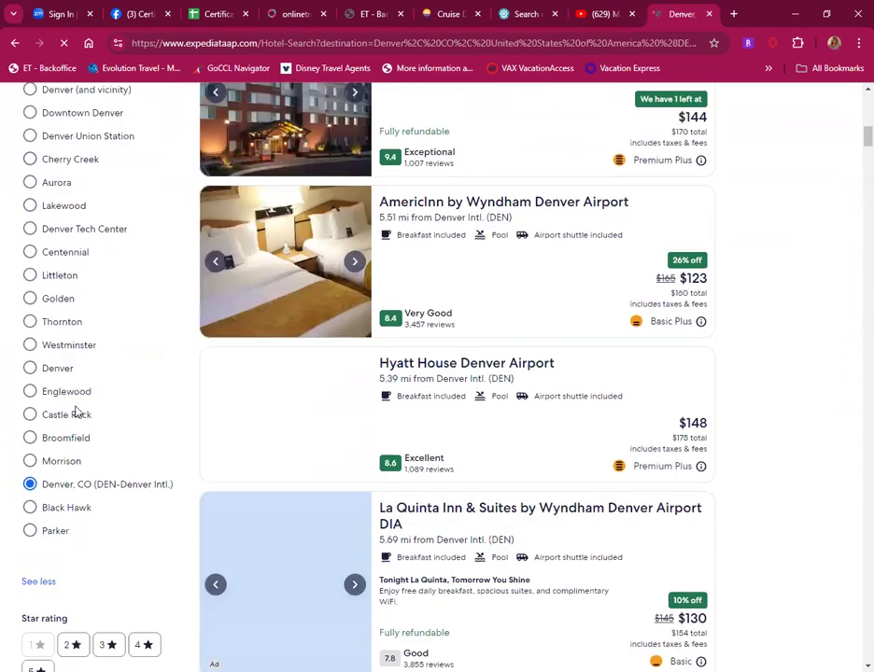
scroll(down, 3)
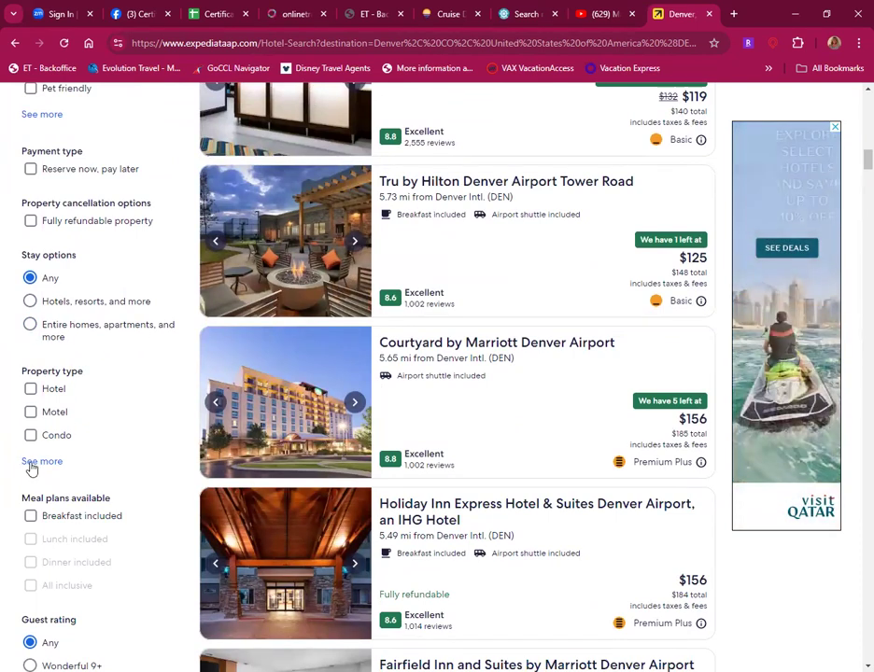
click(41, 461)
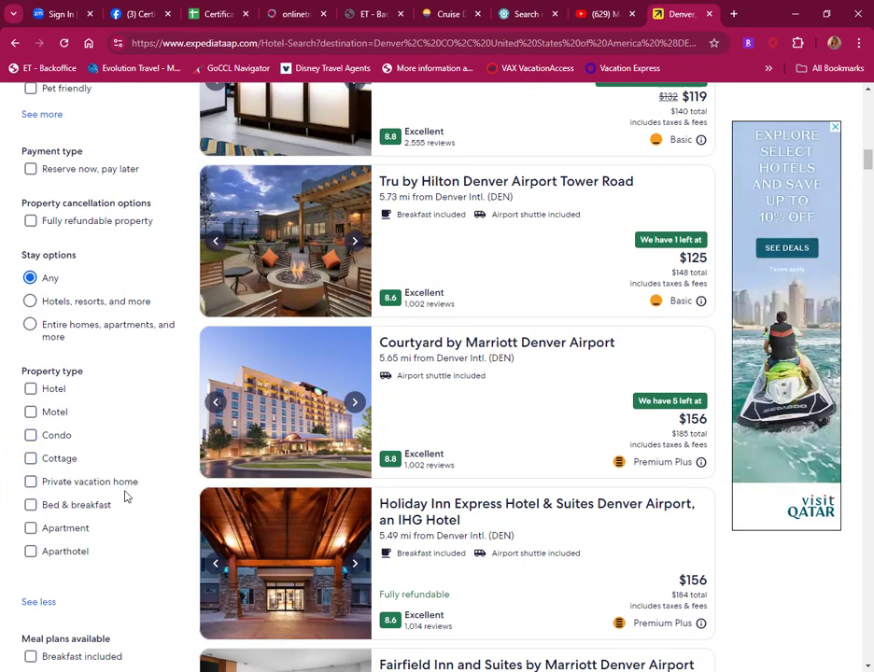
mouse_move(71, 395)
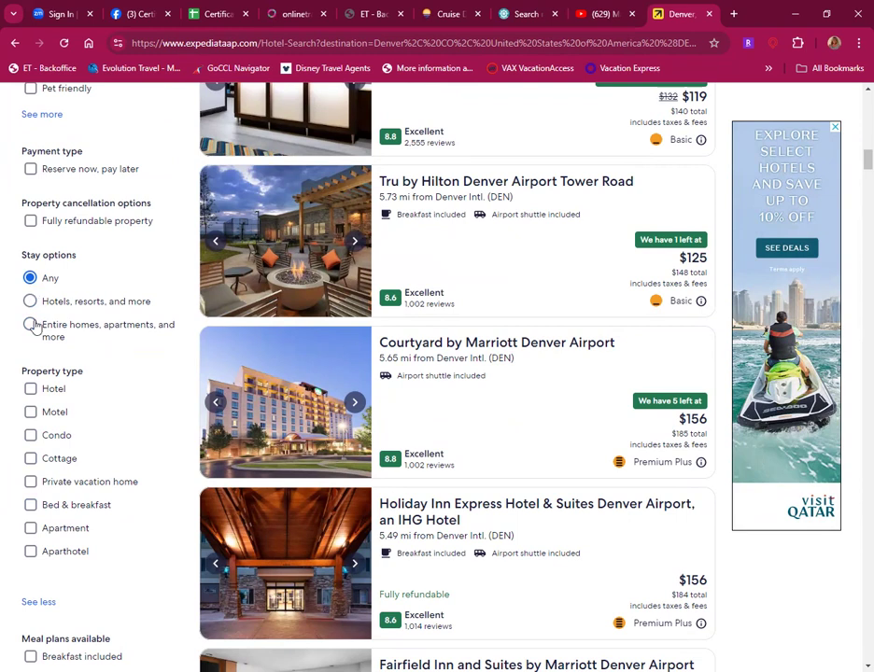
scroll(down, 3)
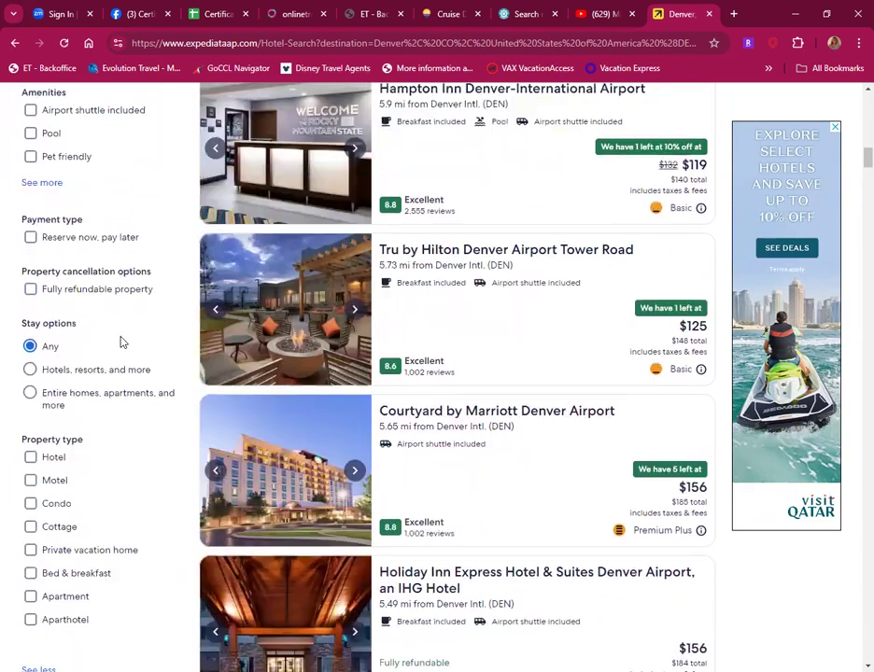
scroll(down, 3)
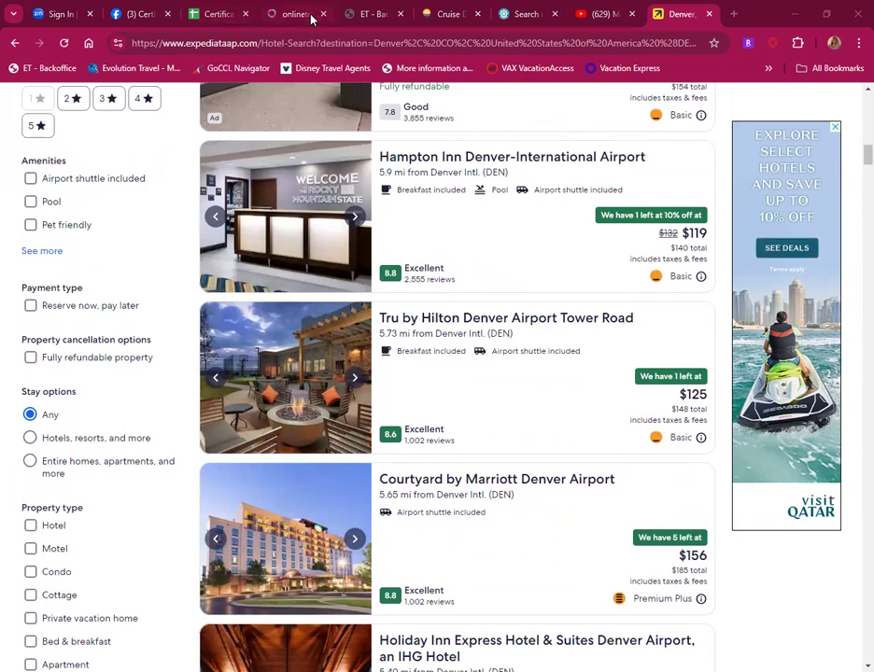
click(295, 15)
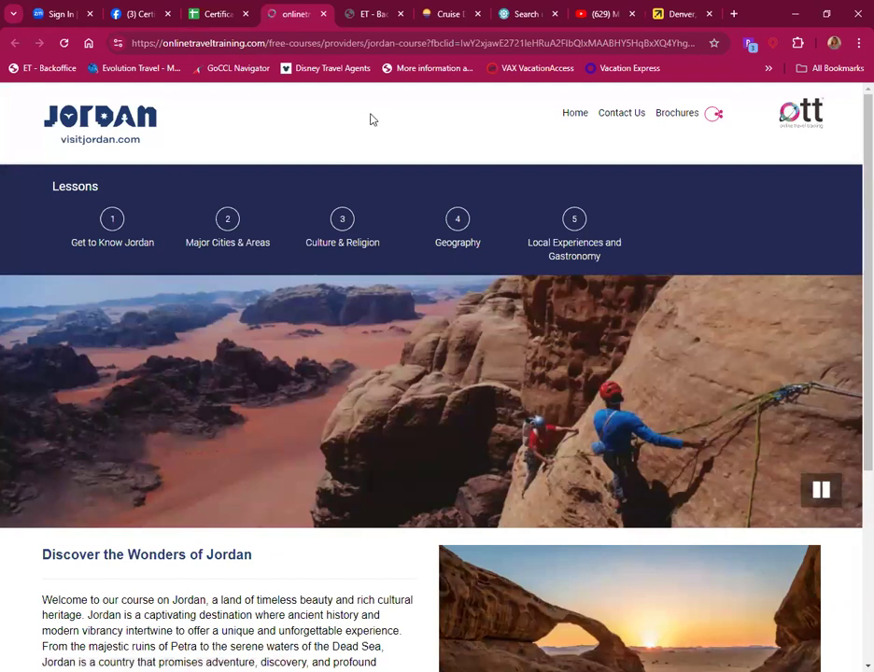
mouse_move(157, 187)
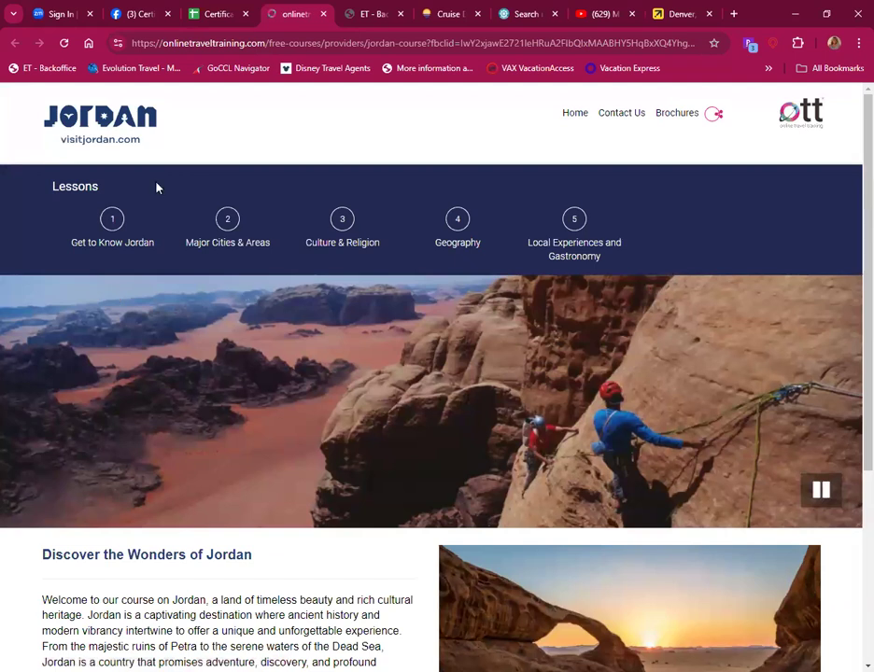
mouse_move(573, 250)
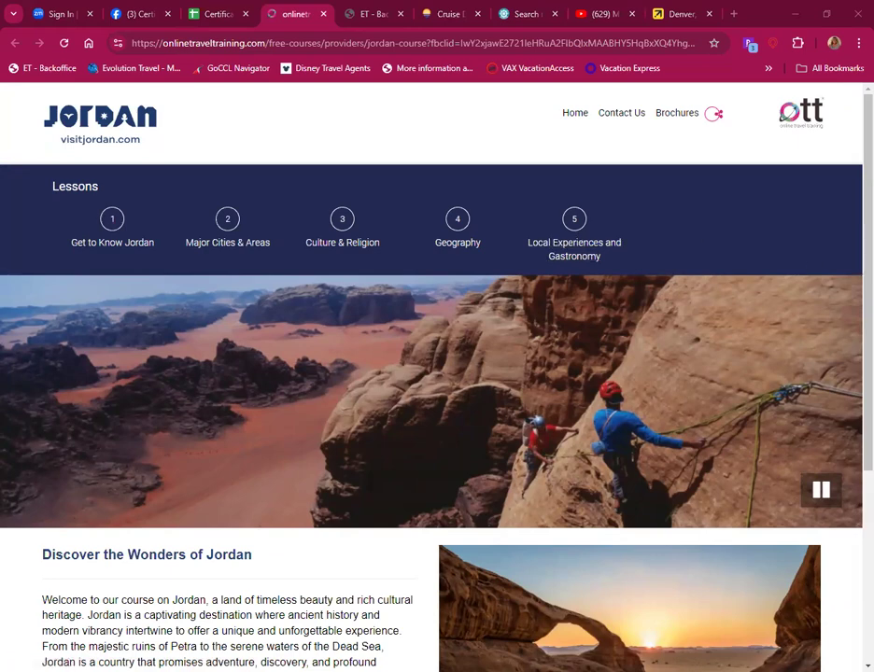
Step: Scroll the Jordan course page down to the Discover the Wonders of Jordan introduction
scroll(down, 3)
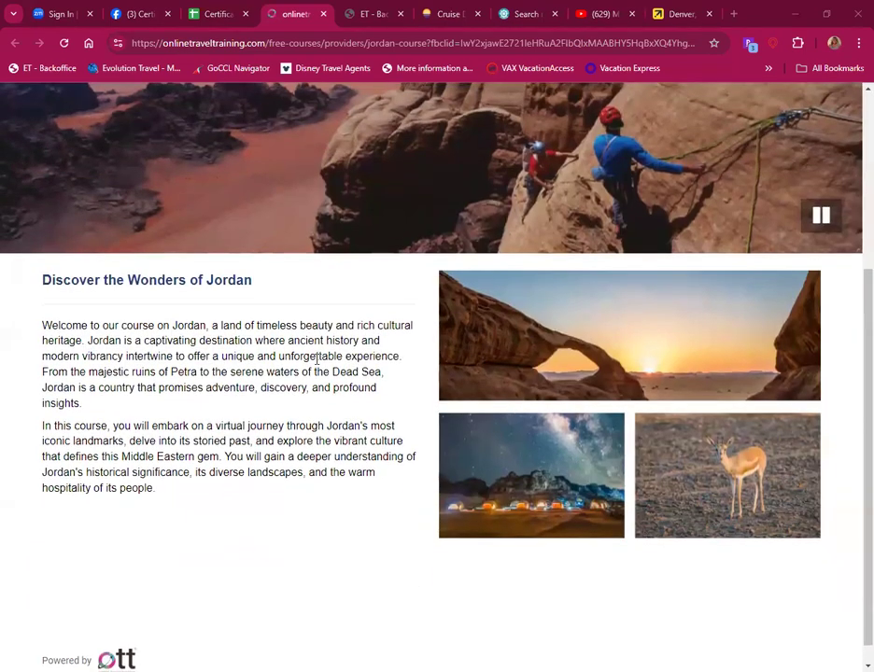
scroll(down, 3)
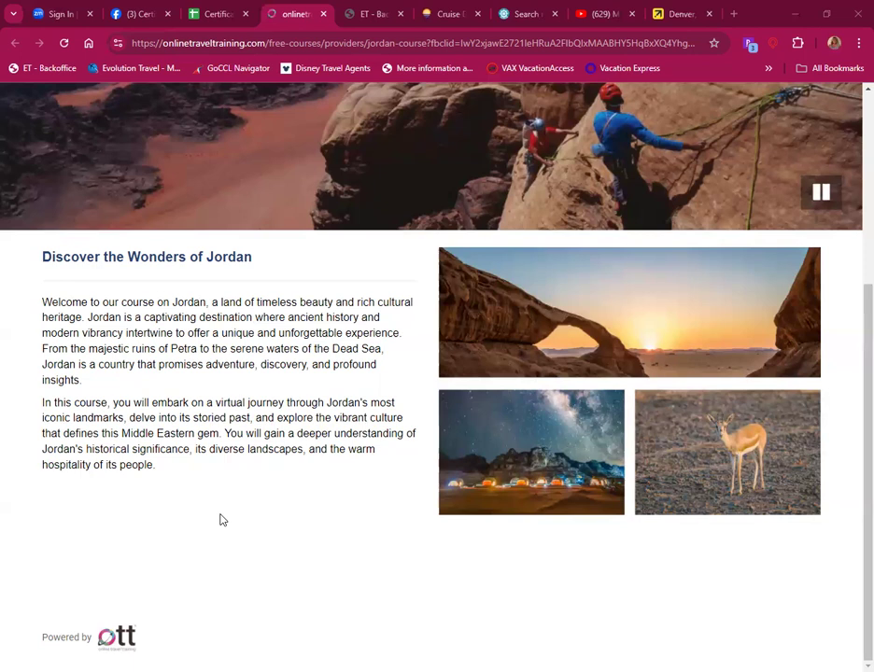
mouse_move(222, 519)
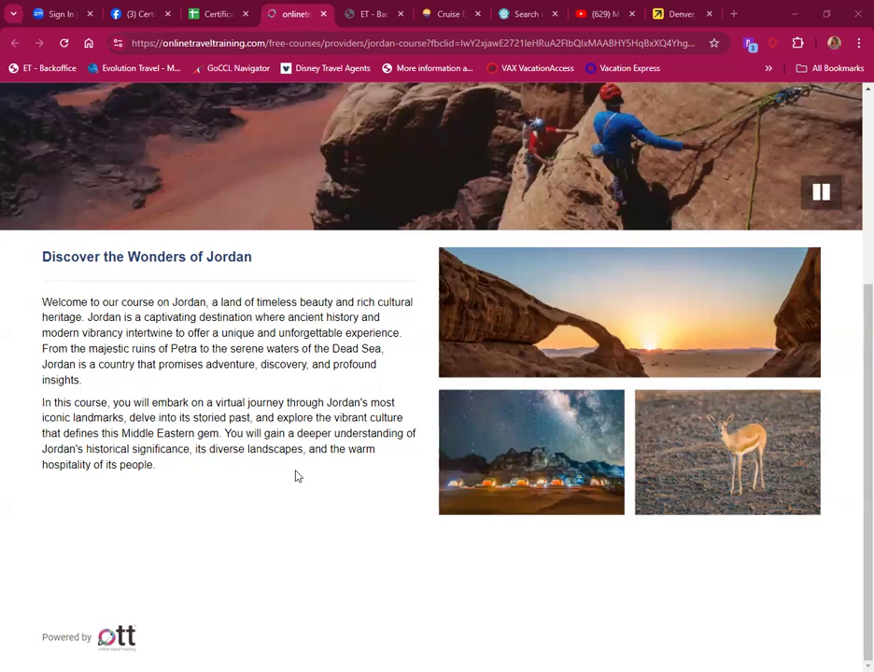
mouse_move(353, 474)
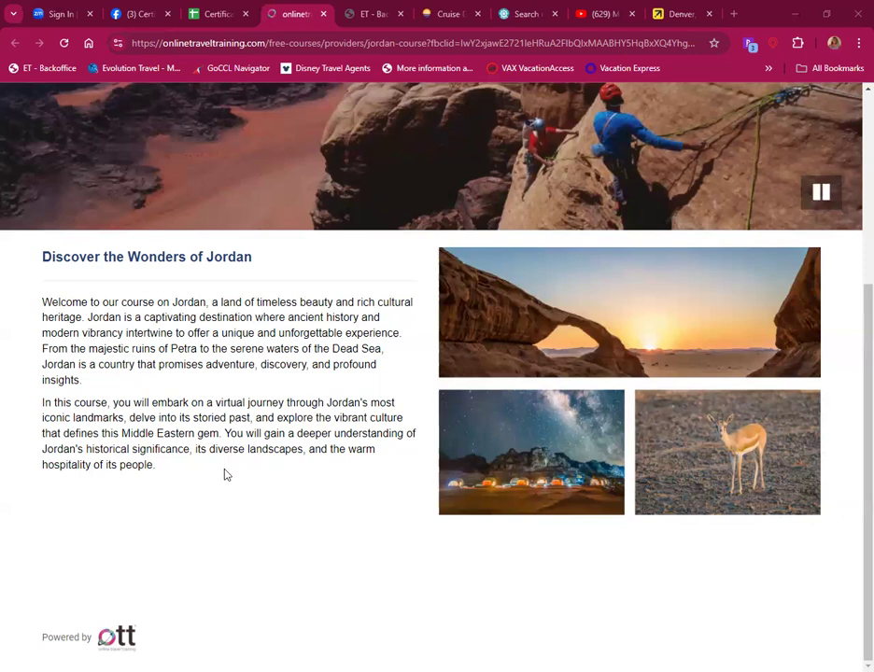
mouse_move(178, 482)
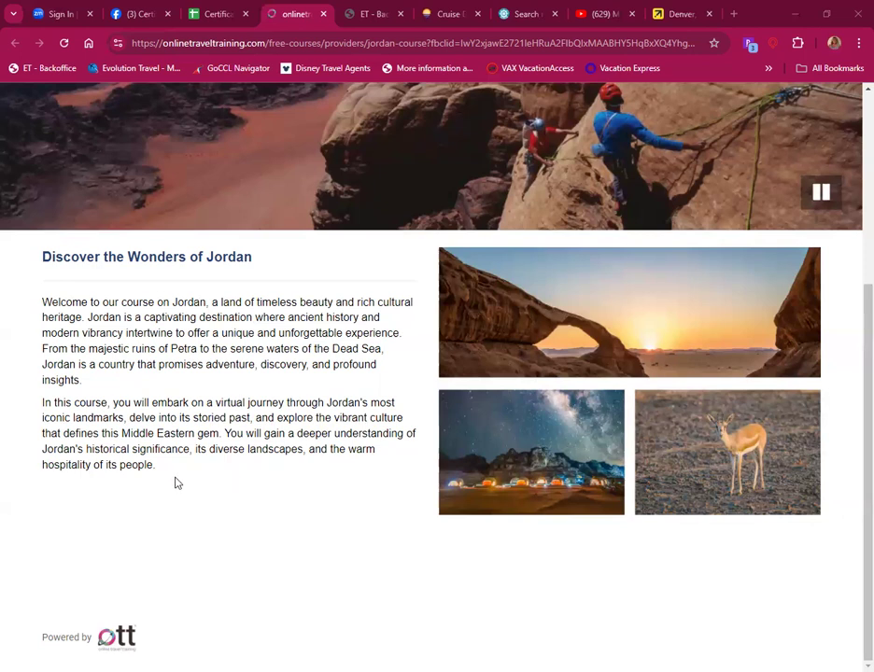
mouse_move(235, 467)
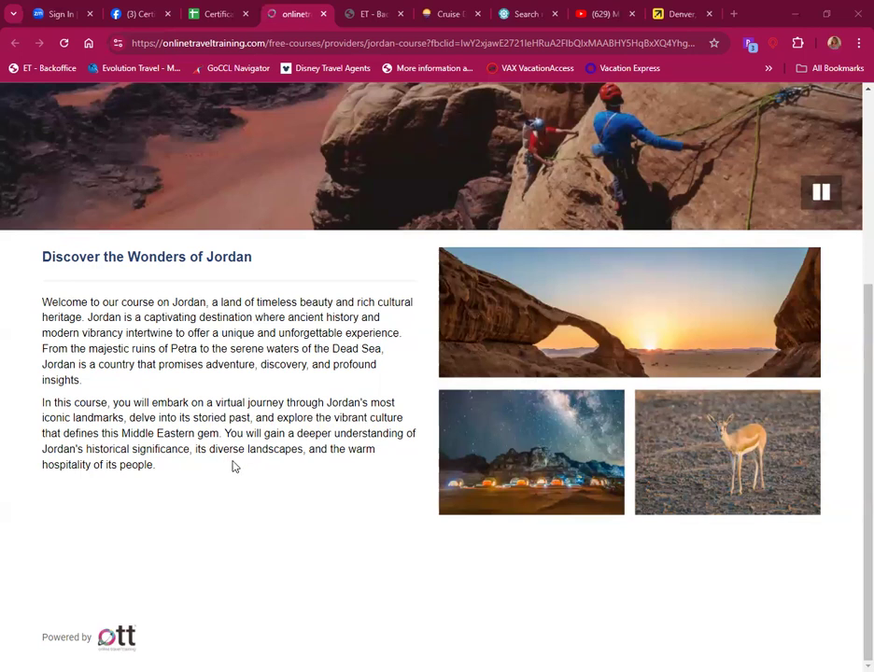
mouse_move(371, 475)
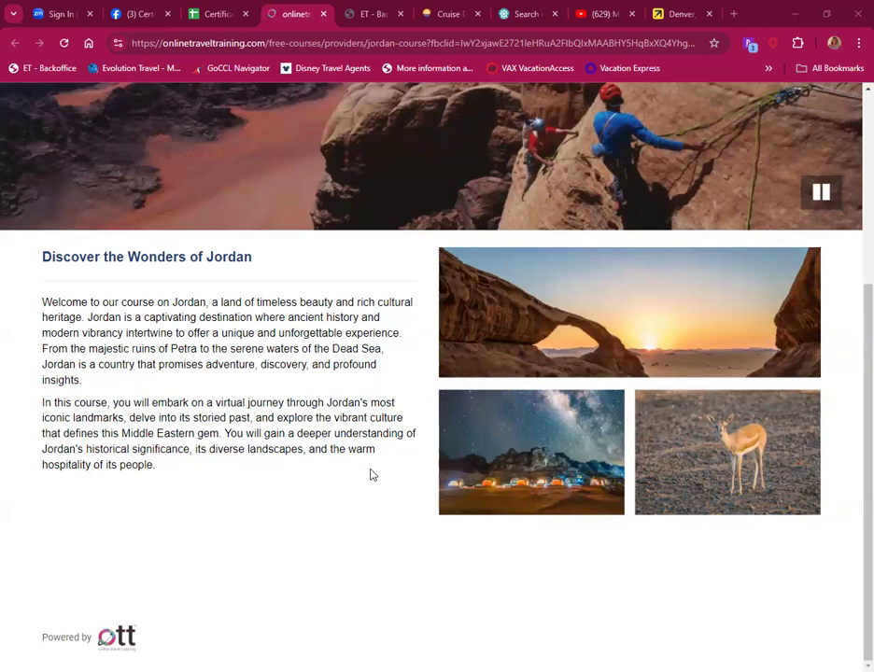
mouse_move(205, 467)
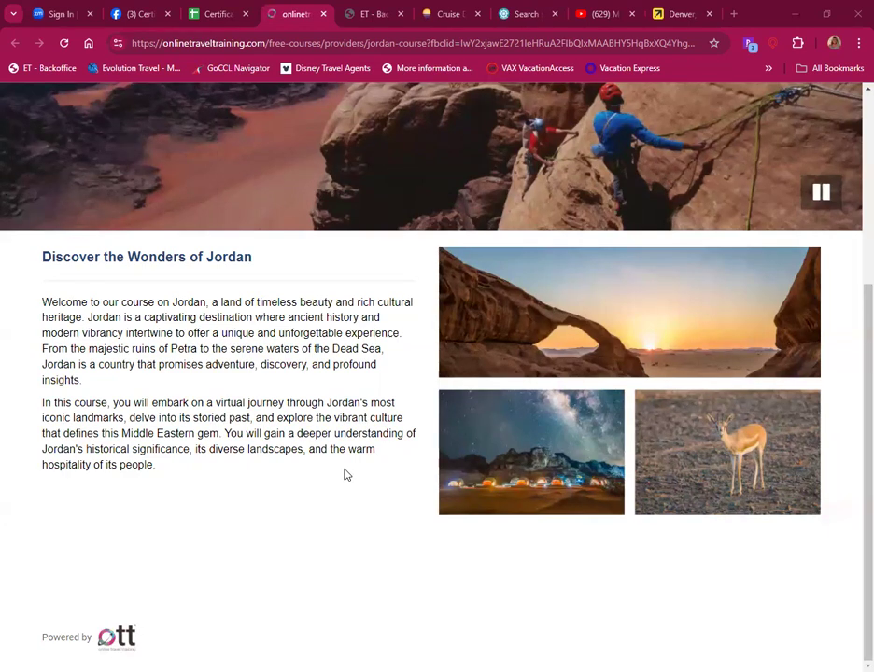
mouse_move(380, 541)
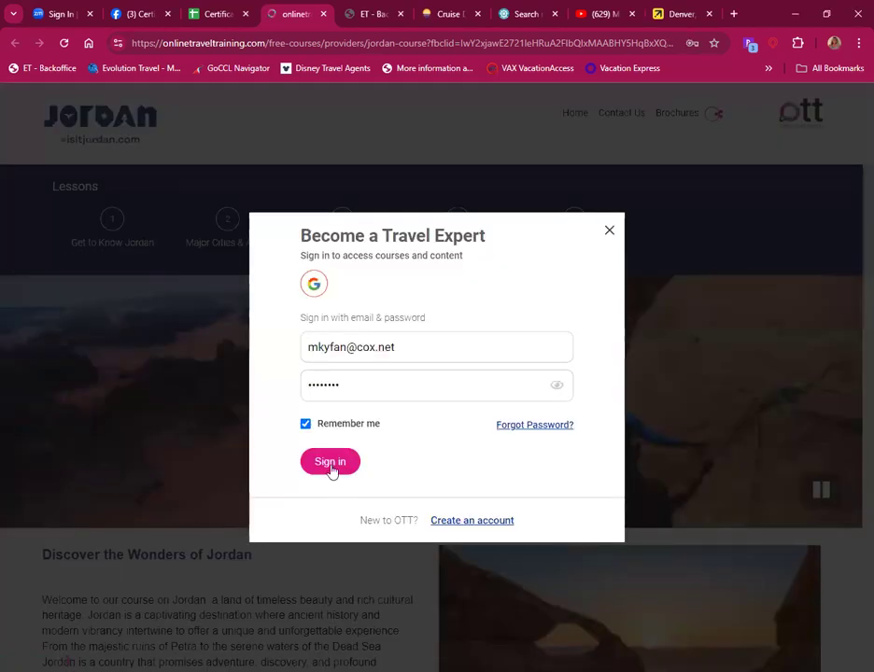
Step: Sign in with the saved credentials to reach the 'Get to Know Jordan' overview, page 1 of 12
click(328, 461)
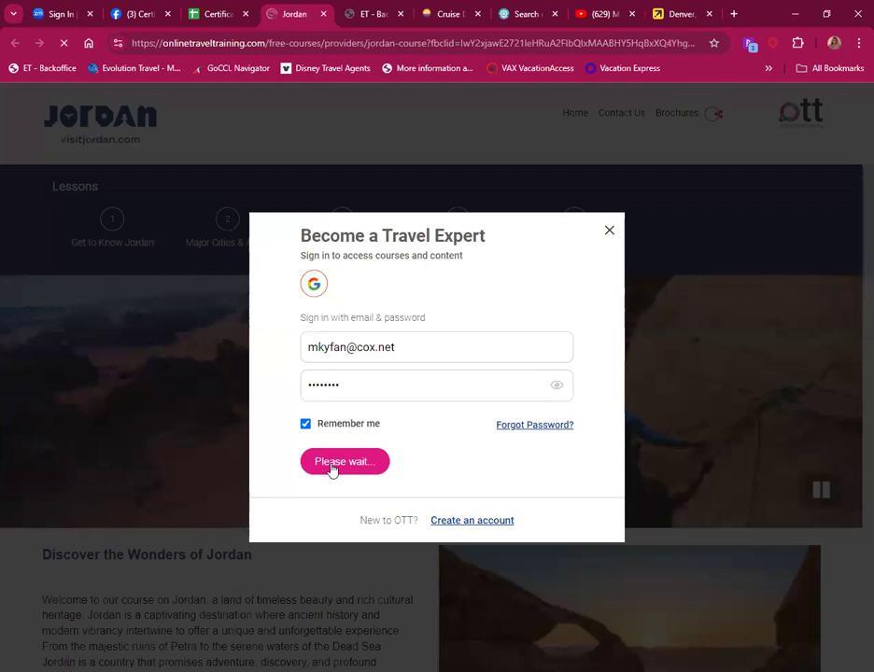
click(344, 461)
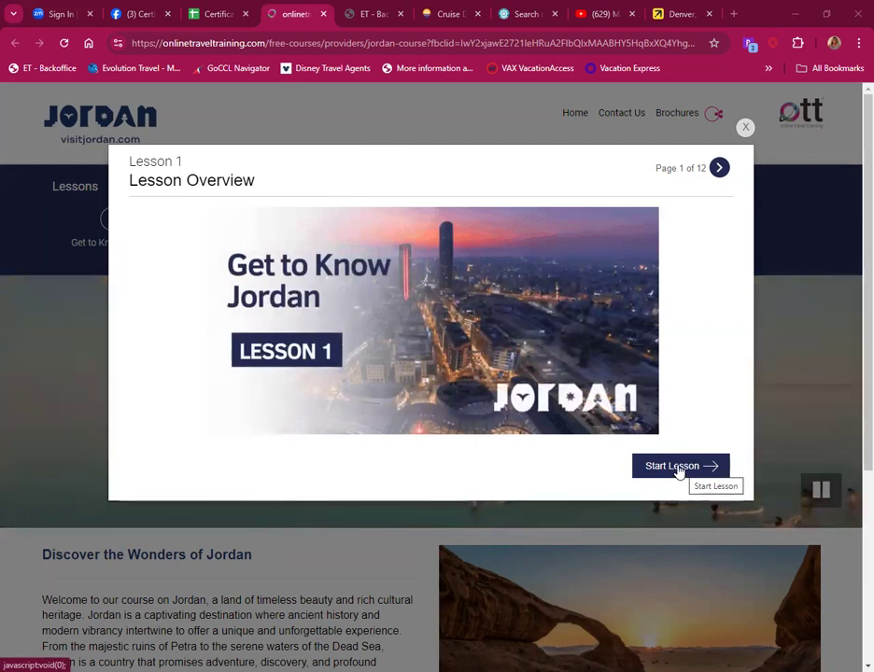
click(680, 467)
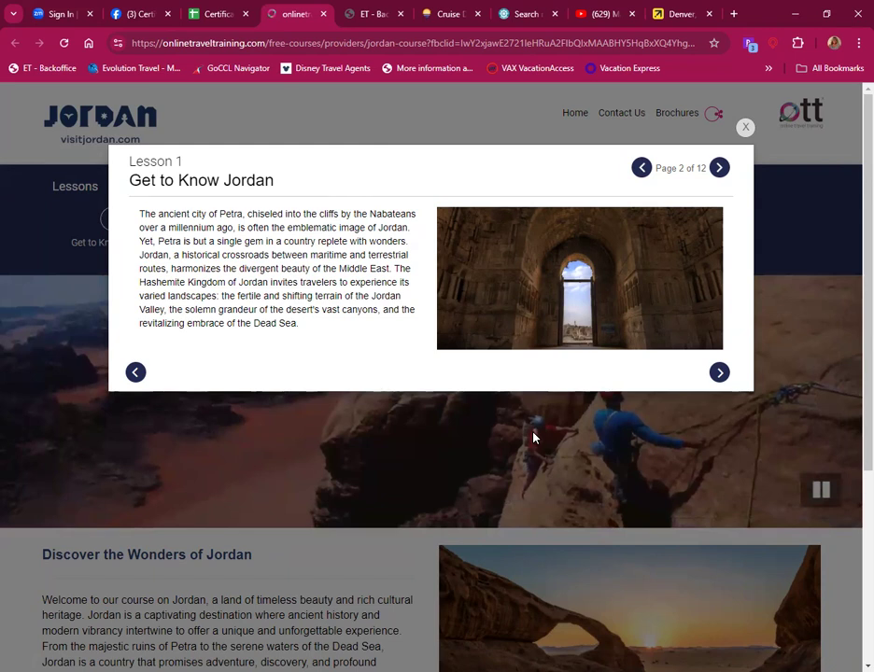
mouse_move(313, 427)
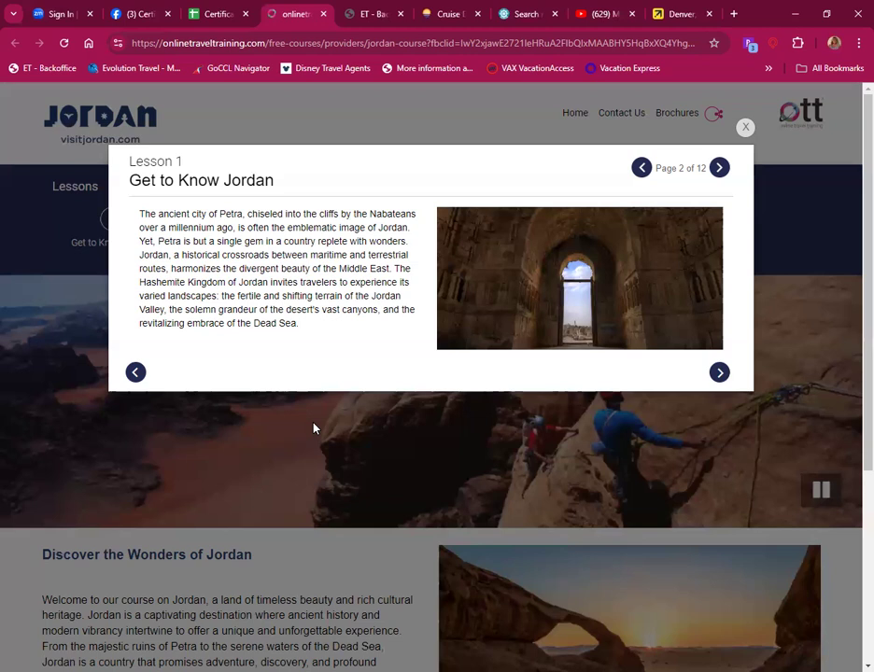
mouse_move(717, 351)
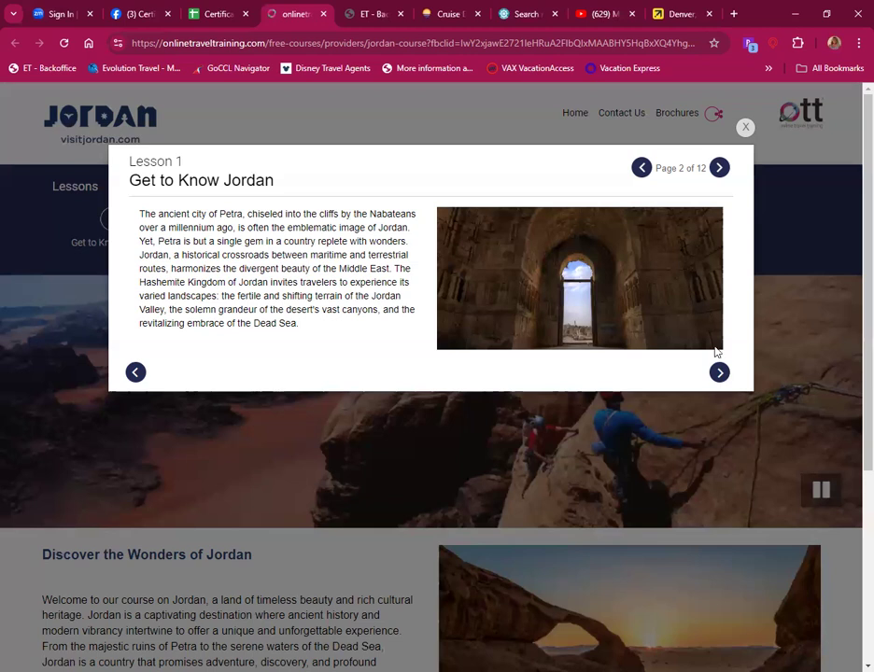
Step: Advance to page 3 of 12, about Jordan's monarchy and King Abdullah II
click(718, 374)
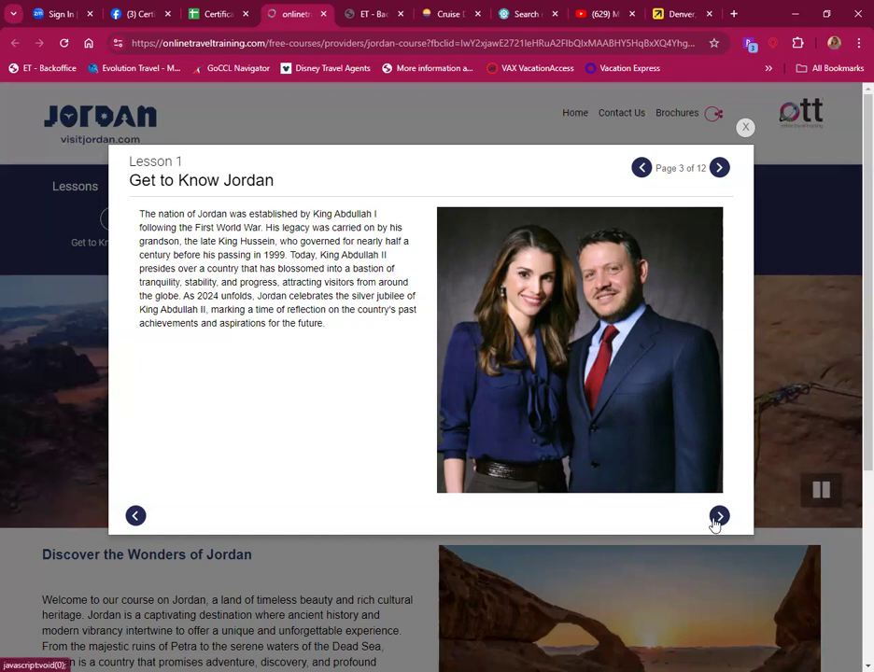
Step: Advance to page 4 of 12, covering Jordan's climate and seasonal temperatures
click(718, 515)
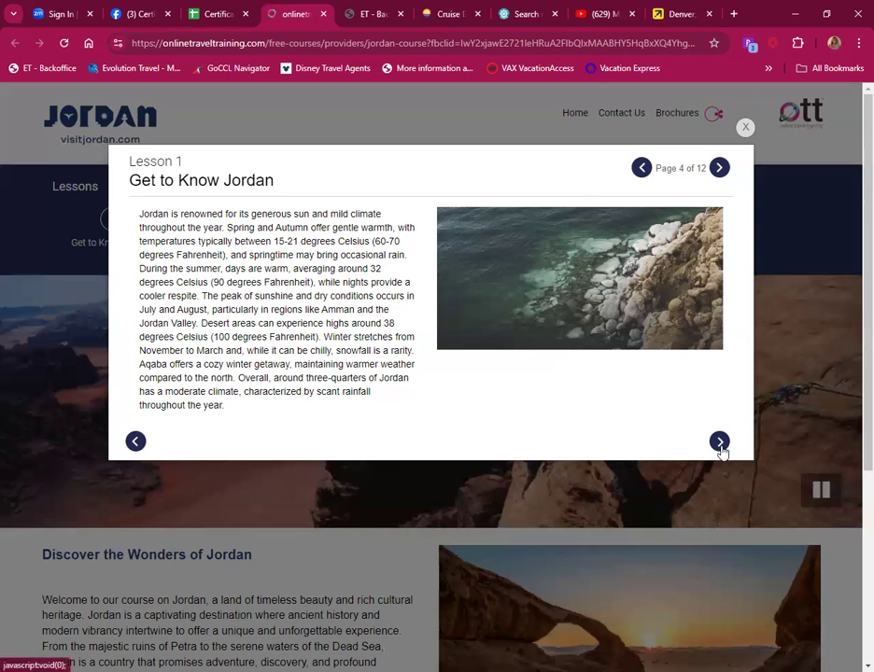
Step: Advance to page 5 of 12, on peak seasons, time zone, language and currency
click(718, 440)
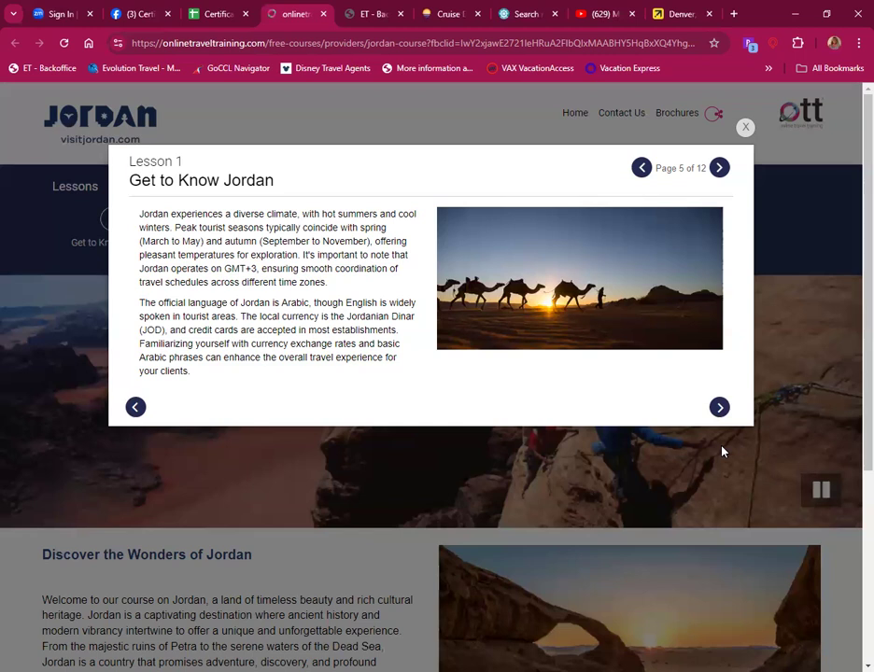
mouse_move(719, 407)
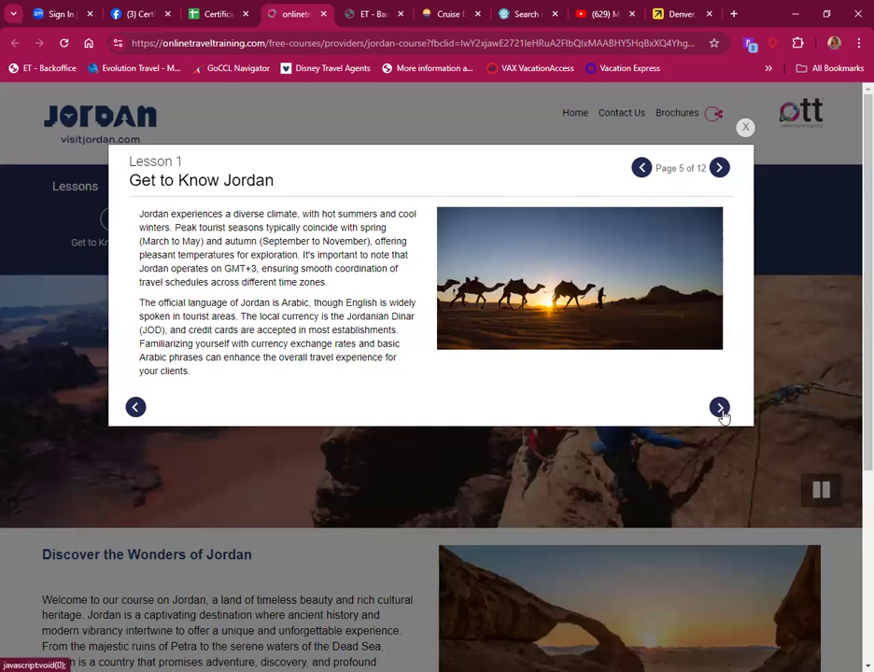
Step: Advance through page 6 on getting to Jordan to page 7 on unique experiences
click(719, 407)
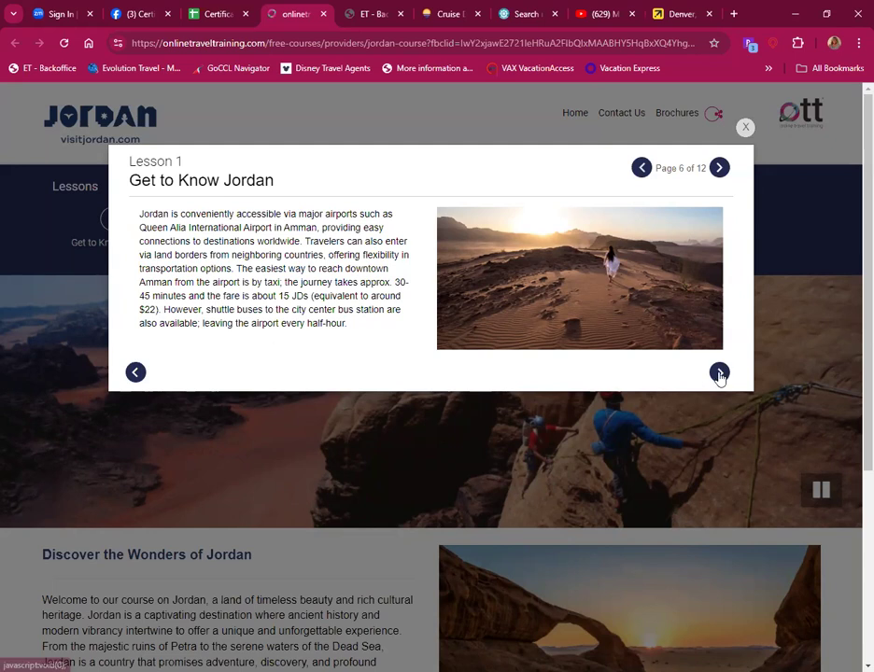
click(719, 371)
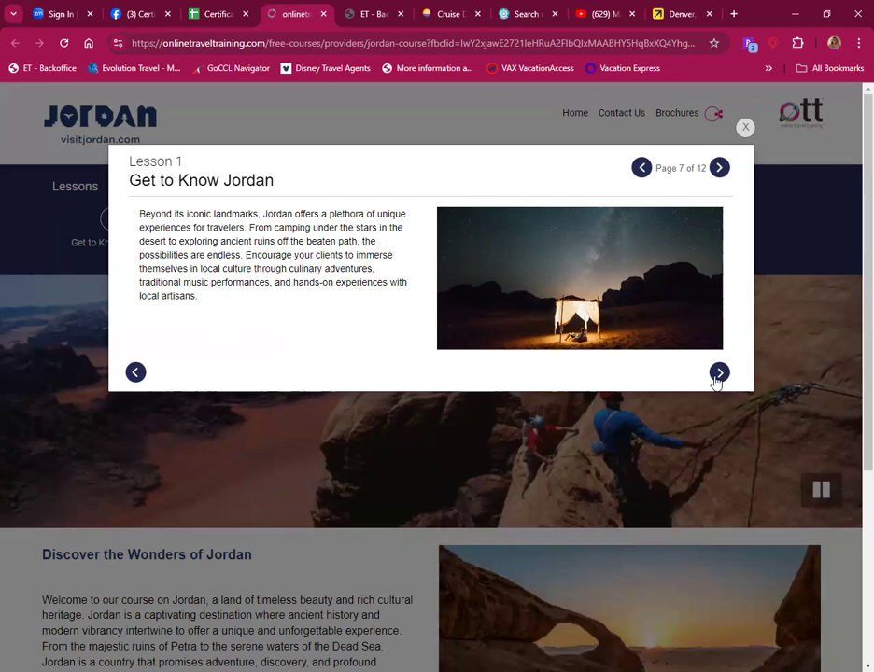
Step: Start the Lesson 1 quiz and answer the founding-king question with King Abdullah I
click(718, 374)
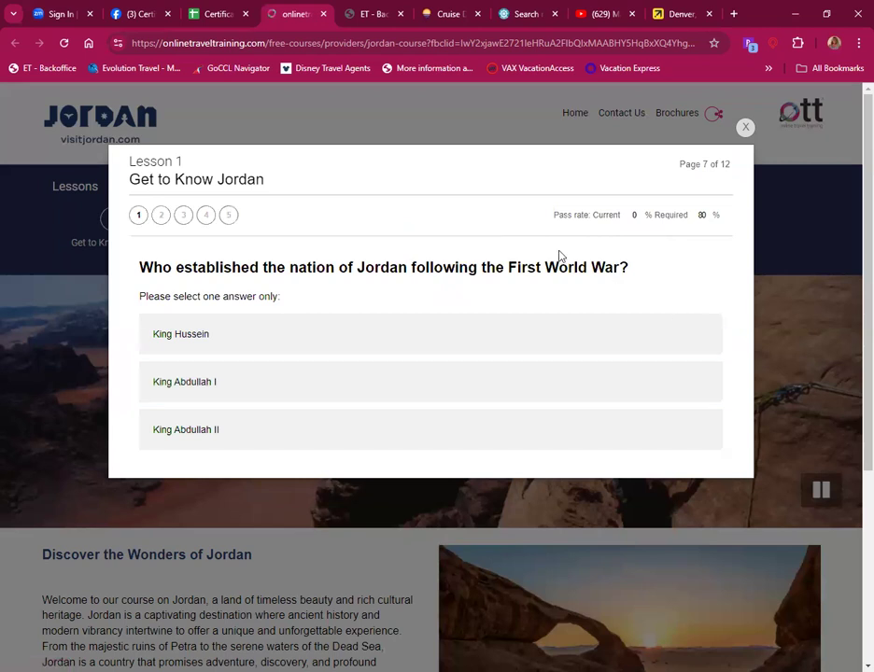
mouse_move(534, 245)
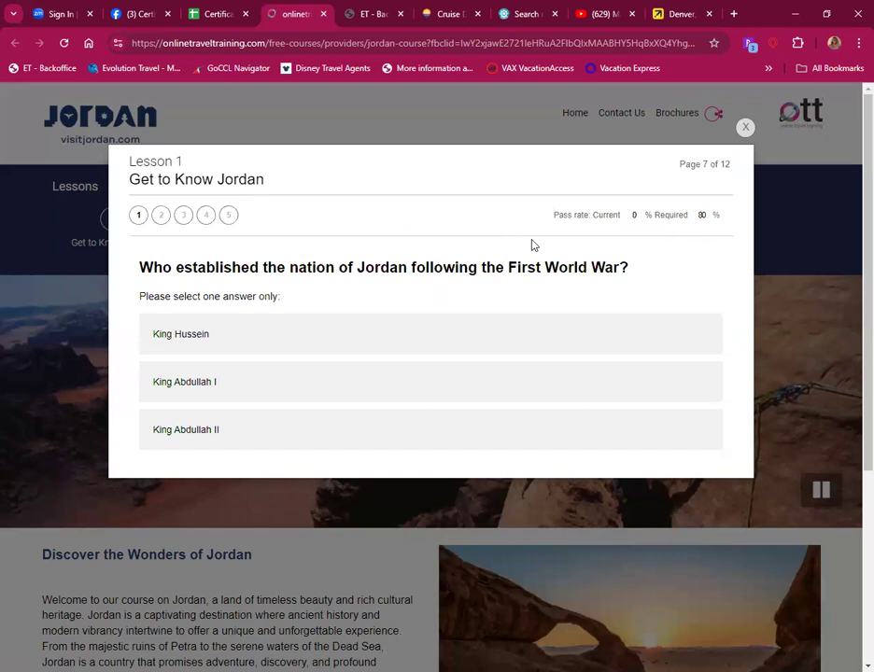
mouse_move(418, 235)
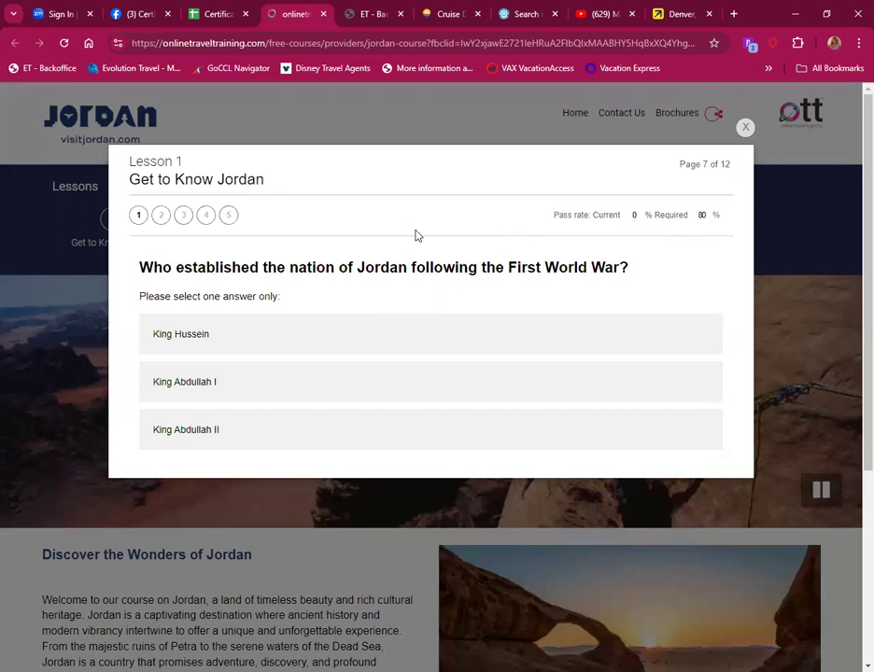
mouse_move(428, 231)
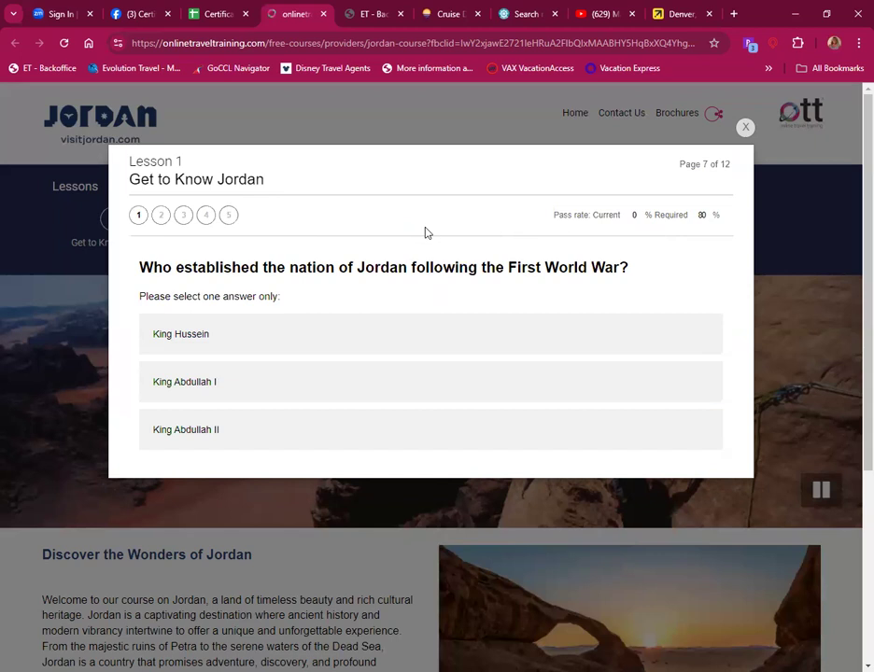
click(185, 380)
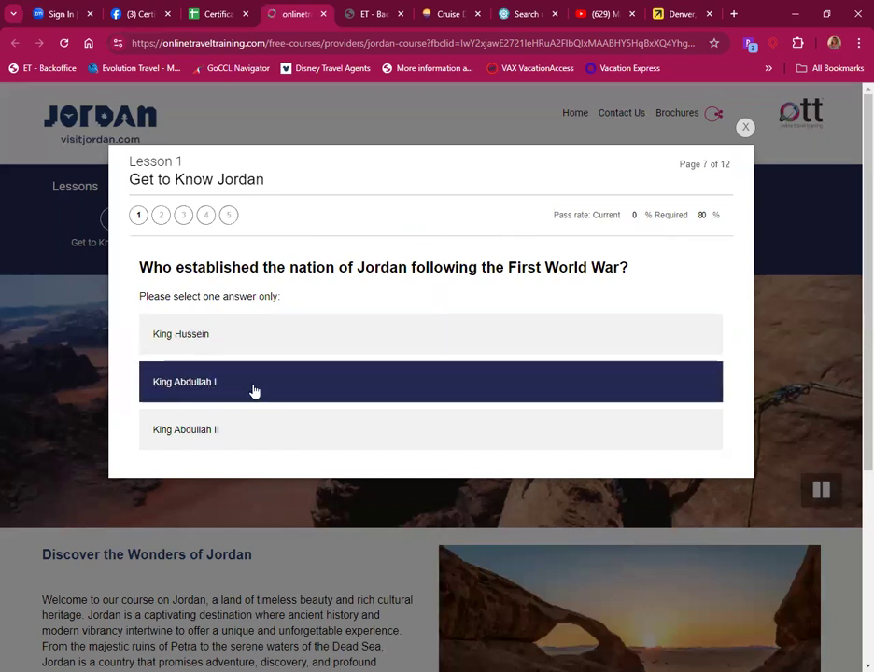
click(185, 430)
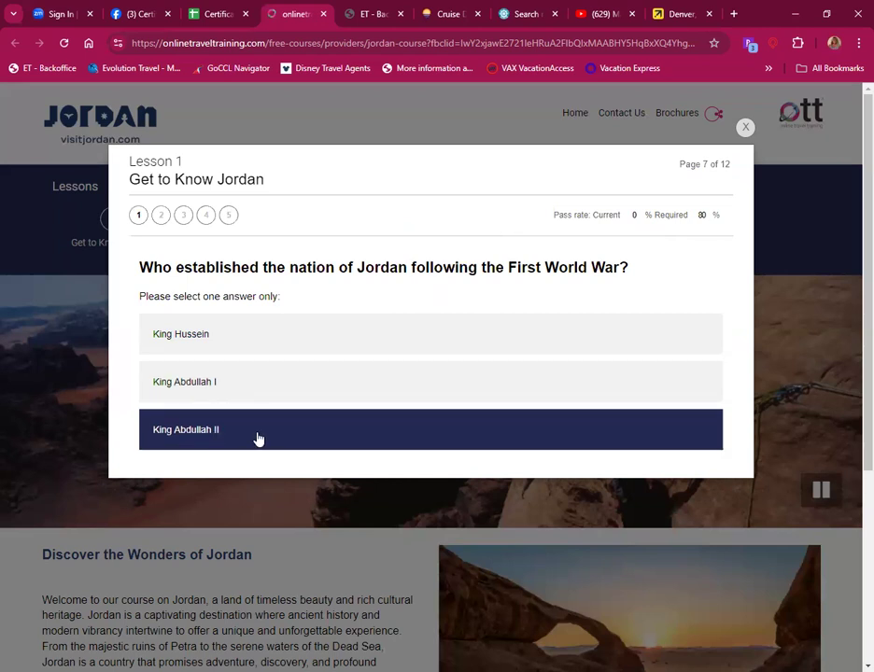
mouse_move(131, 334)
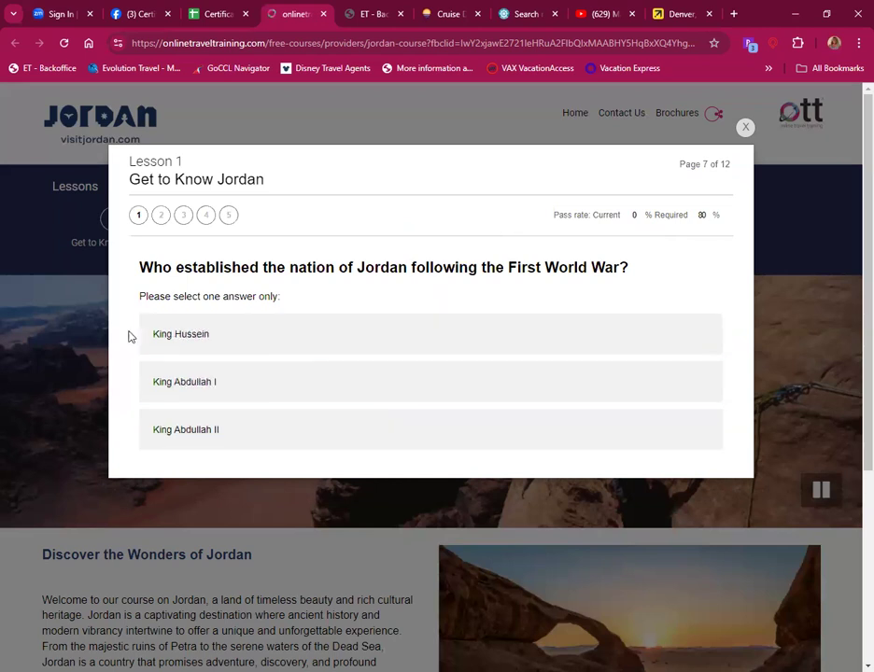
click(185, 381)
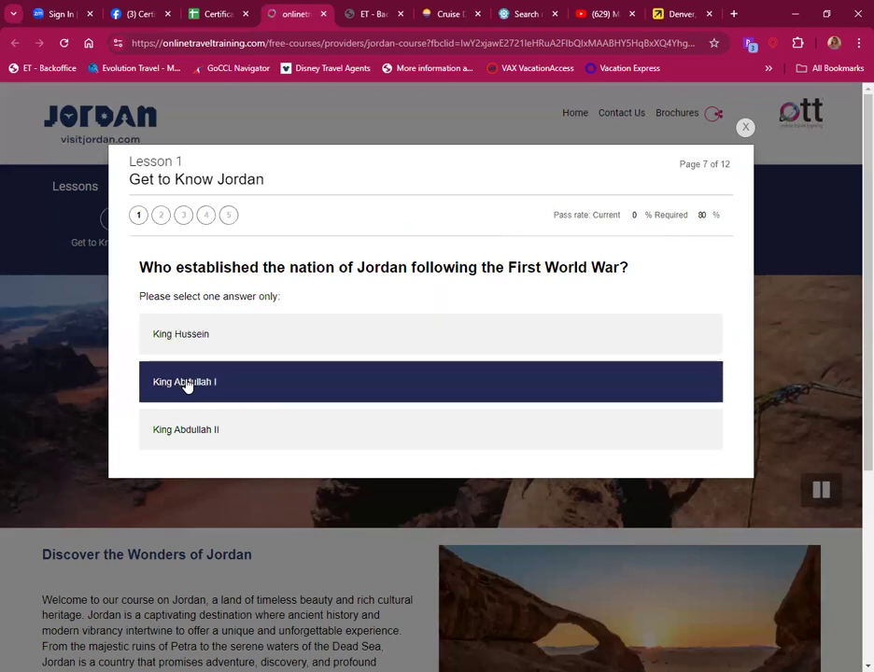
click(179, 334)
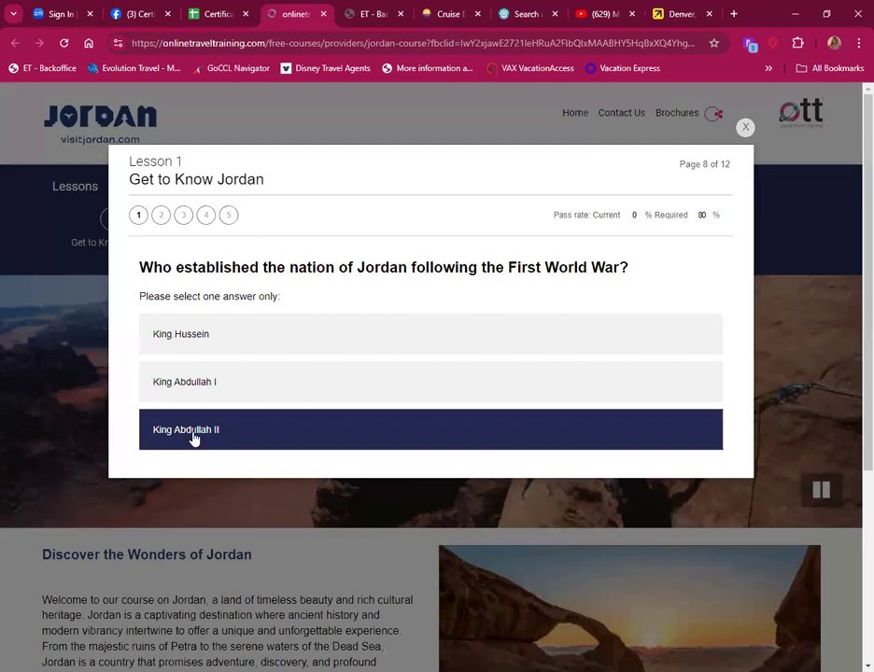
click(194, 429)
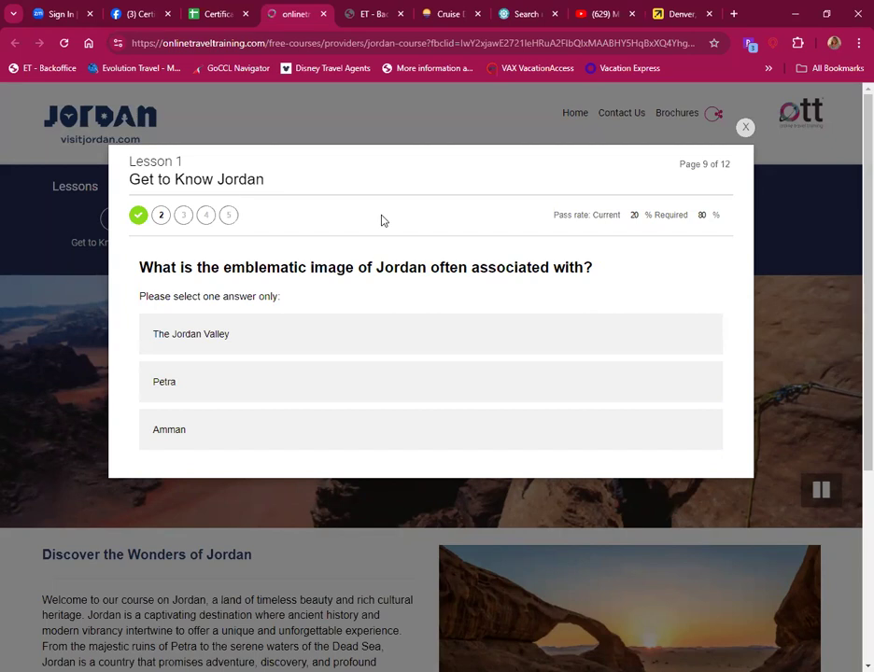
mouse_move(486, 269)
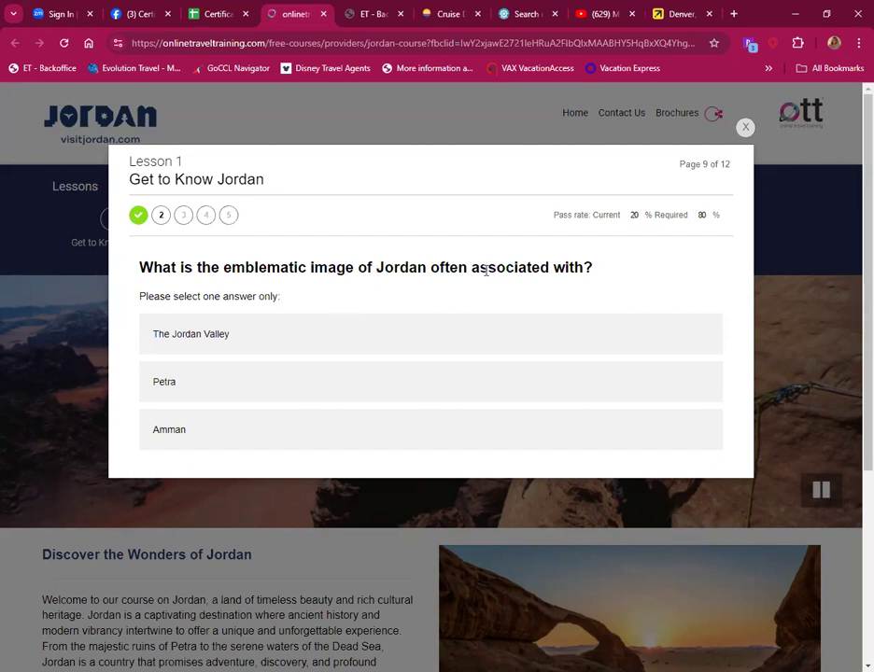
Step: Answer the emblematic image question and continue to the next one
click(191, 333)
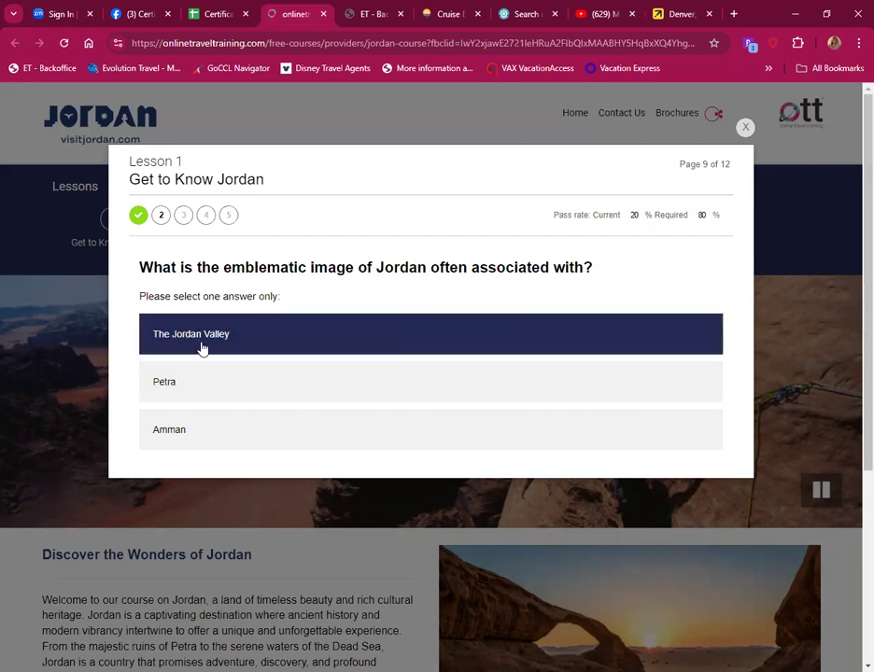
click(168, 430)
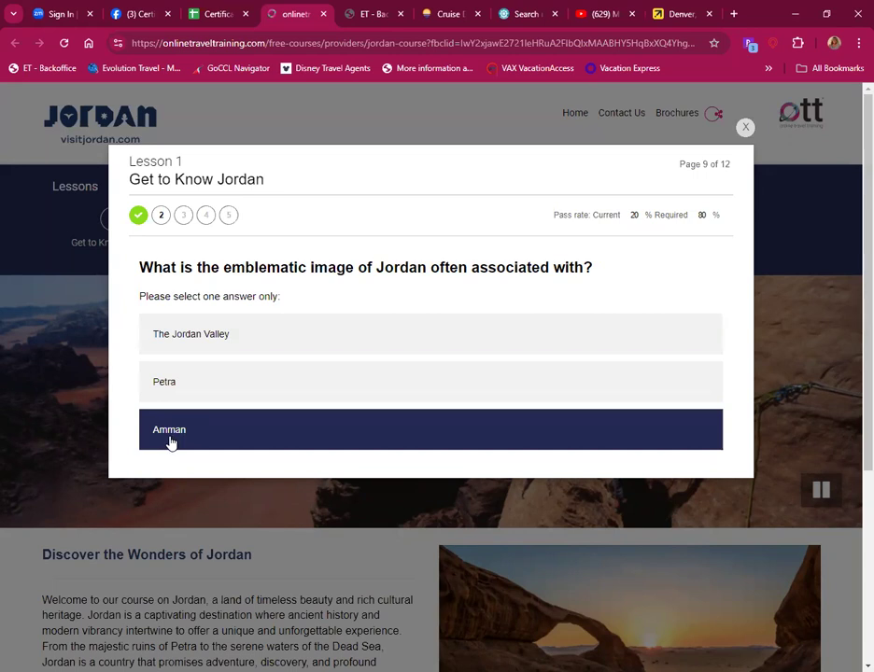
click(168, 429)
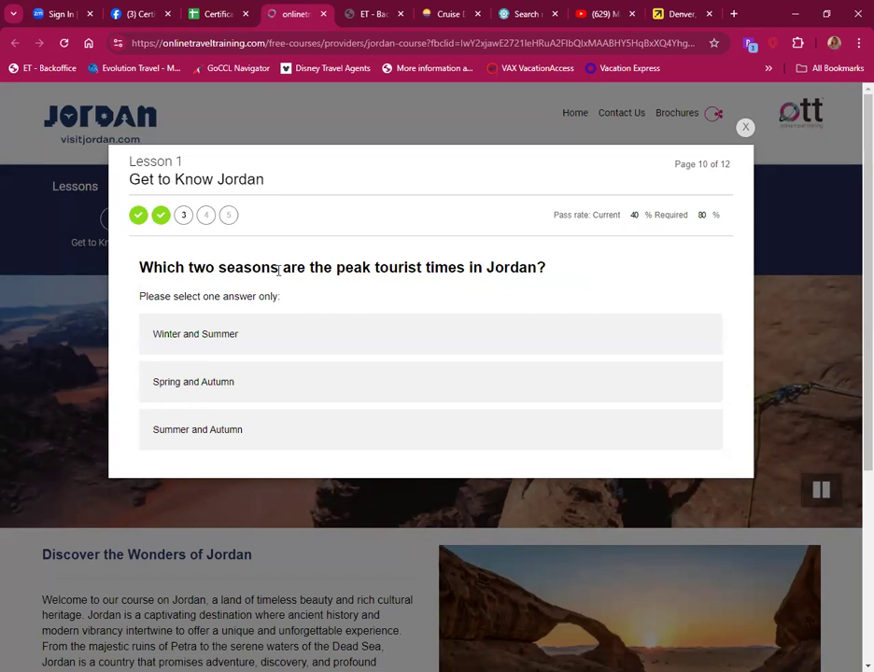
mouse_move(538, 287)
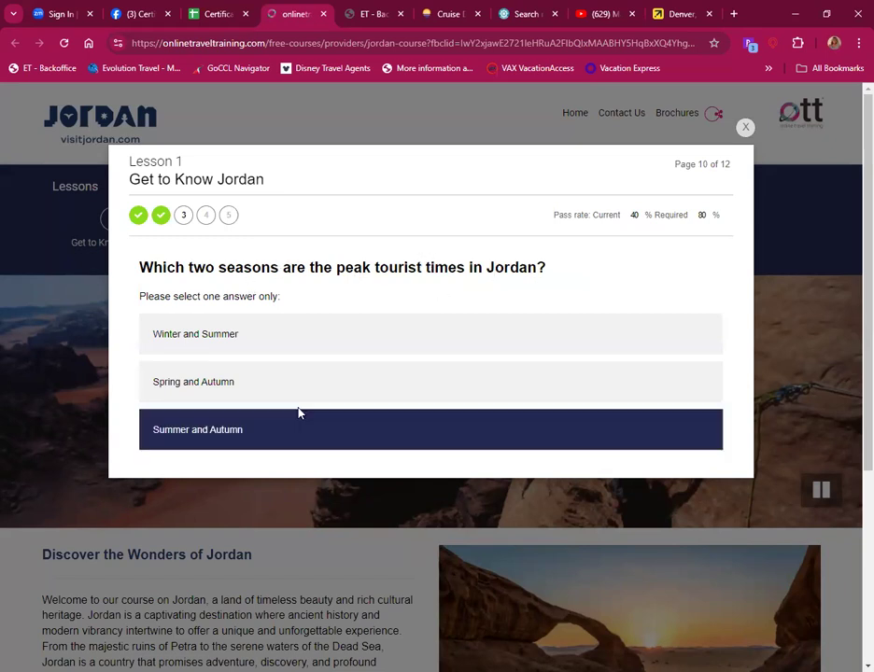
Step: Answer Spring and Autumn as peak seasons, then submit the time zone answer to finish Lesson 1
click(194, 381)
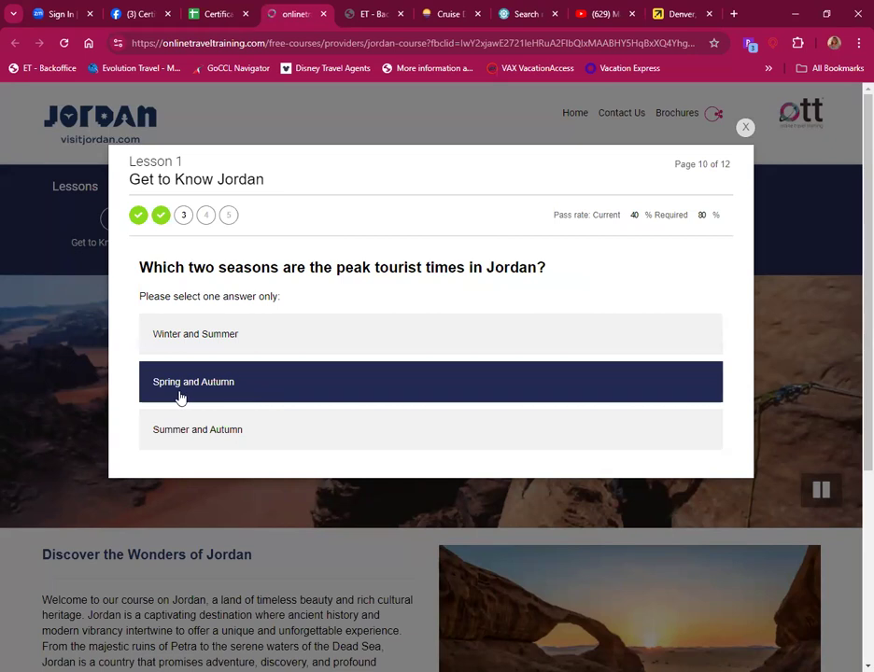
click(194, 332)
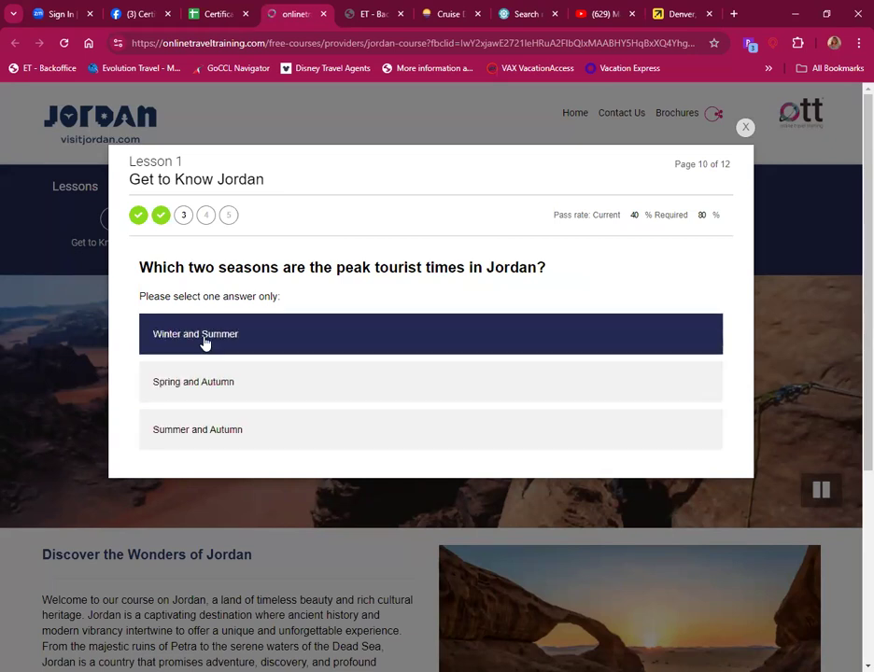
click(194, 380)
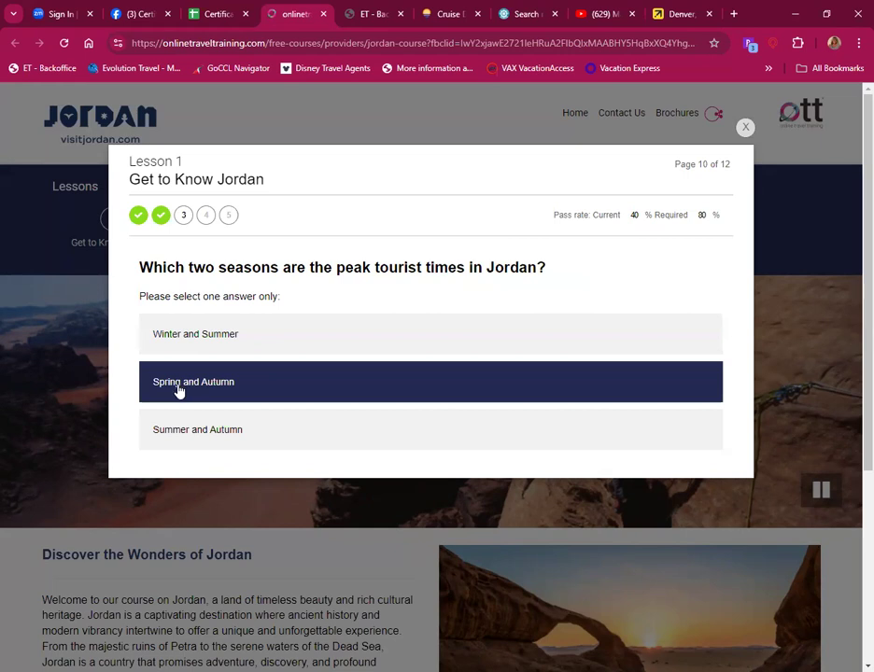
click(194, 381)
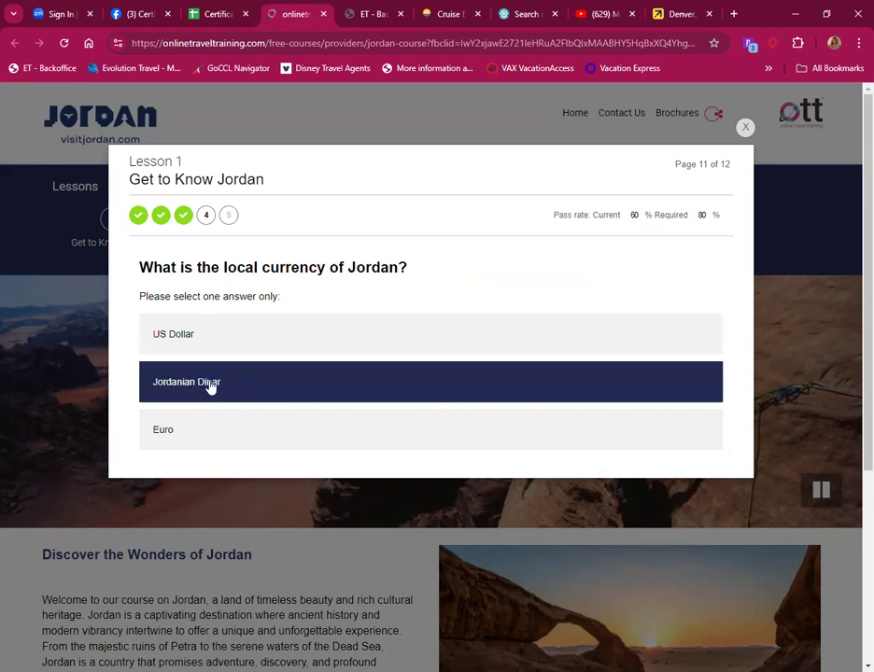
mouse_move(172, 387)
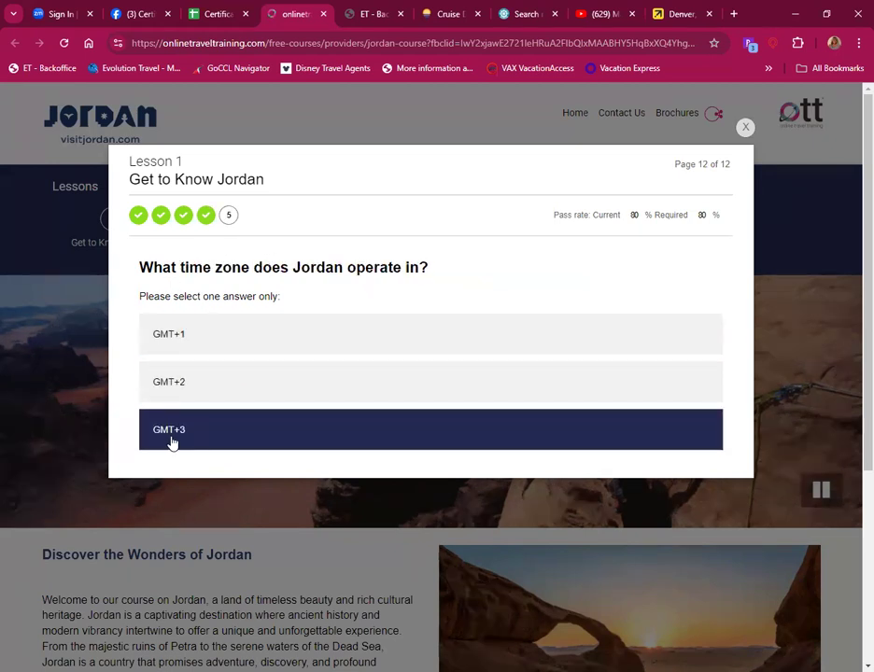
click(168, 430)
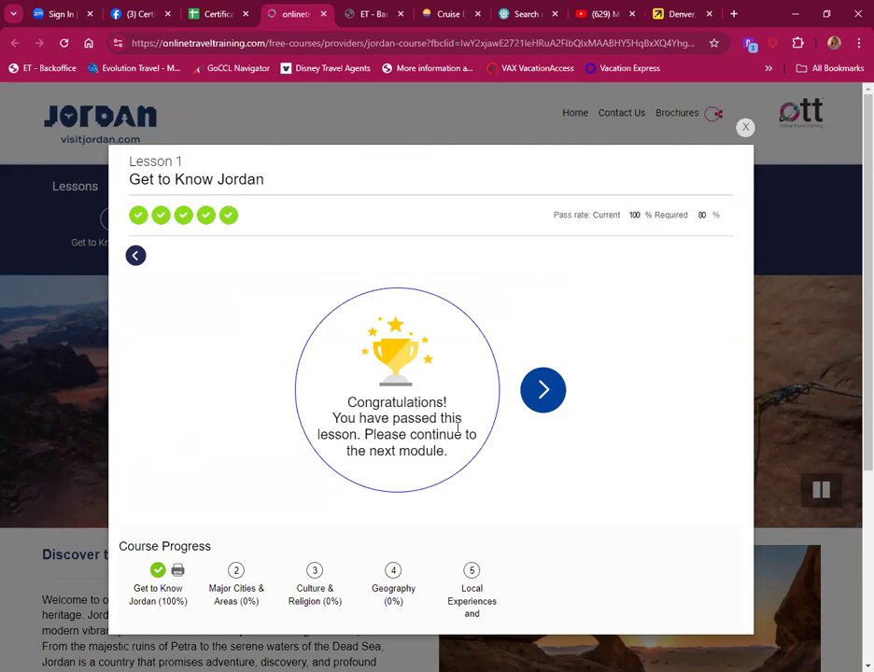
mouse_move(183, 433)
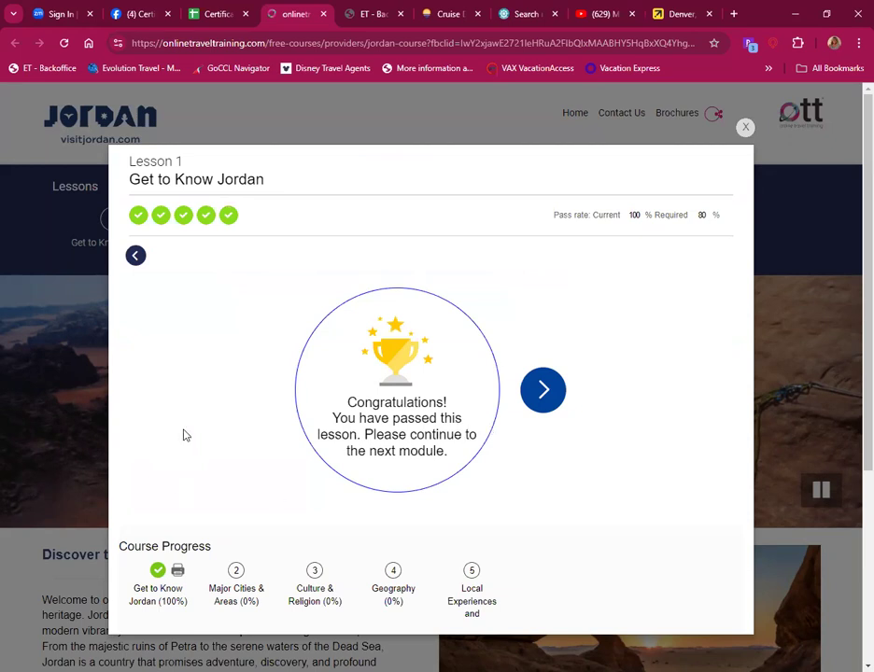
mouse_move(196, 427)
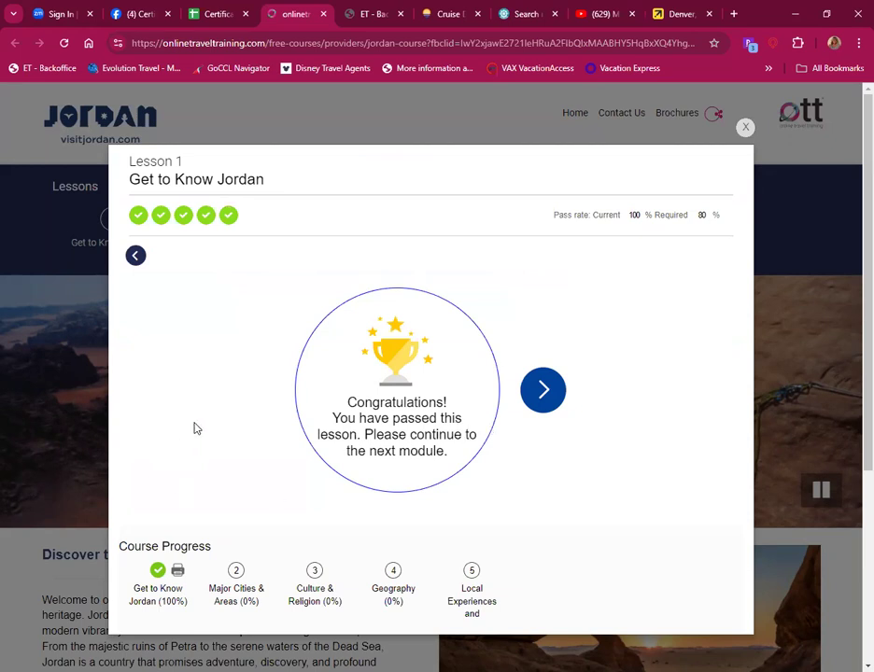
mouse_move(239, 403)
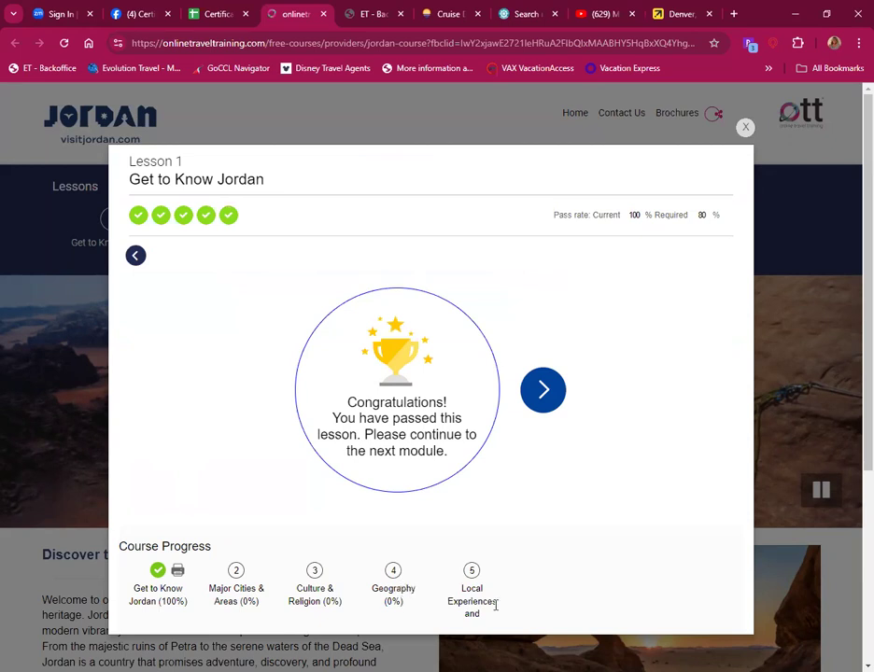
Step: Continue from the Congratulations screen into Lesson 2, Major Cities & Areas, on the Amman page
click(541, 390)
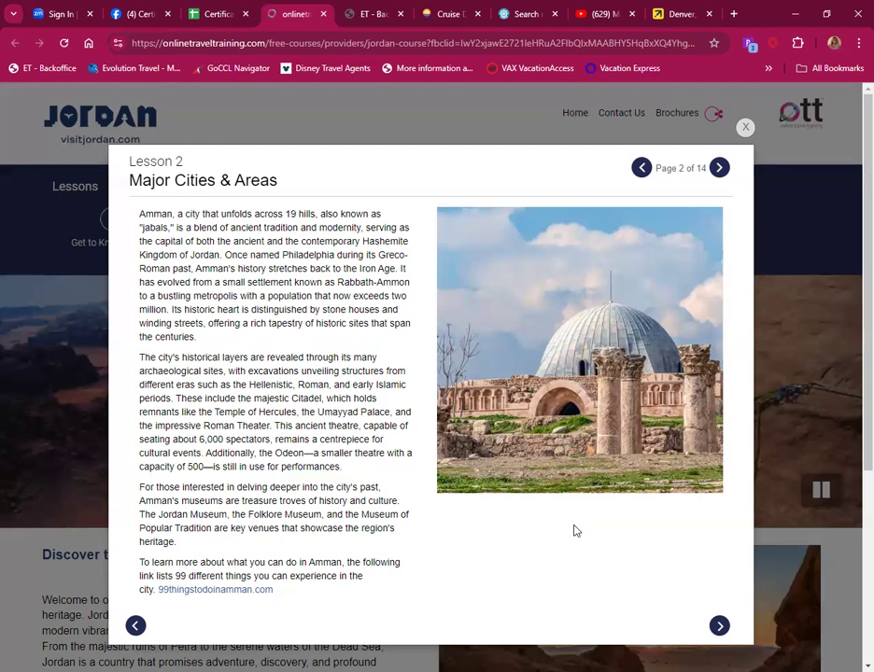
mouse_move(653, 463)
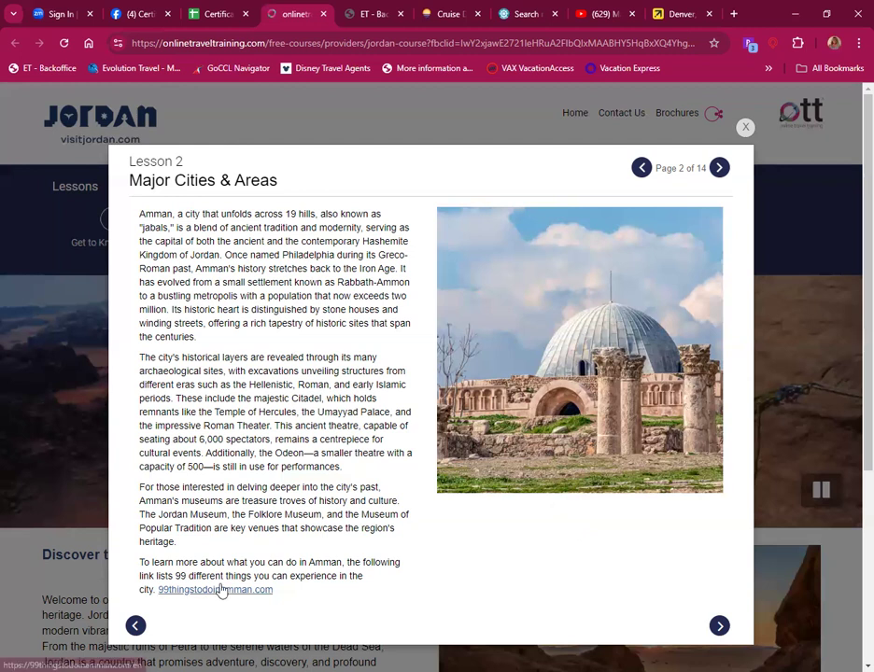
Step: Follow the 99thingstodoinamman.com link at the bottom of the Amman page
click(217, 590)
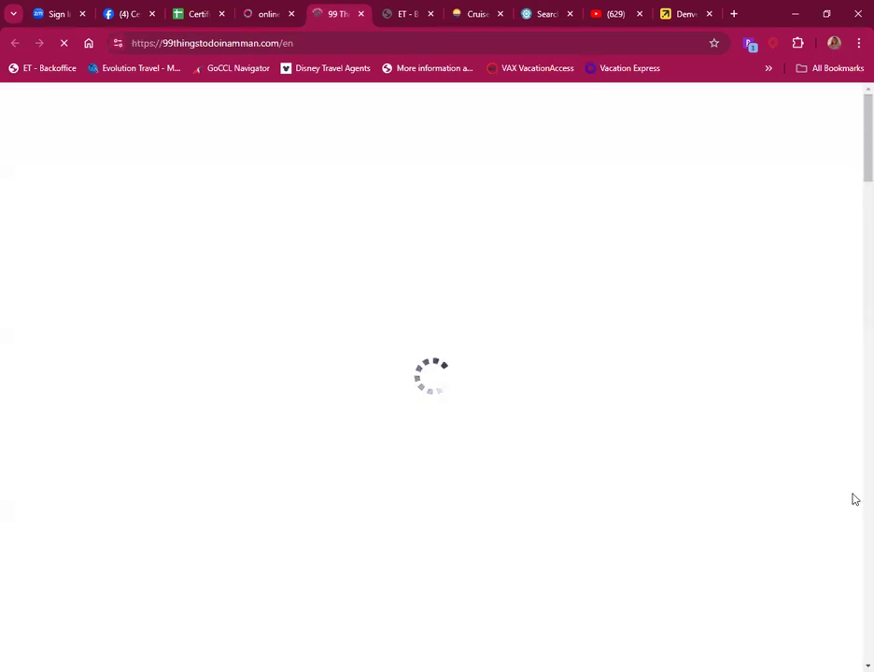
mouse_move(541, 323)
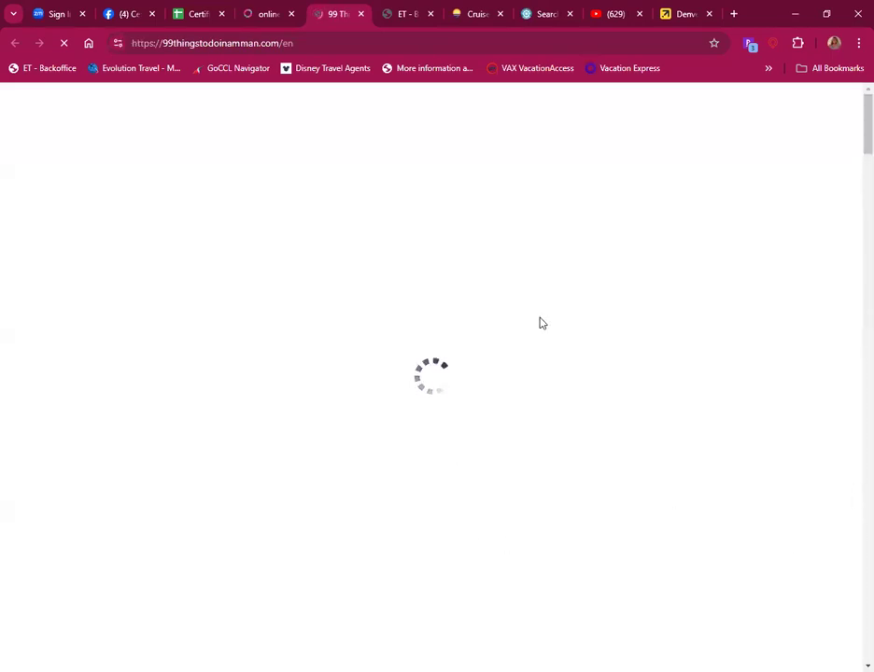
mouse_move(431, 306)
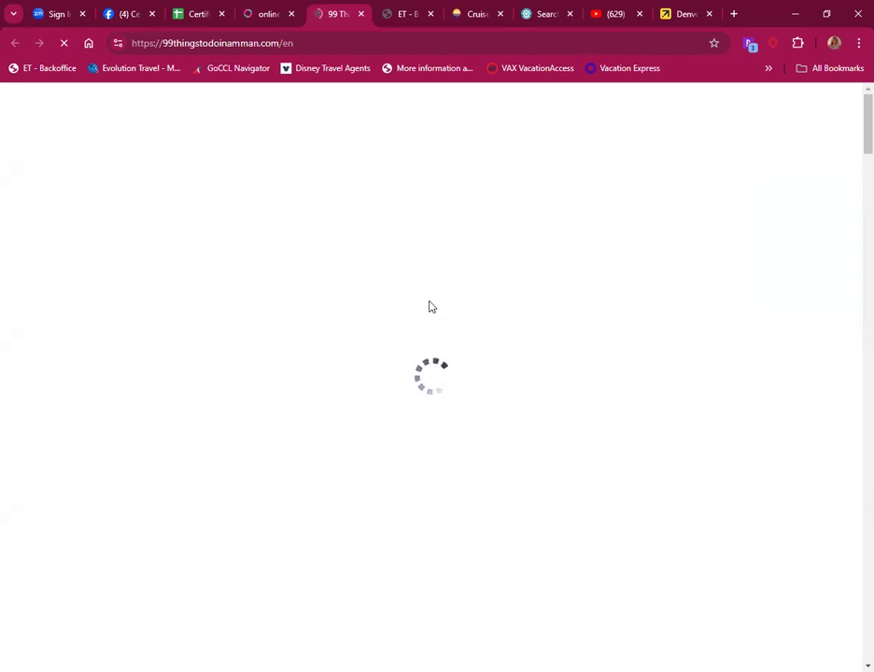
mouse_move(530, 314)
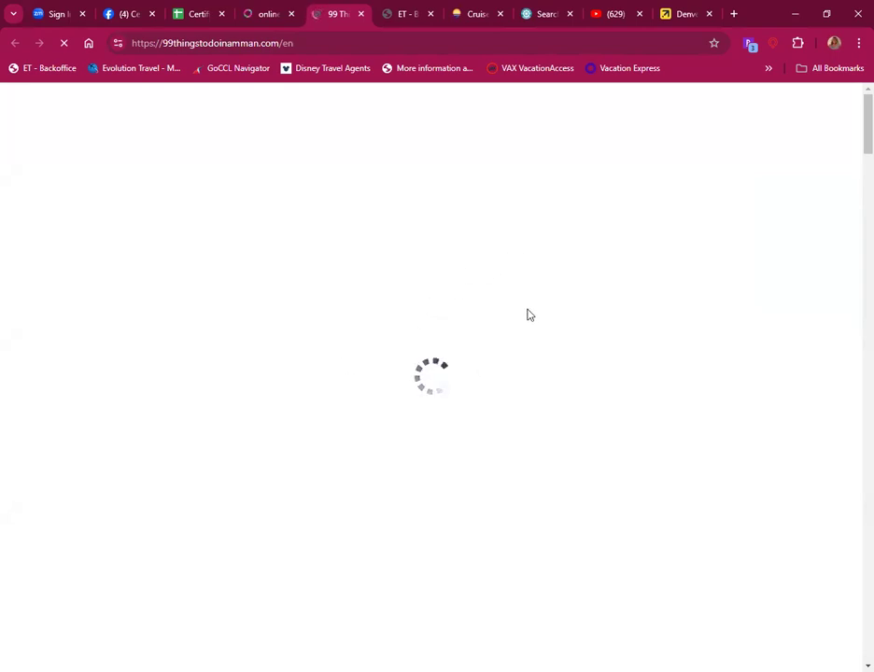
mouse_move(392, 118)
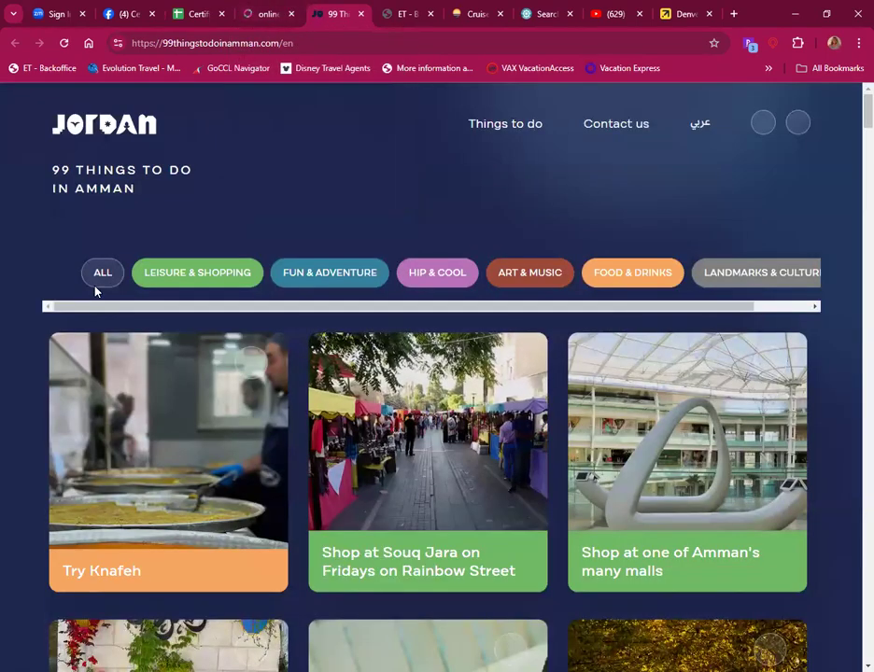
mouse_move(325, 336)
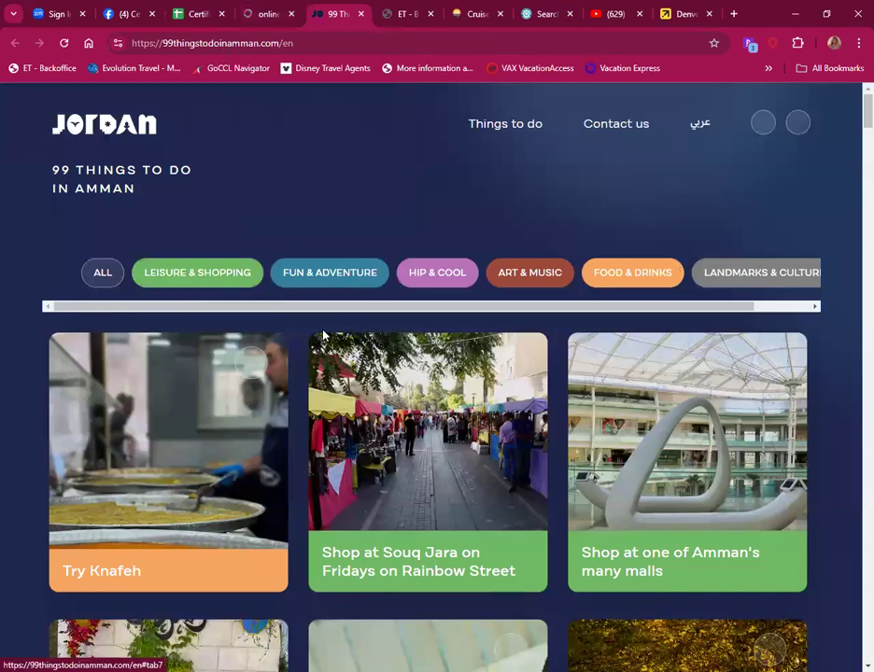
Step: Scroll down through the 99 Things To Do in Amman activity cards
scroll(down, 3)
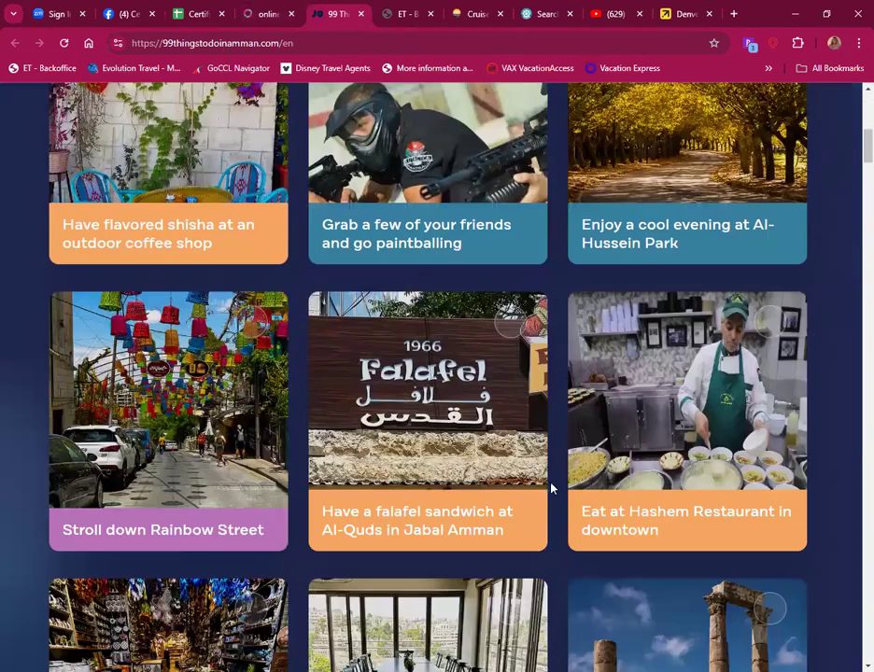
scroll(down, 3)
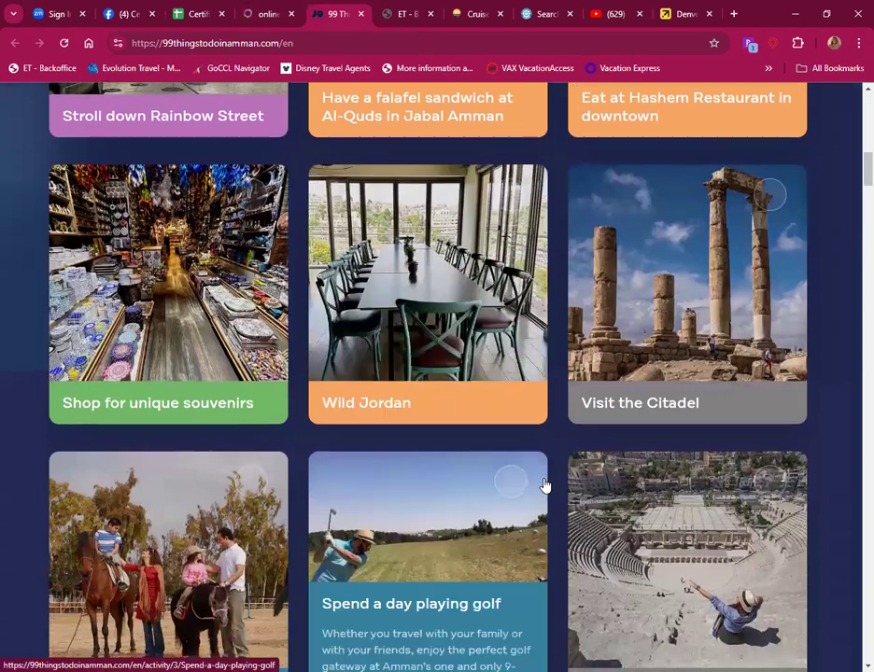
scroll(down, 3)
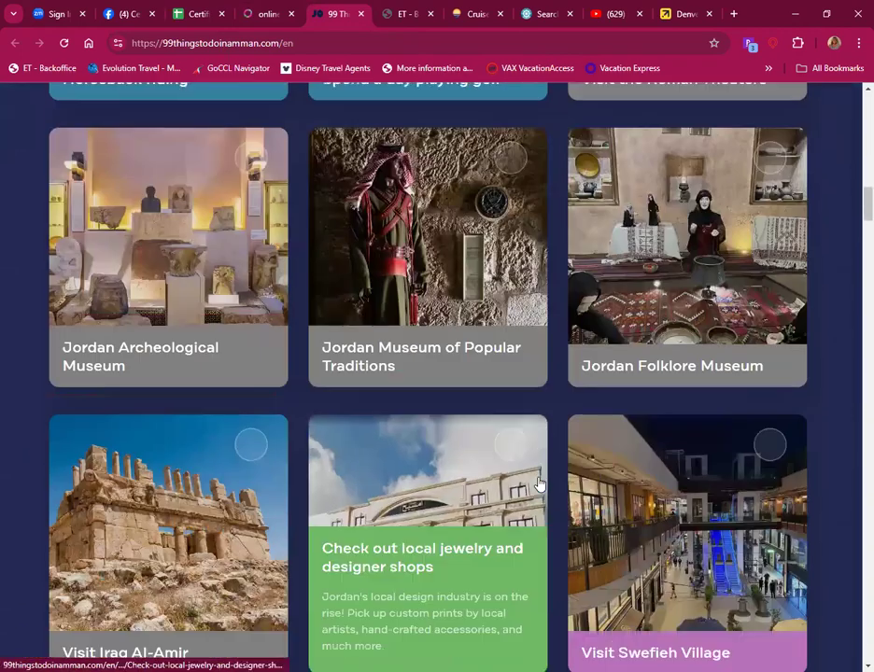
scroll(down, 3)
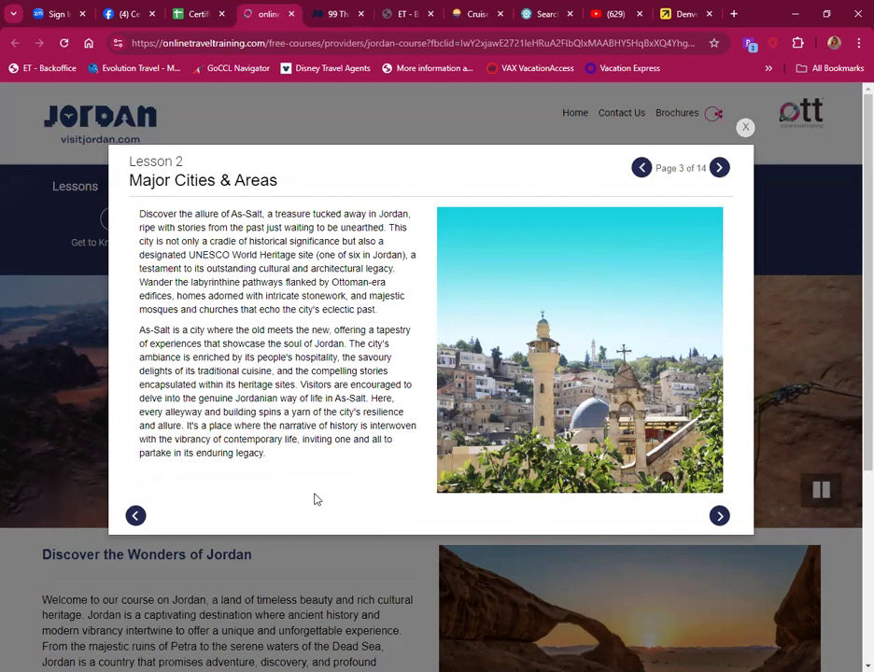
mouse_move(344, 515)
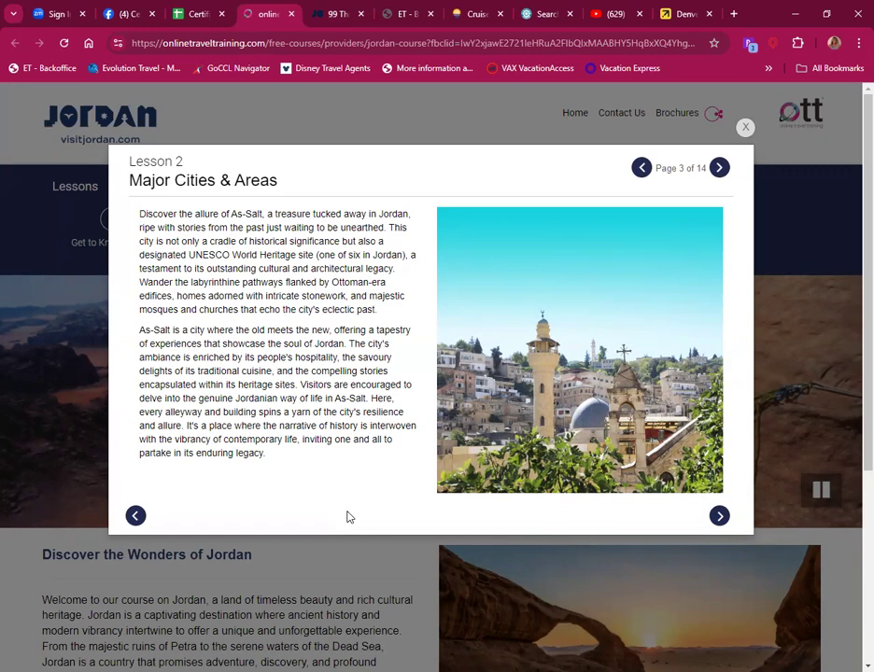
mouse_move(369, 531)
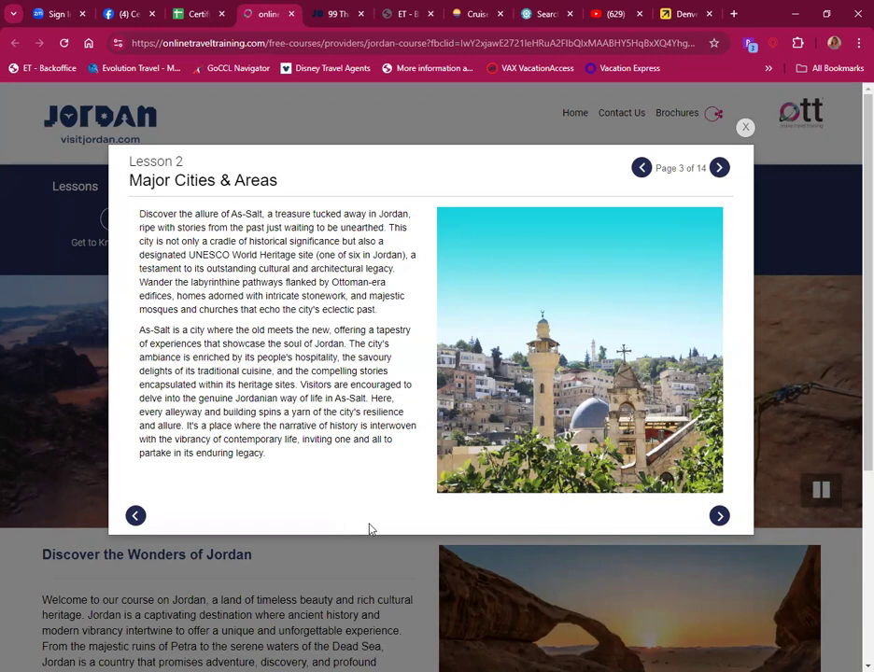
mouse_move(388, 523)
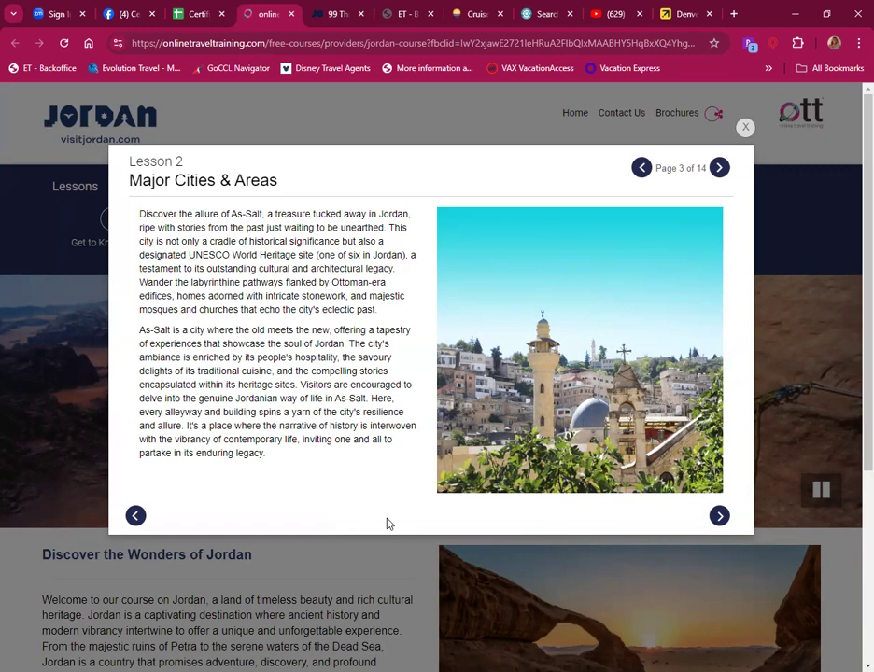
mouse_move(310, 493)
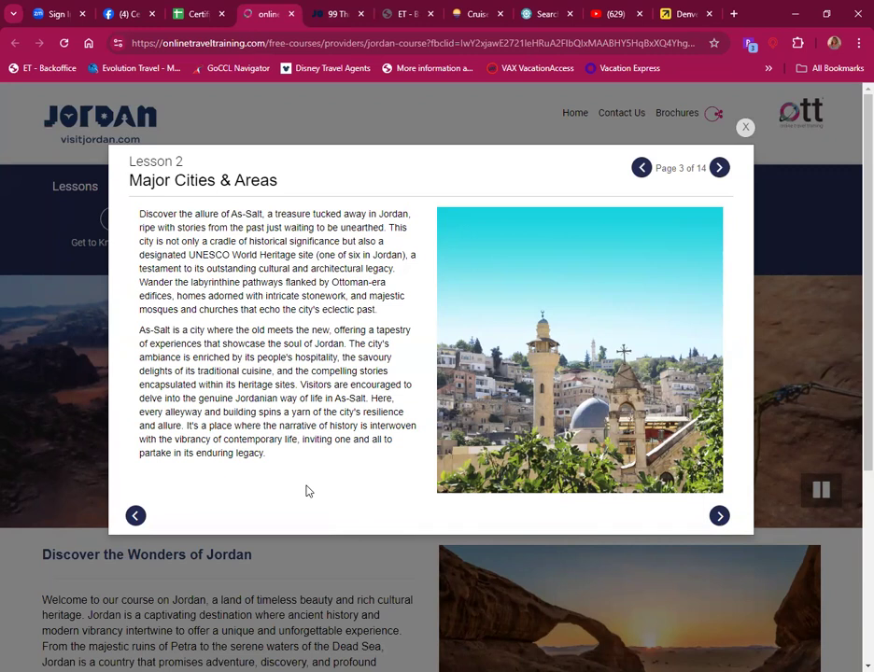
mouse_move(312, 493)
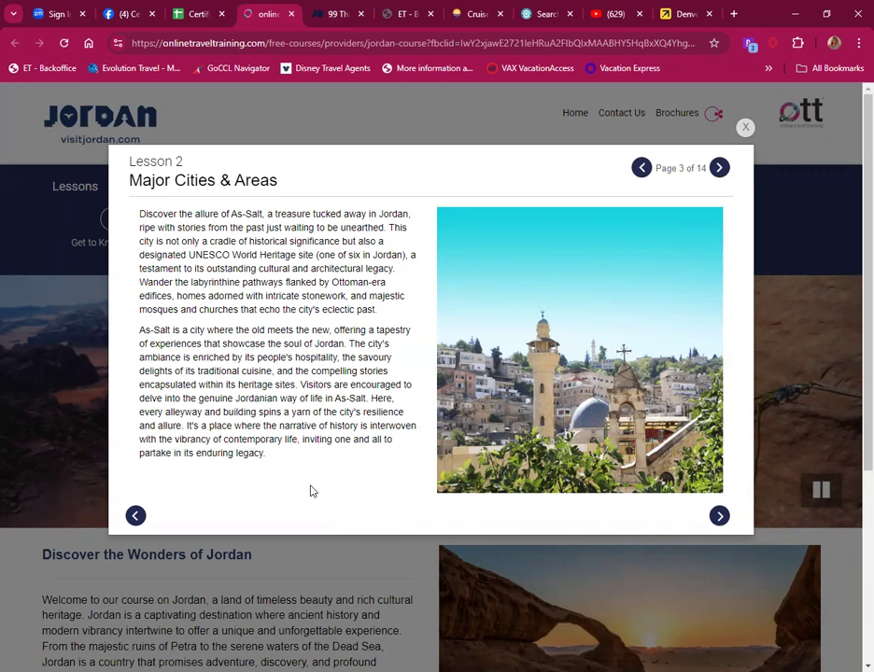
mouse_move(804, 127)
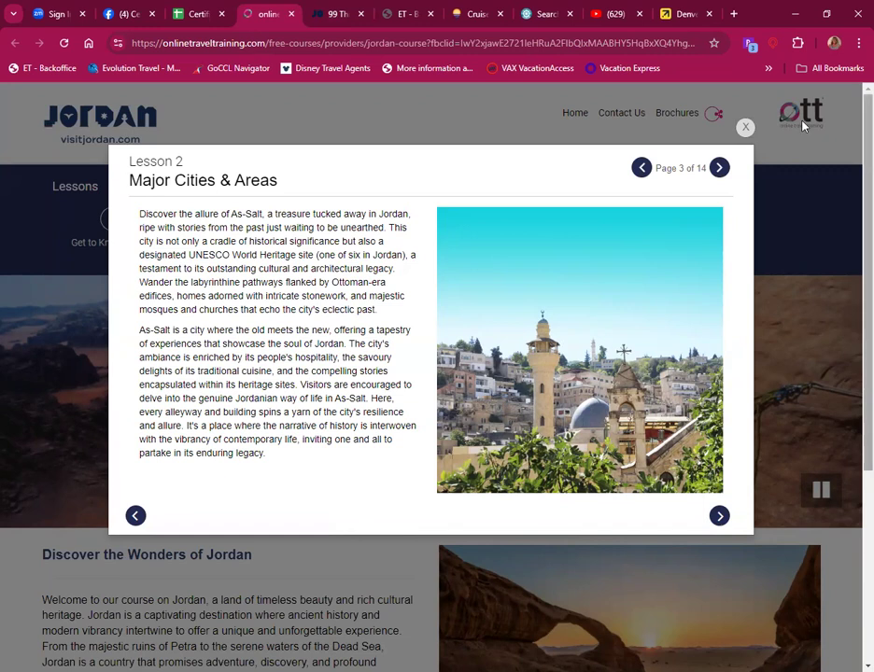
mouse_move(321, 474)
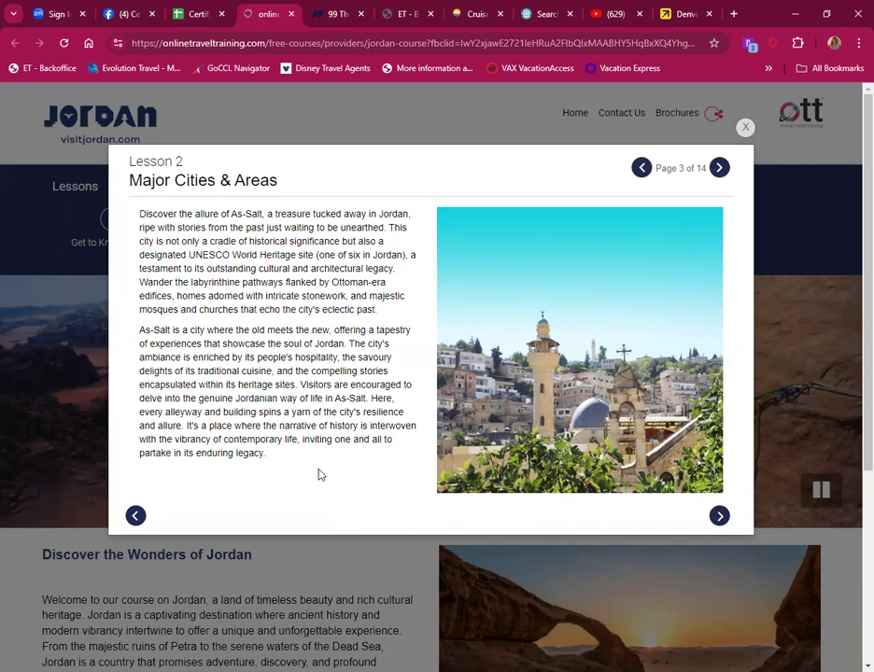
mouse_move(327, 500)
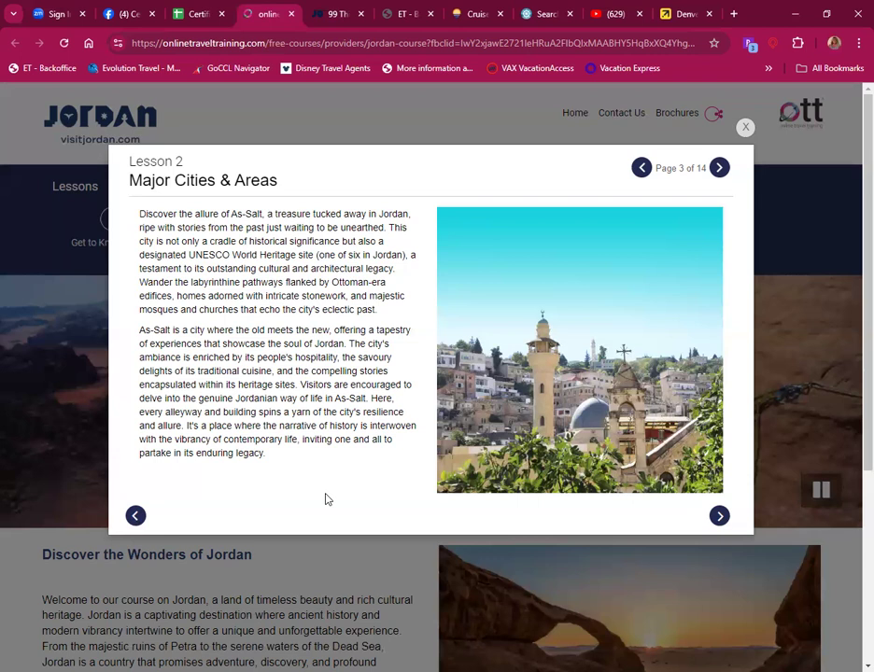
mouse_move(315, 481)
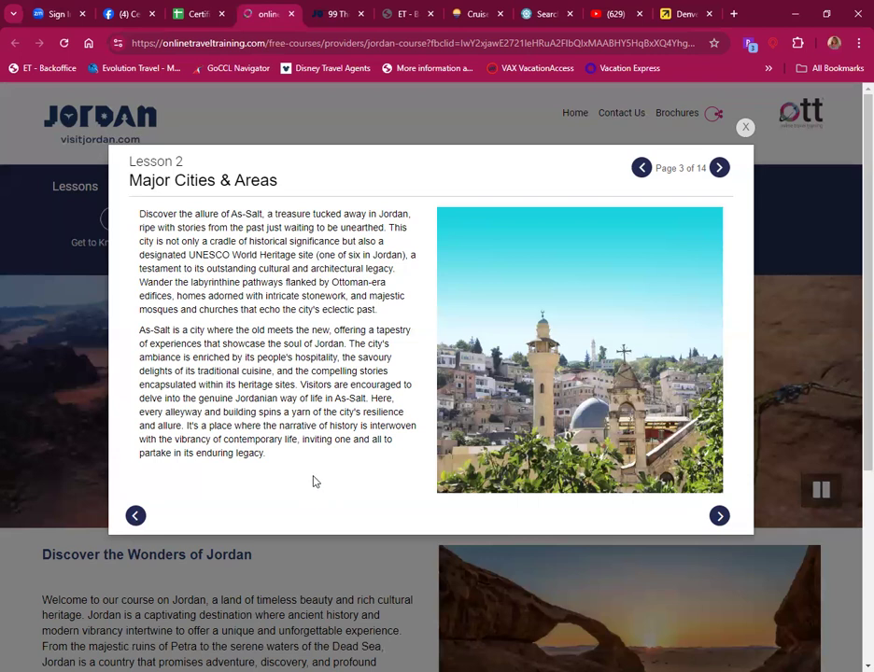
mouse_move(383, 450)
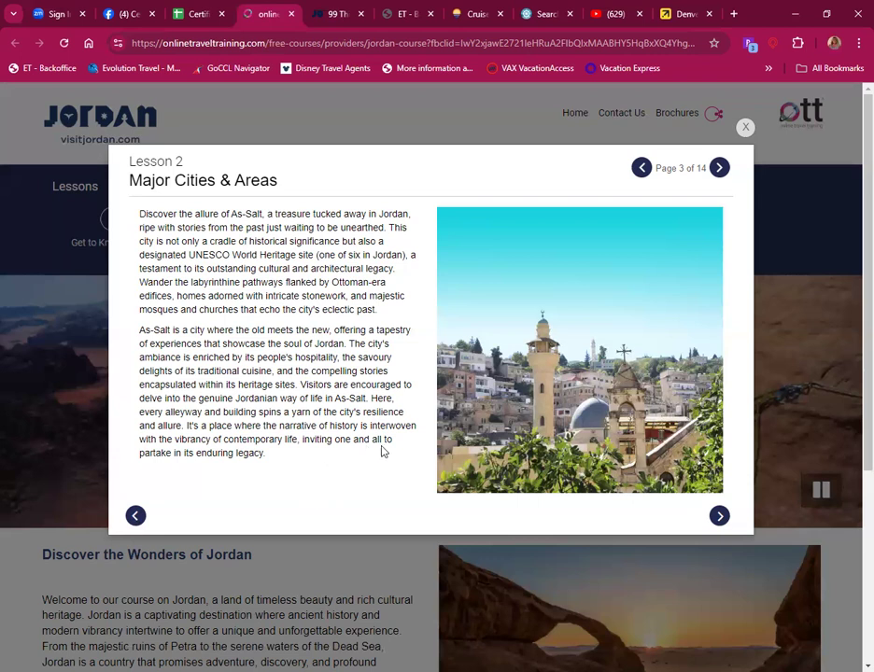
mouse_move(647, 515)
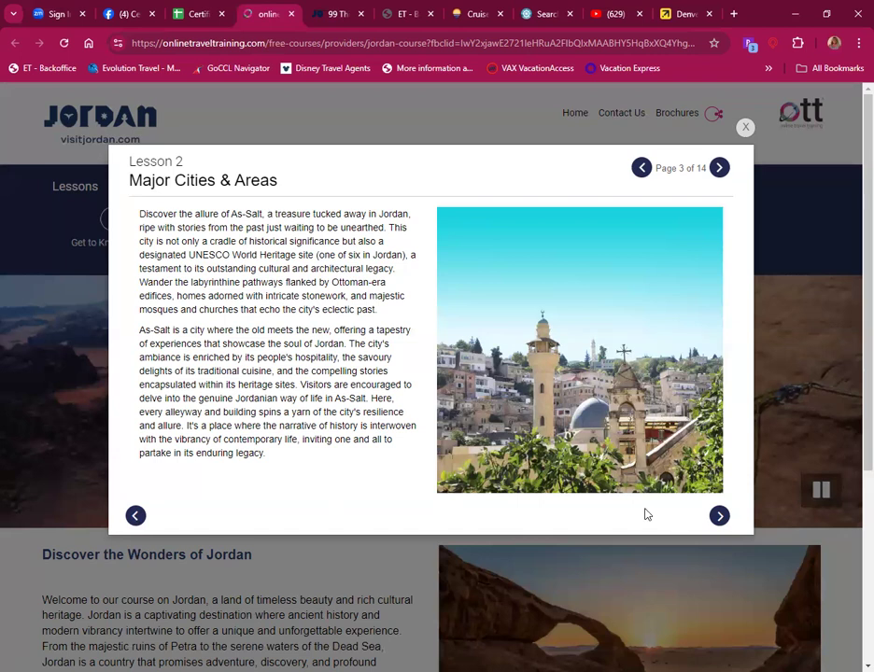
Step: Advance to page 4 of 14, introducing Irbid as Jordan's second-largest city
click(719, 515)
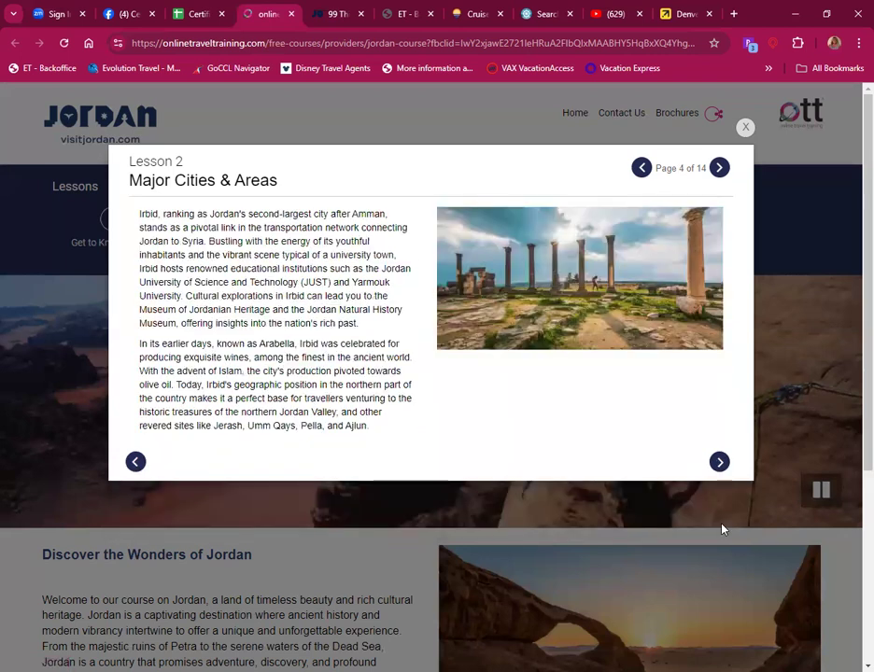
mouse_move(504, 410)
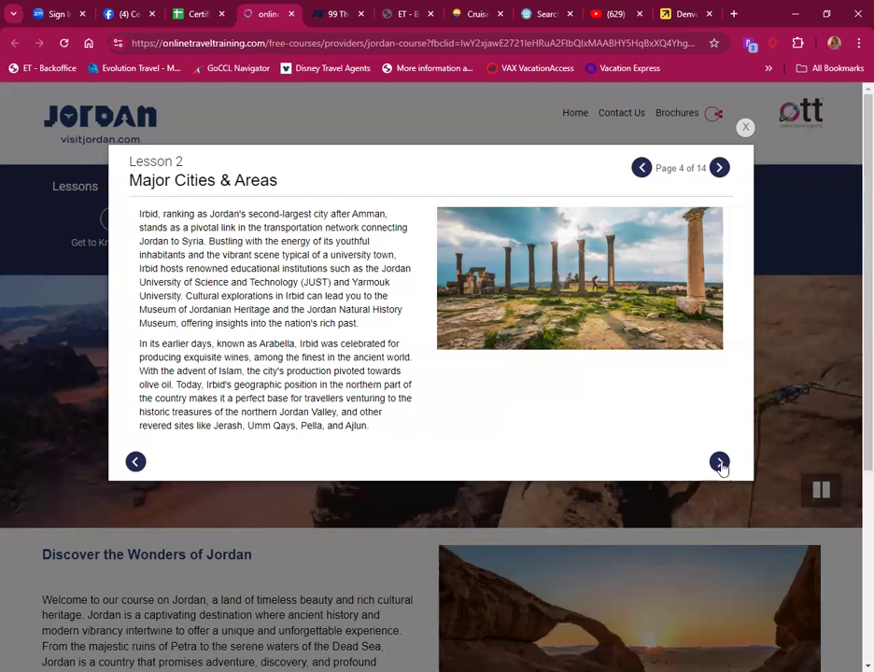
Step: Advance to page 5 of 14, the Jerash and Roman ruins page
click(719, 461)
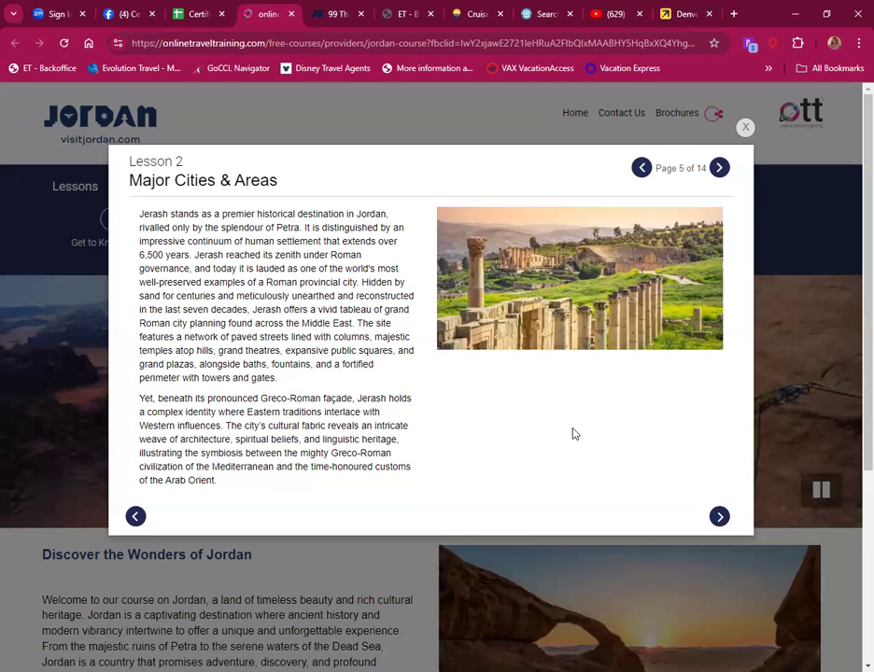
mouse_move(238, 497)
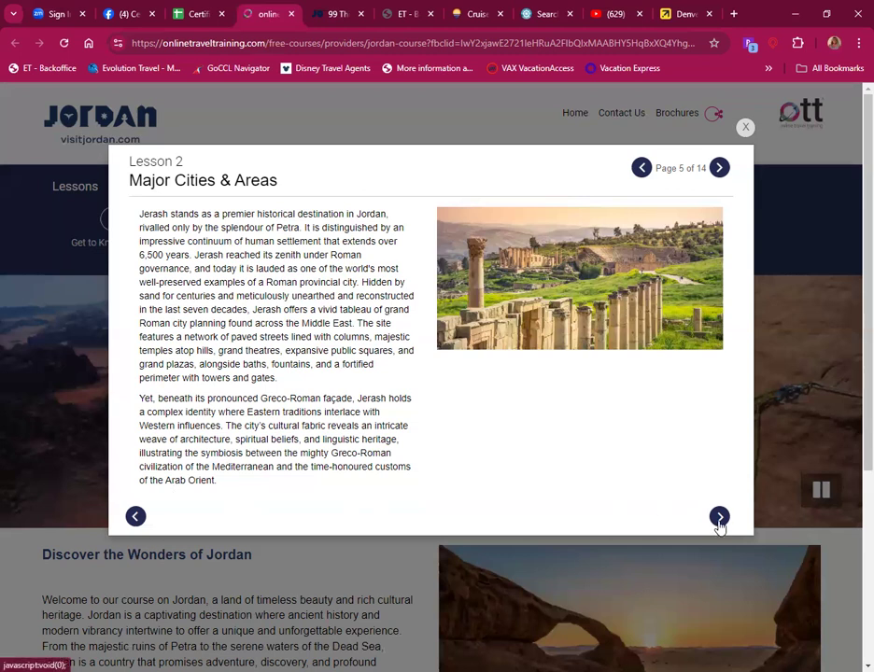
Step: Advance to page 6 of 14, Madaba the City of Mosaics and Mount Nebo
click(719, 515)
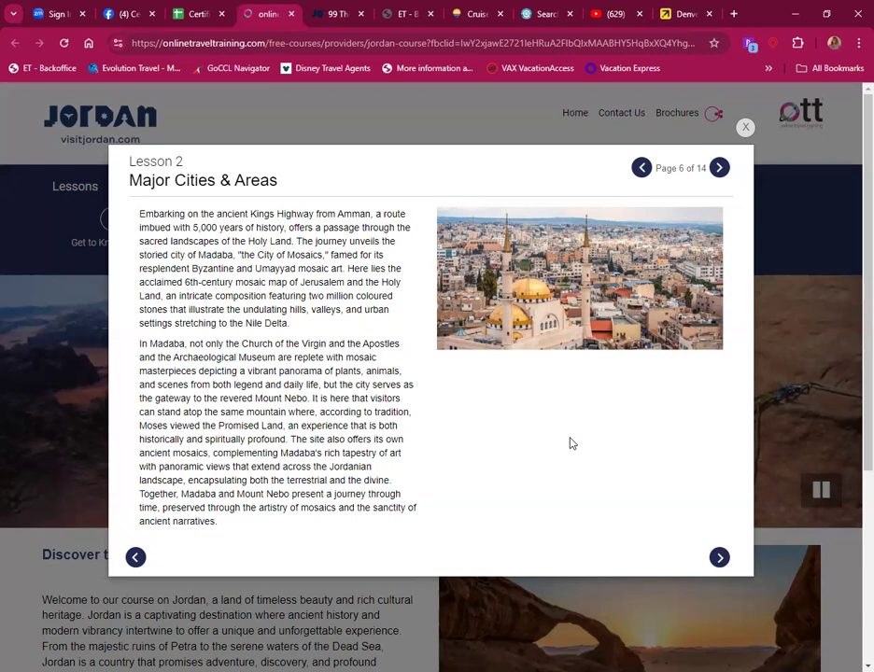
mouse_move(571, 476)
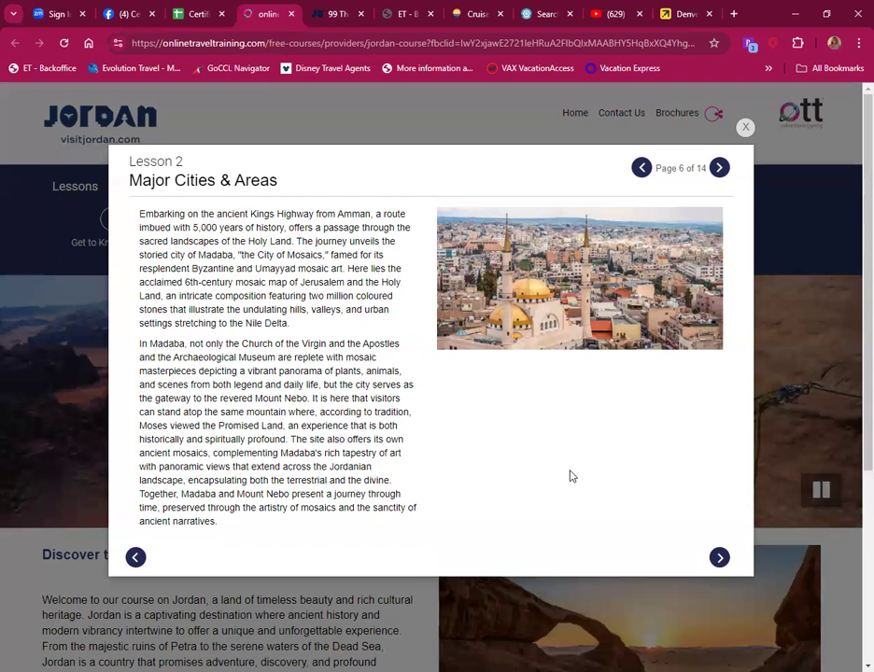
mouse_move(327, 526)
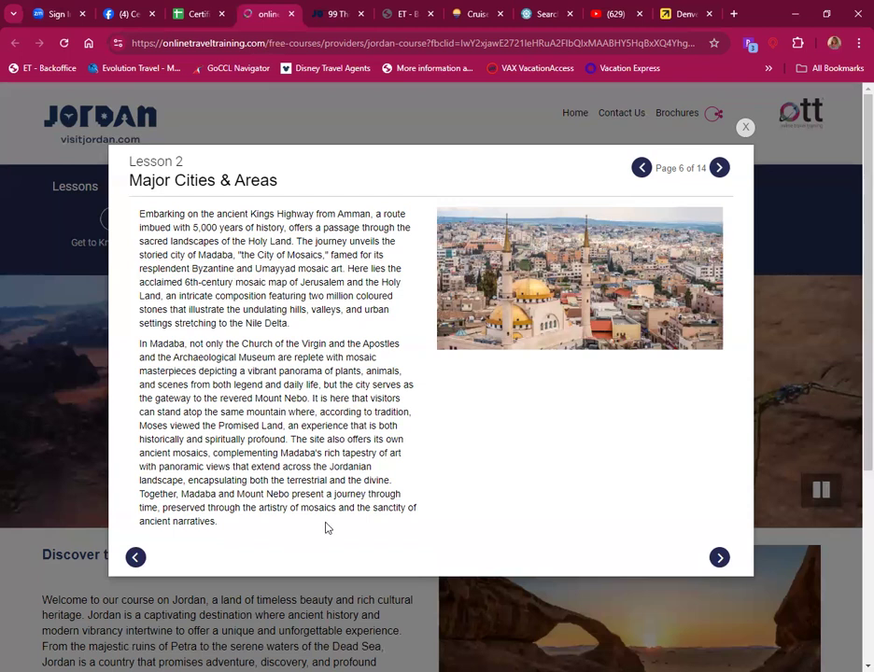
mouse_move(321, 538)
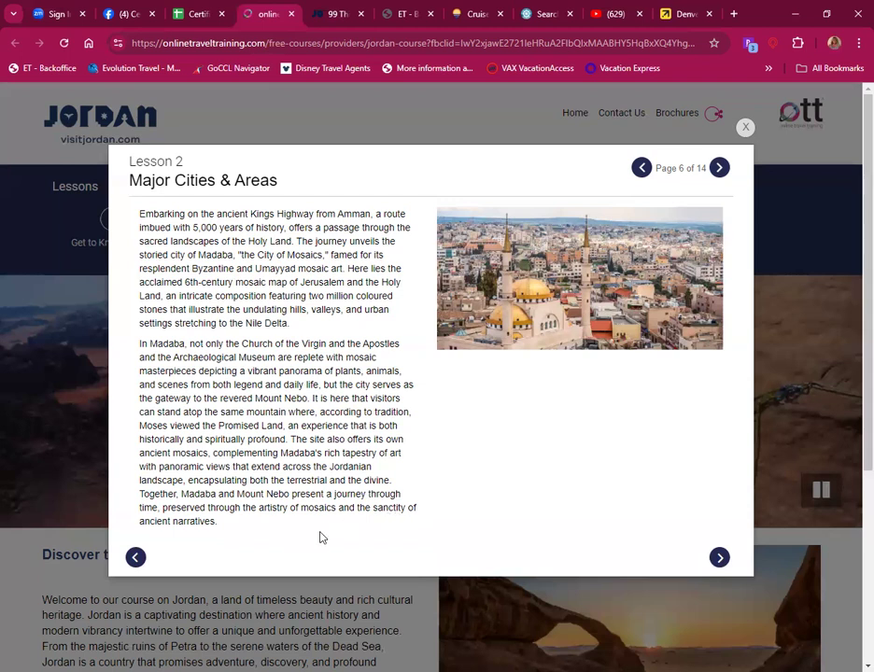
Step: Read the Karak Castle page (7 of 14) and continue to the Aqaba page
click(719, 557)
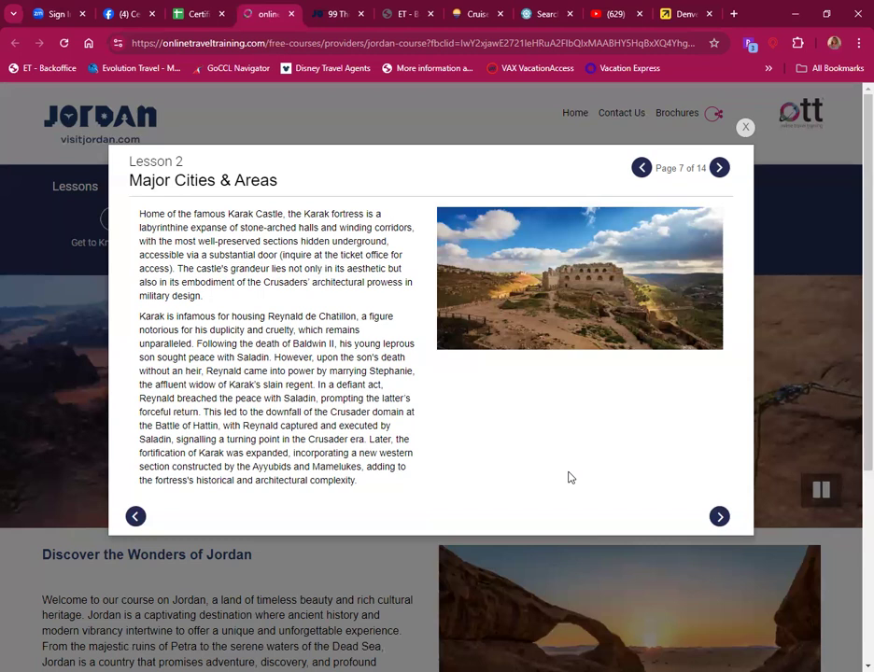
mouse_move(198, 507)
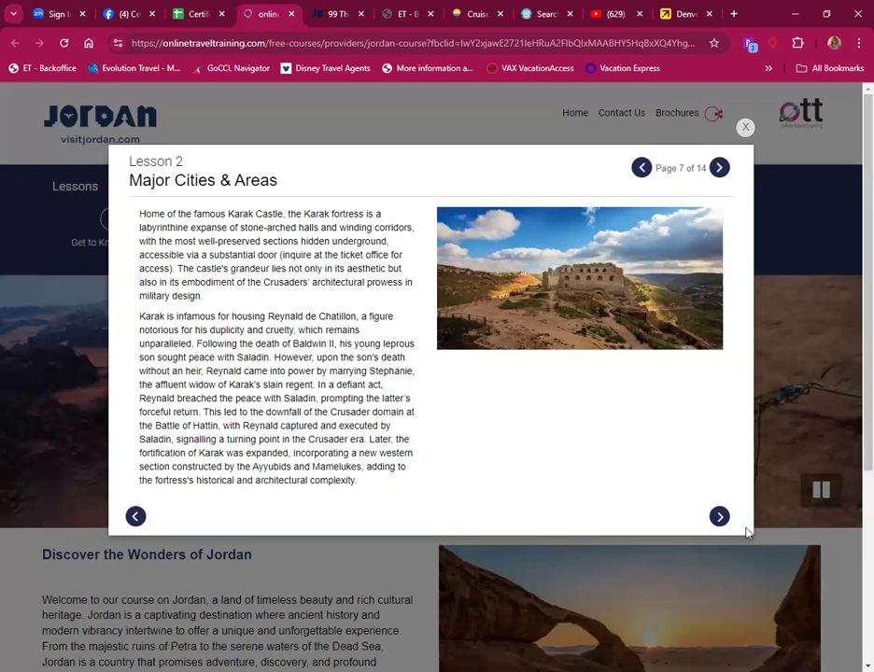
mouse_move(719, 515)
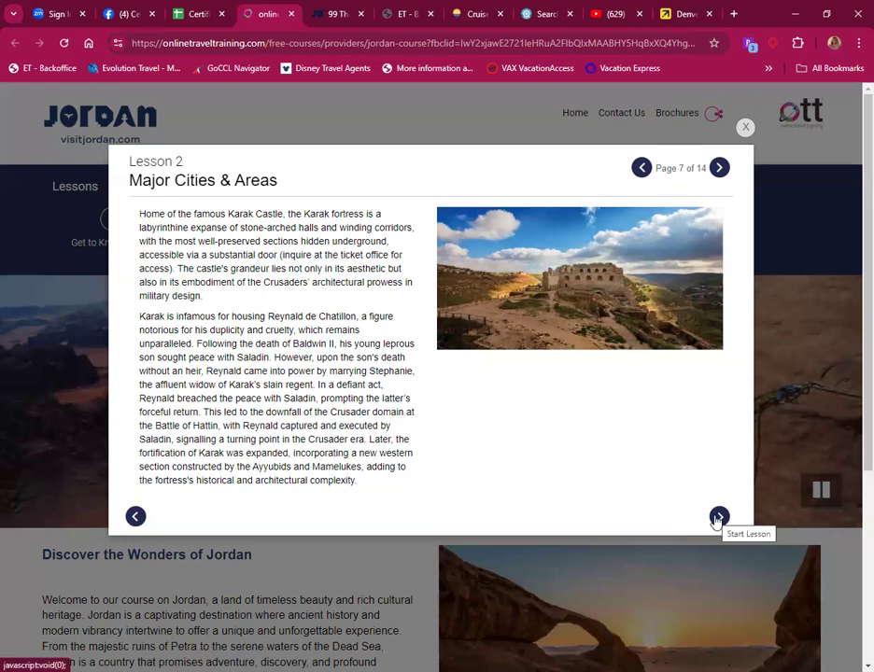
click(717, 515)
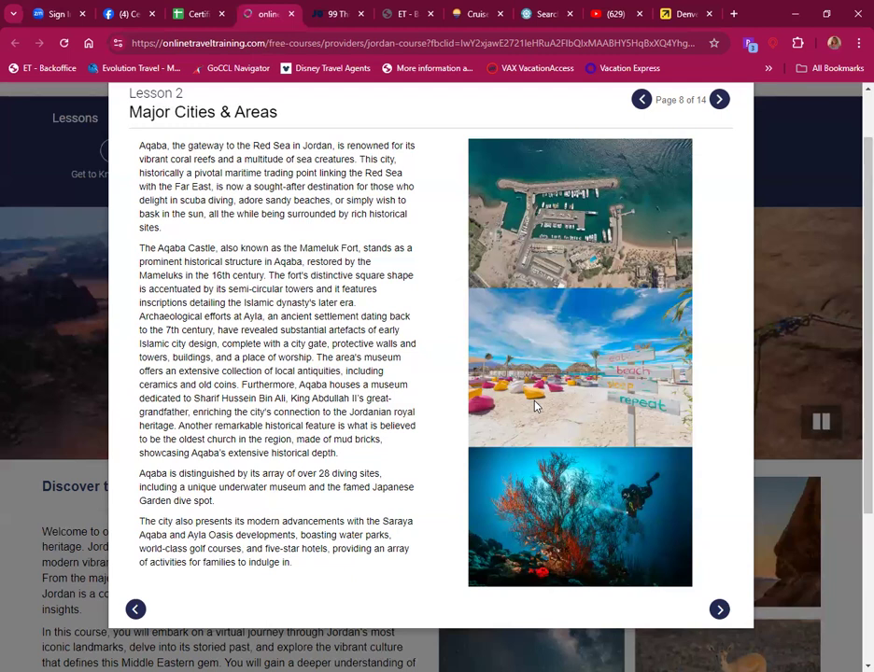
mouse_move(523, 411)
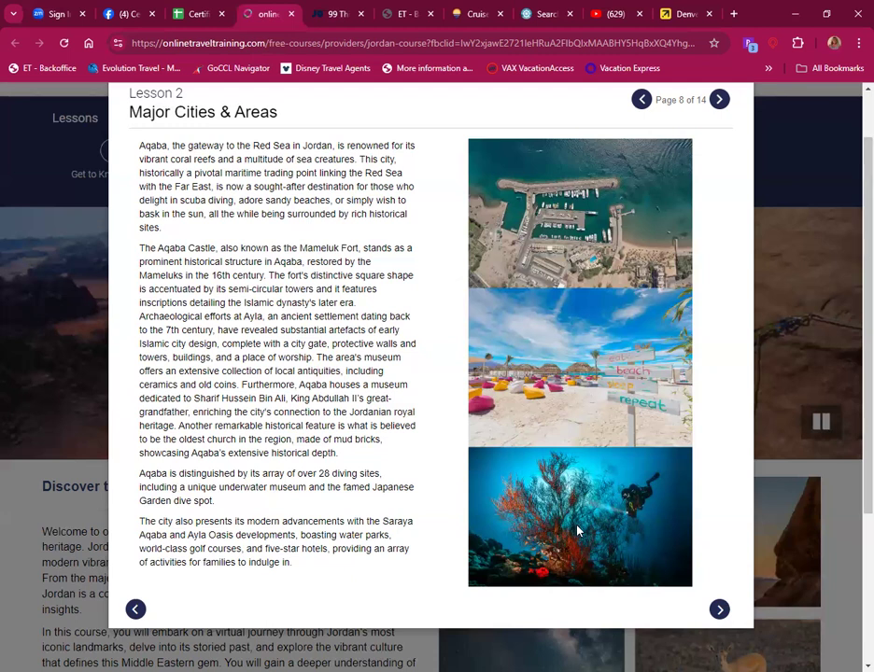
mouse_move(553, 515)
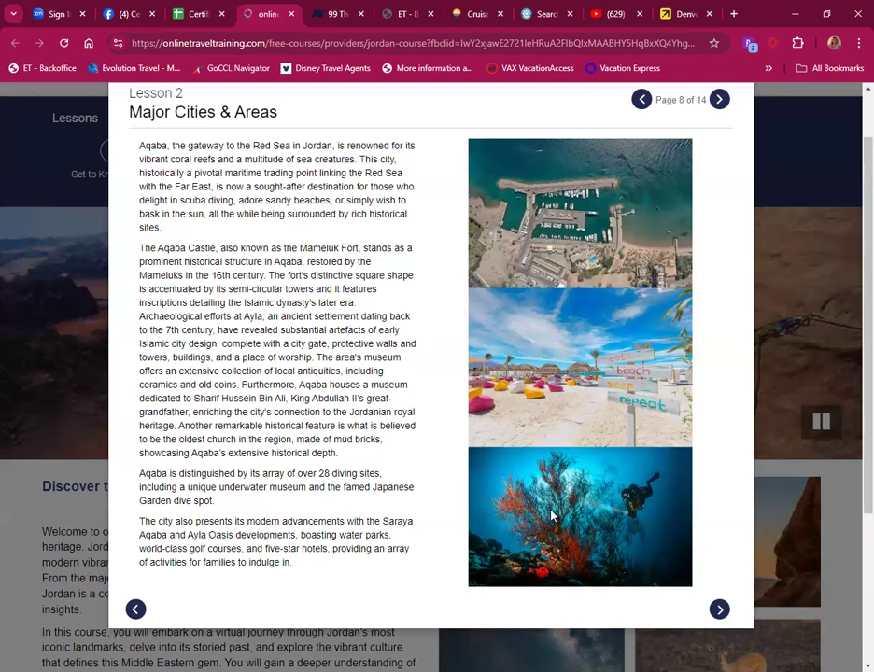
mouse_move(545, 552)
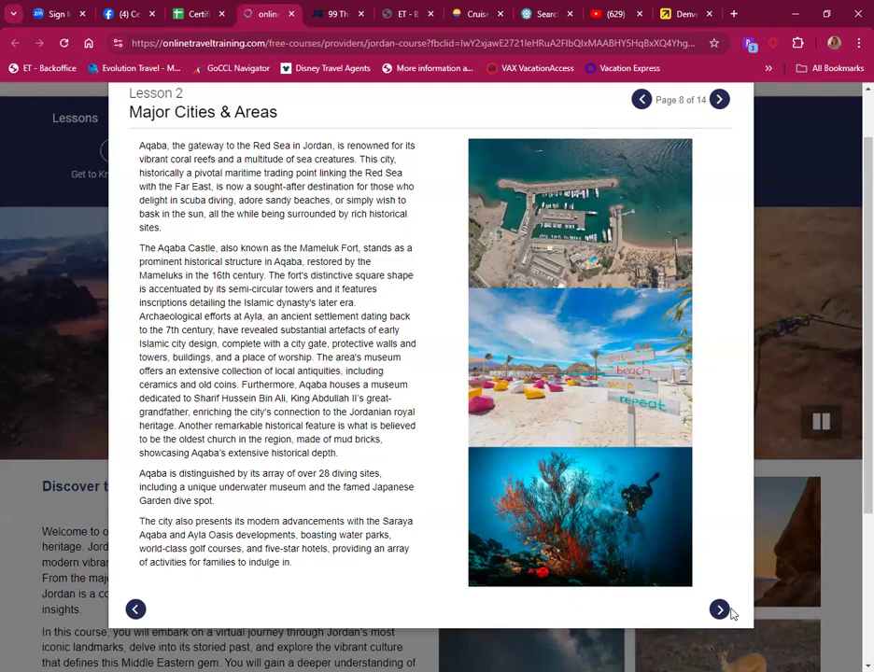
Step: After reading the Aqaba page, advance to page 9 of 14 on Wadi Rum
click(718, 609)
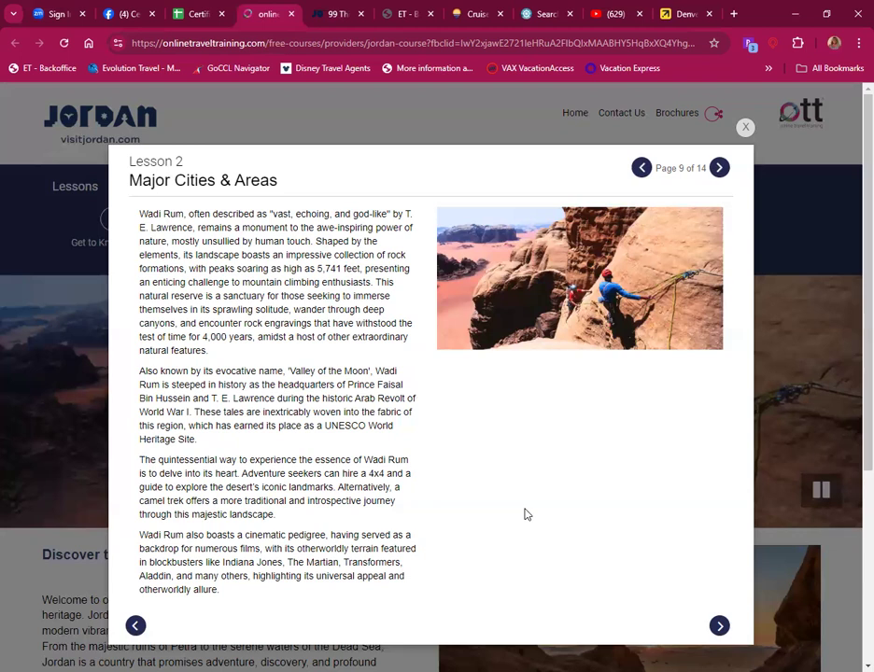
mouse_move(190, 620)
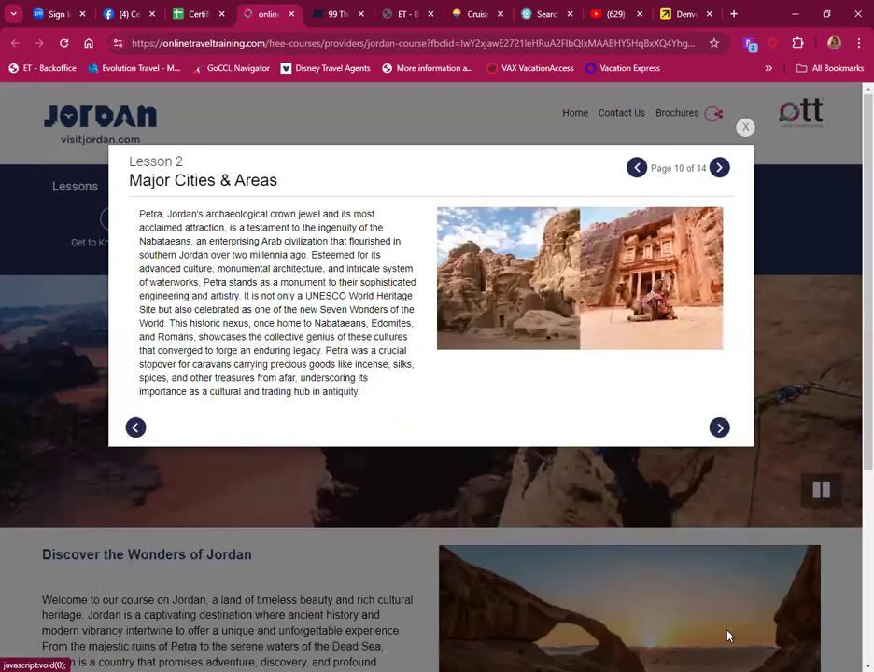
mouse_move(482, 486)
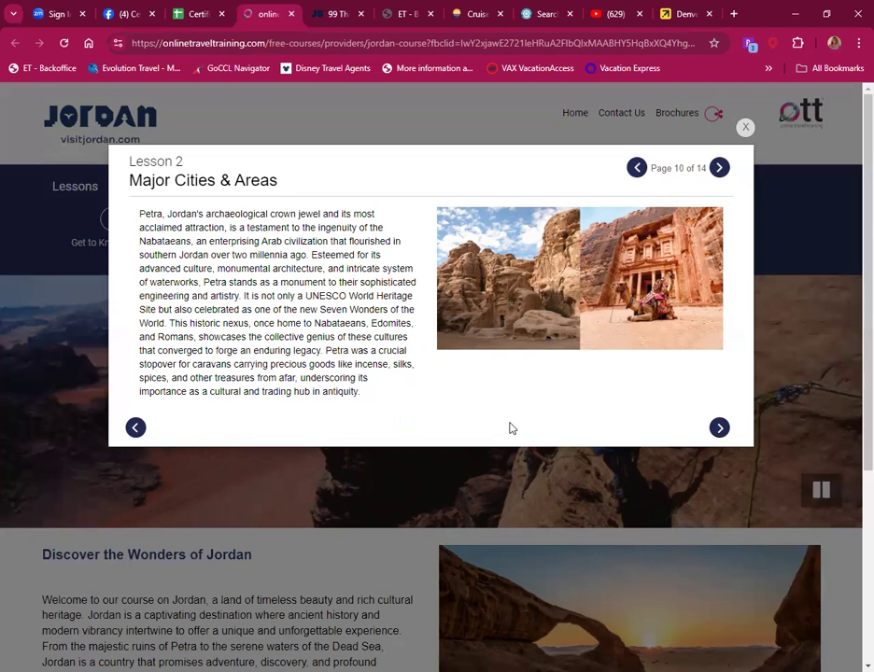
mouse_move(524, 422)
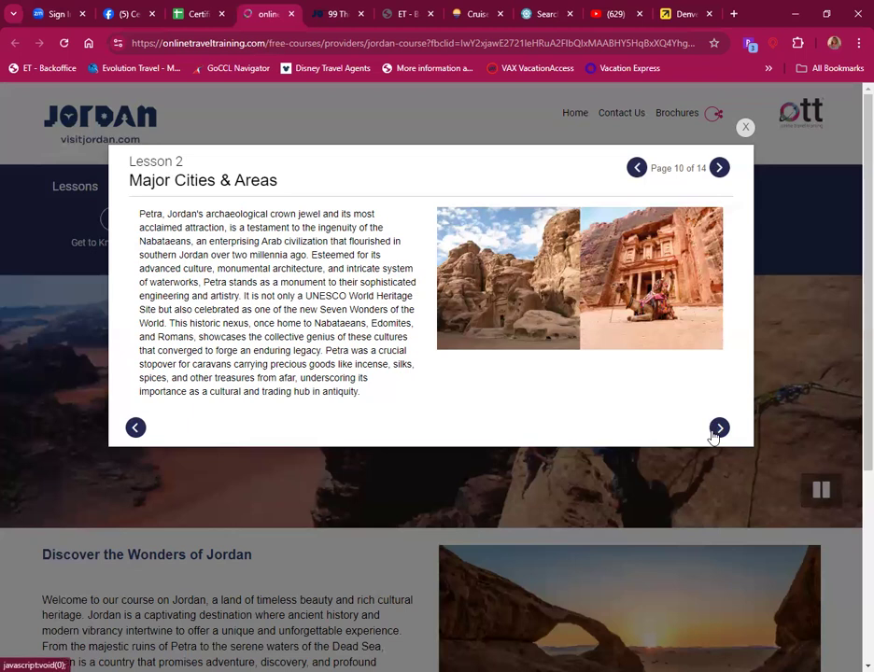
Step: Answer the Amman ancient-name and As-Salt Ottoman-era edifices quiz questions
click(719, 427)
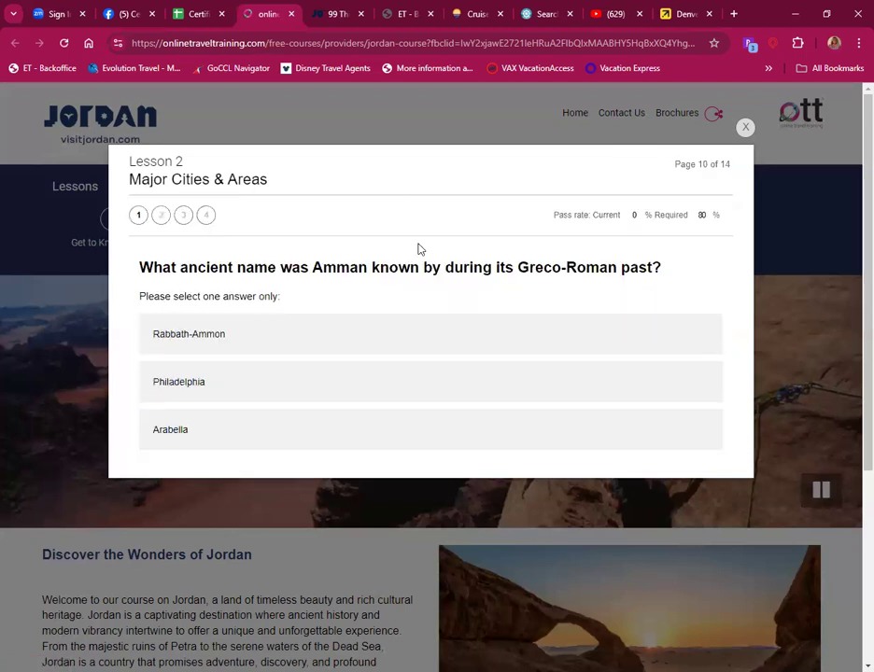
mouse_move(389, 198)
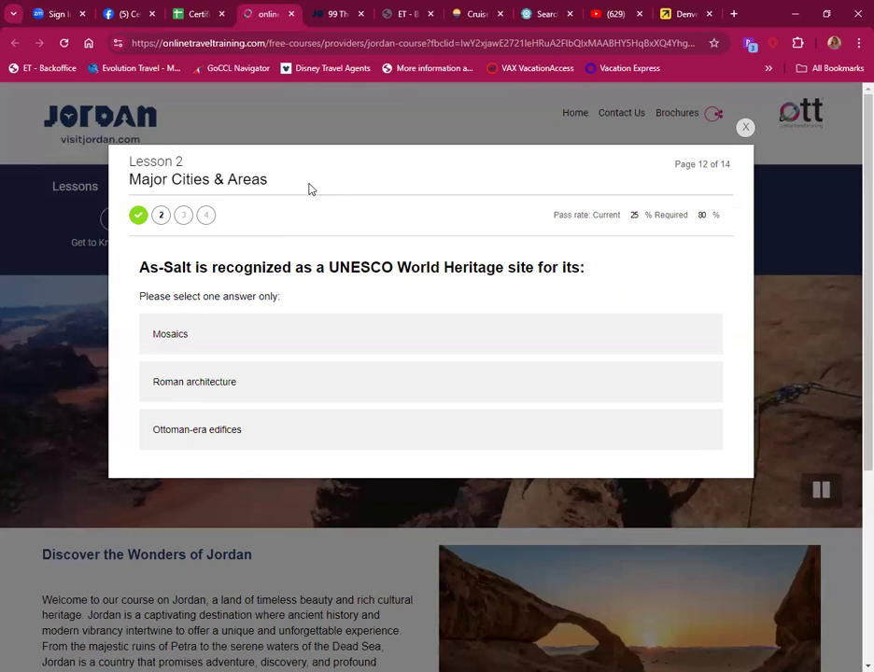
click(170, 332)
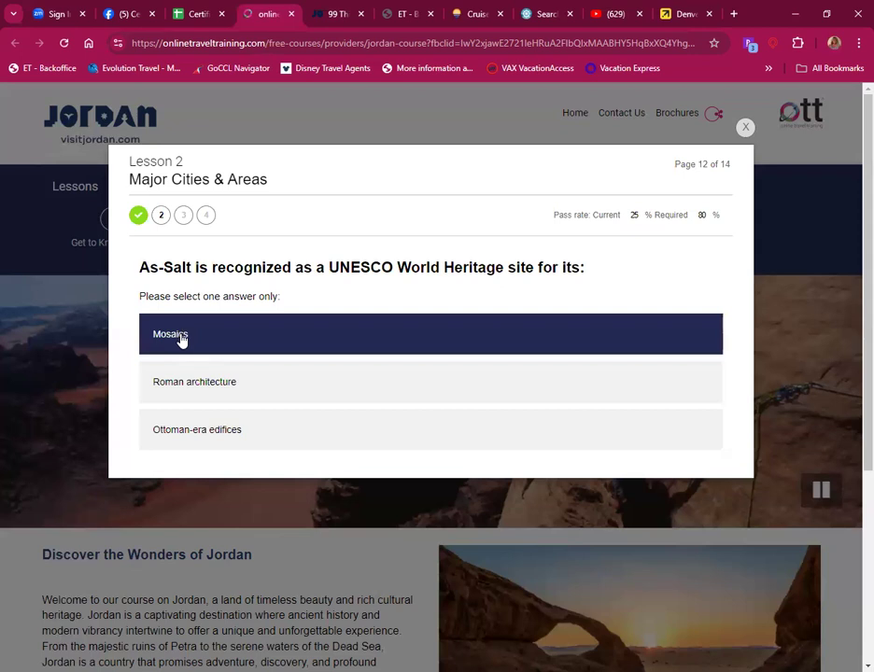
click(196, 429)
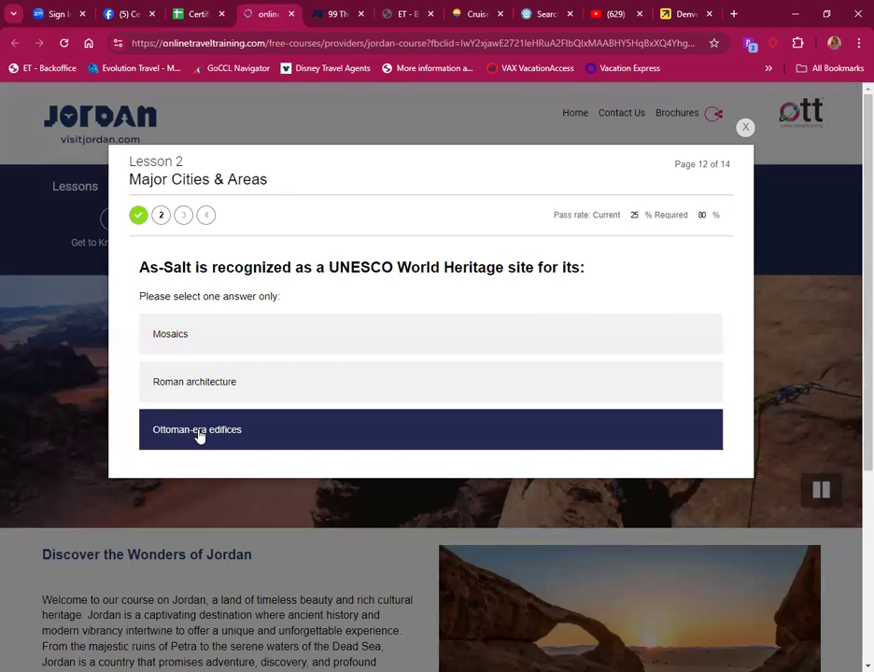
click(196, 429)
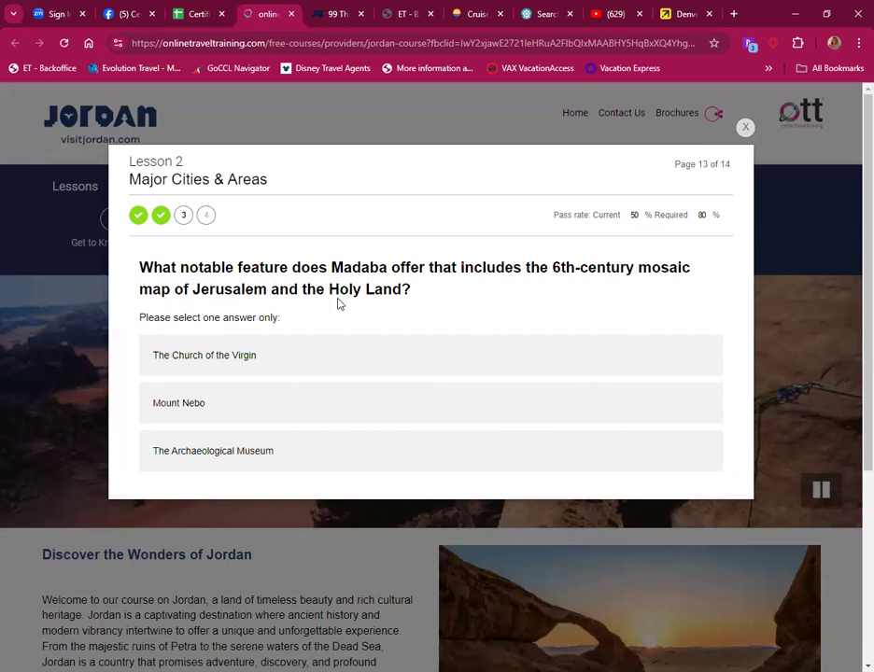
click(180, 403)
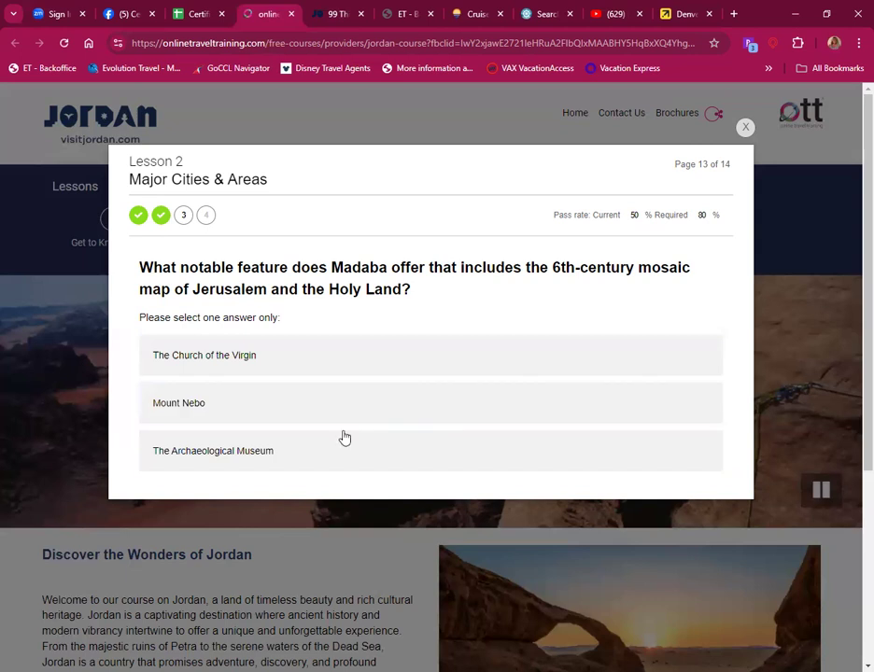
Step: Answer the Madaba mosaic map question and Wadi Rum with The Valley of the Moon, passing the lesson
click(205, 355)
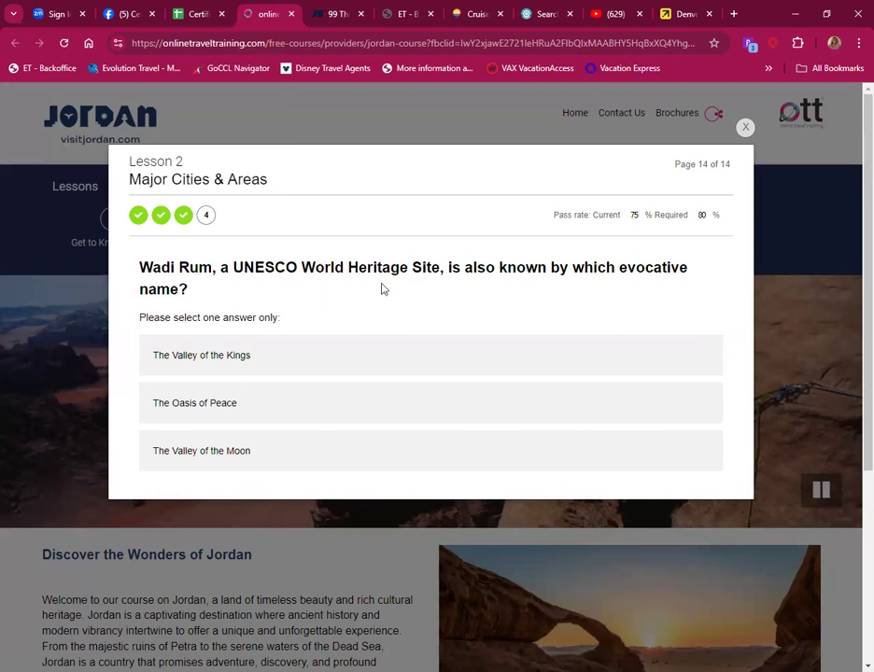
mouse_move(665, 283)
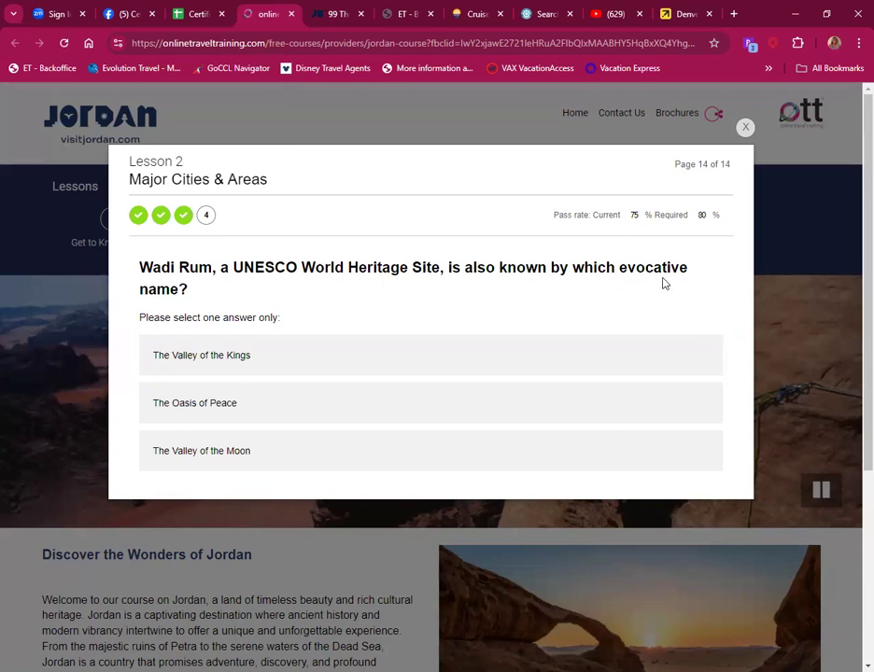
click(202, 355)
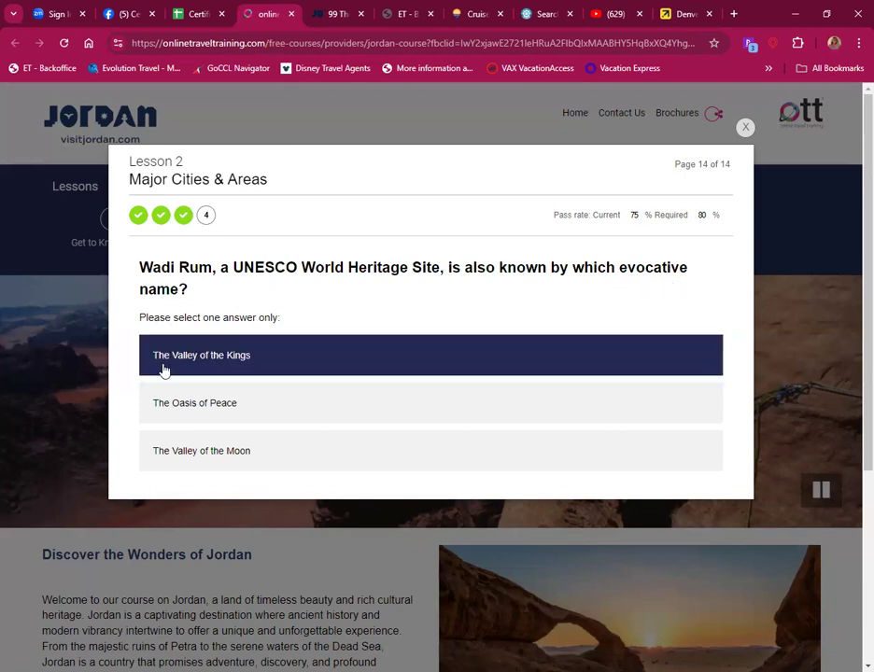
click(202, 450)
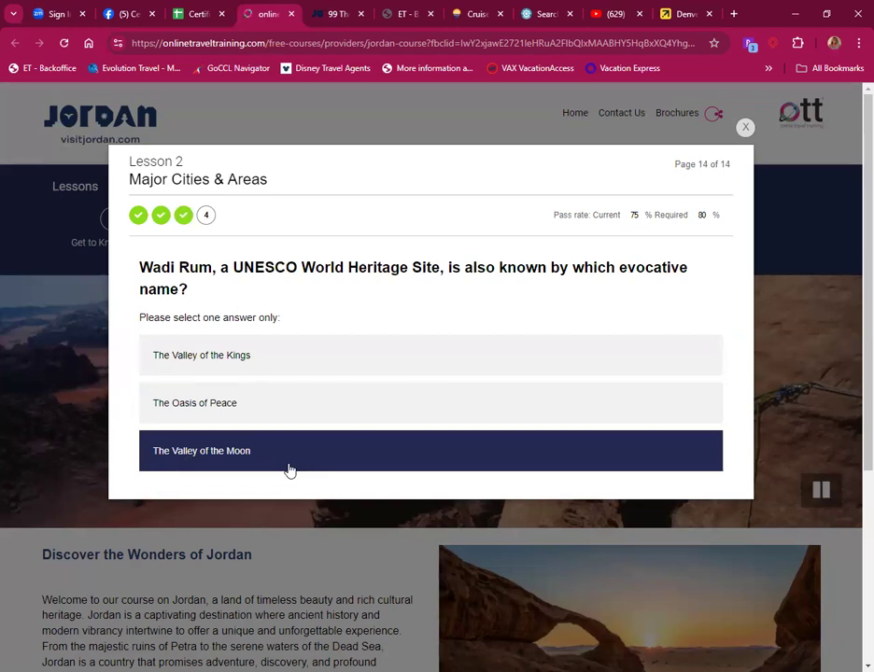
mouse_move(220, 455)
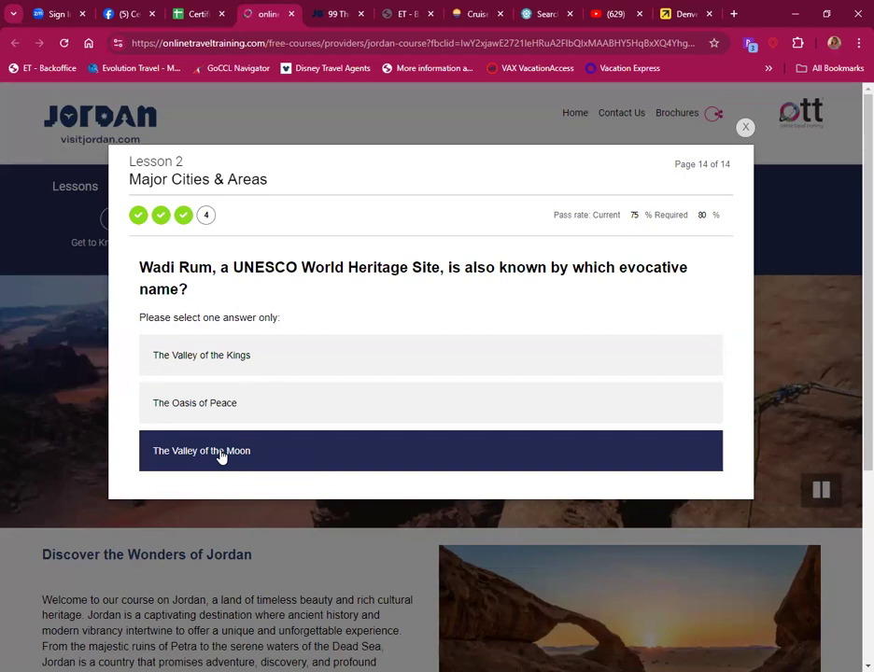
click(201, 449)
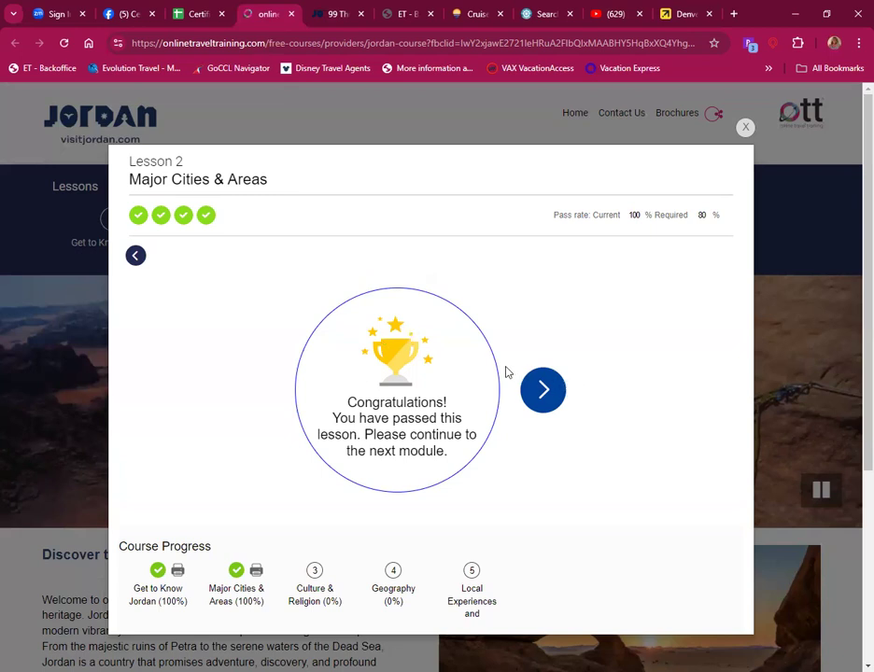
mouse_move(459, 460)
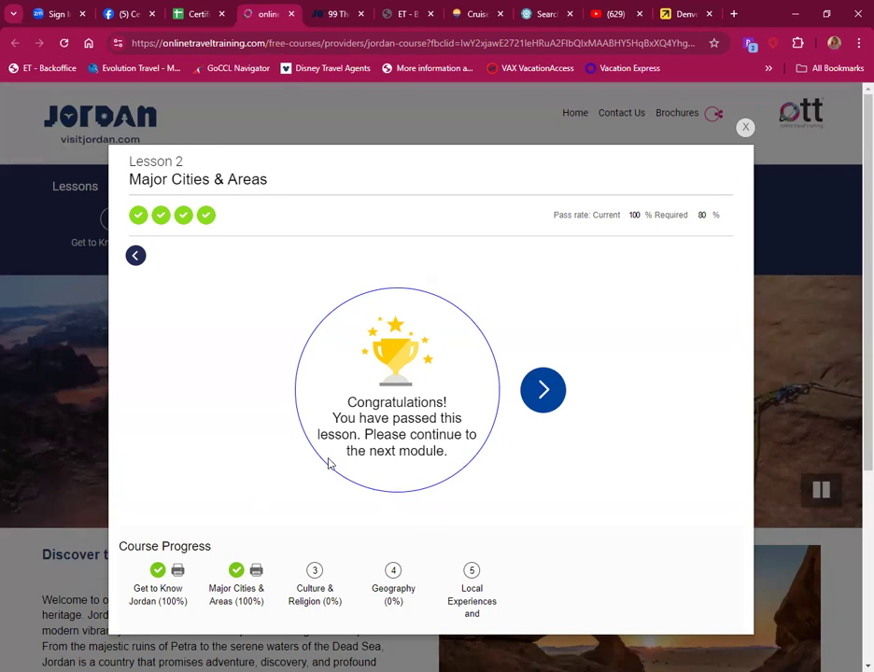
mouse_move(250, 430)
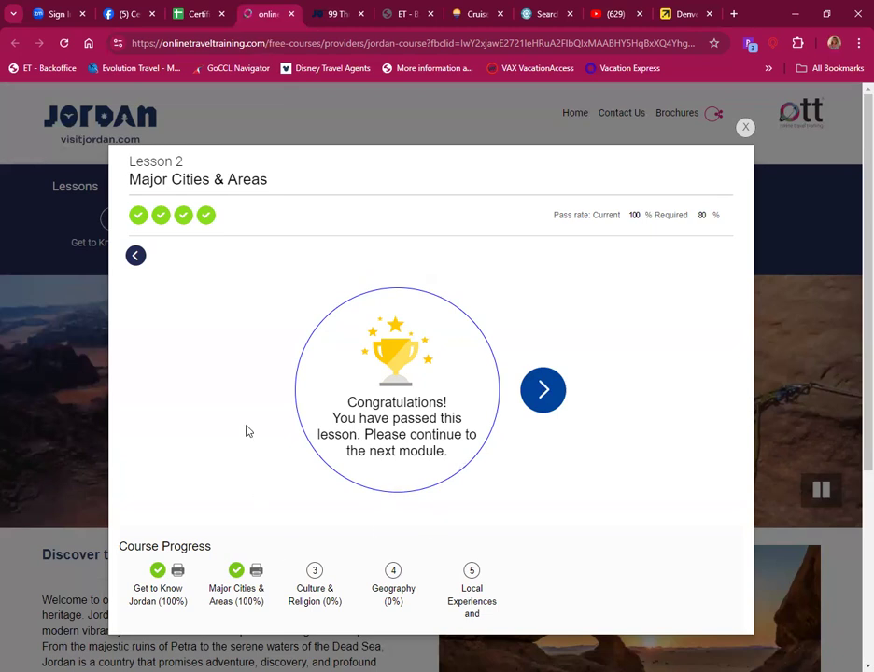
mouse_move(616, 444)
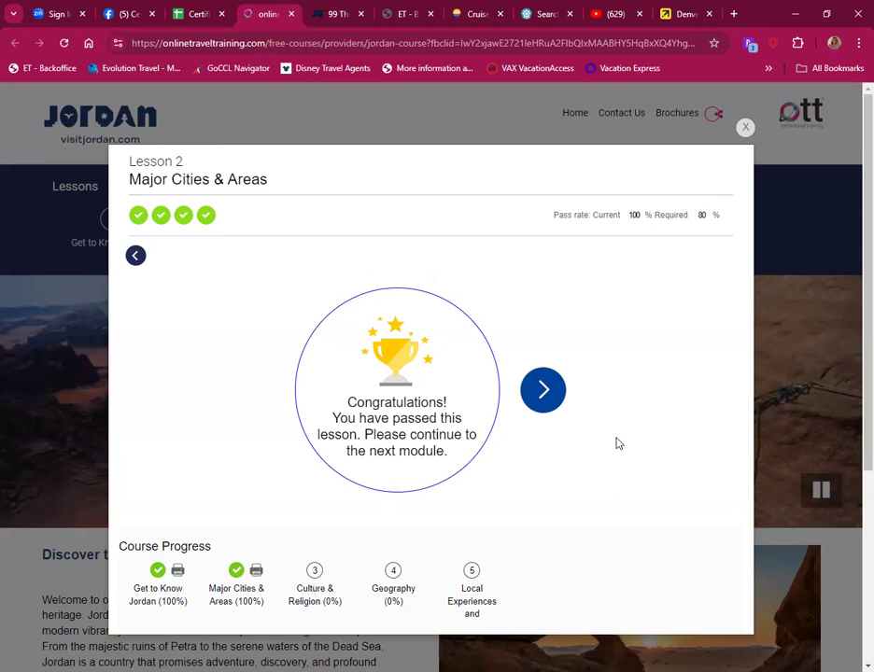
mouse_move(605, 428)
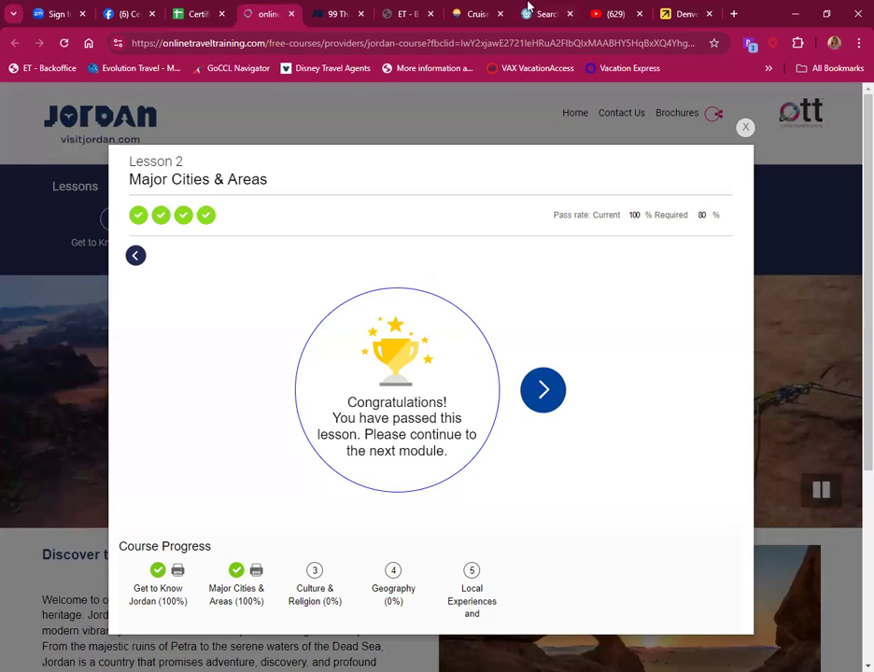
mouse_move(433, 616)
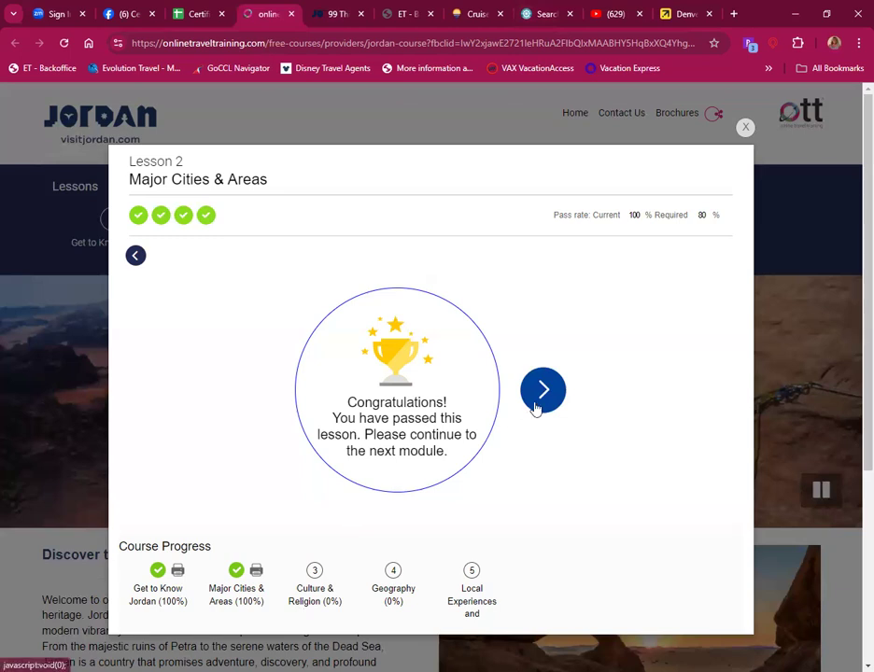
Step: Continue to Lesson 3 and start it, reaching page 2 of 11 on cultural and religious diversity
click(543, 390)
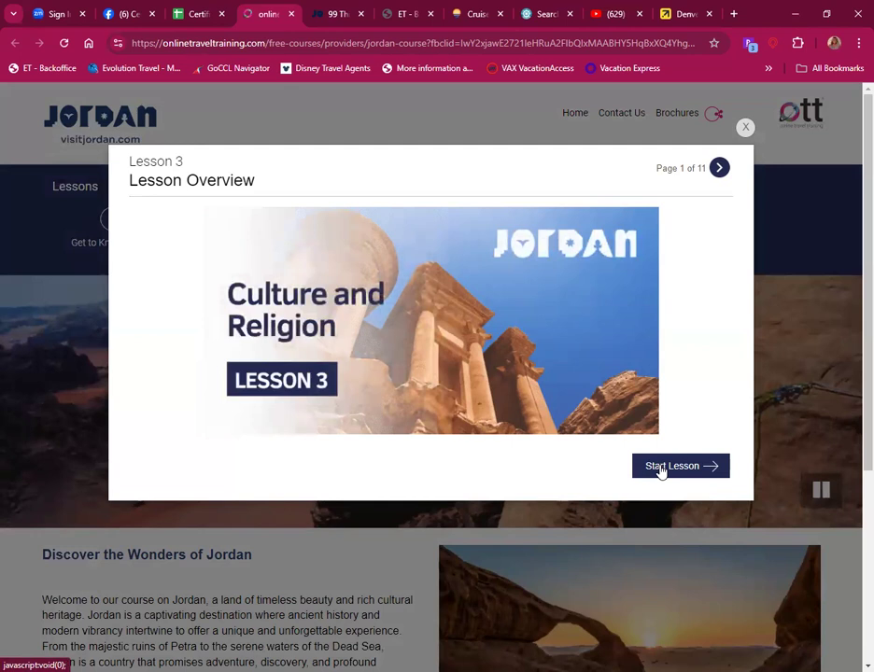
mouse_move(680, 467)
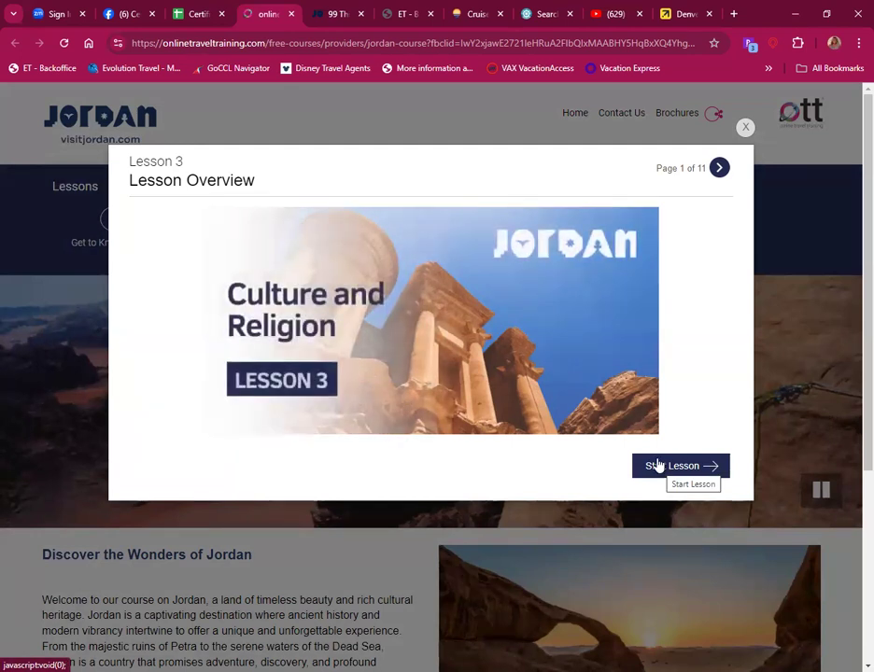
mouse_move(112, 365)
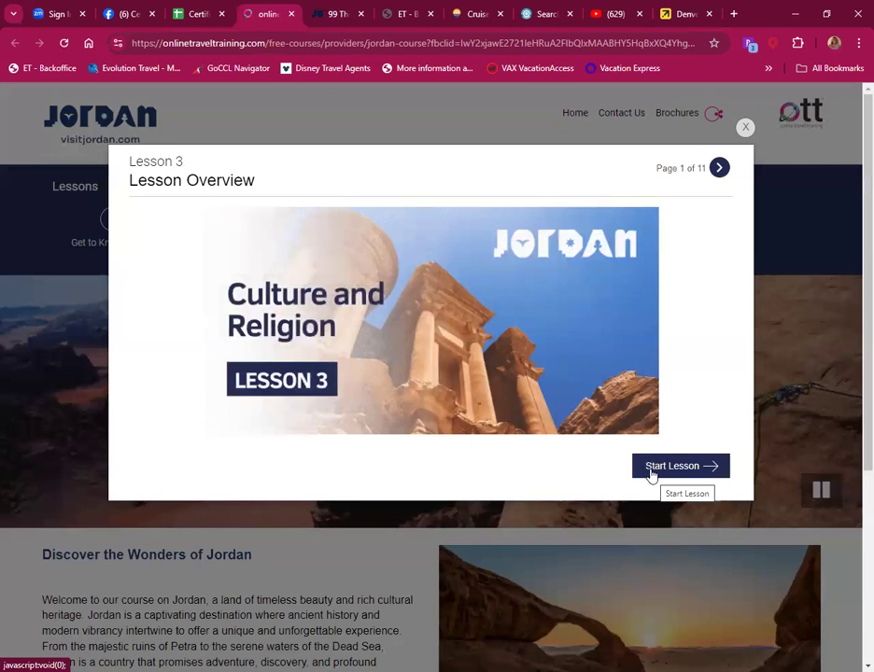
click(680, 466)
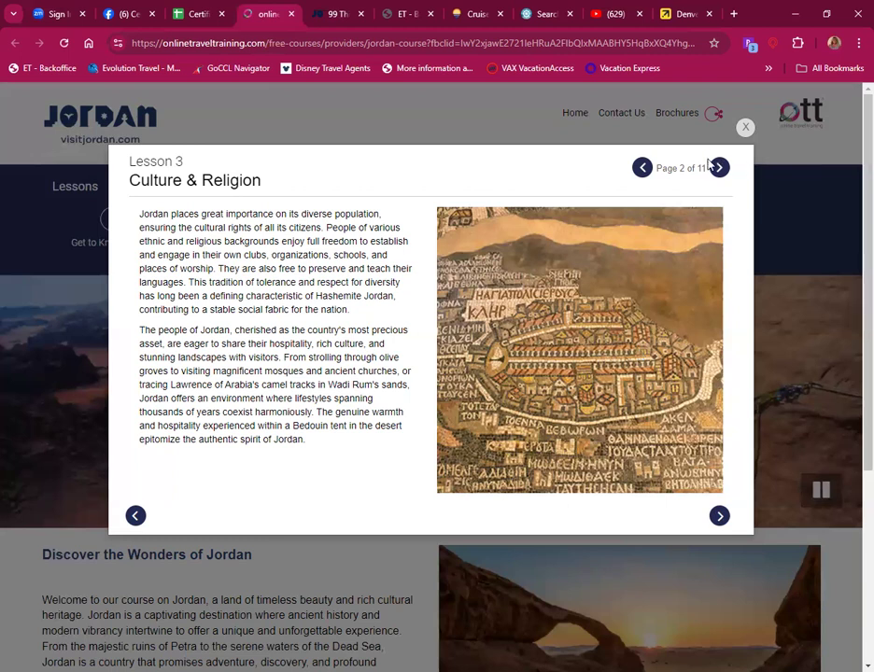
Step: Go to the Ramadan and notable mosques page and read down through Aqaba's mosque
click(718, 168)
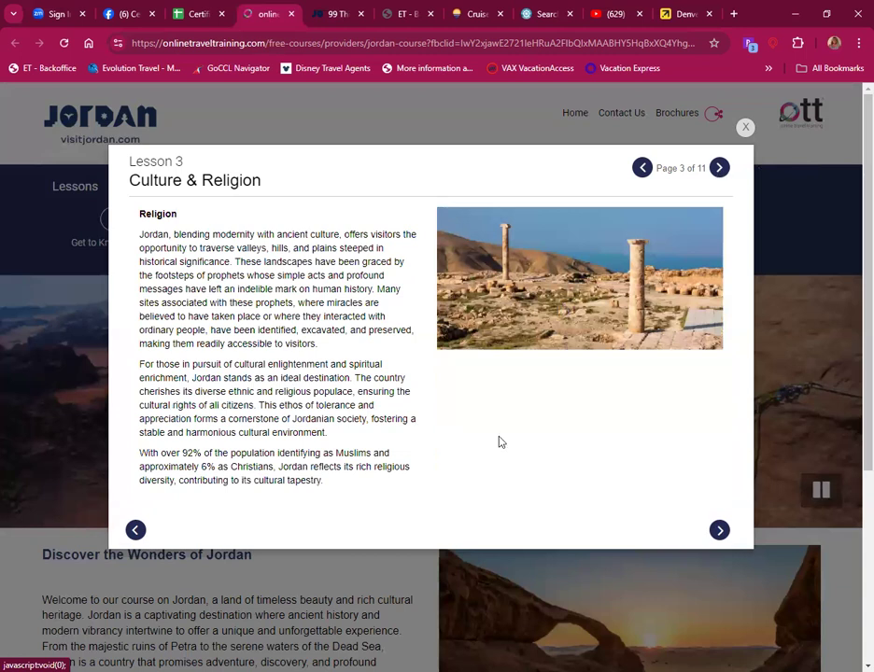
mouse_move(457, 481)
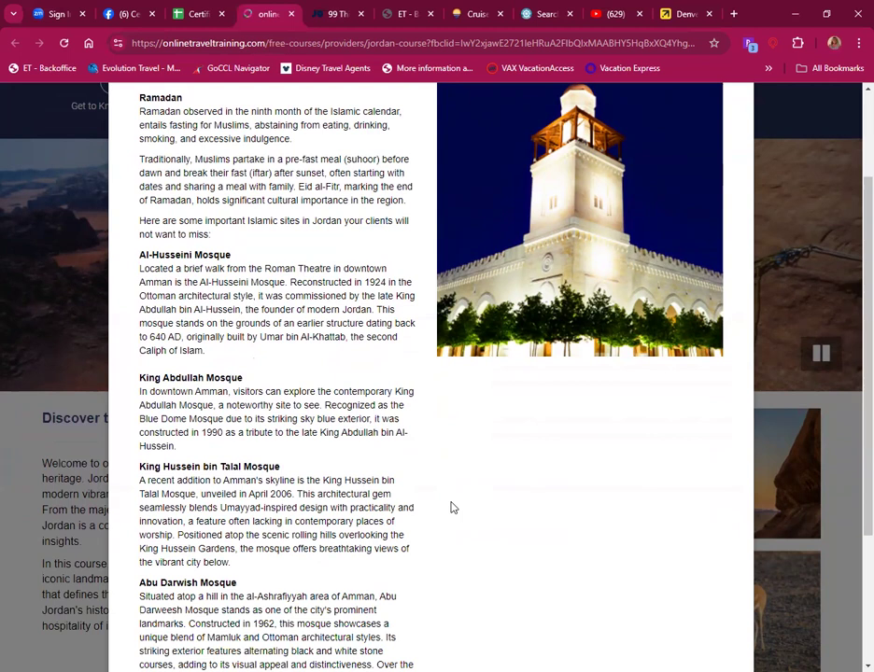
mouse_move(522, 496)
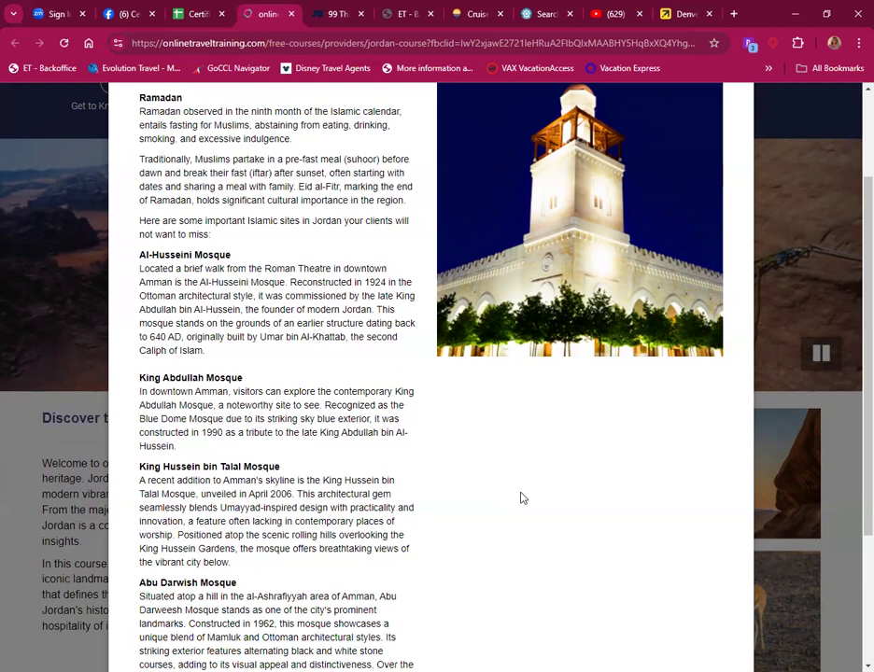
mouse_move(538, 504)
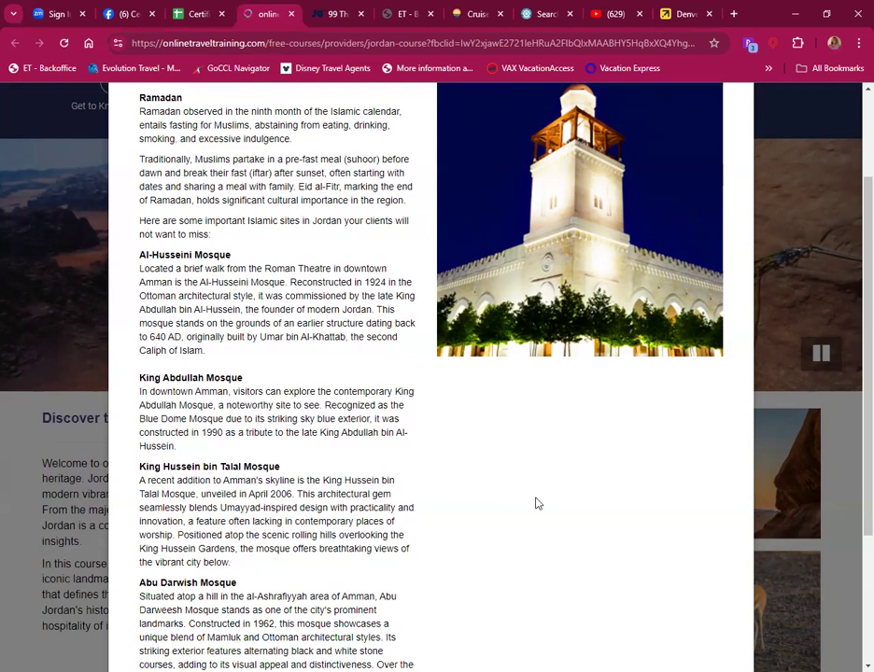
scroll(down, 3)
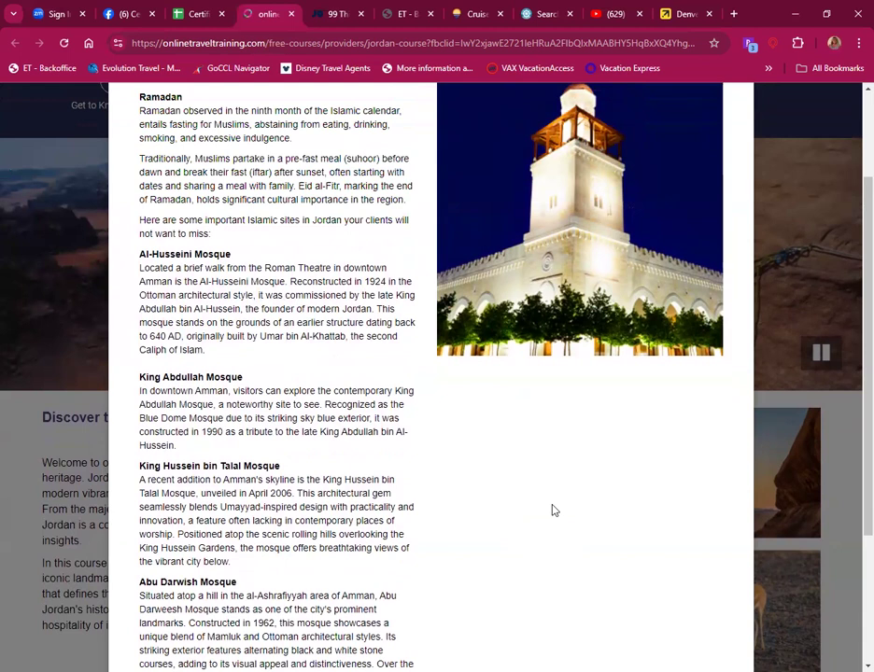
mouse_move(556, 511)
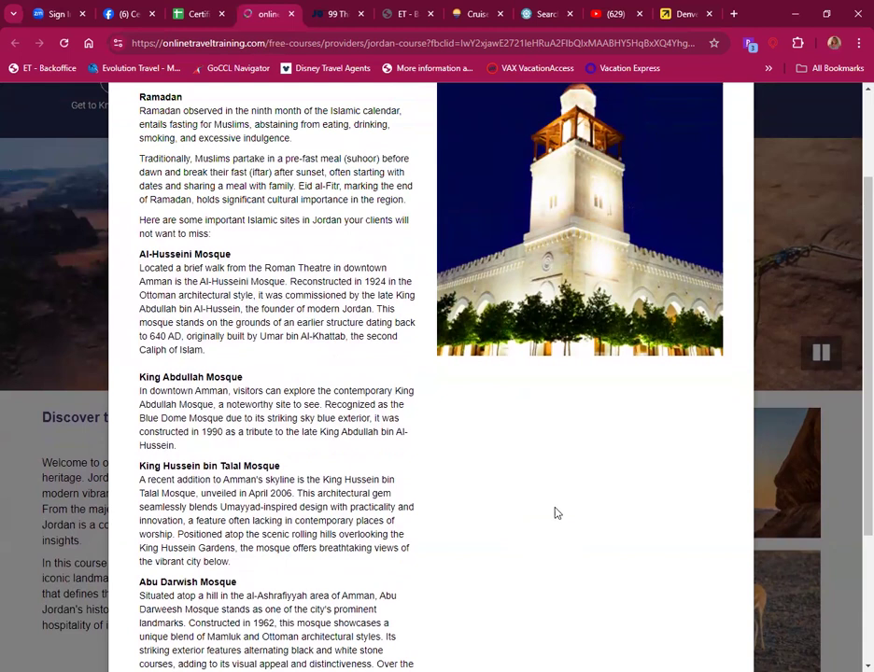
scroll(down, 3)
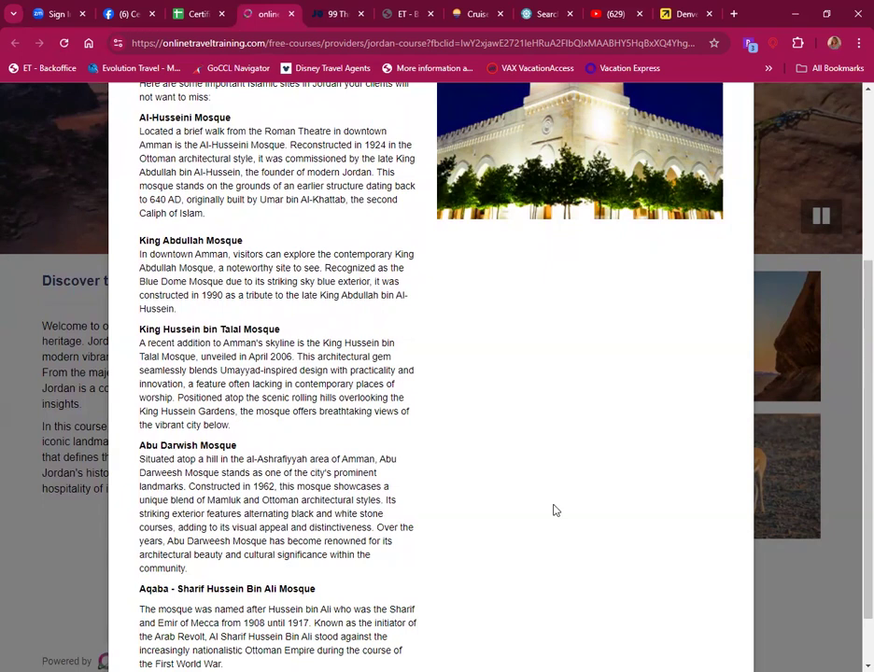
scroll(down, 3)
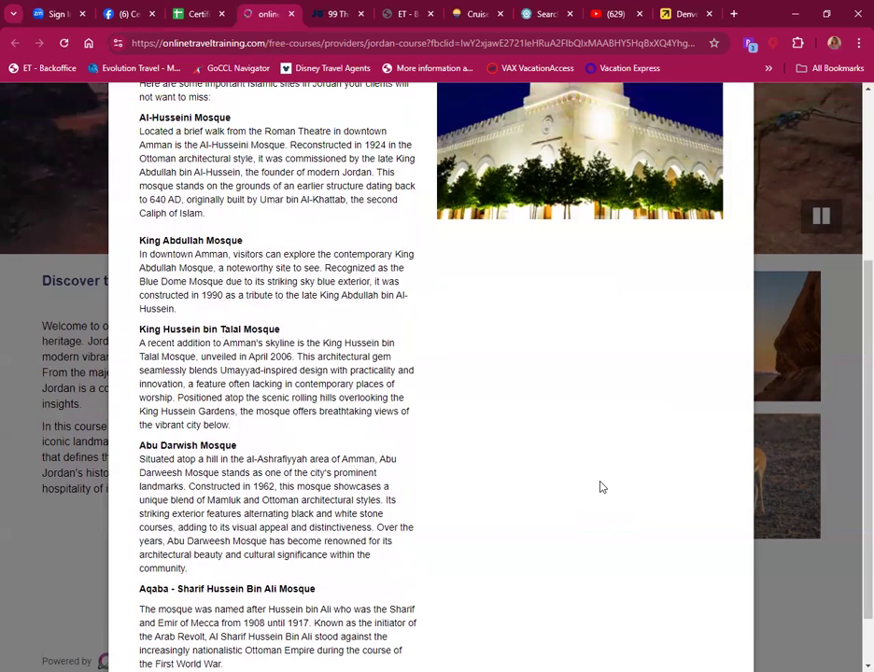
scroll(down, 3)
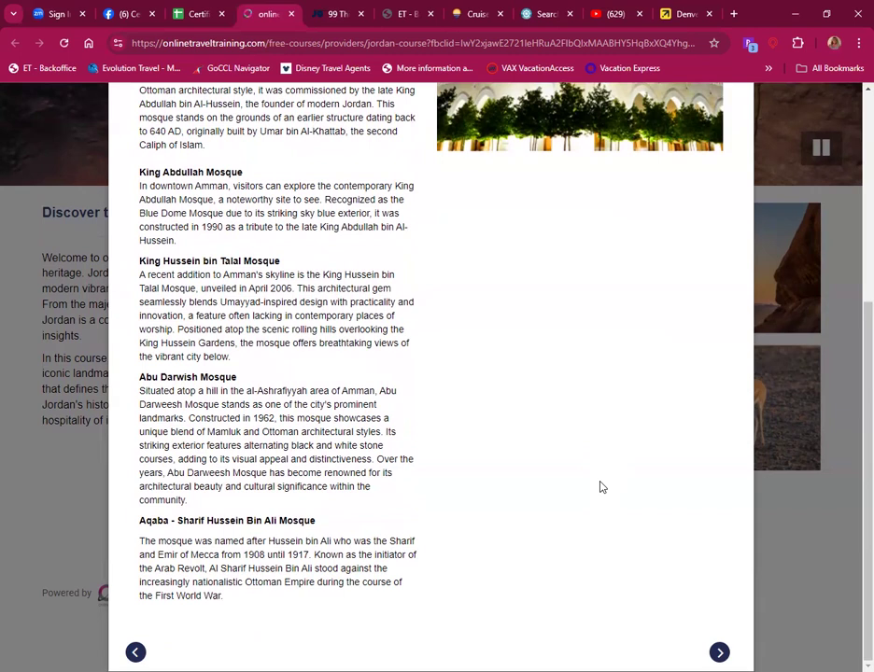
mouse_move(614, 491)
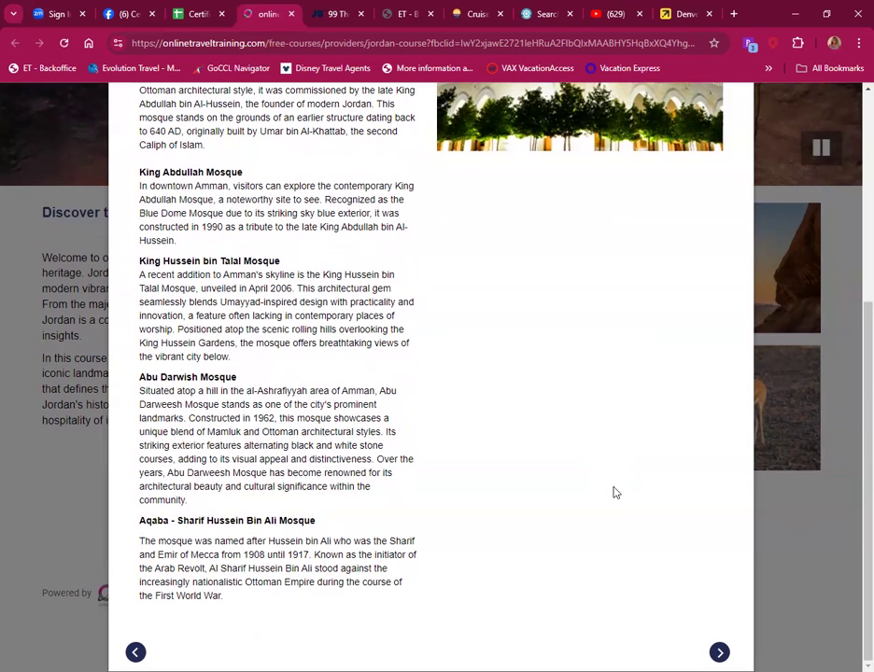
mouse_move(616, 460)
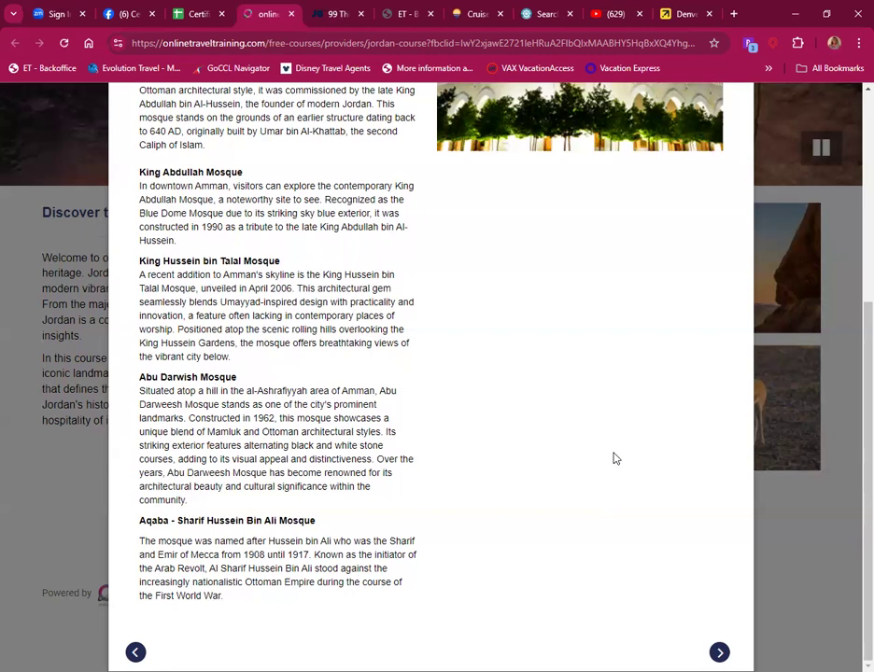
mouse_move(526, 379)
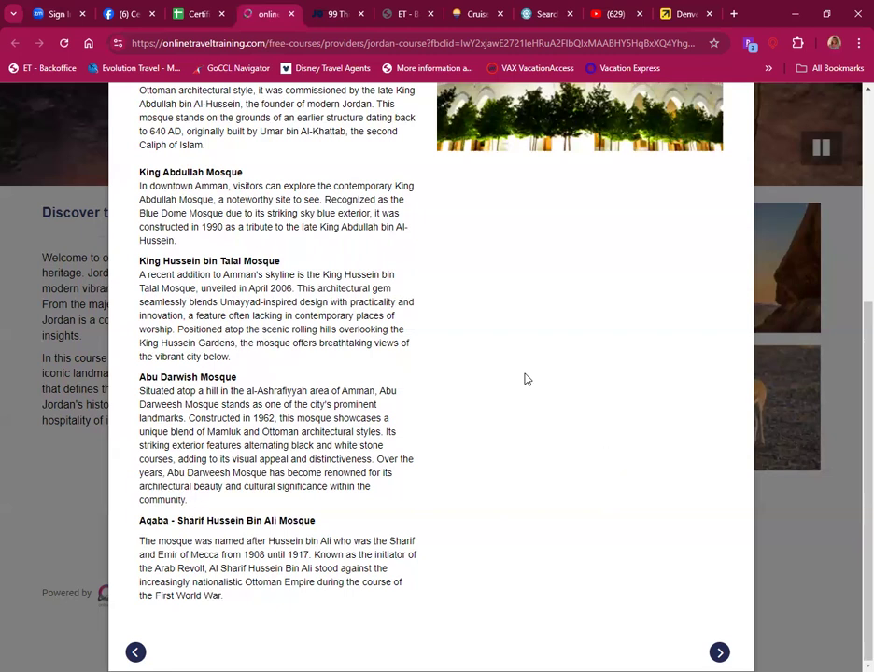
mouse_move(552, 440)
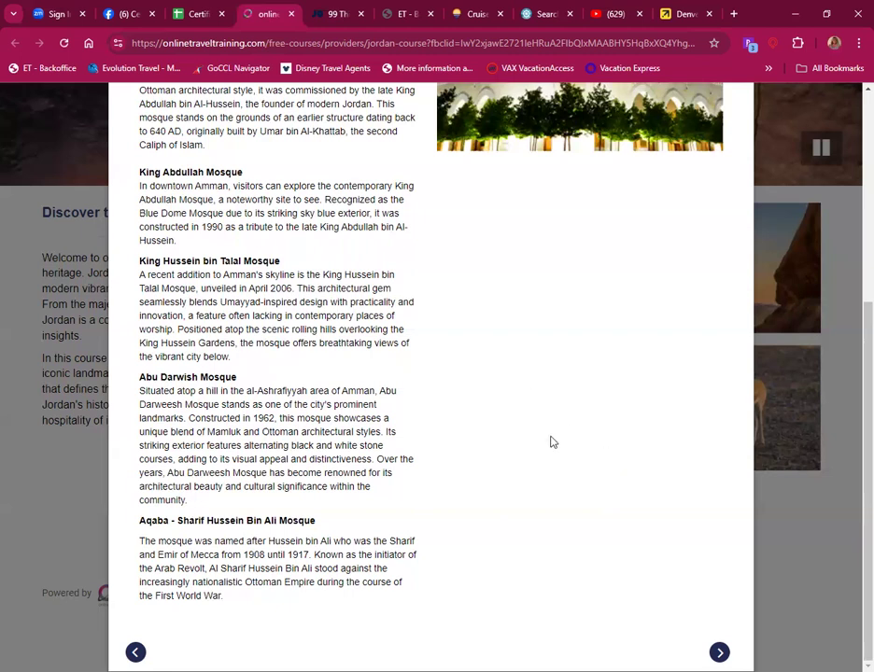
mouse_move(554, 460)
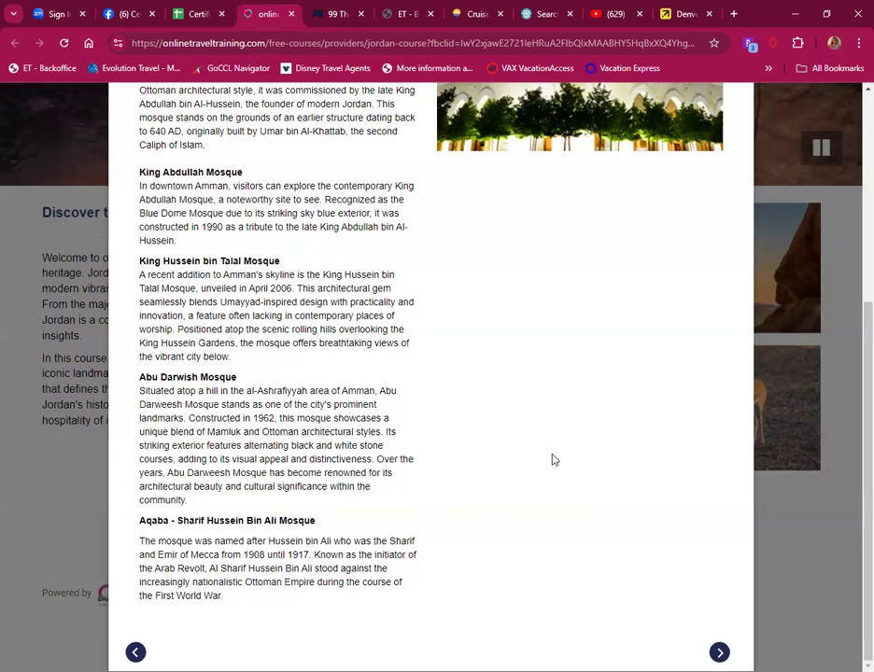
mouse_move(539, 482)
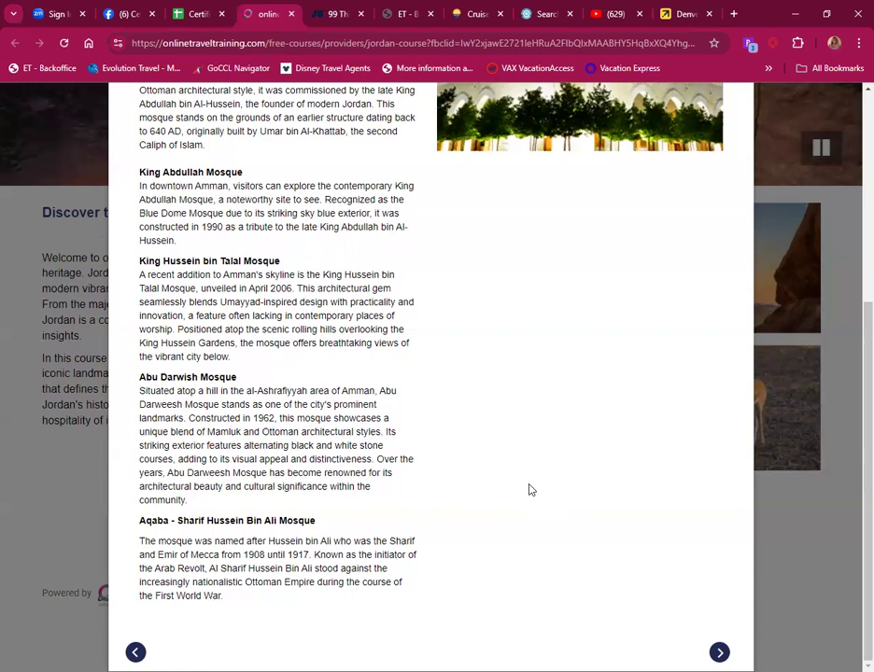
mouse_move(484, 511)
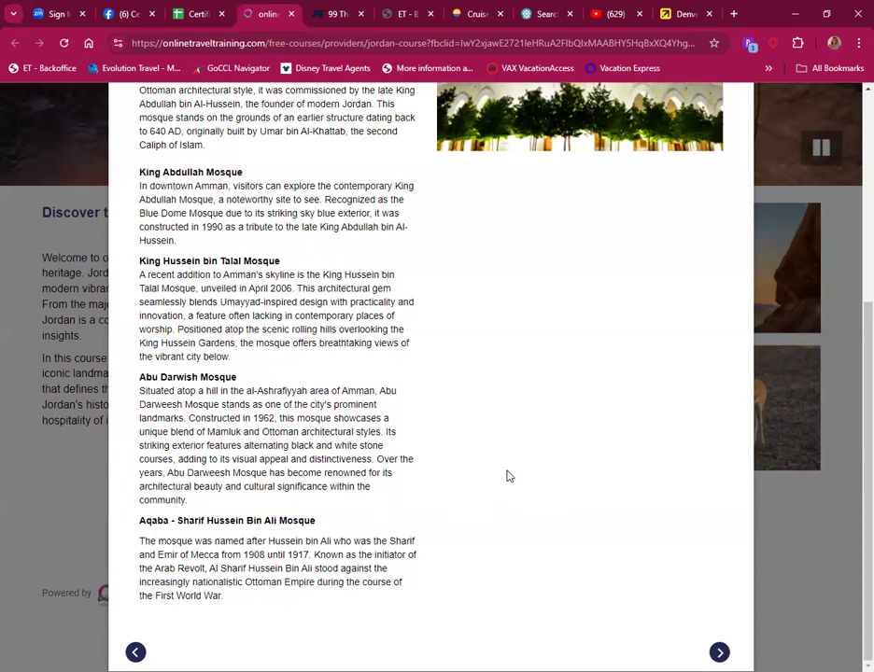
mouse_move(308, 504)
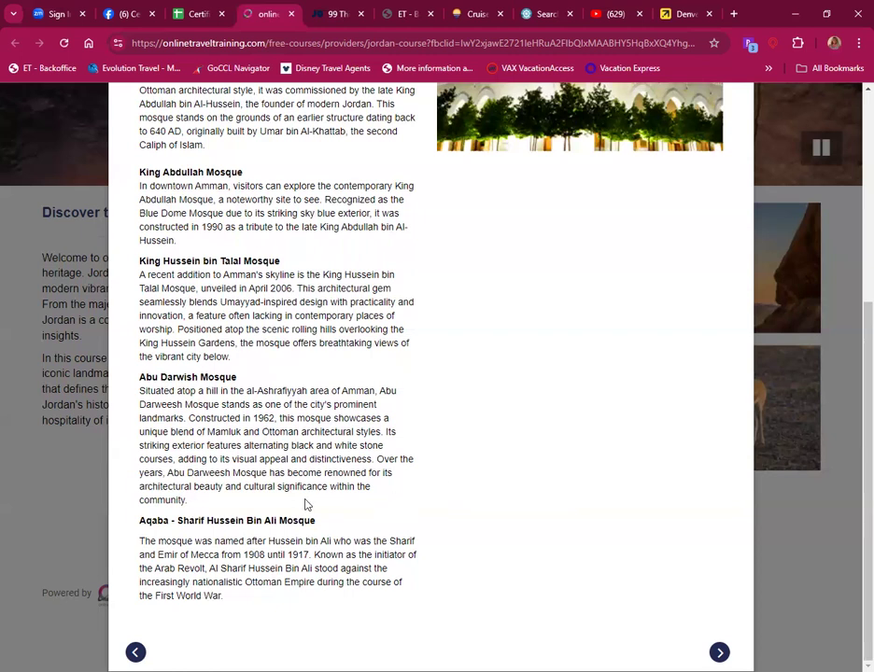
mouse_move(553, 527)
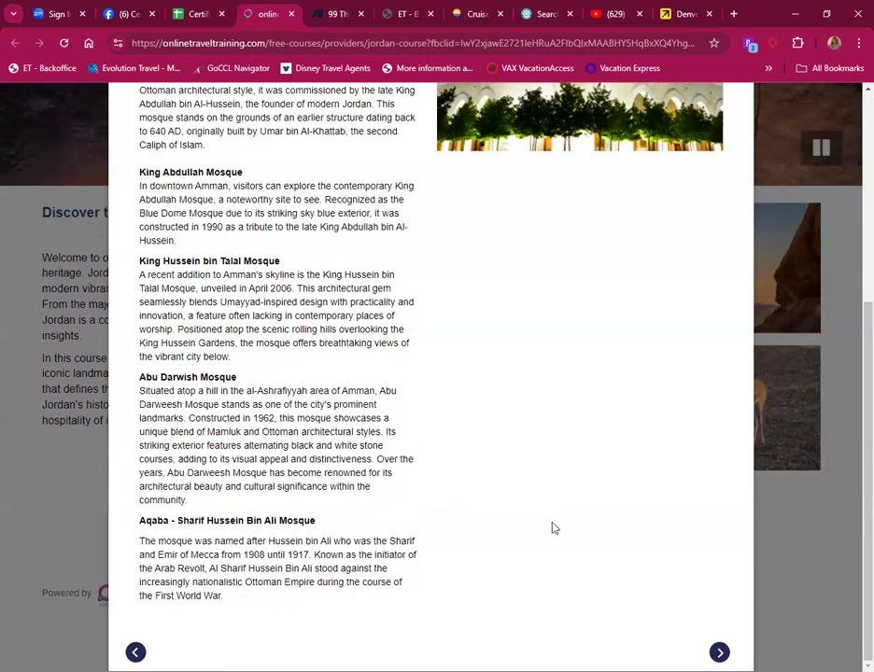
mouse_move(550, 530)
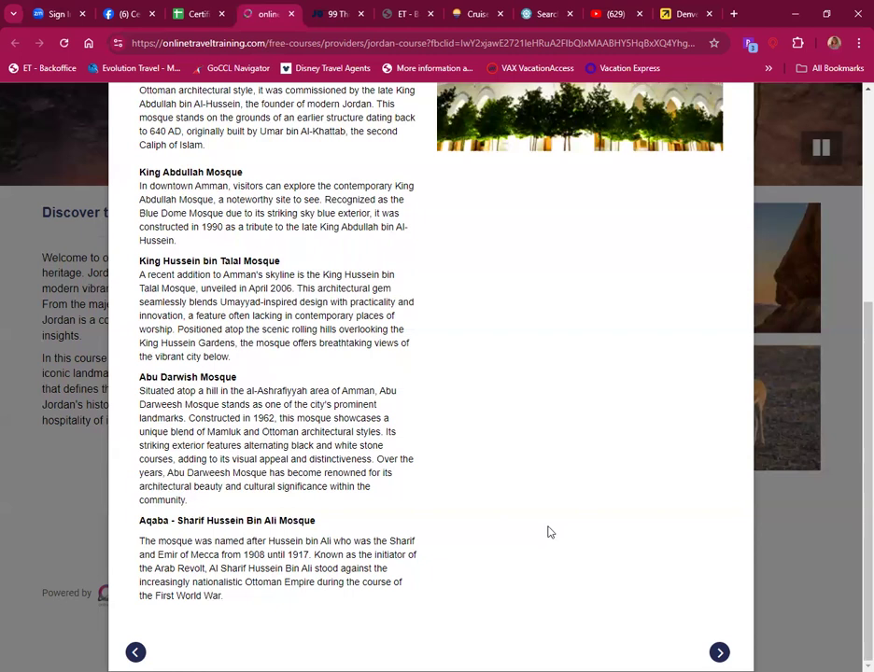
mouse_move(511, 575)
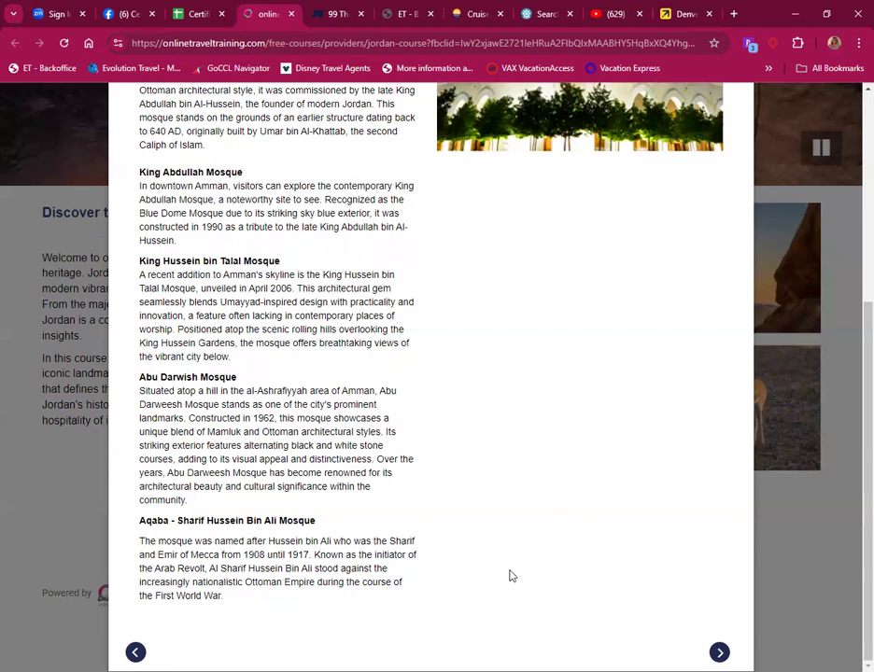
mouse_move(522, 551)
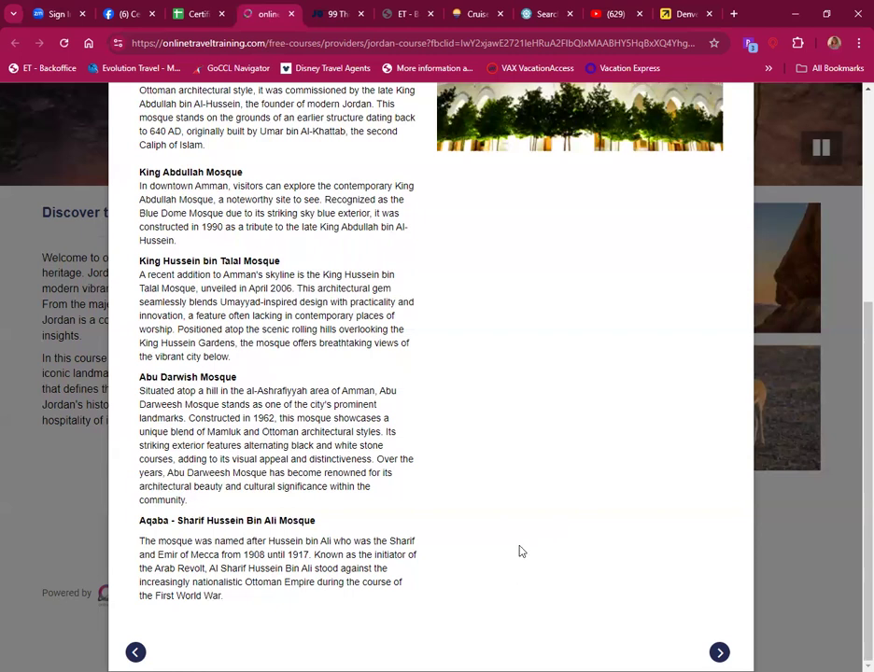
mouse_move(502, 579)
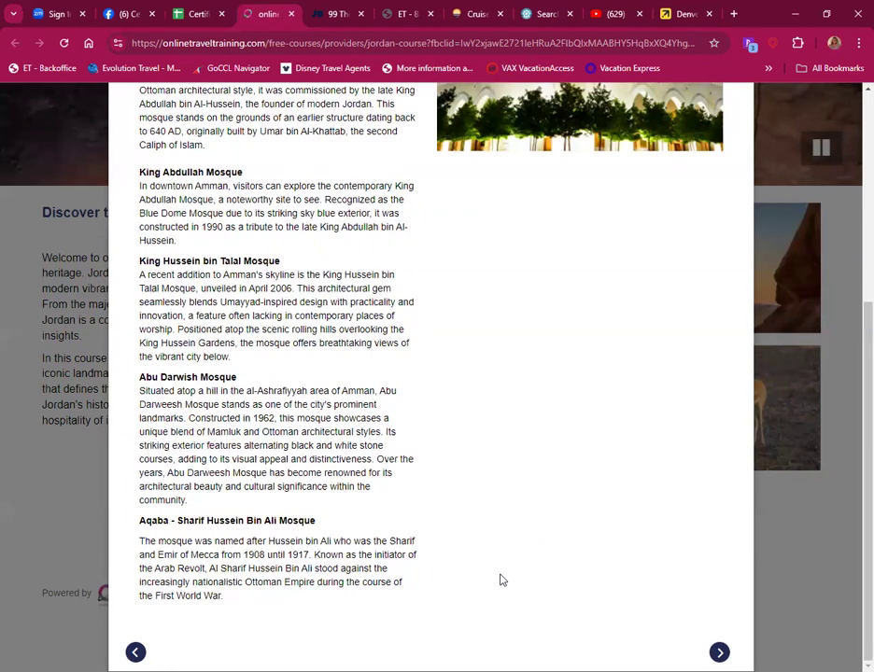
mouse_move(598, 609)
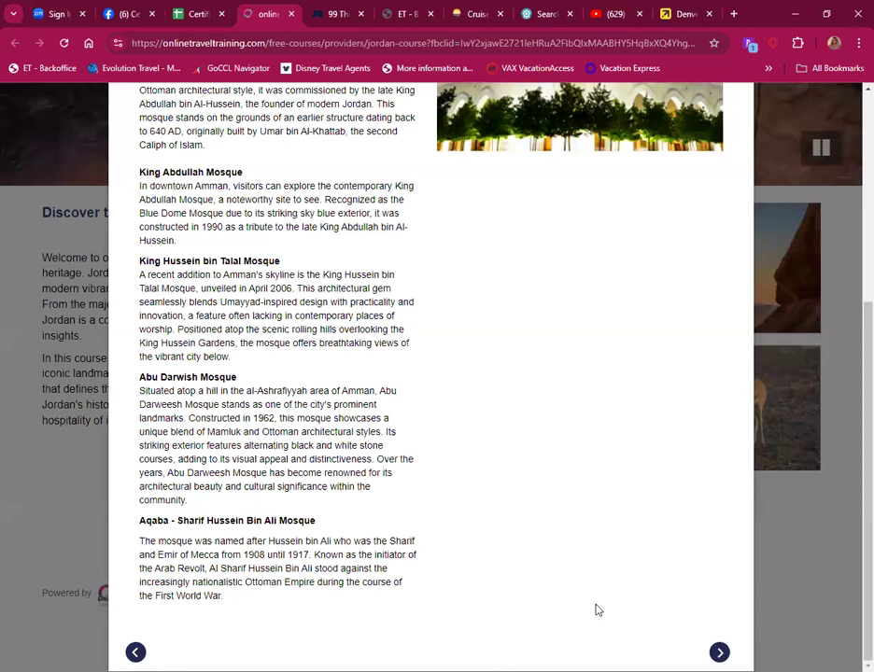
Step: Advance to page 5 of 11, continuing the mosque list with a Hashemite fact
click(718, 653)
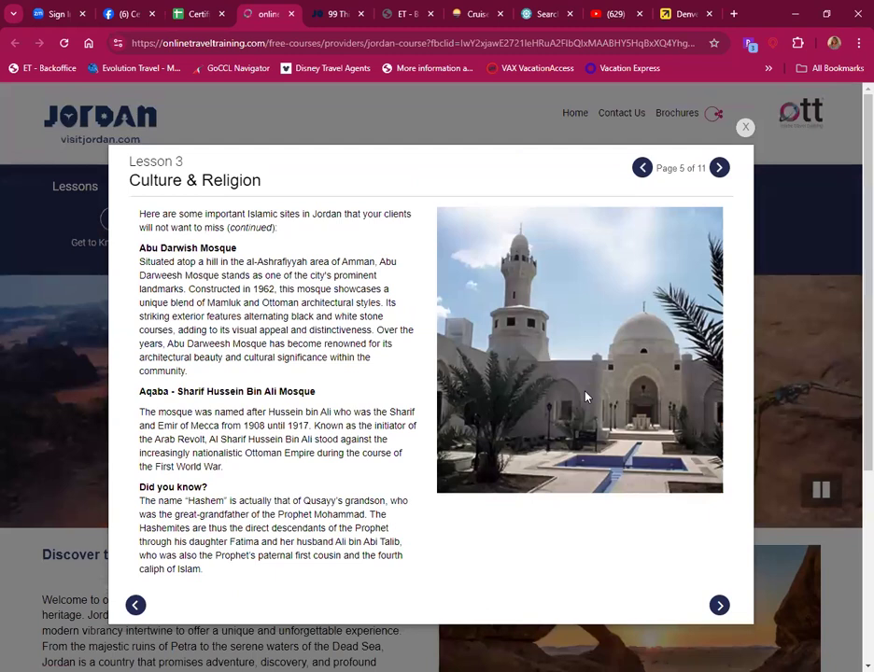
mouse_move(551, 489)
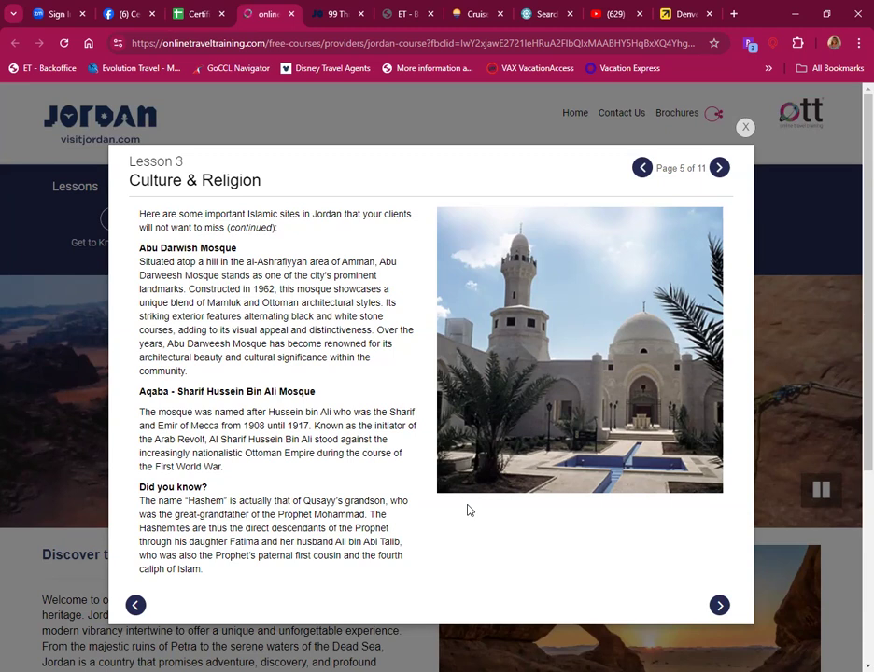
mouse_move(472, 478)
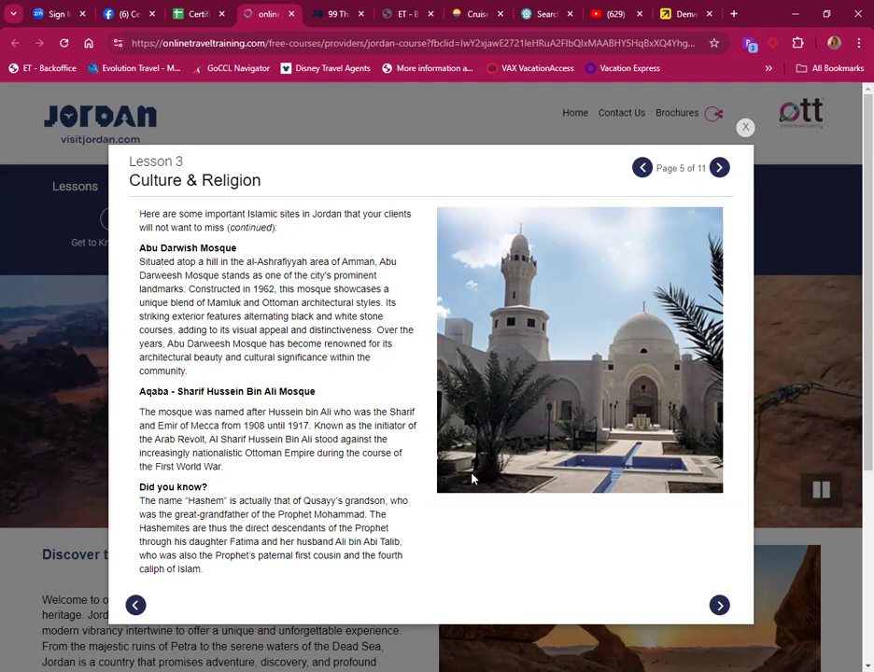
Step: Read the Abu Darweesh and Hussein Bin Ali Mosque page and advance to page 6 on Christian sites
scroll(down, 3)
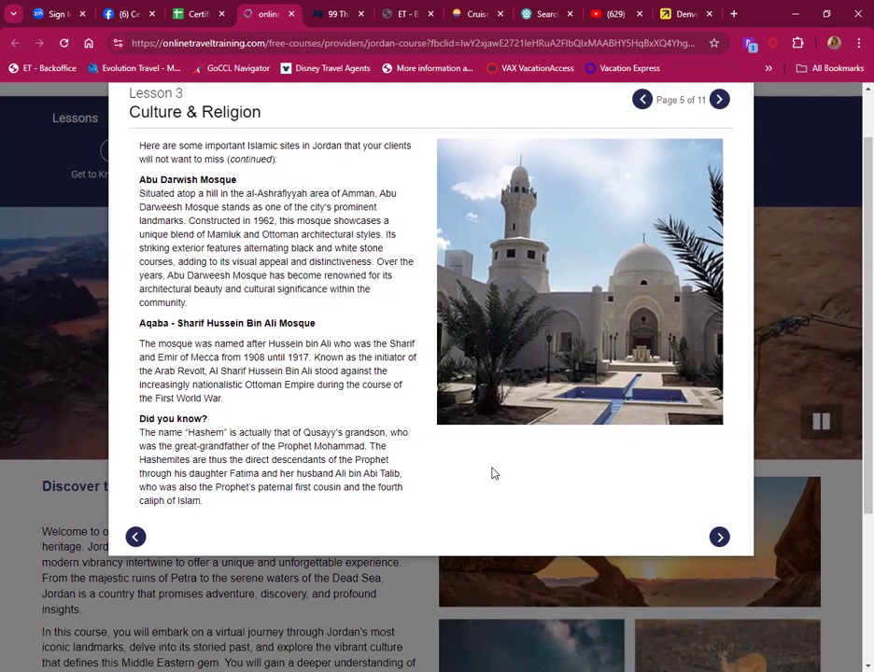
mouse_move(512, 478)
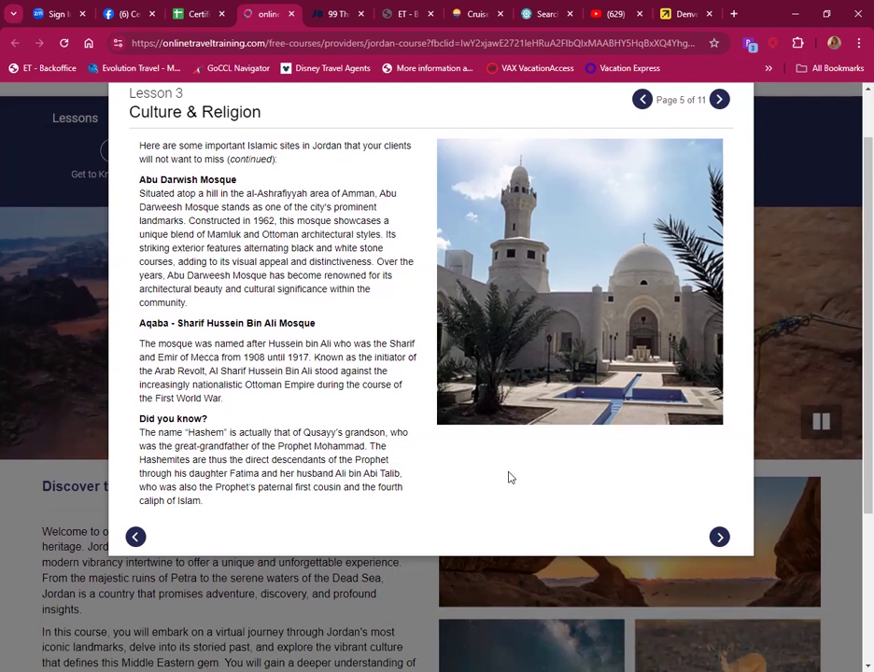
mouse_move(527, 485)
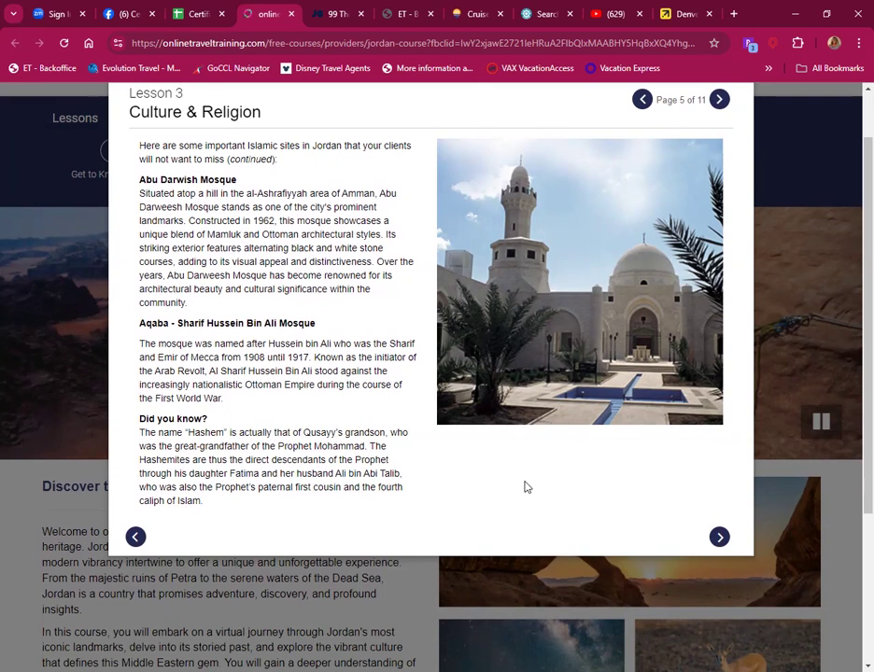
mouse_move(519, 485)
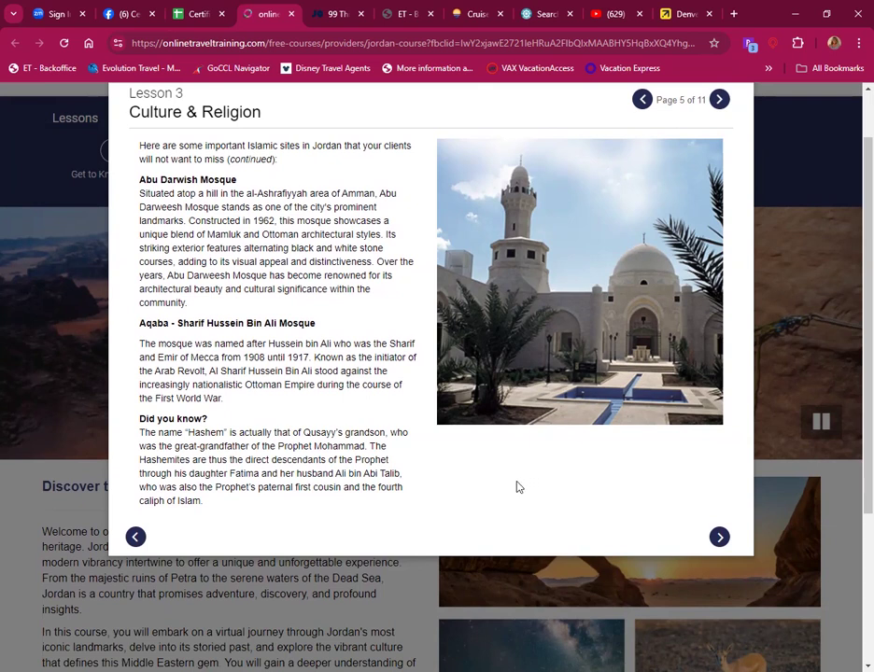
mouse_move(522, 485)
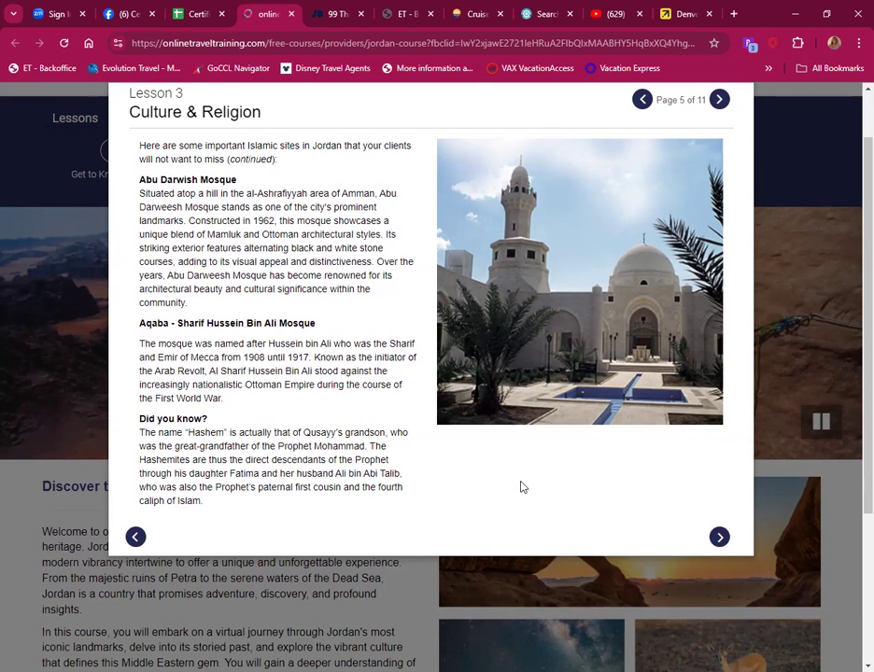
mouse_move(526, 485)
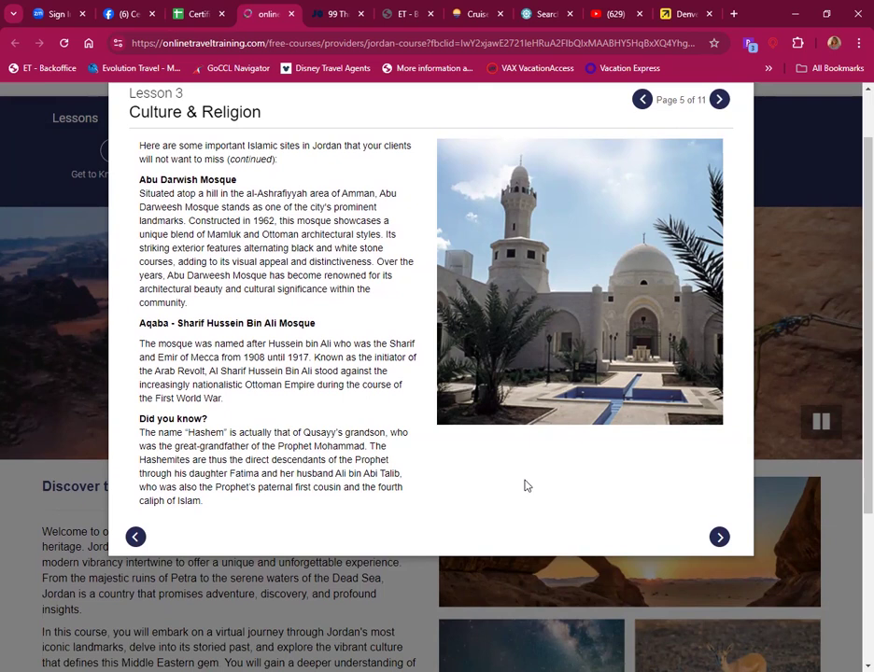
mouse_move(538, 481)
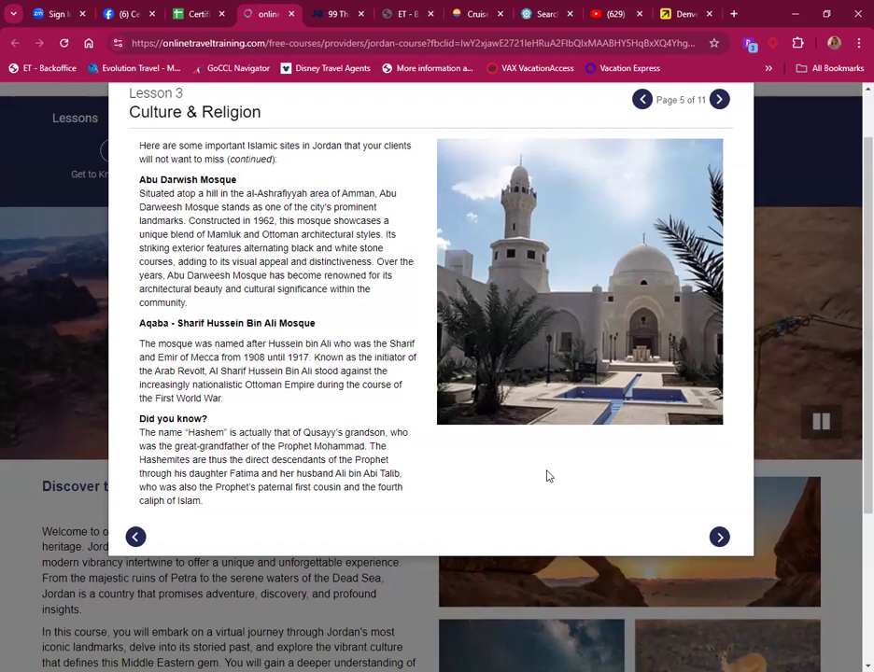
mouse_move(531, 476)
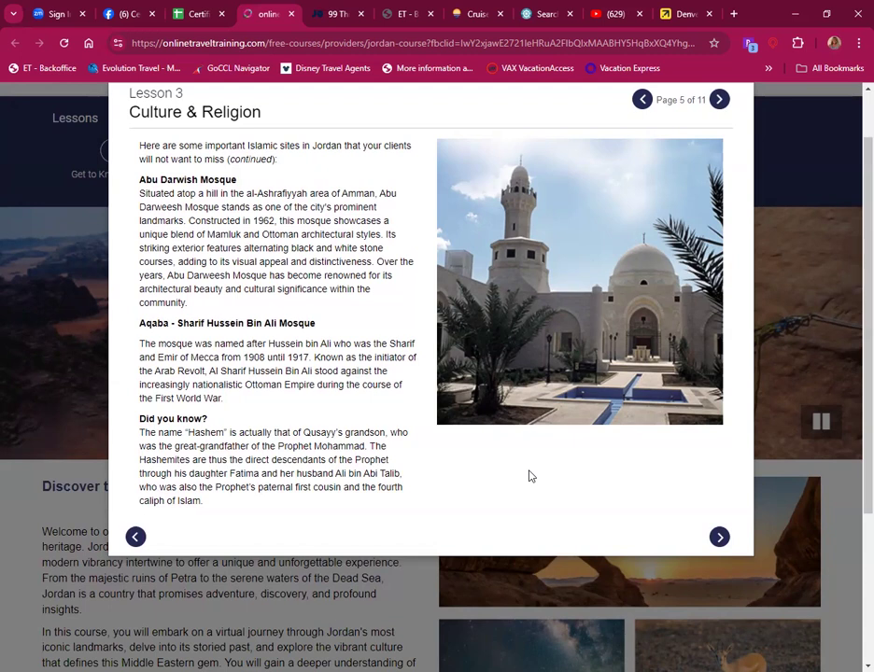
mouse_move(526, 487)
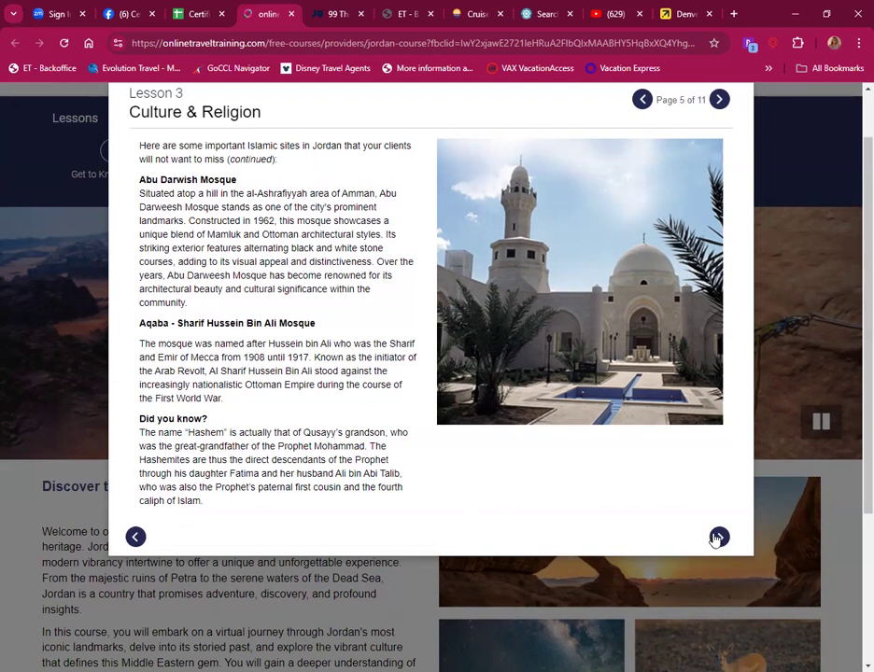
click(719, 536)
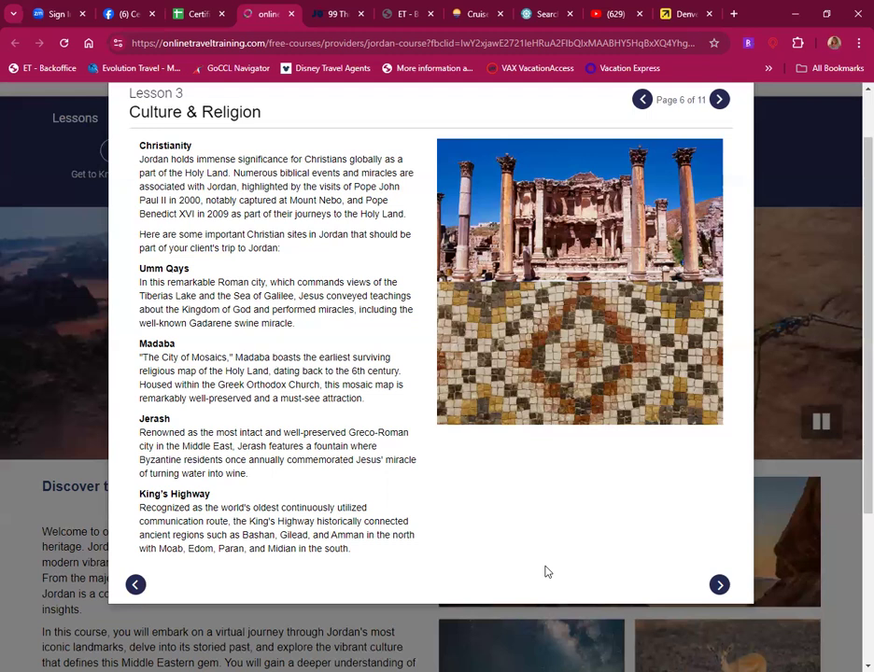
mouse_move(652, 613)
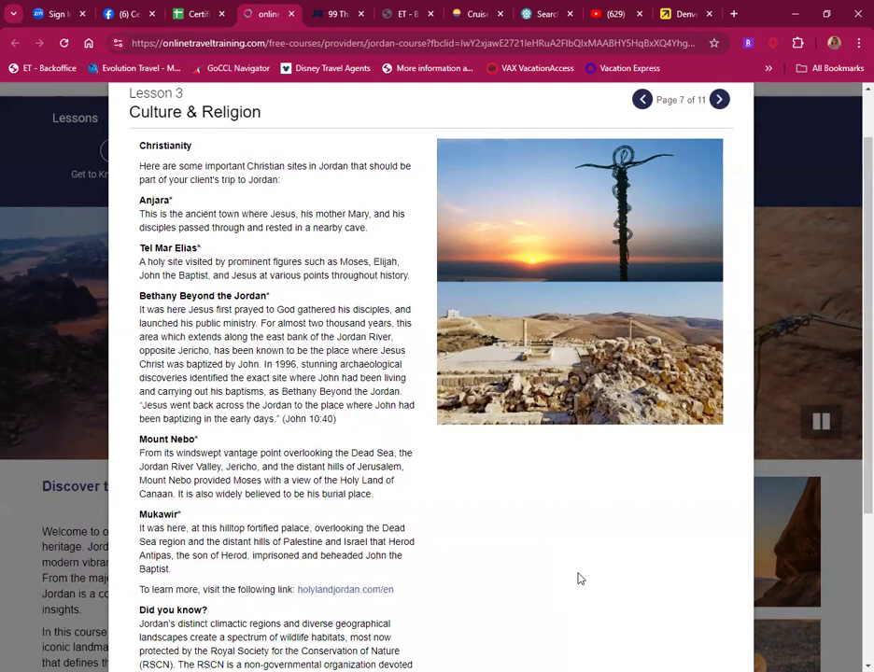
Step: Scroll through page 6 on Christian sites such as Umm Qays and Madaba
scroll(down, 3)
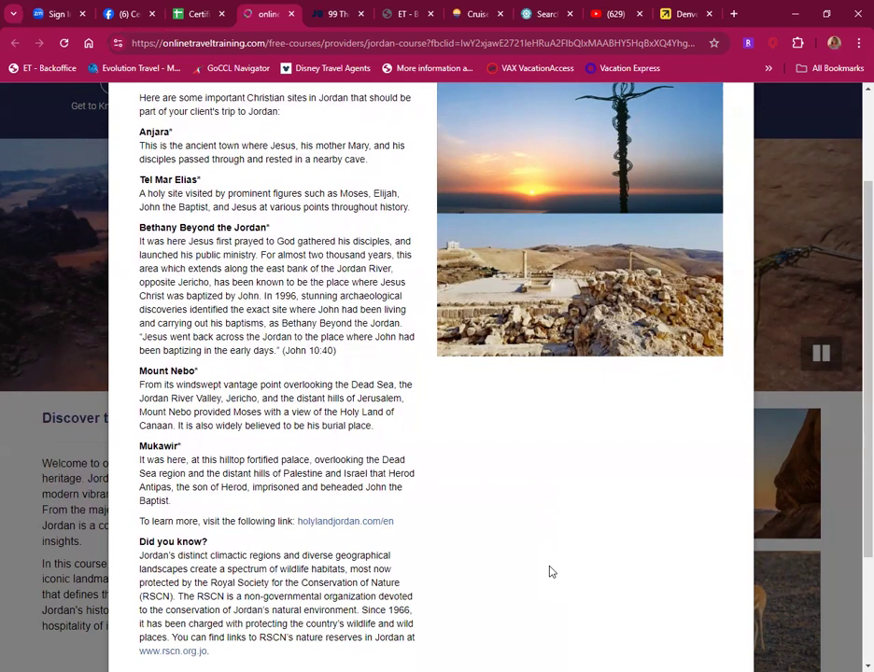
Step: Read down page 7 to Mukawir and the RSCN 'Did you know?' fact
scroll(down, 3)
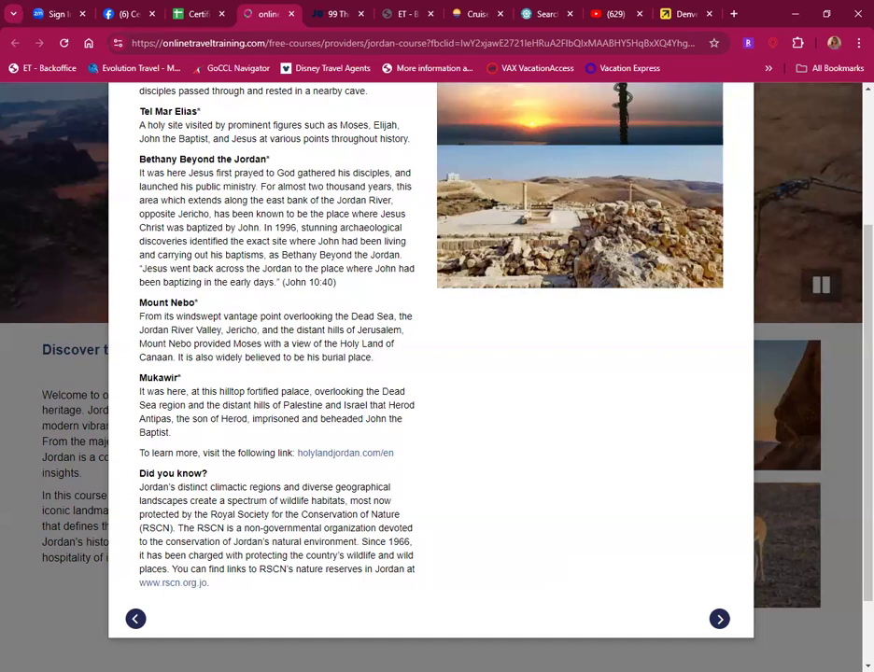
mouse_move(172, 582)
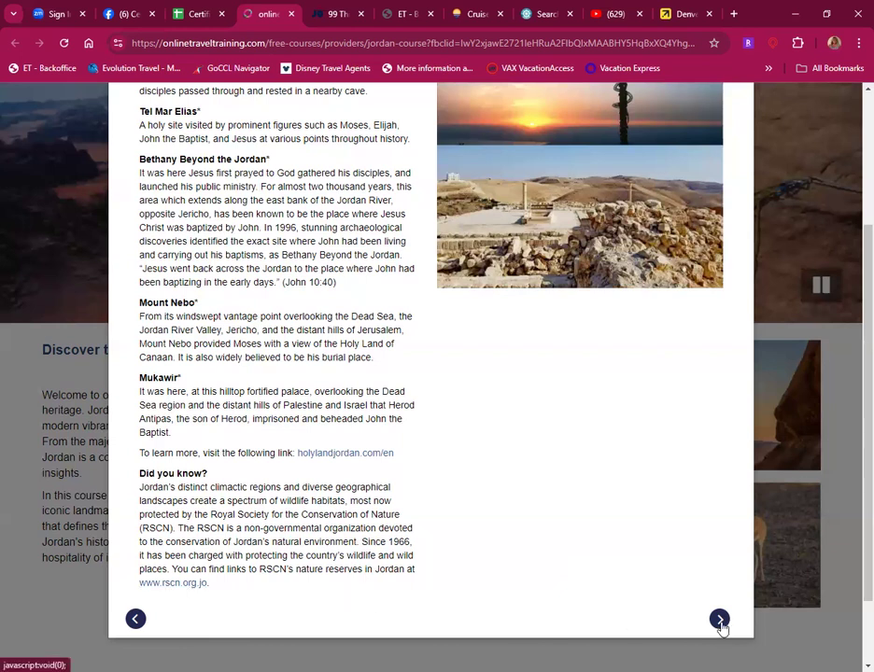
Step: Continue to the quiz and answer question 1 with King Abdullah Mosque
click(719, 618)
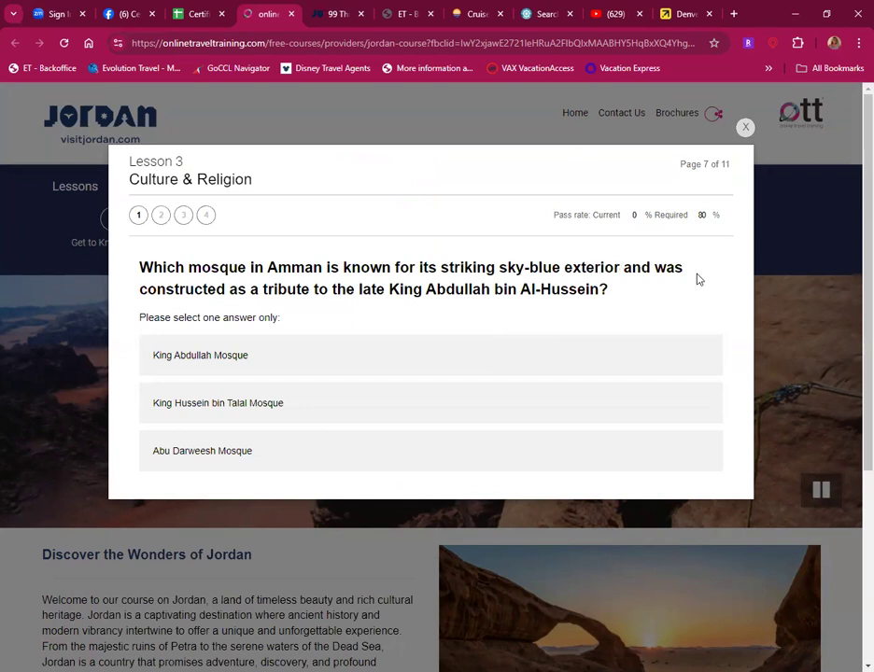
mouse_move(418, 306)
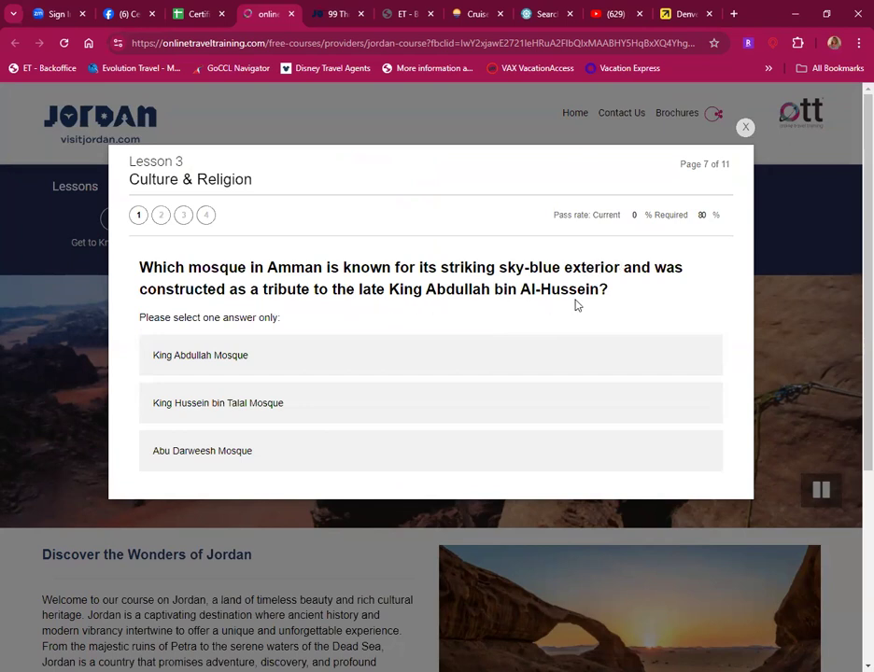
click(200, 355)
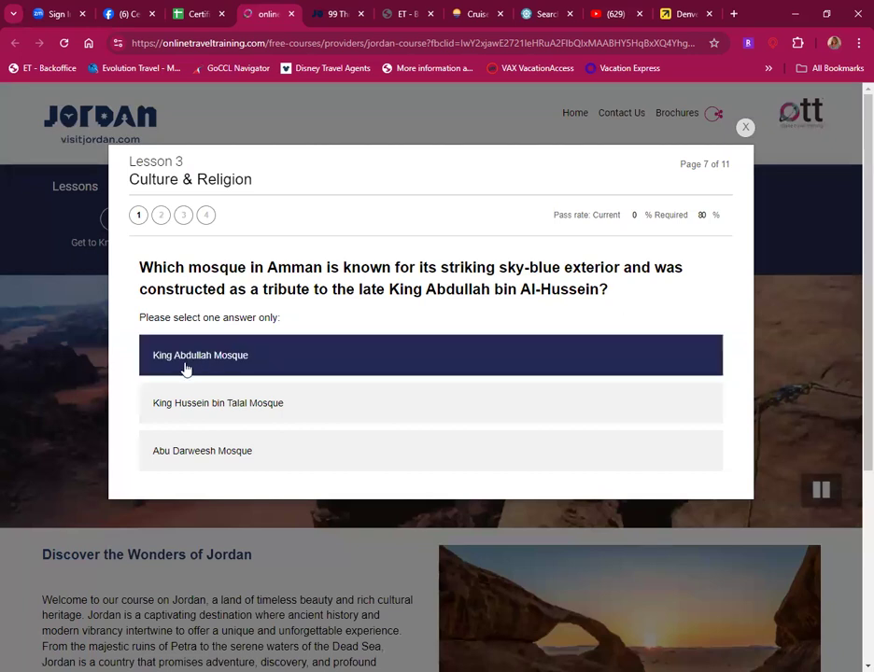
click(216, 403)
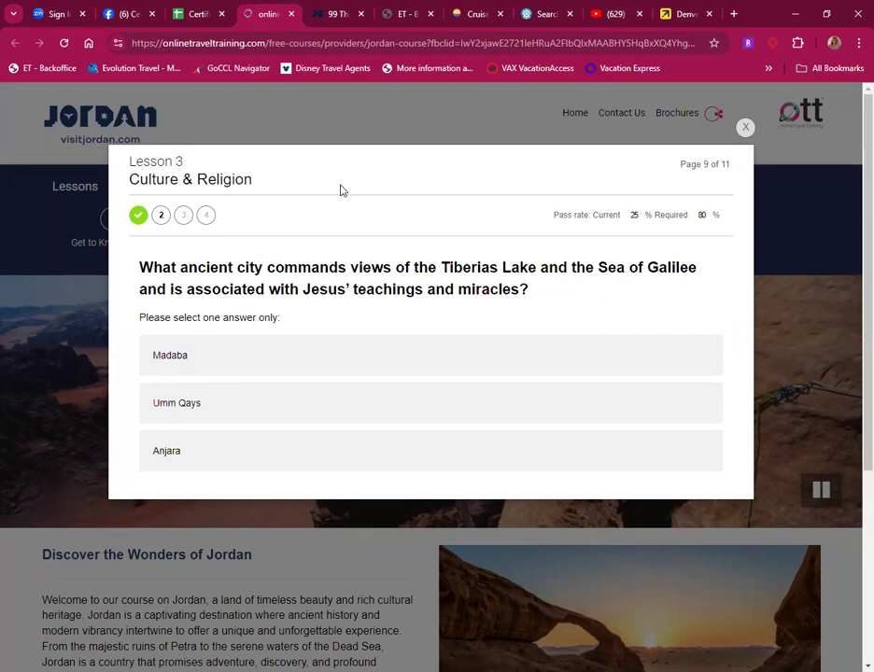
mouse_move(471, 193)
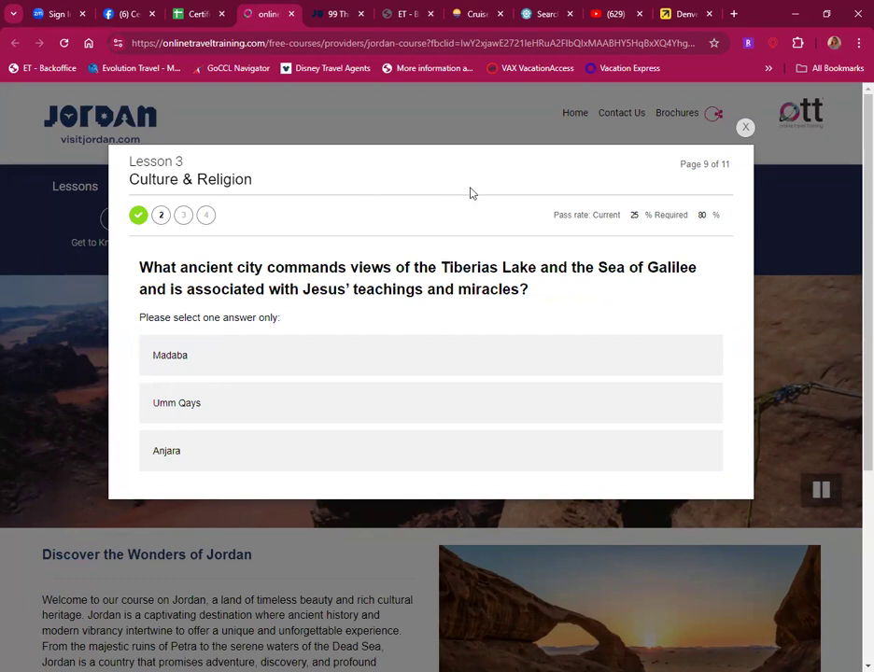
click(170, 354)
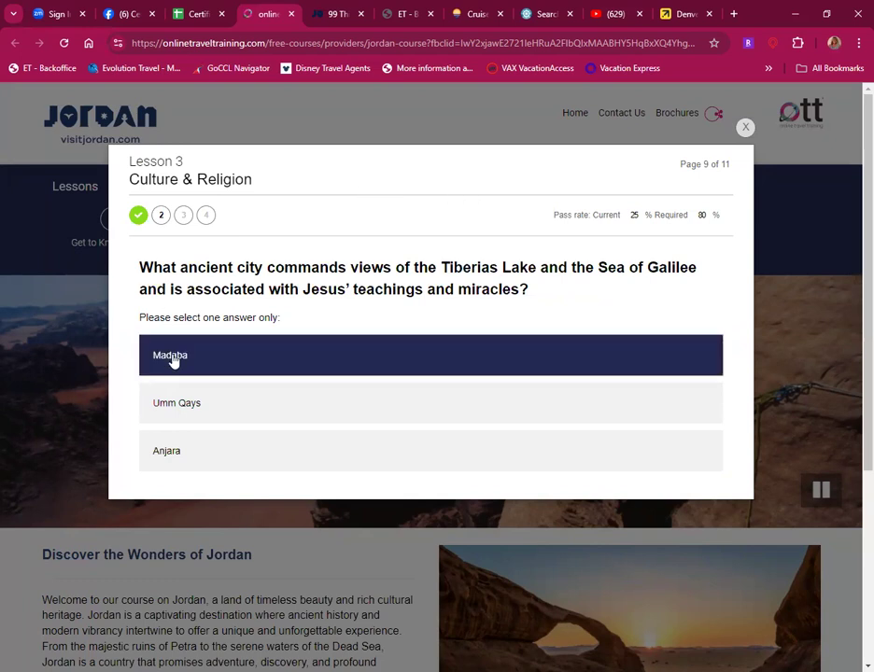
click(167, 450)
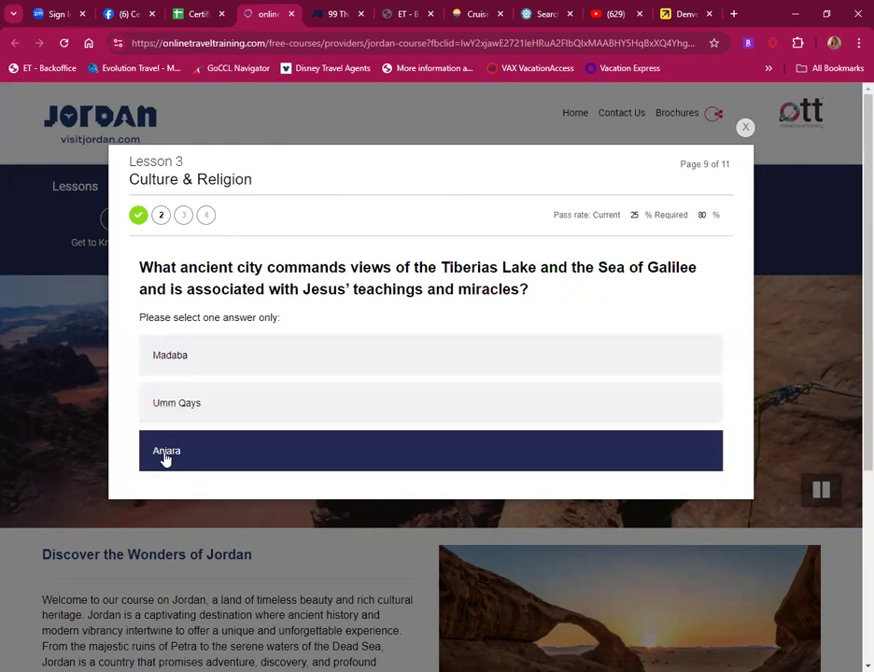
mouse_move(201, 403)
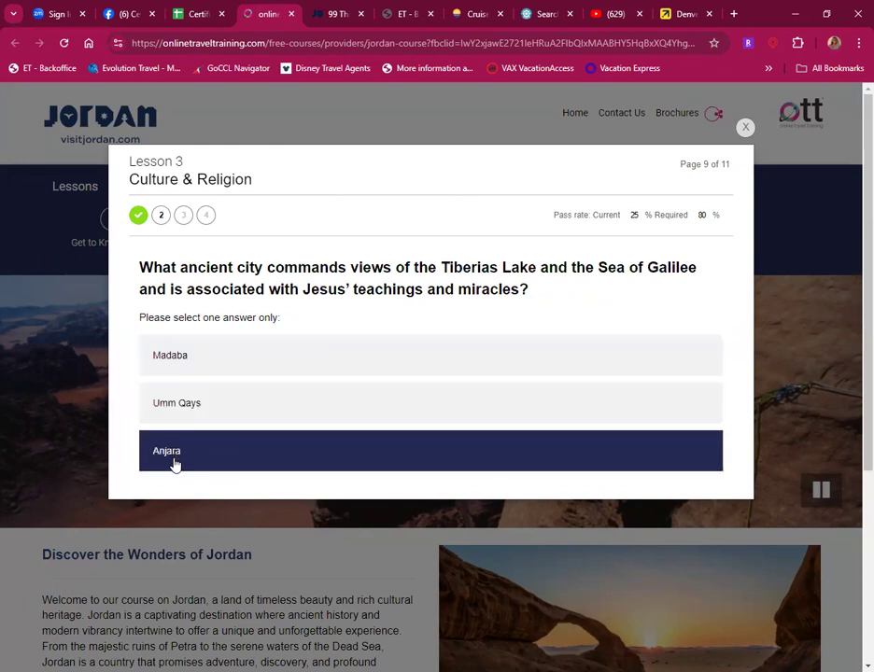
click(167, 450)
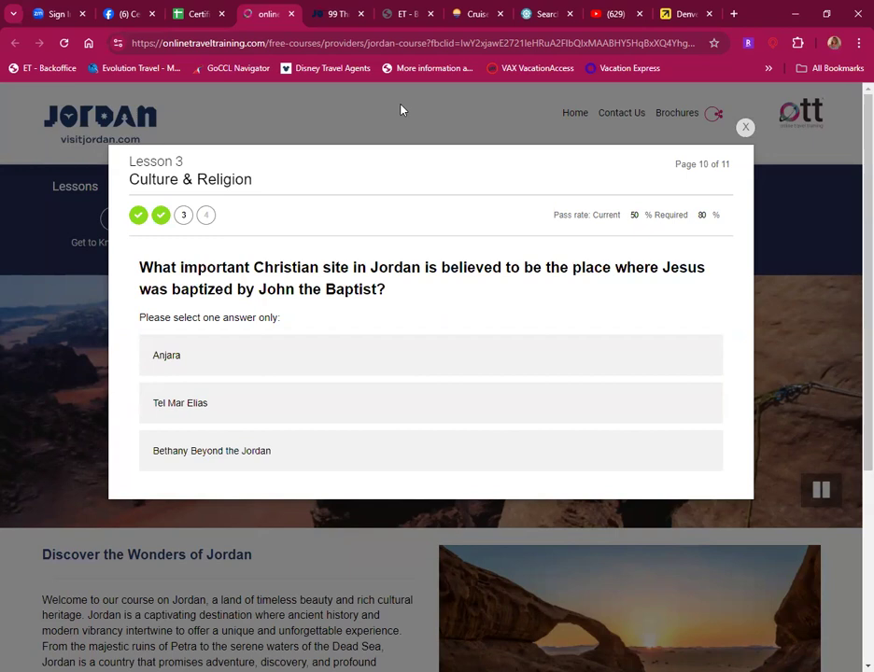
mouse_move(444, 257)
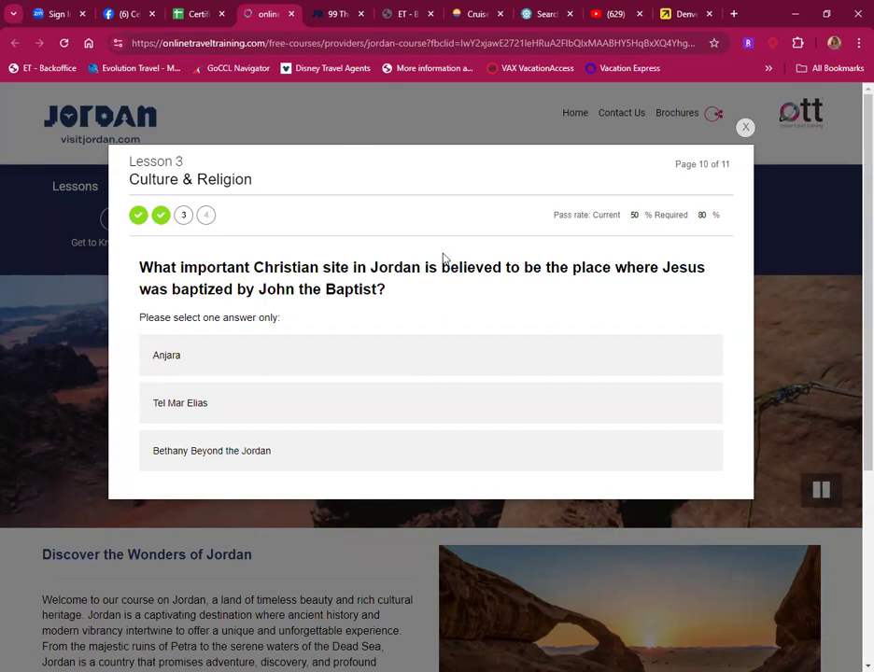
mouse_move(586, 284)
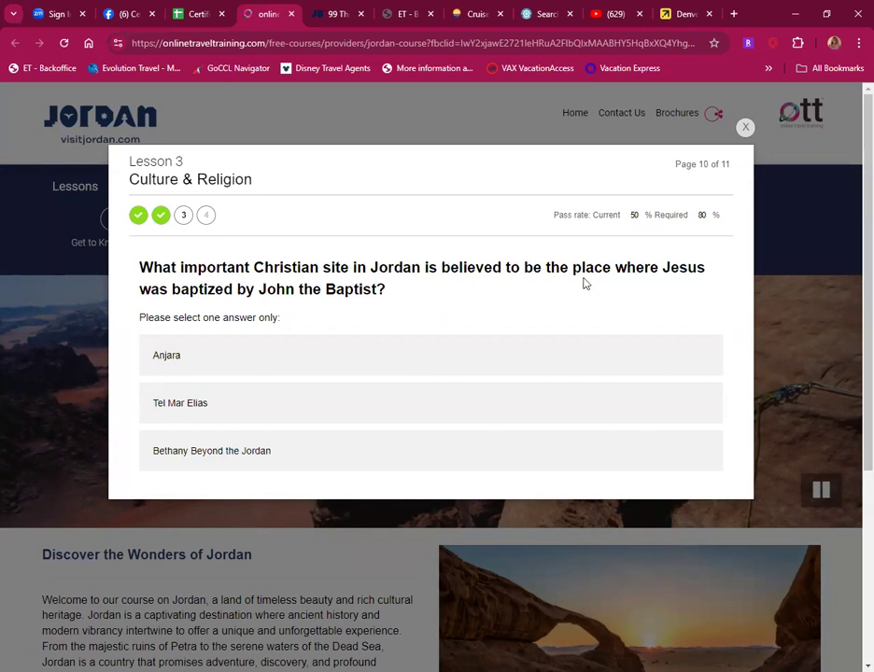
mouse_move(439, 310)
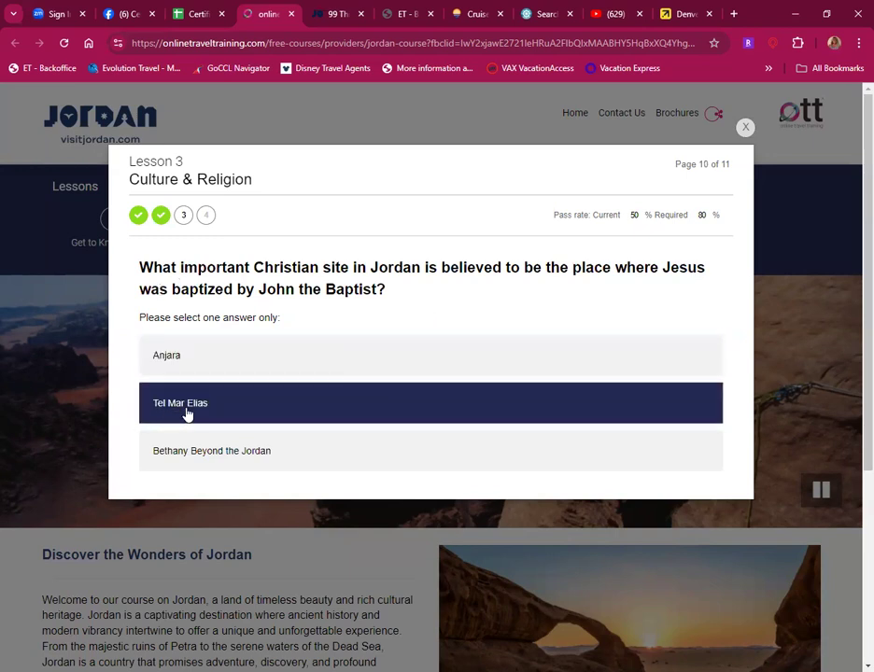
Step: Answer Bethany Beyond the Jordan, then choose Sharif Hussein Bin Ali Mosque for the Aqaba question
click(210, 449)
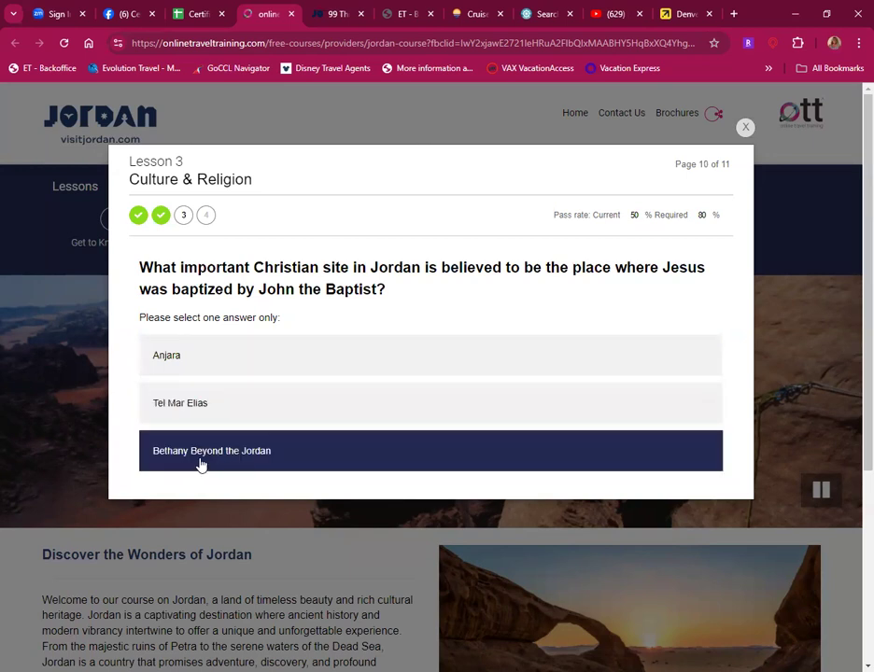
mouse_move(166, 440)
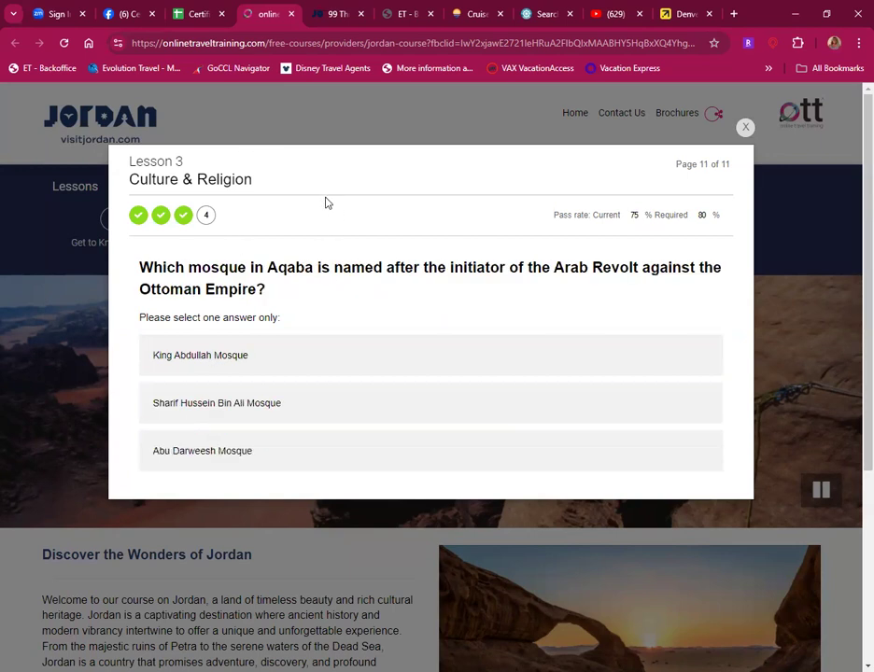
mouse_move(504, 231)
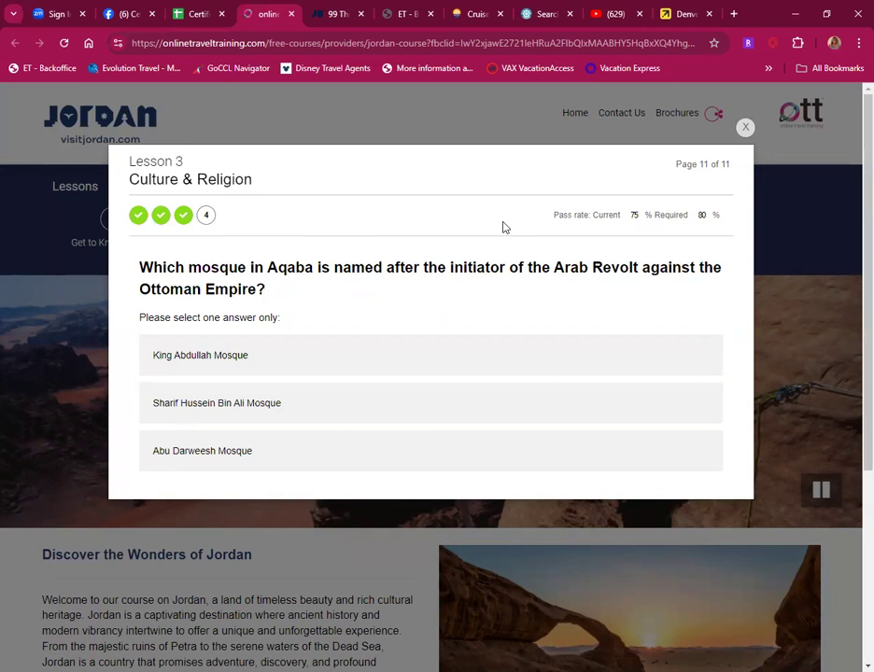
click(200, 354)
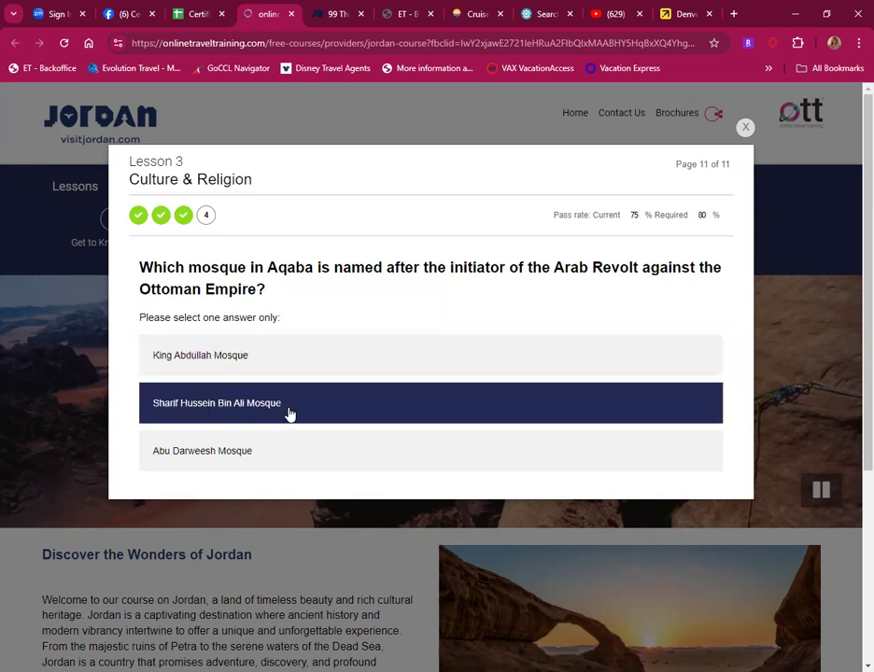
click(228, 457)
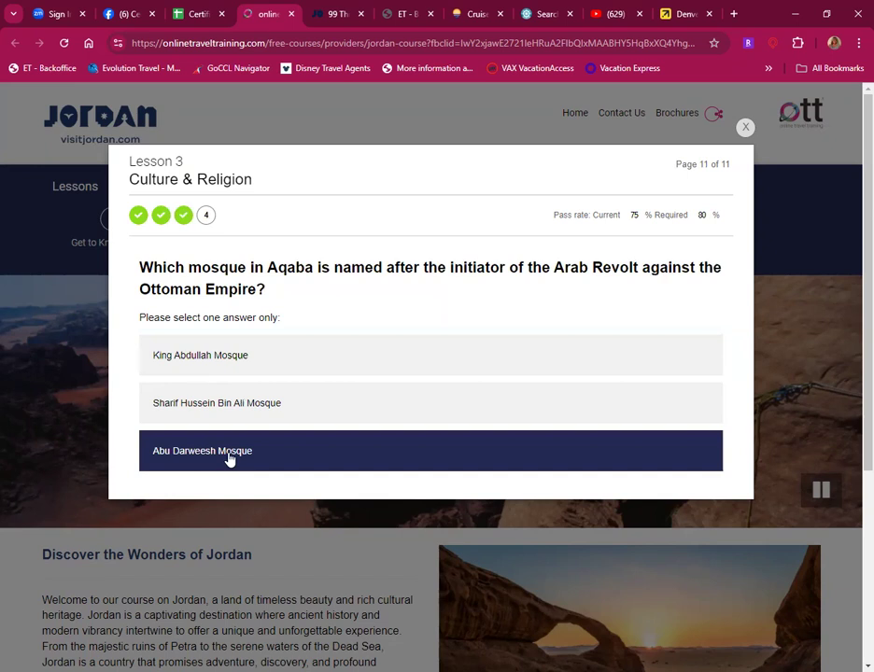
click(234, 404)
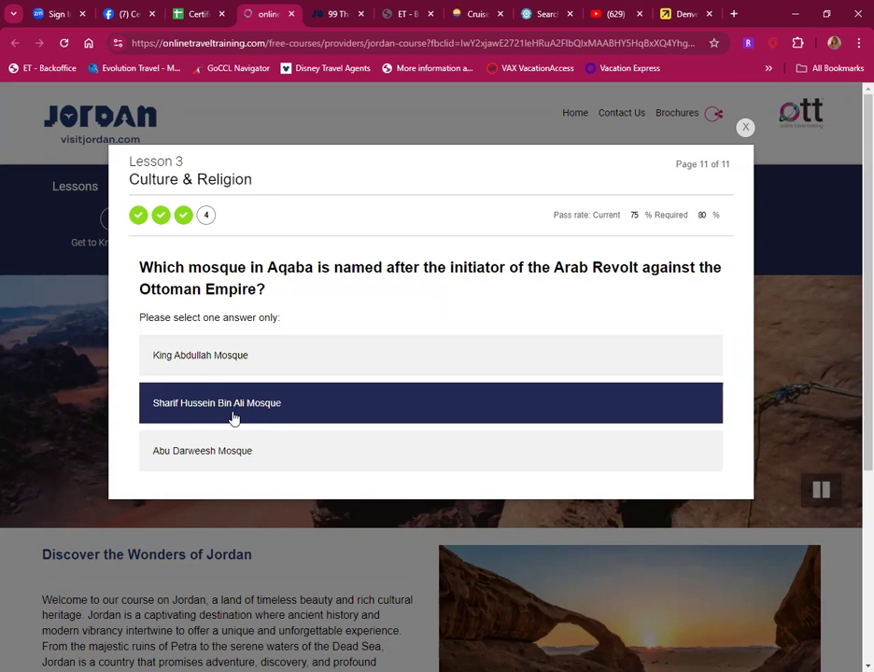
Step: Submit Sharif Hussein Bin Ali Mosque, passing Lesson 3 at 100%, and continue to Lesson 4 Geography
click(234, 403)
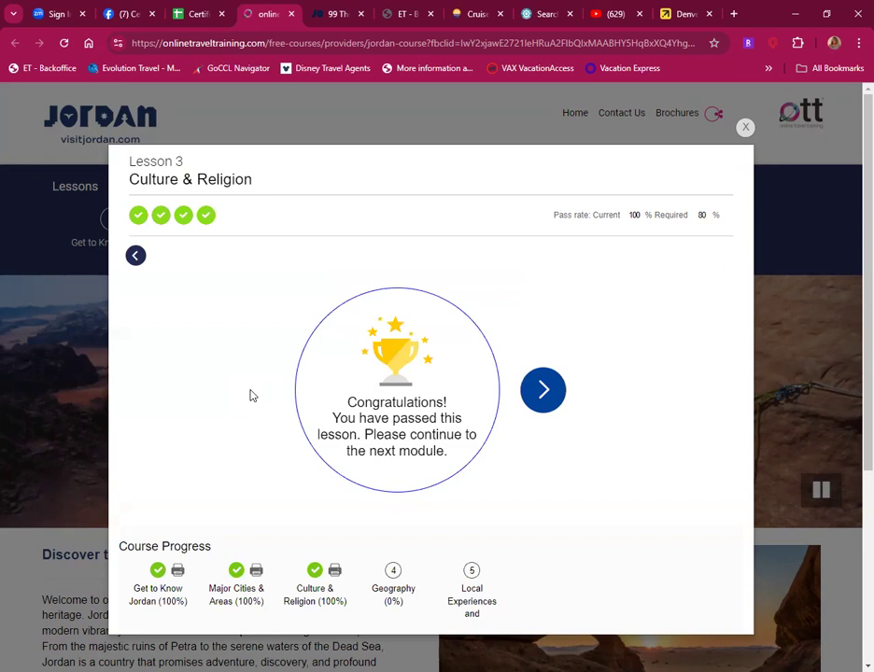
mouse_move(255, 439)
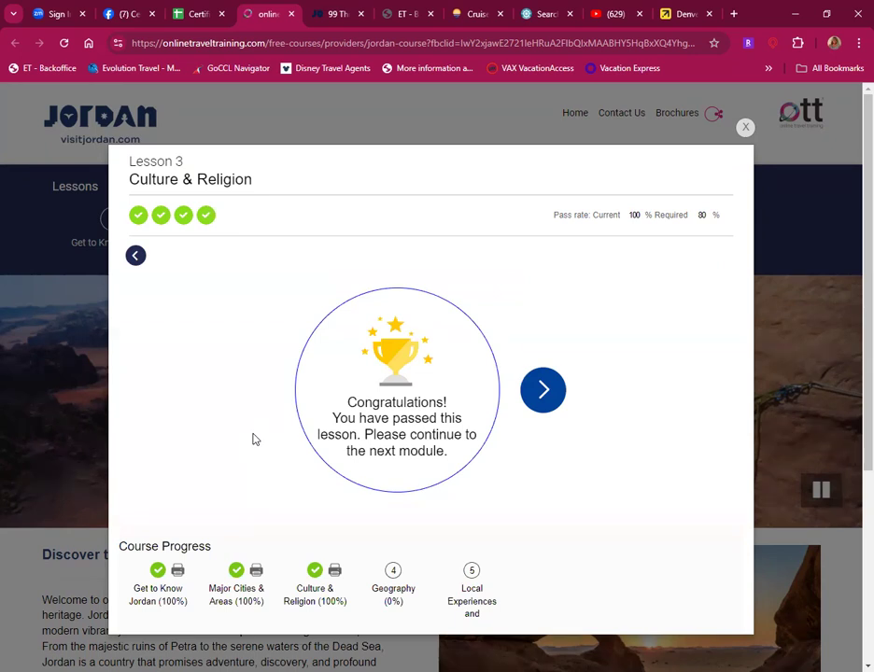
mouse_move(470, 523)
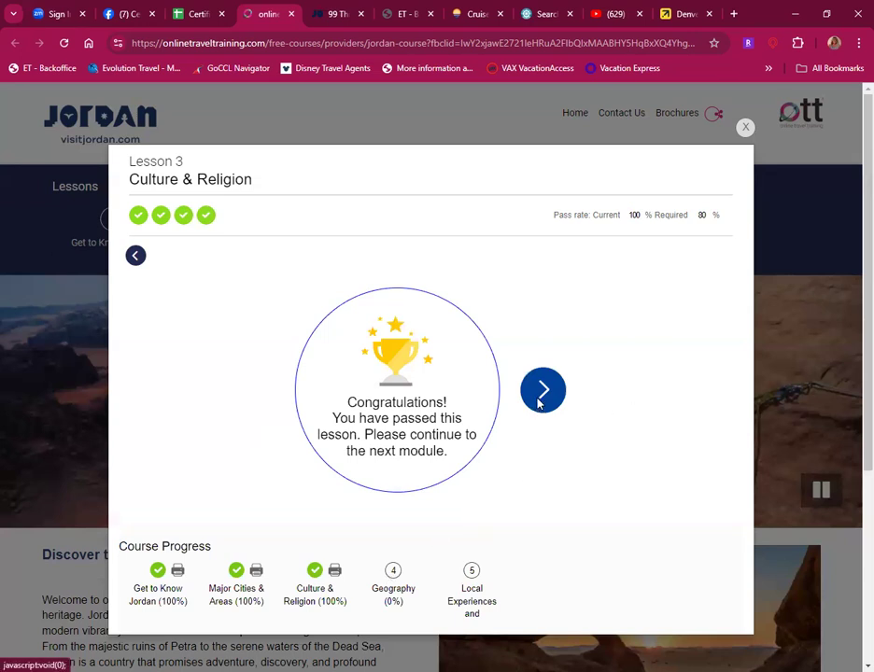
click(542, 390)
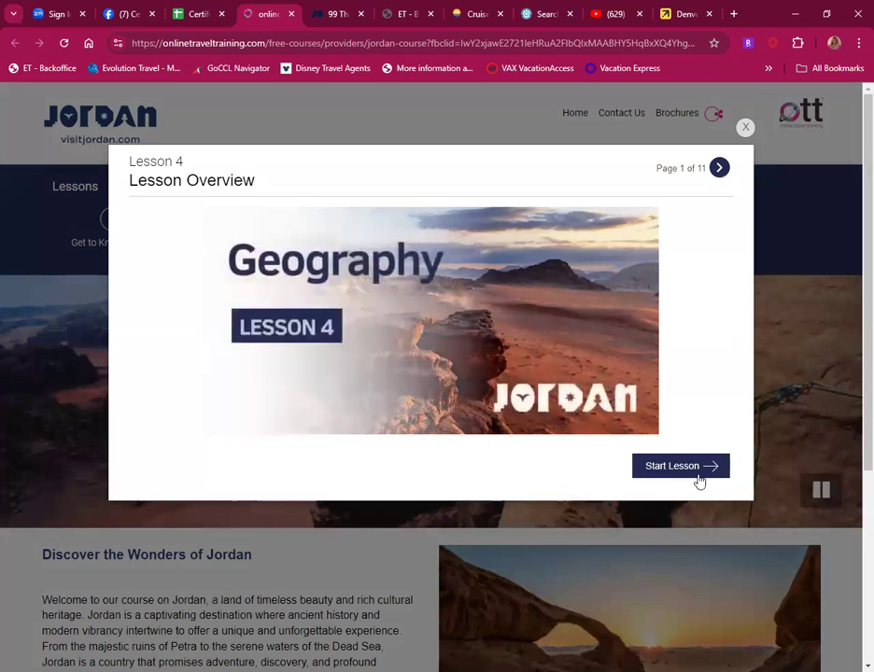
Step: Start Lesson 4 Geography, reaching page 2 of 11 on Jordan's location and borders
click(680, 467)
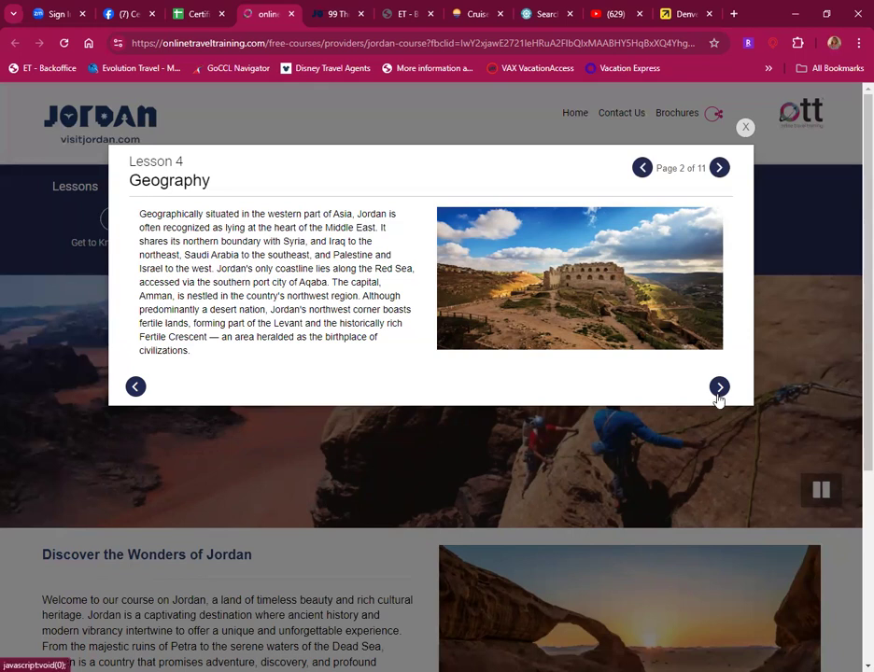
Step: Advance to page 3 of 11 on Jordan's Highlands and Desert regions
click(719, 386)
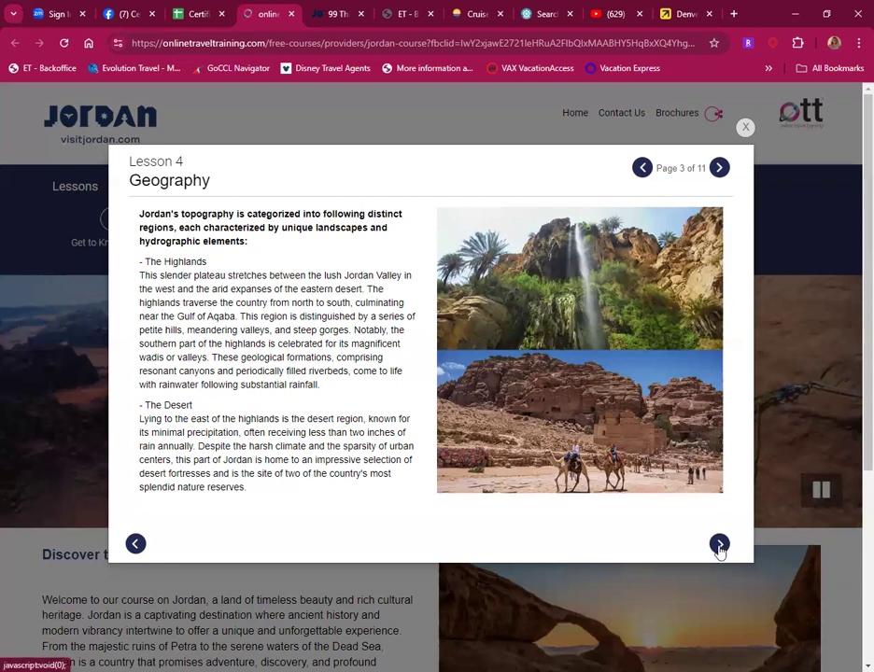
Step: Advance to page 5 of 11 describing the Dead Sea
click(719, 545)
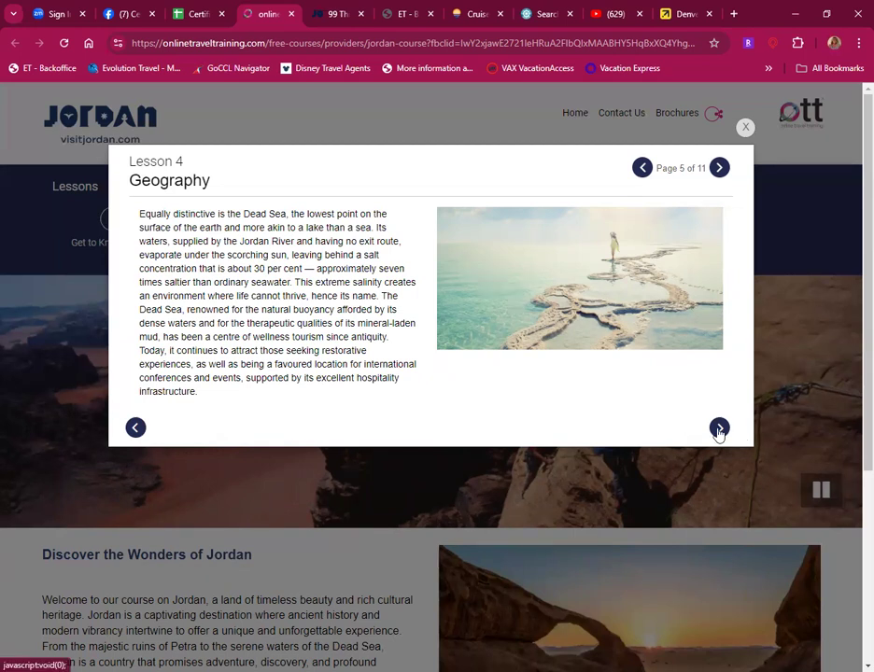
Step: Advance to page 6 of 11 listing the UNESCO sites in Jordan
click(719, 427)
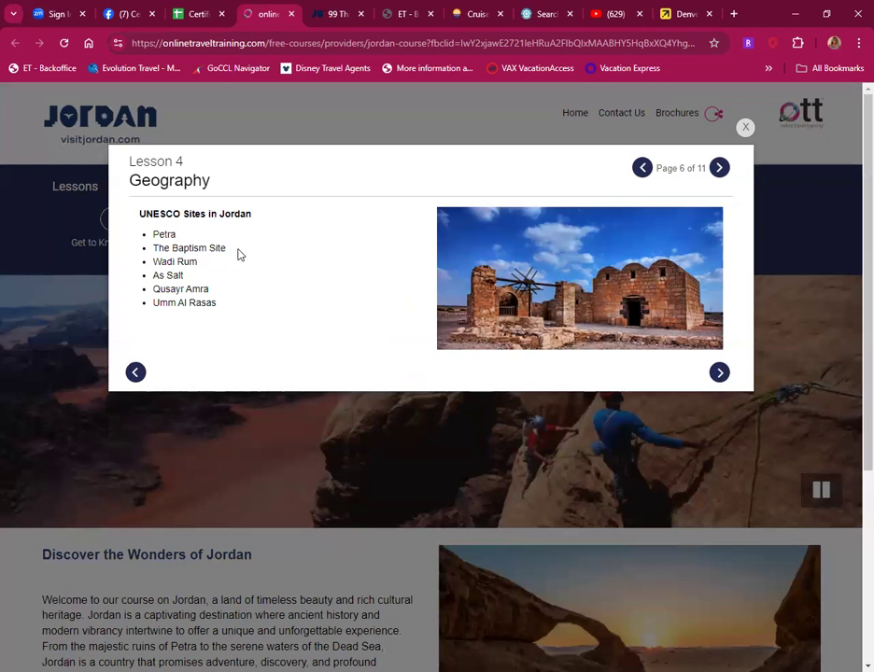
mouse_move(232, 259)
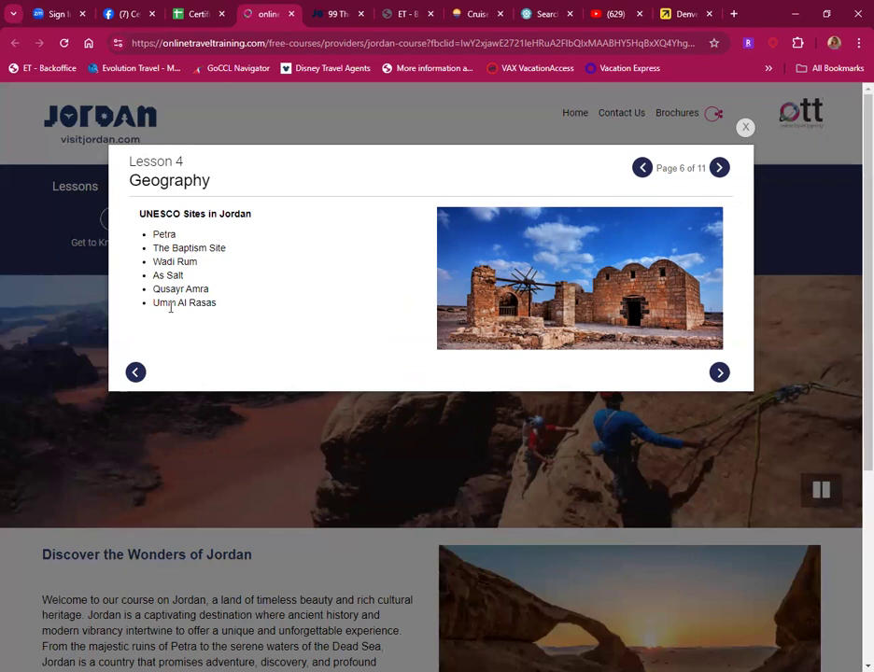
mouse_move(190, 314)
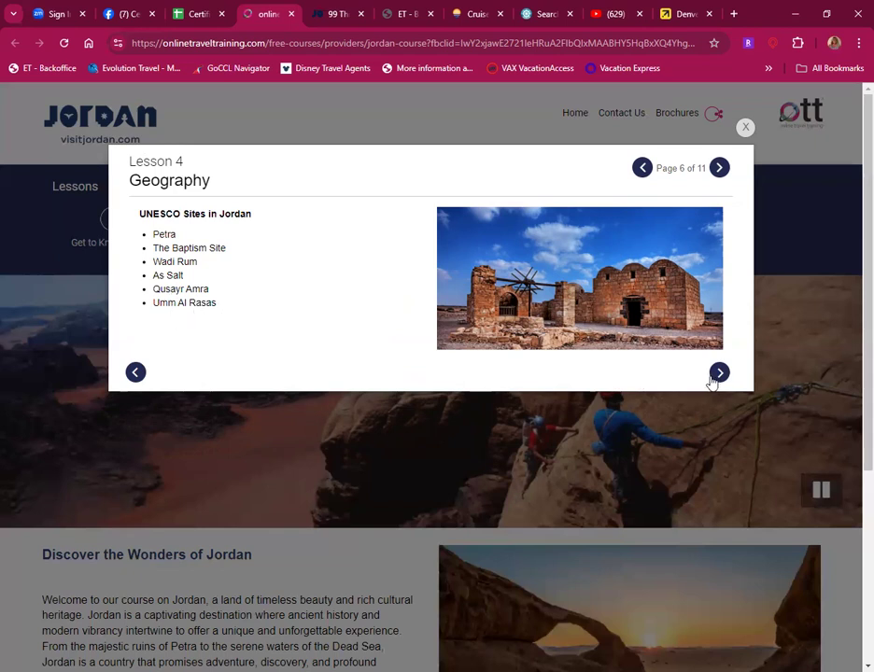
Step: Continue past the Jordan Trail page to the Geography quiz's outdoor-activities question
click(719, 374)
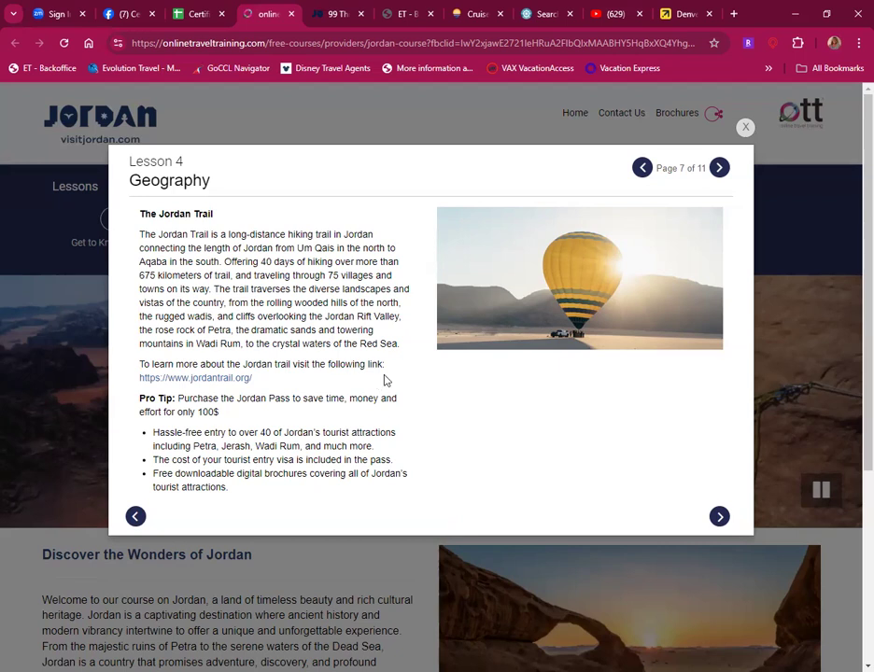
mouse_move(478, 418)
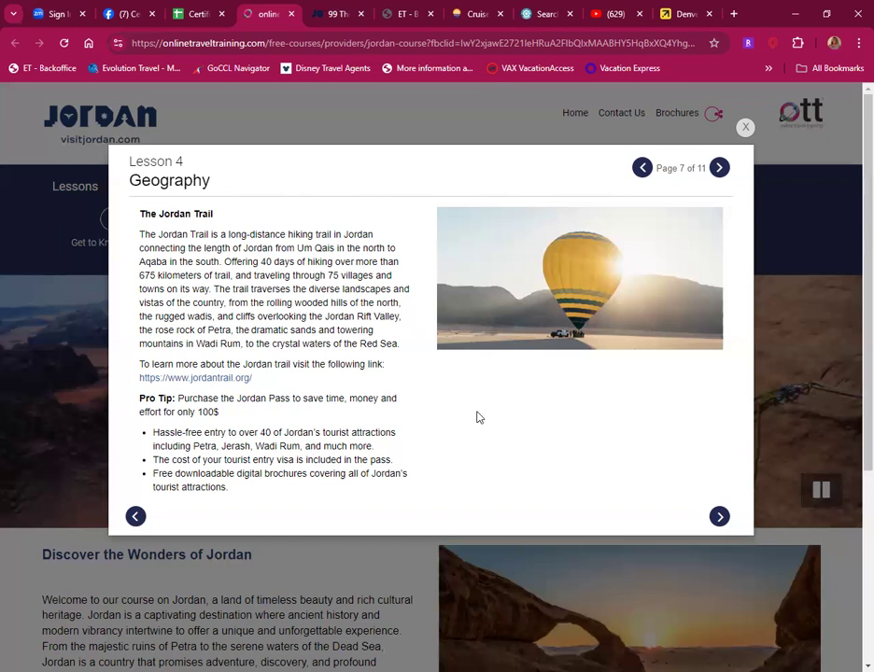
mouse_move(261, 377)
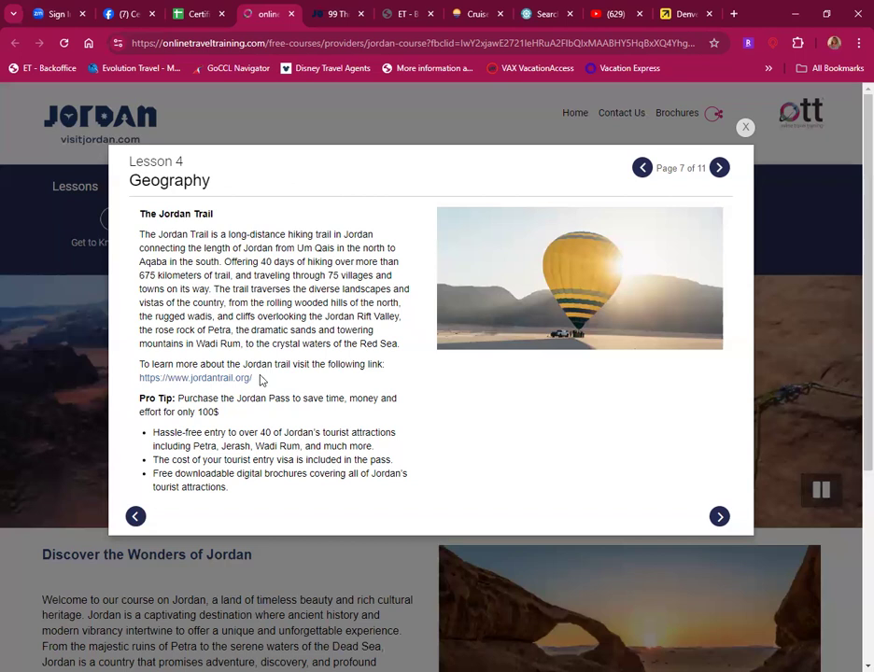
mouse_move(190, 390)
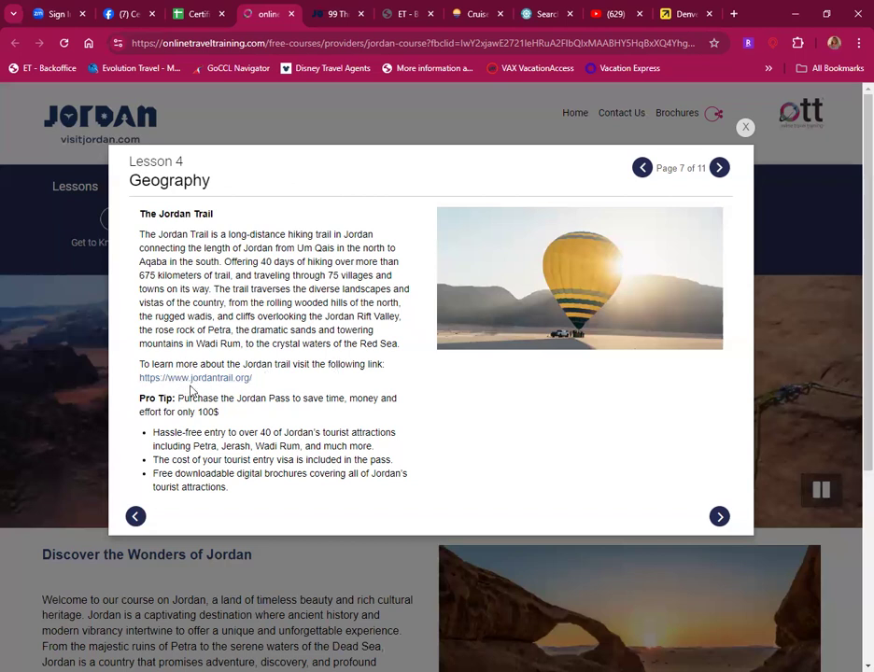
mouse_move(300, 418)
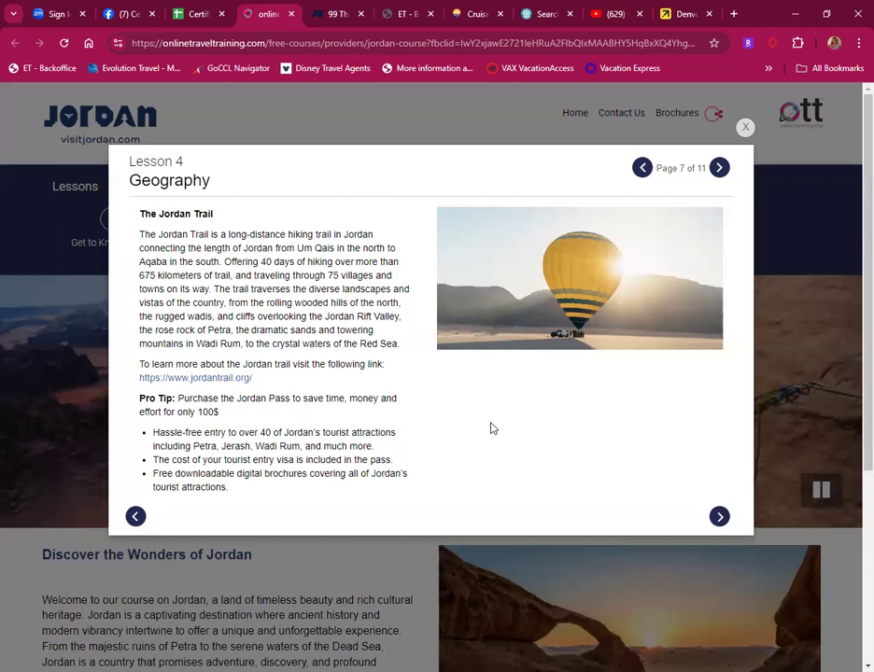
mouse_move(508, 446)
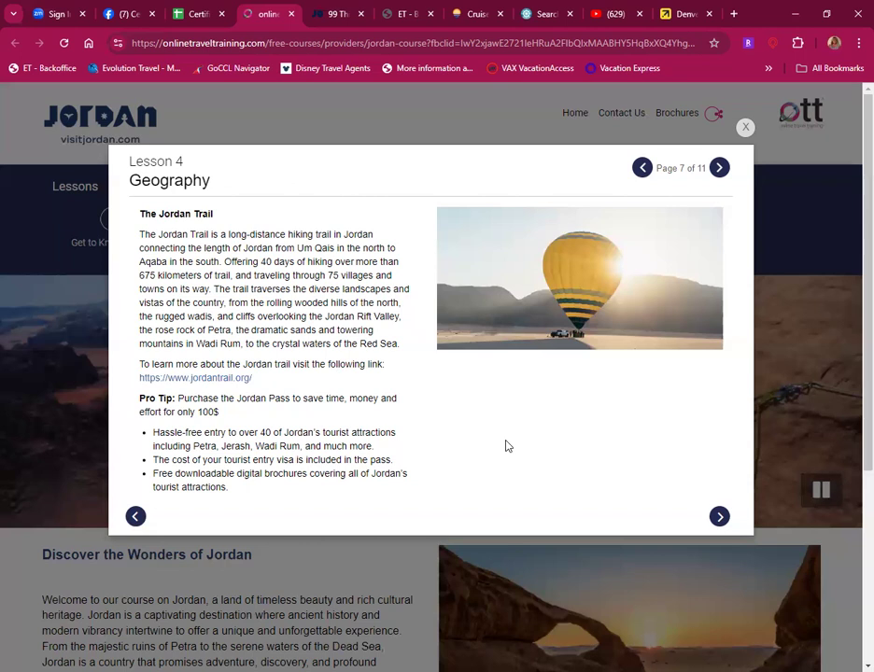
mouse_move(501, 449)
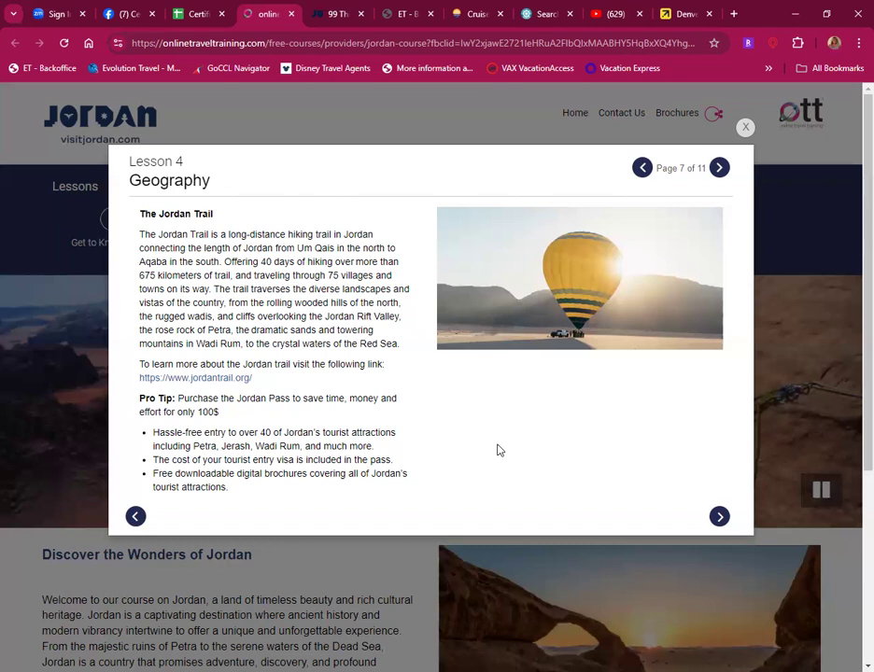
mouse_move(687, 521)
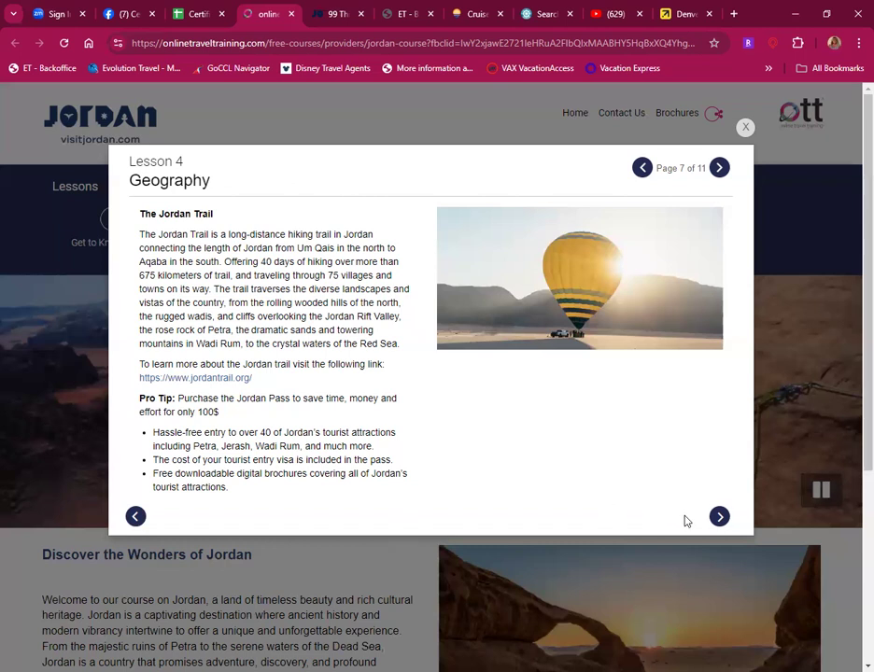
click(718, 515)
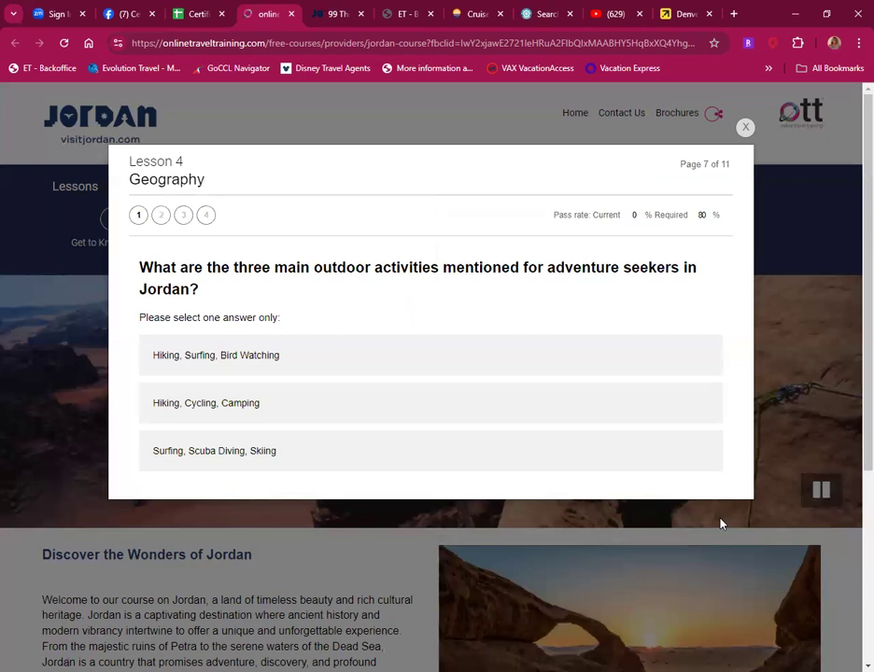
mouse_move(308, 303)
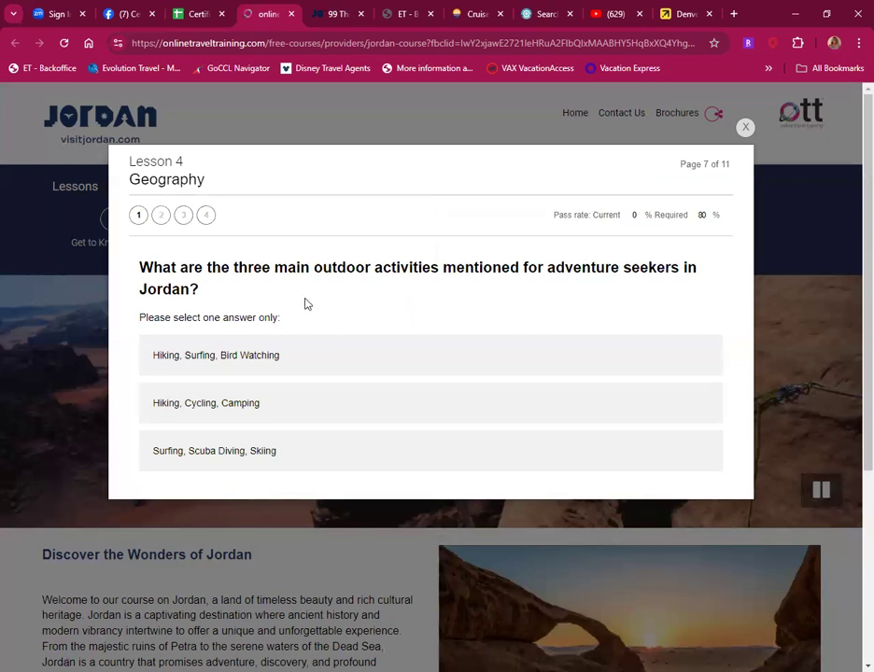
mouse_move(550, 276)
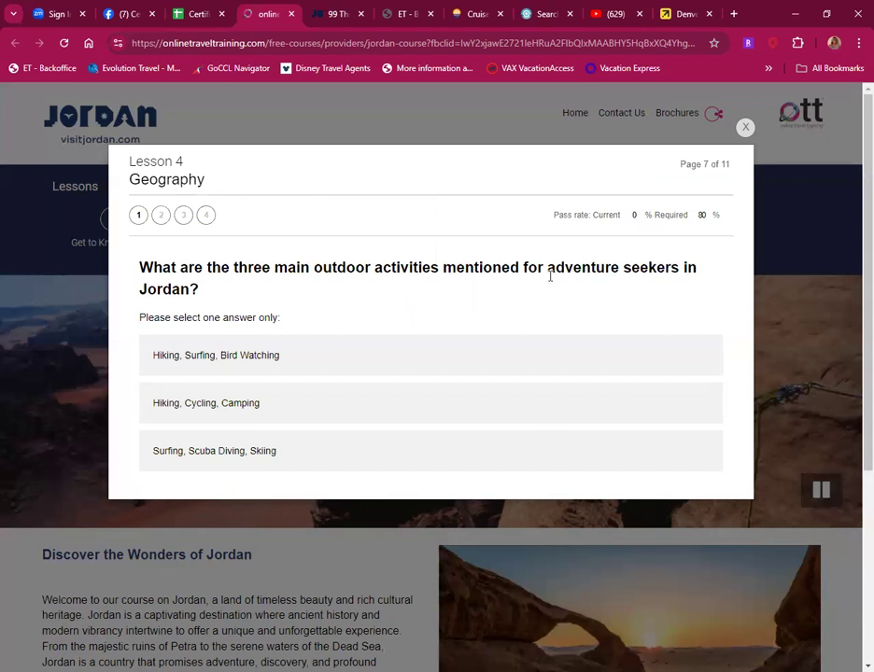
Step: Answer the outdoor-activities question, reaching the question on Jordan's only coastline
click(217, 355)
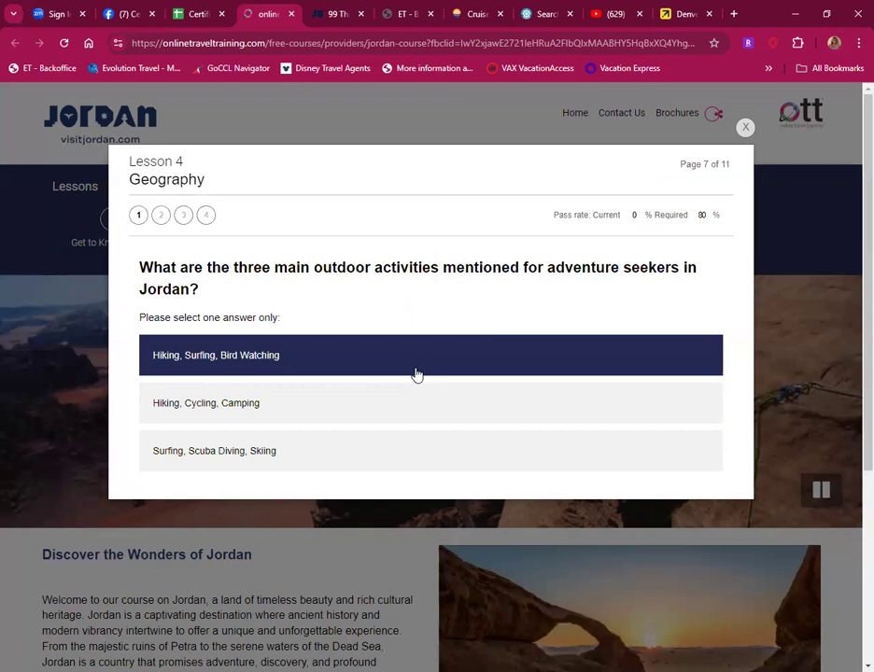
mouse_move(235, 377)
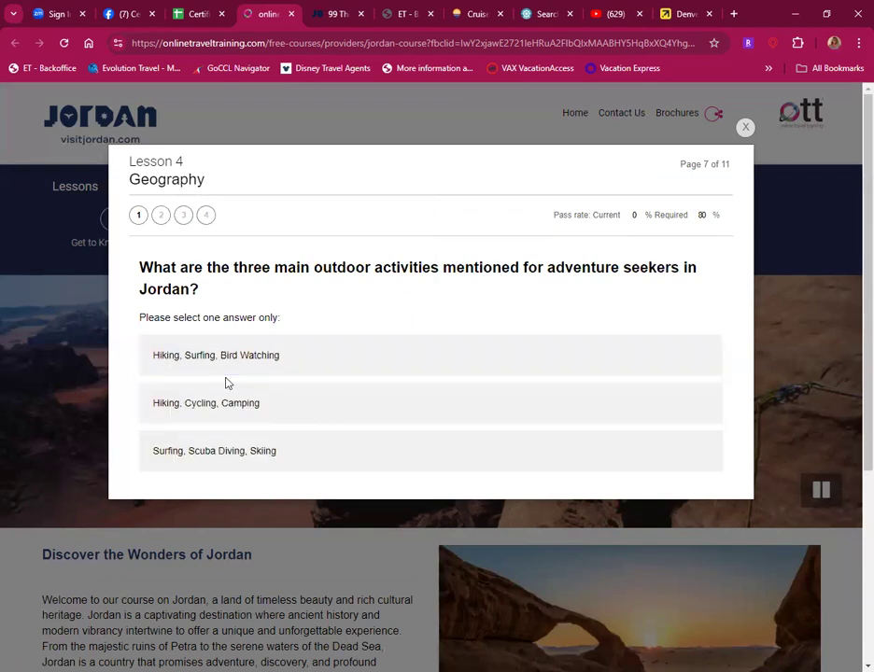
click(205, 403)
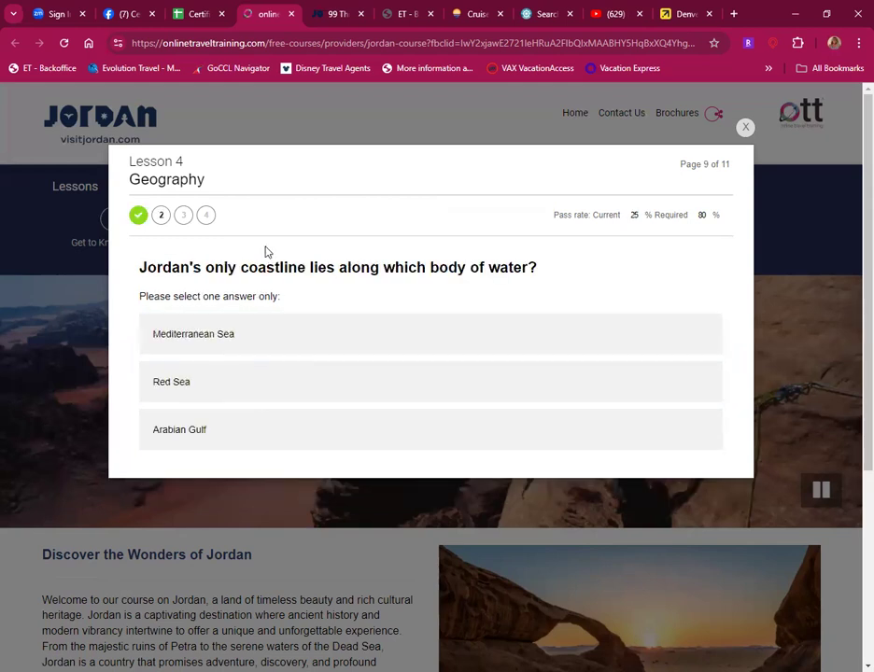
mouse_move(177, 295)
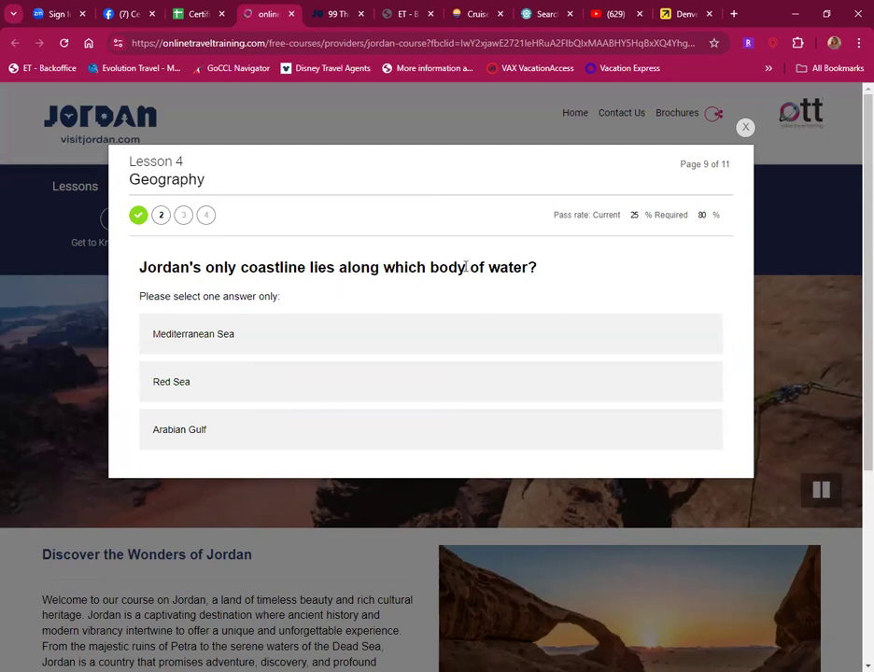
click(171, 380)
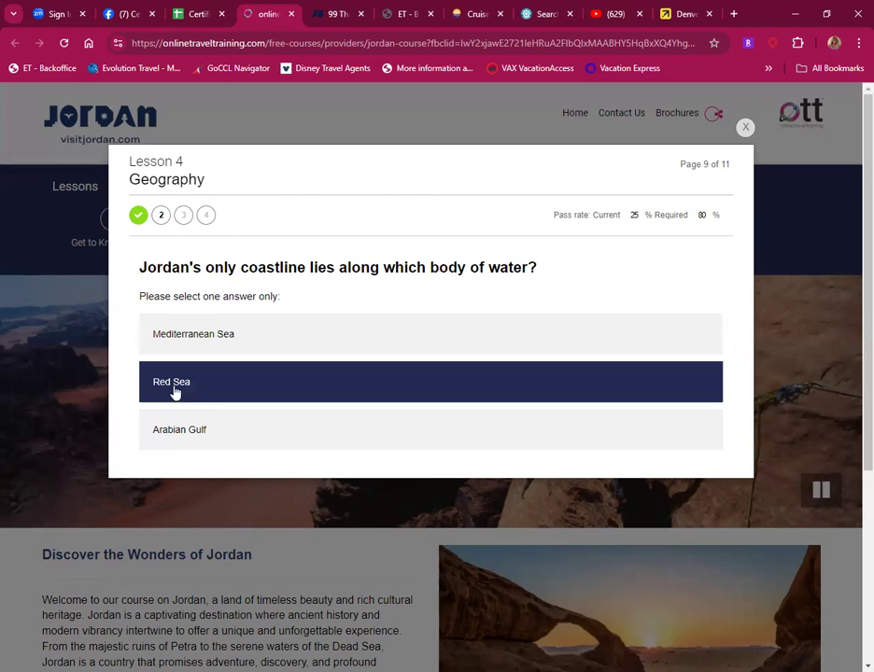
Step: Answer Red Sea for the coastline, the southern port city, and The Red Sea as the non-UNESCO site
click(171, 381)
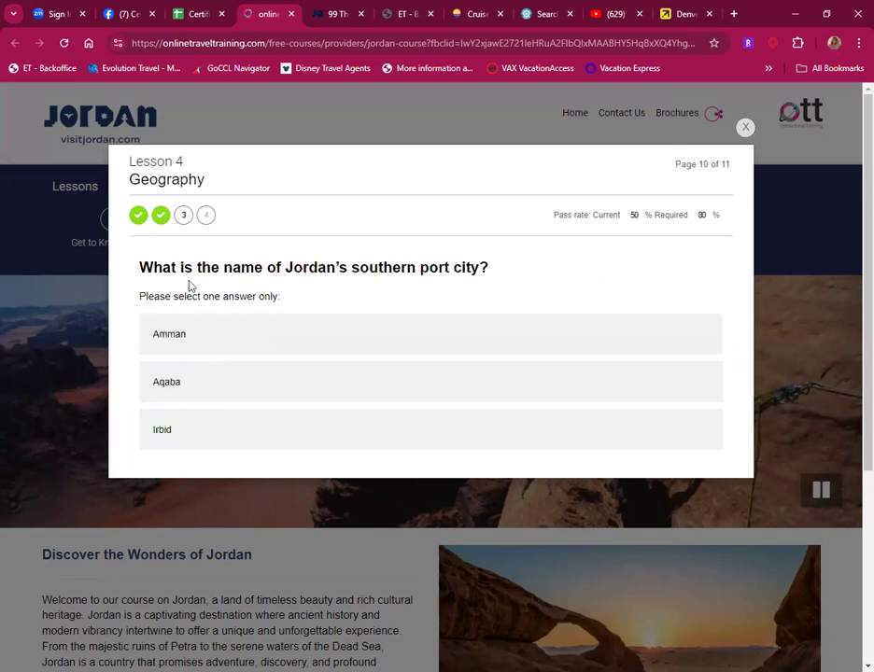
mouse_move(458, 270)
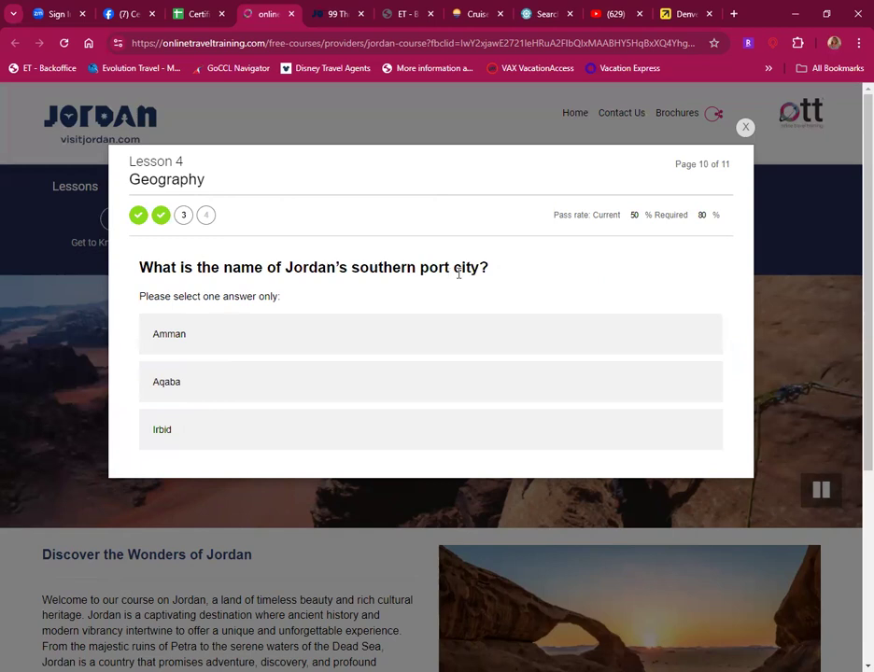
mouse_move(131, 314)
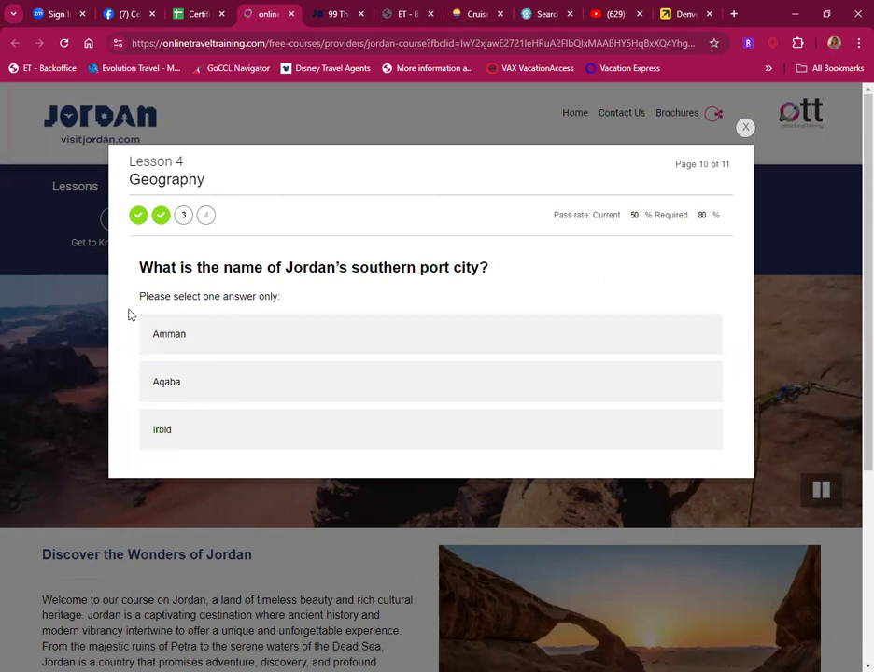
click(161, 429)
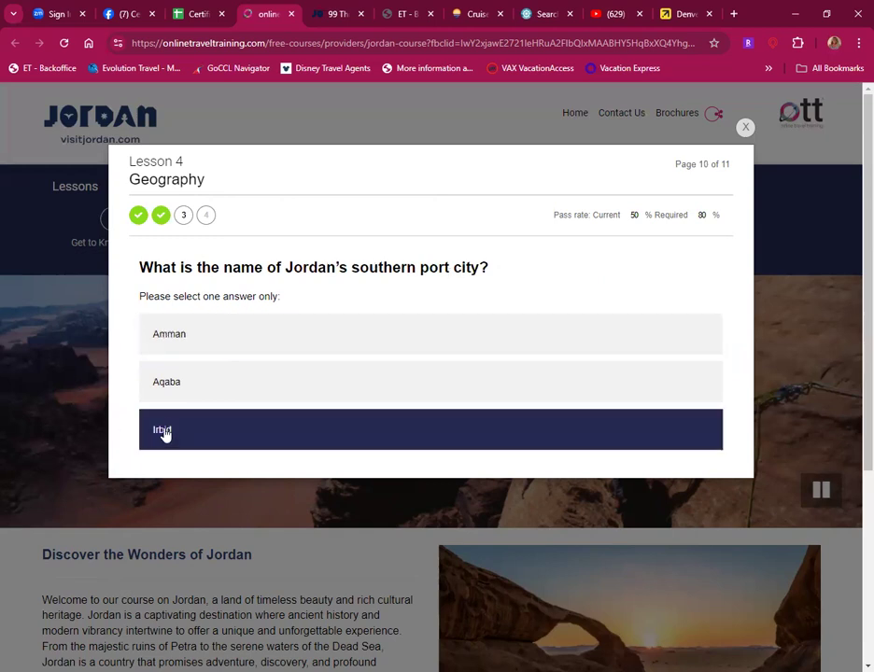
click(162, 429)
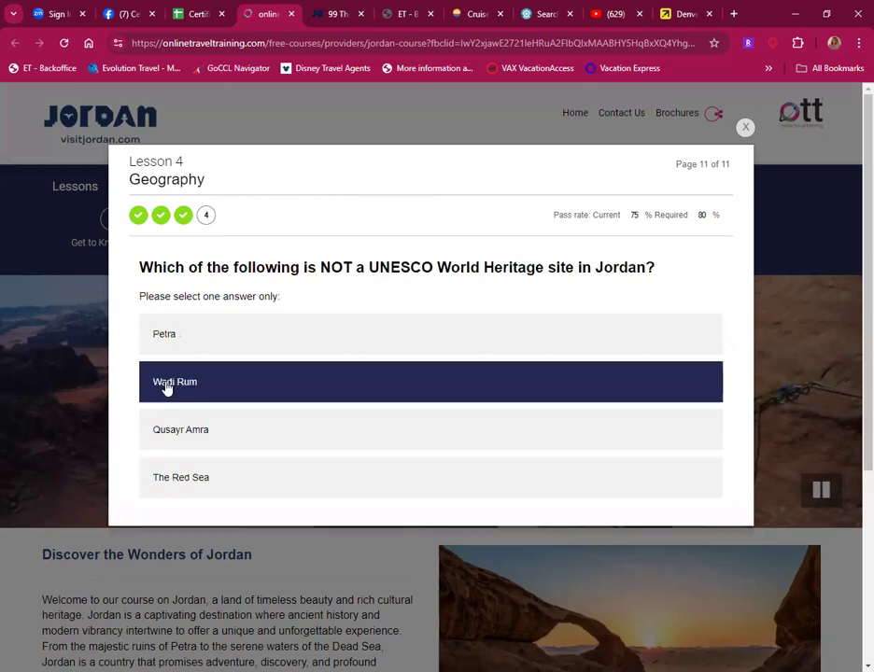
mouse_move(297, 179)
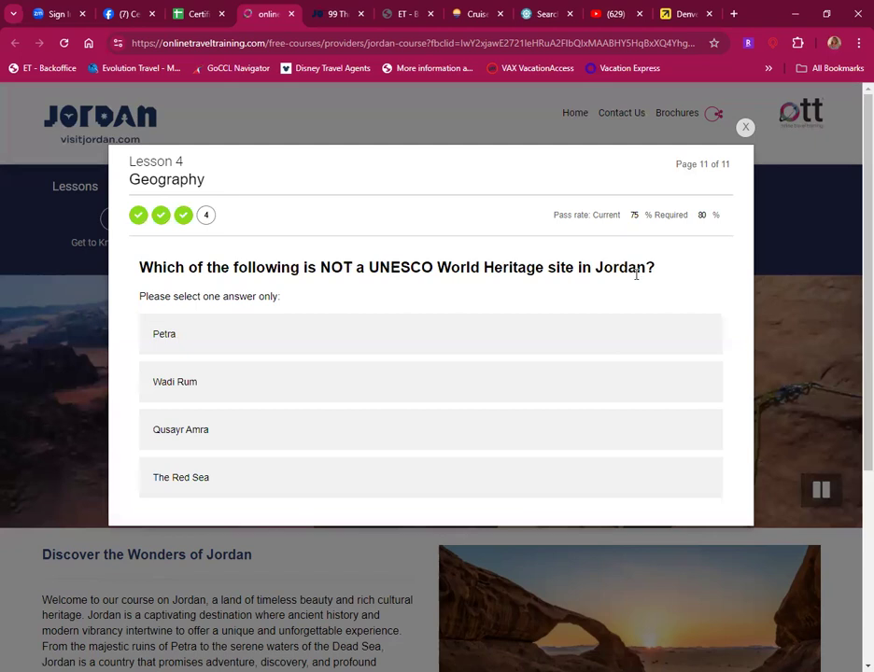
click(179, 429)
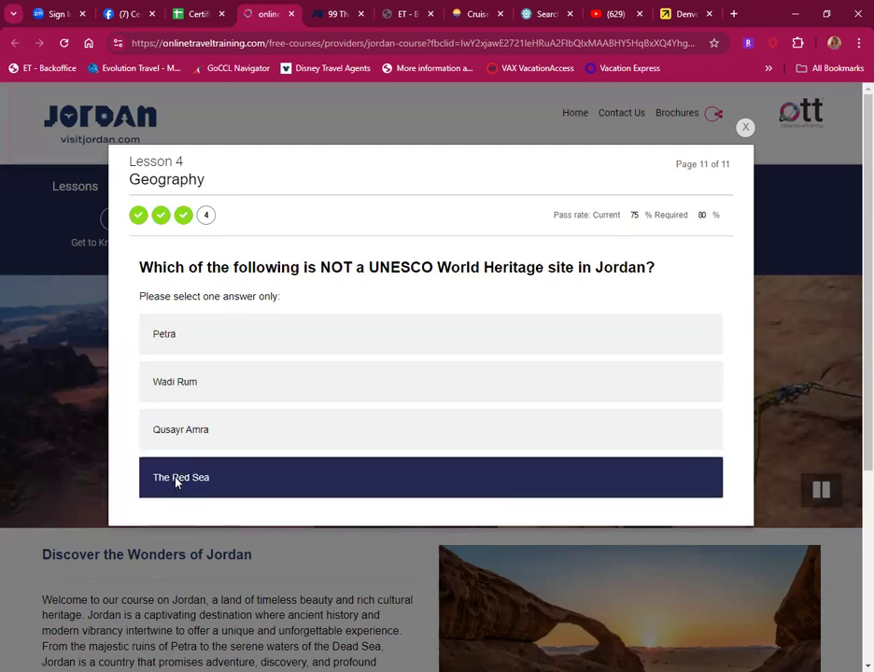
click(181, 478)
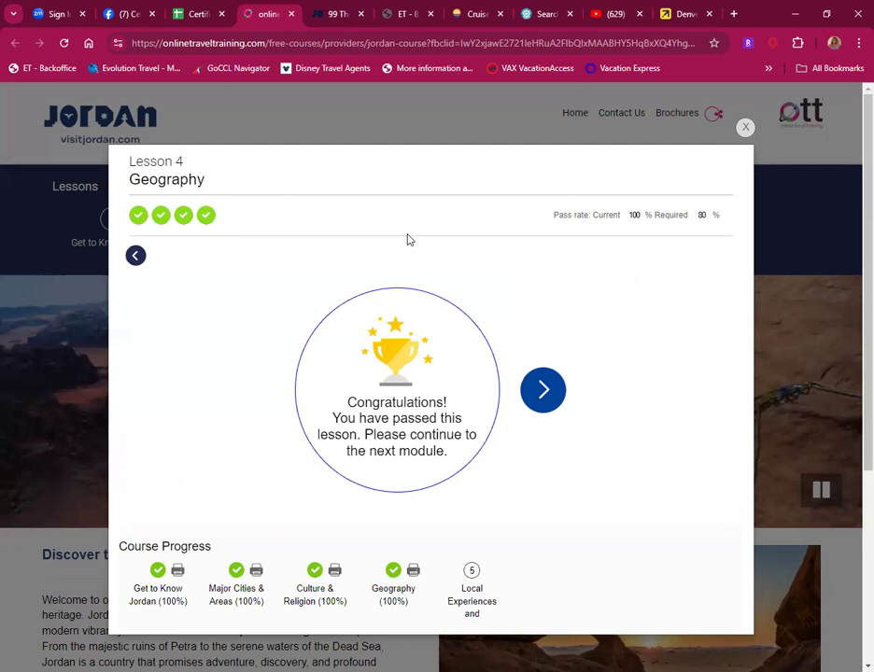
mouse_move(381, 231)
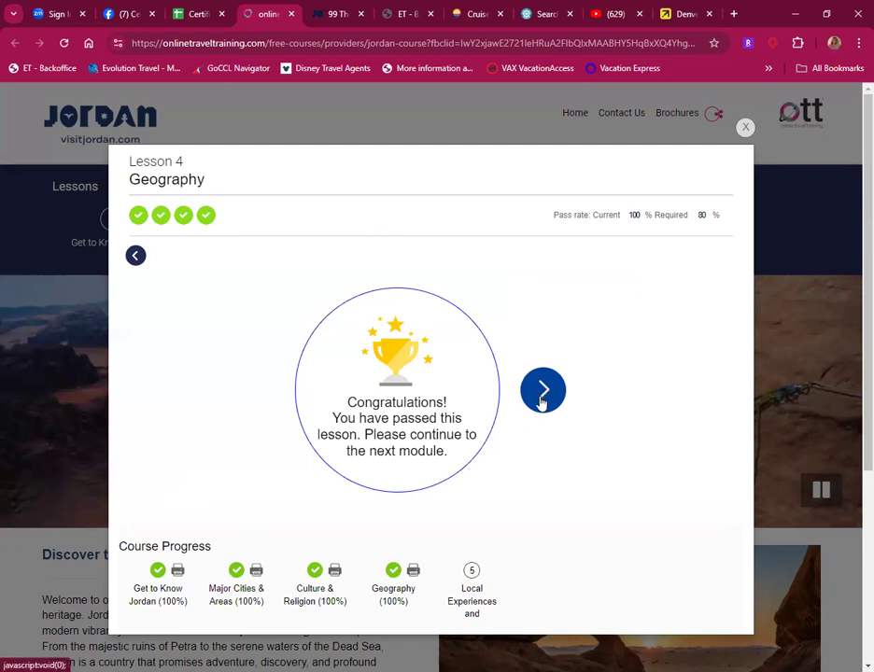
Step: Continue from the Congratulations screen to the Lesson 5 Local Experiences & Gastronomy overview
click(544, 390)
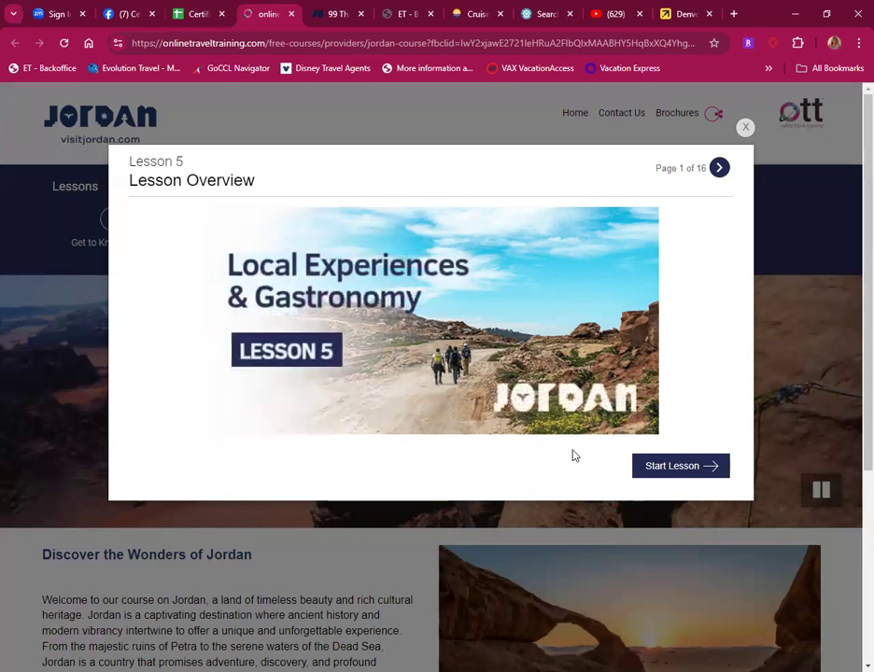
Step: Advance from the overview to Lesson 5's page on Jordan's outdoor adventures
click(680, 466)
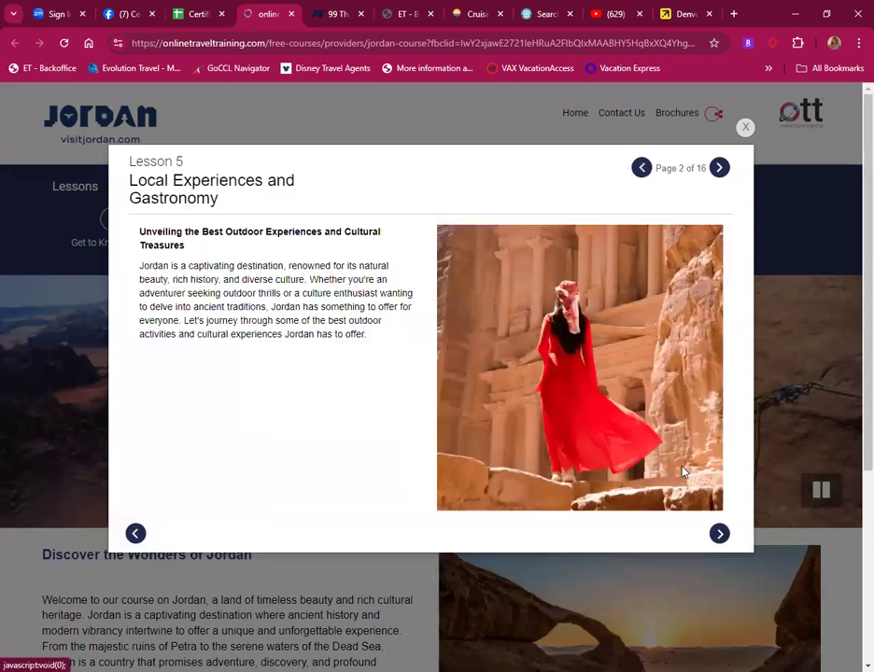
mouse_move(237, 401)
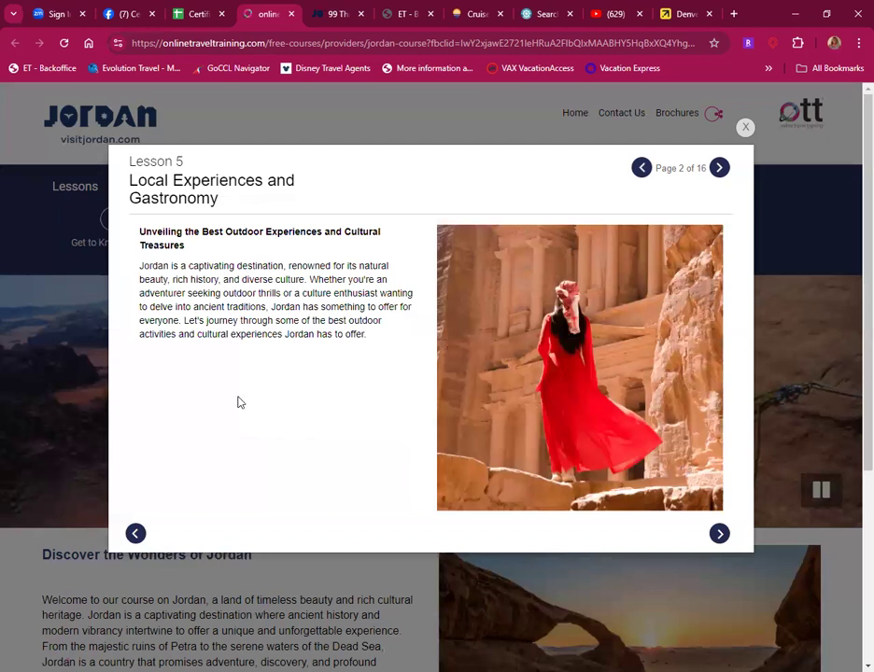
mouse_move(184, 362)
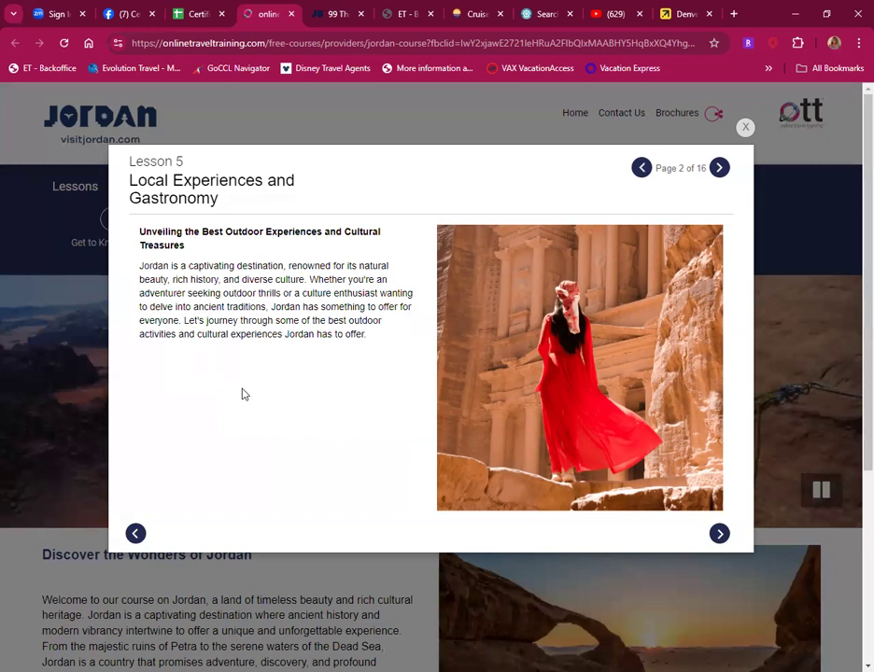
mouse_move(351, 403)
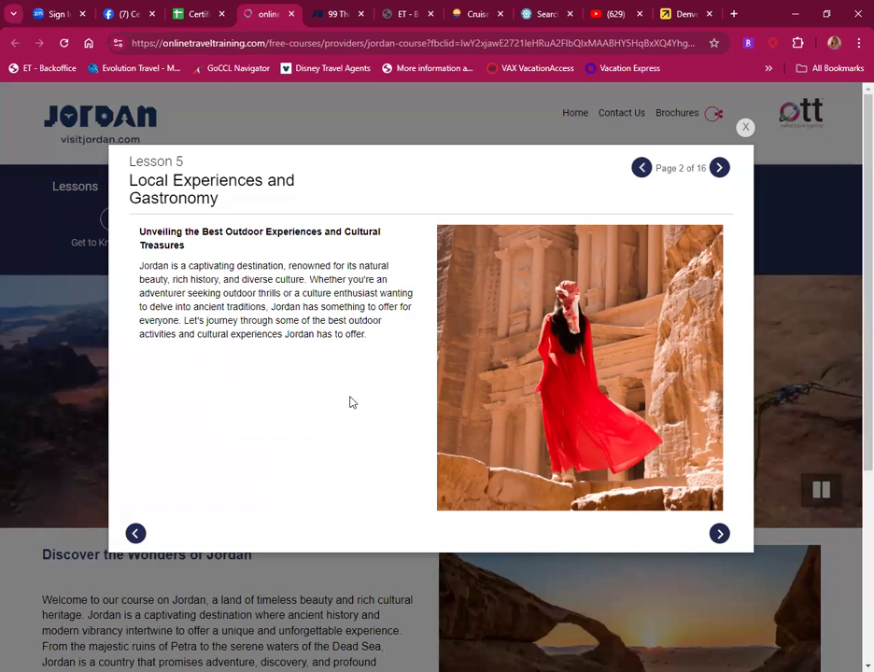
mouse_move(261, 392)
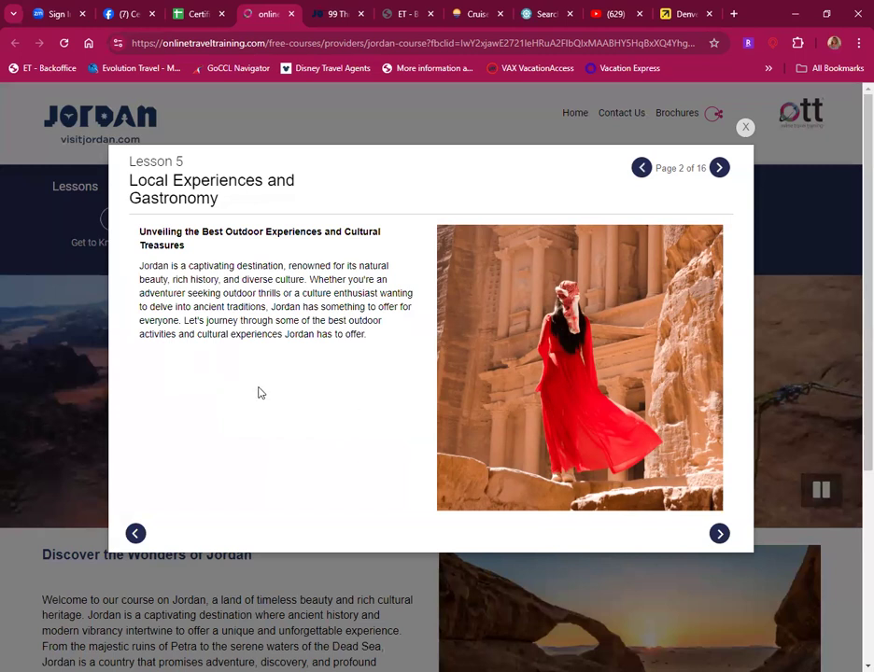
mouse_move(280, 379)
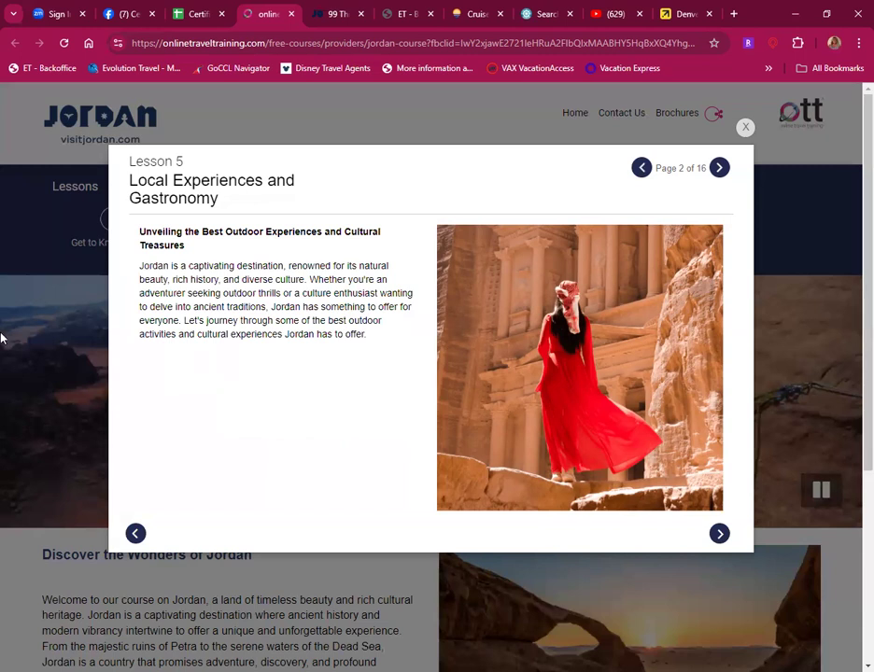
mouse_move(187, 226)
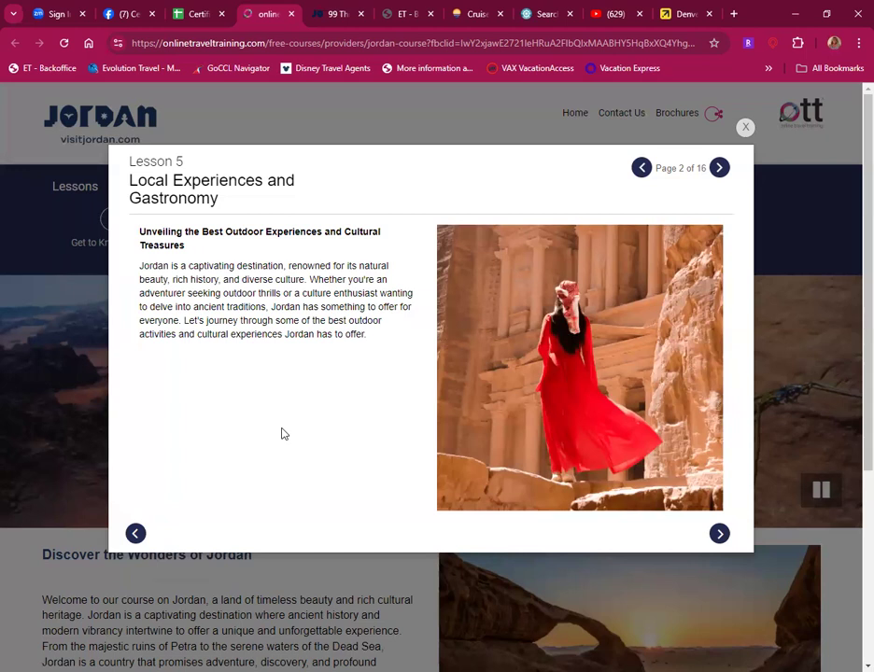
mouse_move(319, 410)
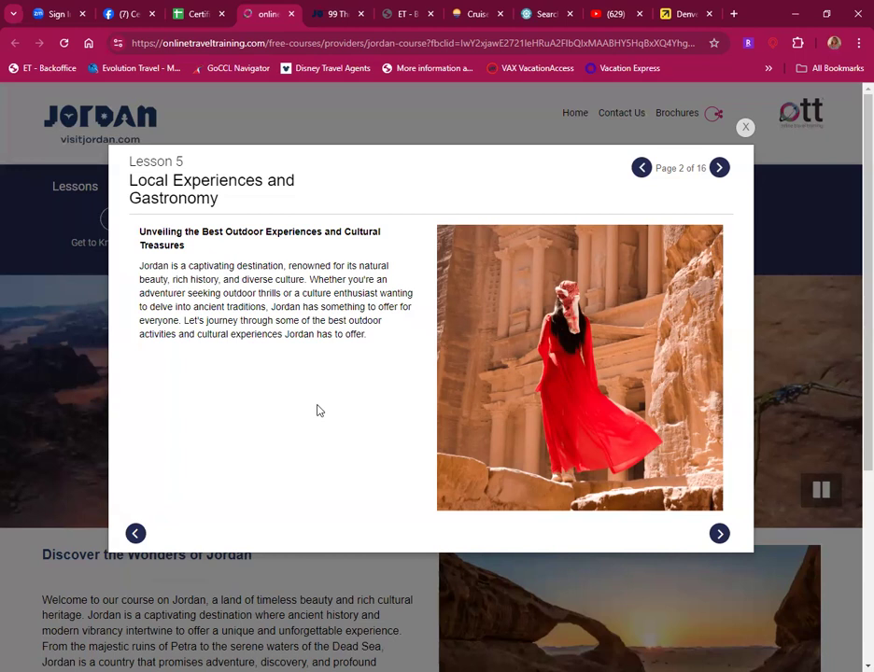
mouse_move(289, 382)
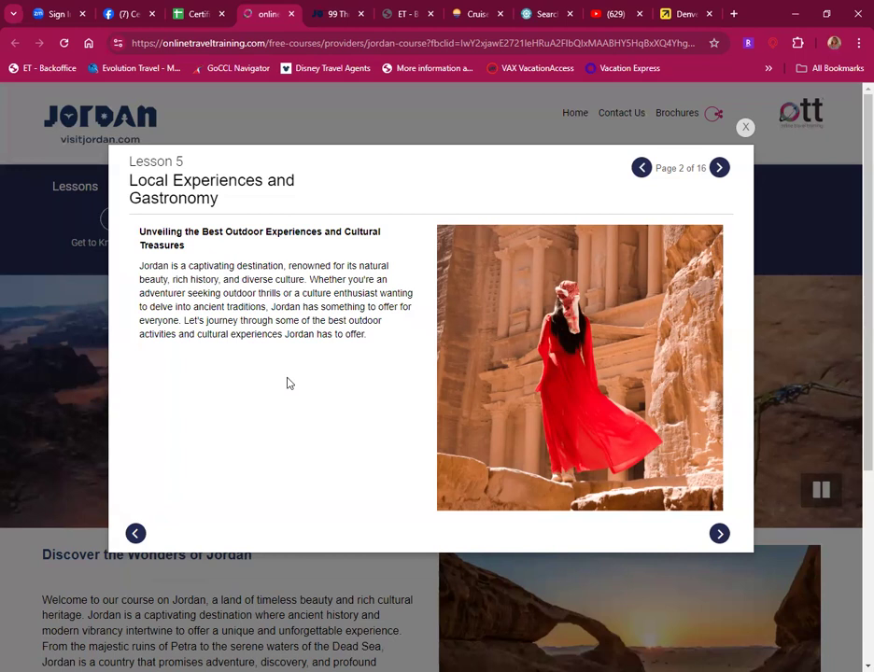
mouse_move(261, 351)
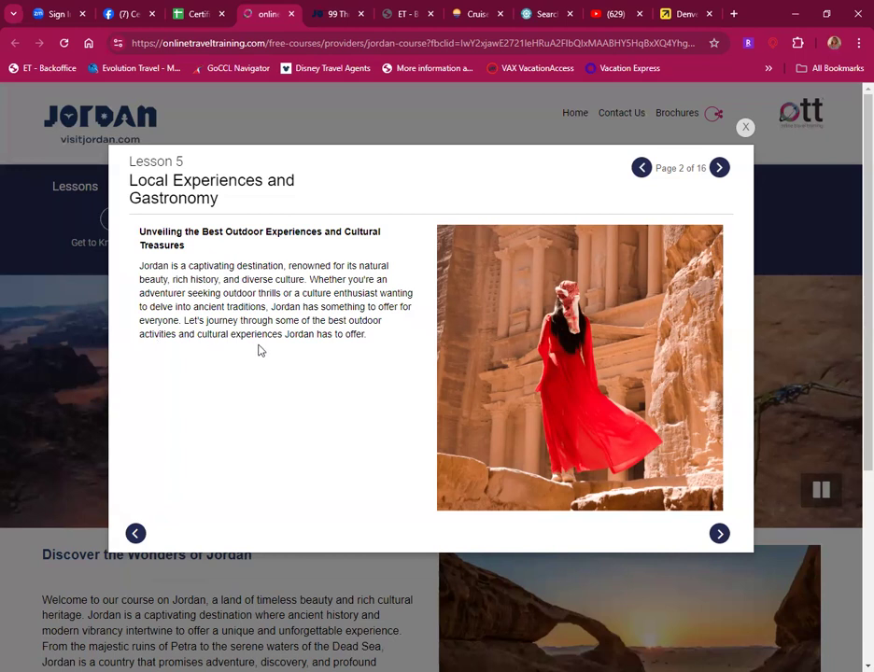
mouse_move(631, 510)
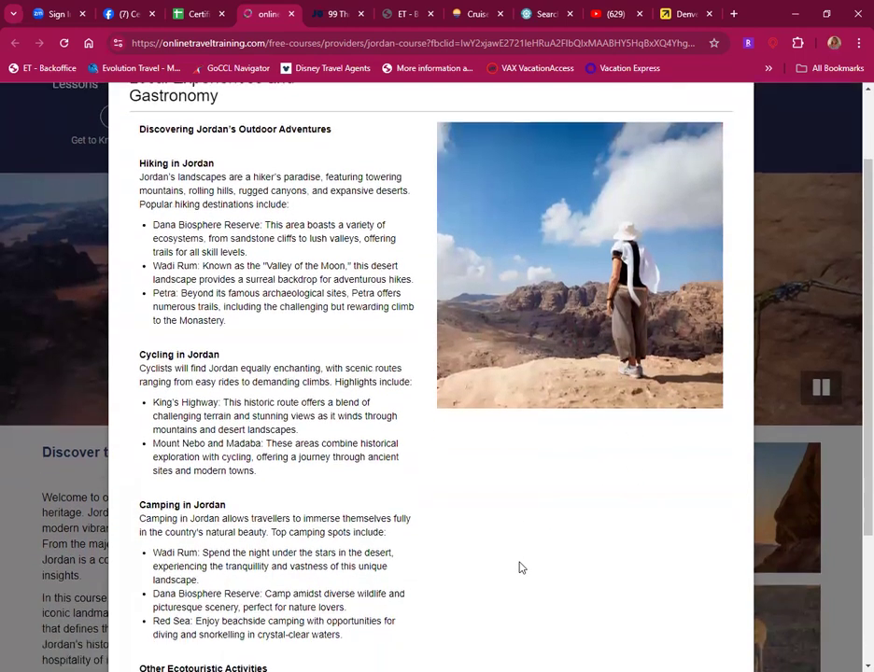
scroll(down, 3)
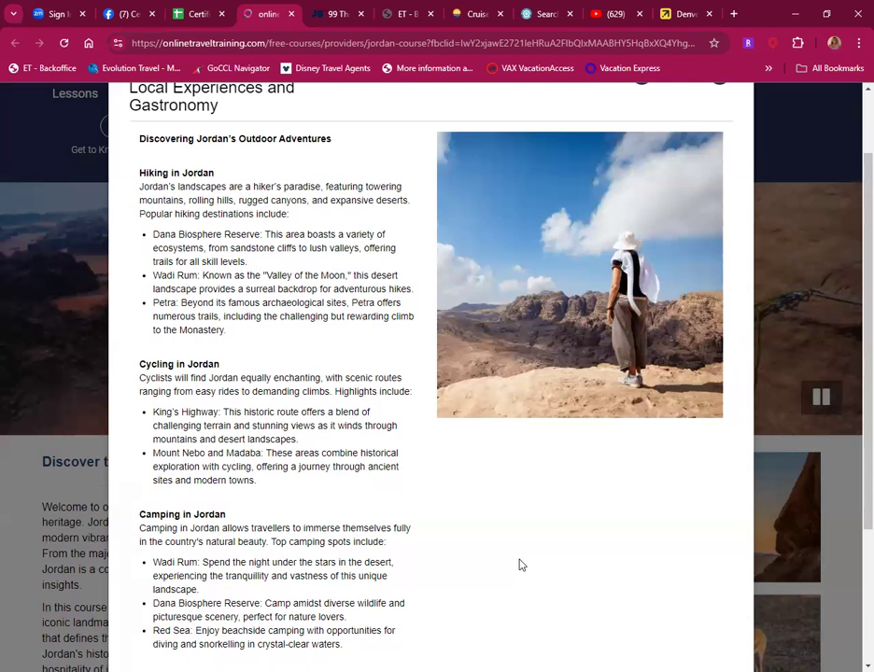
scroll(down, 3)
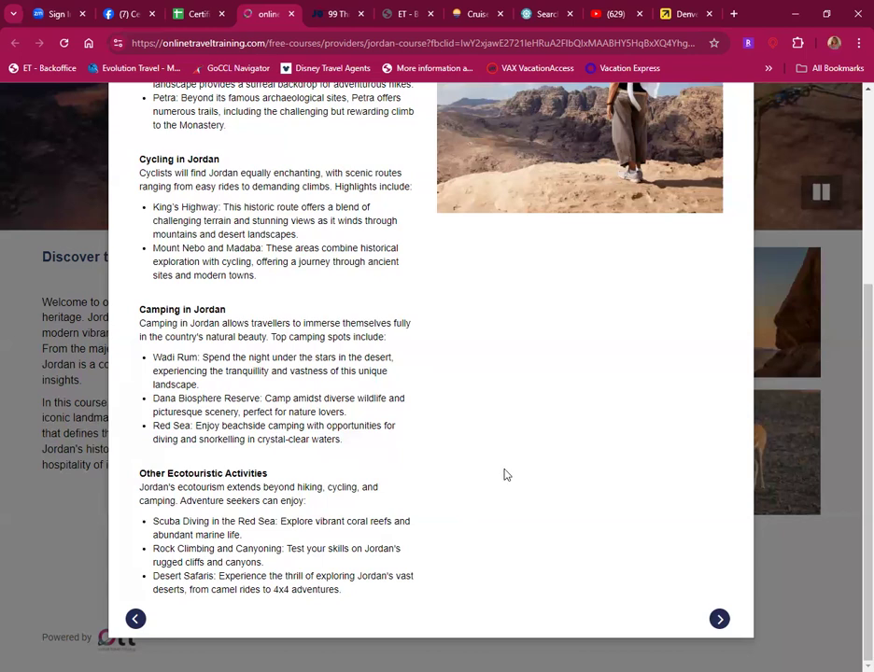
mouse_move(533, 558)
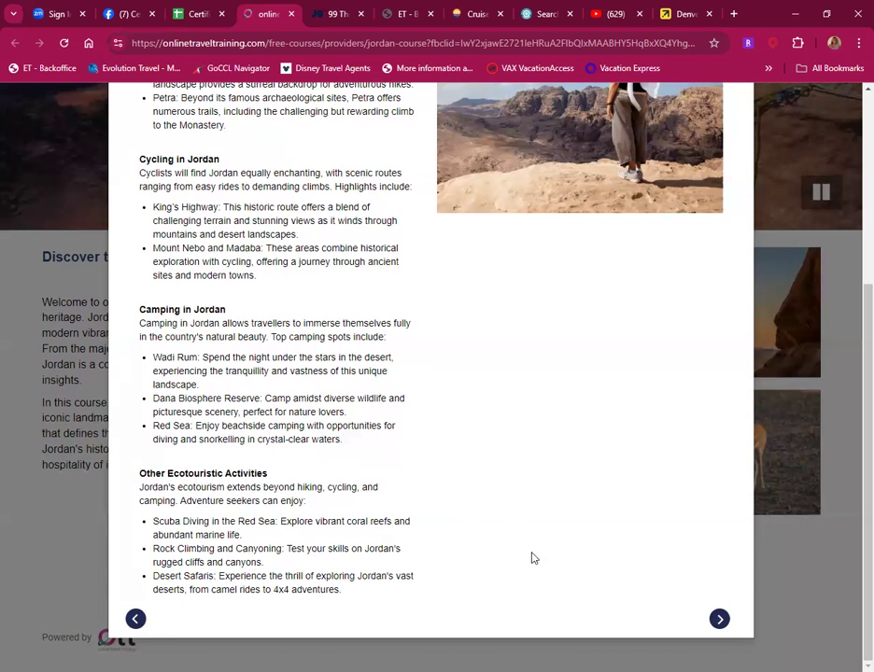
mouse_move(627, 648)
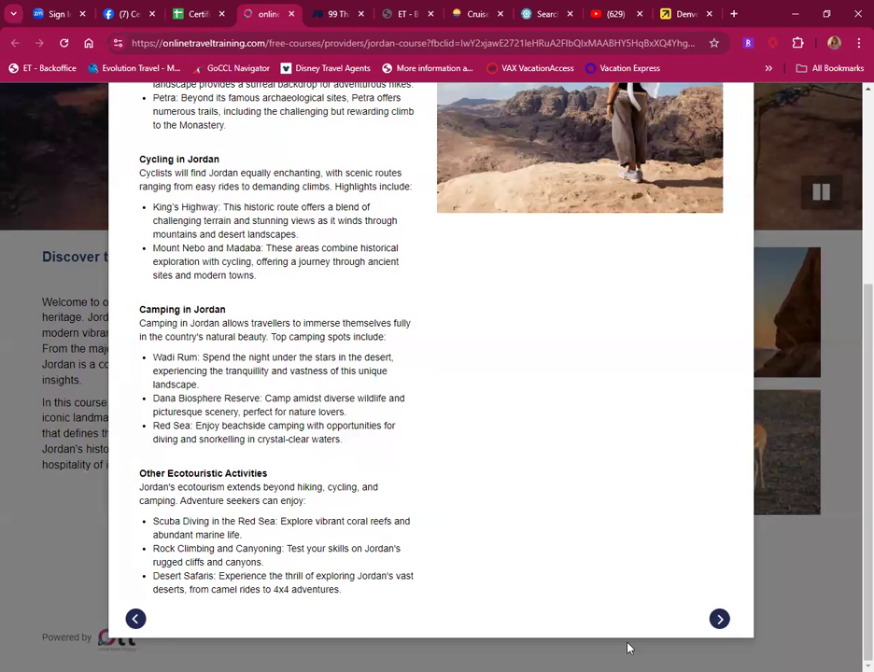
Step: Advance to the Embracing Jordan's Cultural Heritage page and read down through Al-Azraq and Al-Salt
click(719, 619)
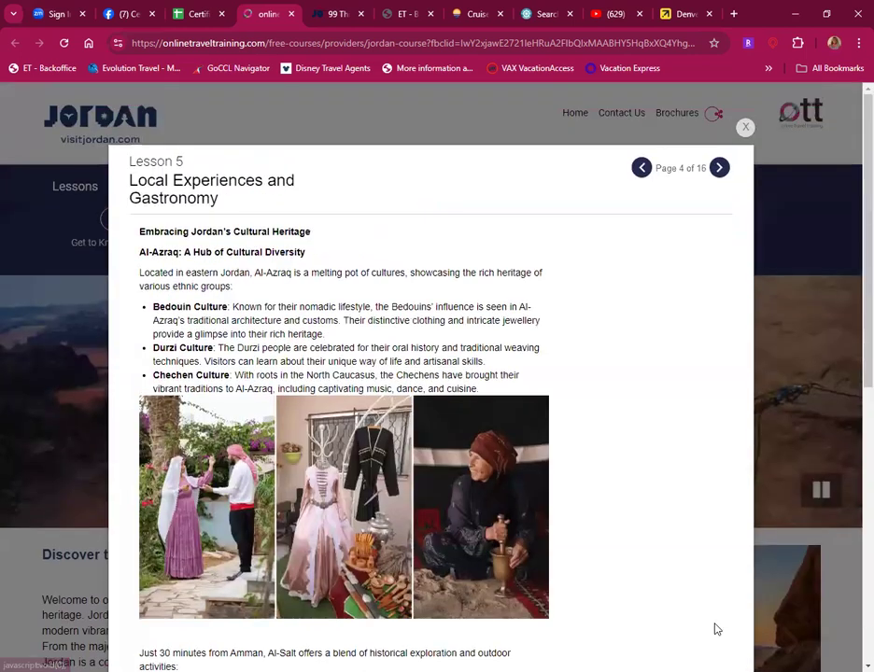
mouse_move(642, 489)
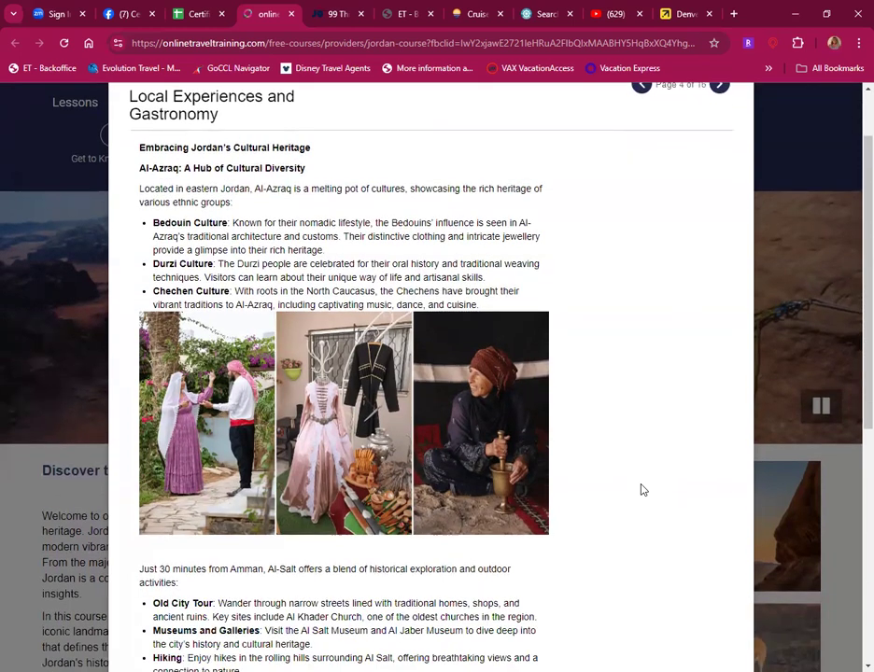
scroll(down, 3)
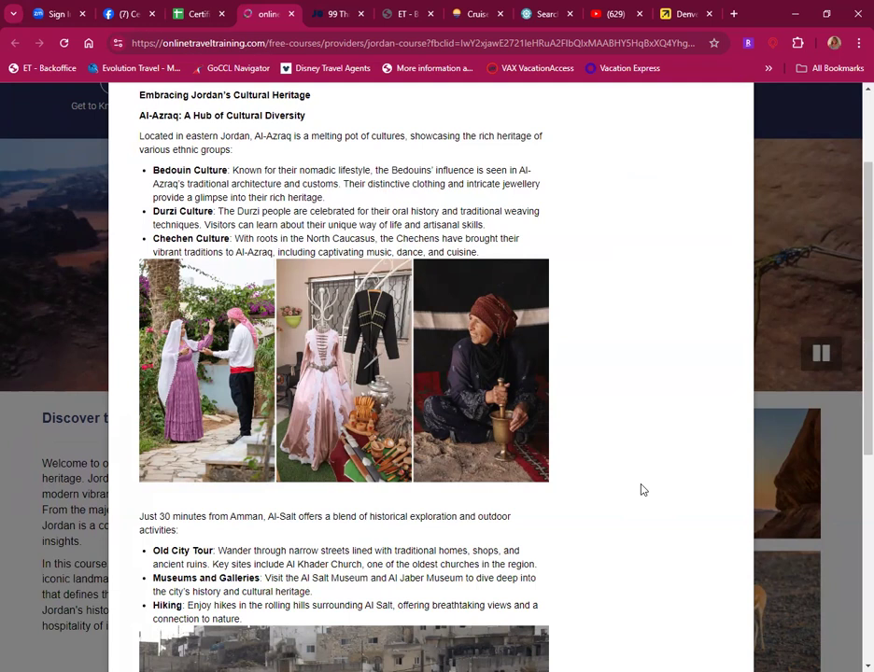
mouse_move(676, 489)
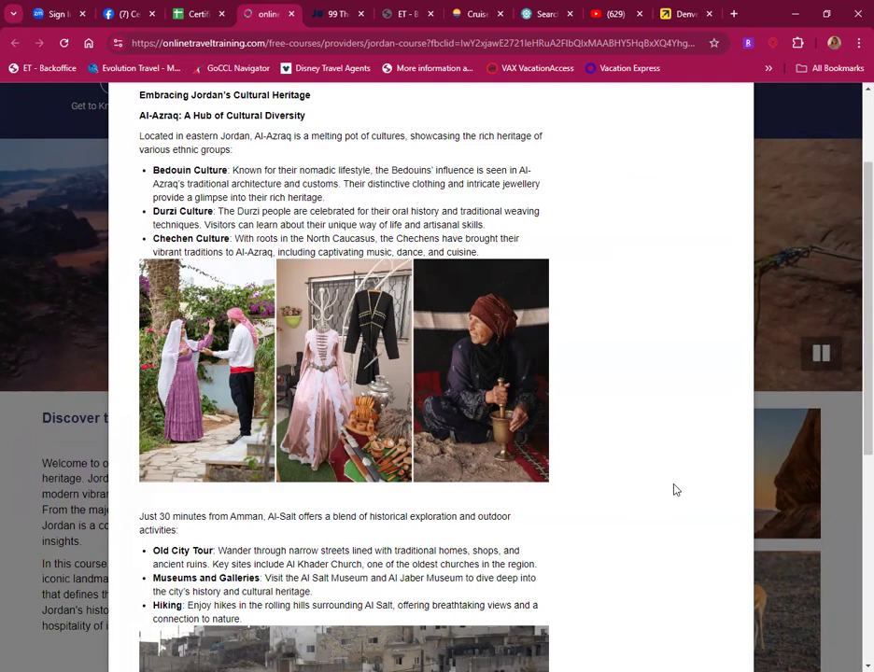
scroll(down, 3)
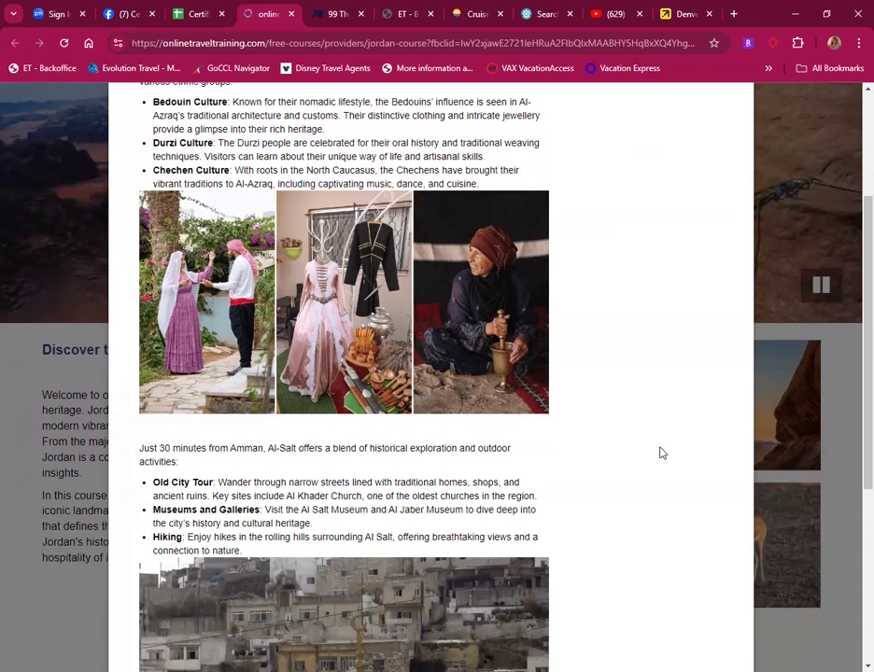
mouse_move(661, 448)
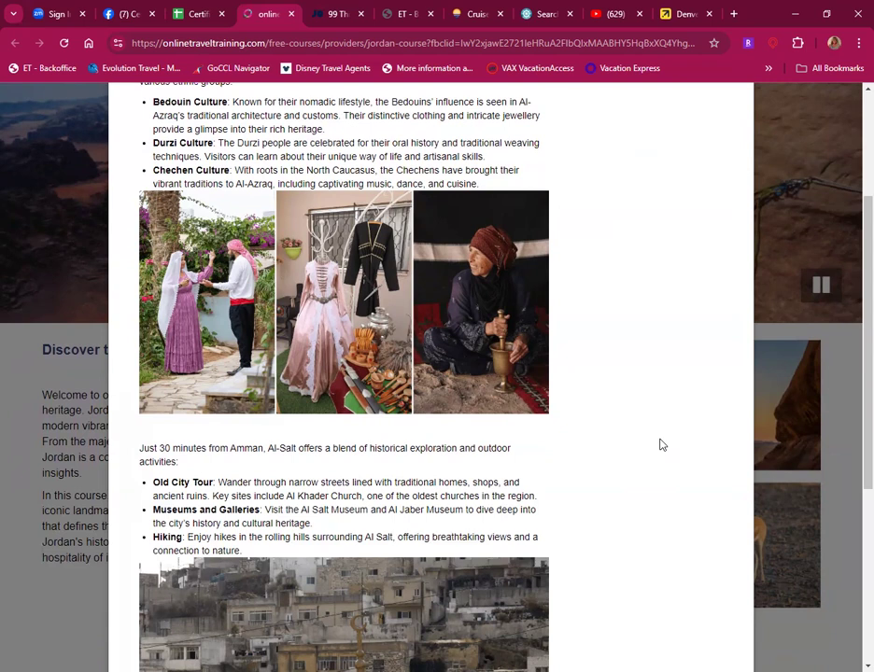
scroll(down, 3)
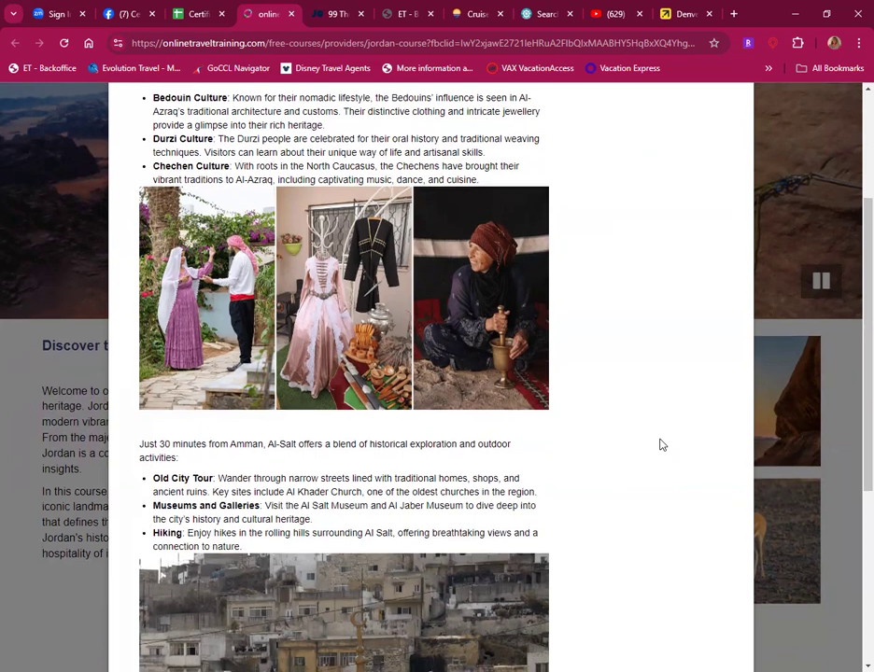
scroll(down, 3)
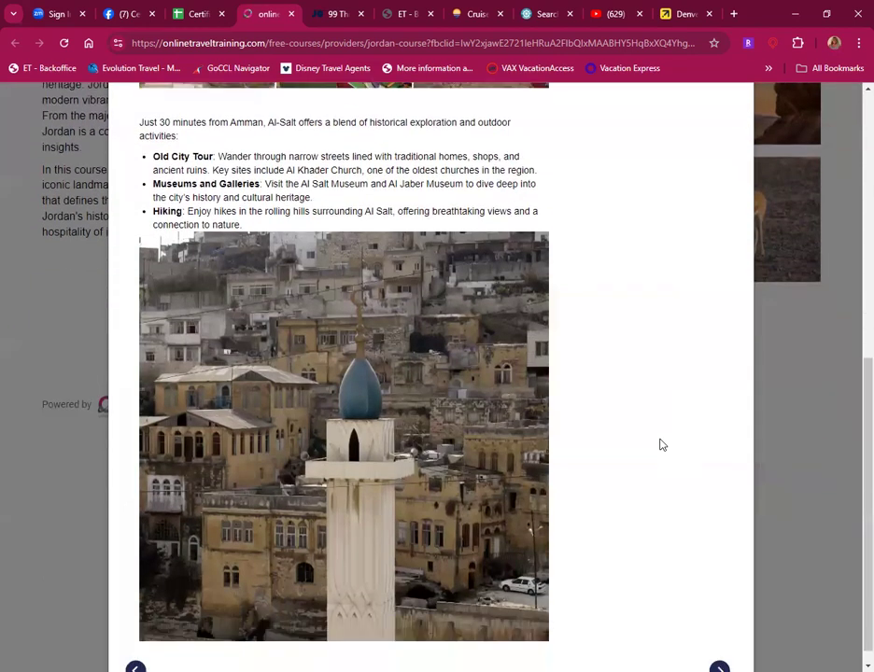
scroll(down, 3)
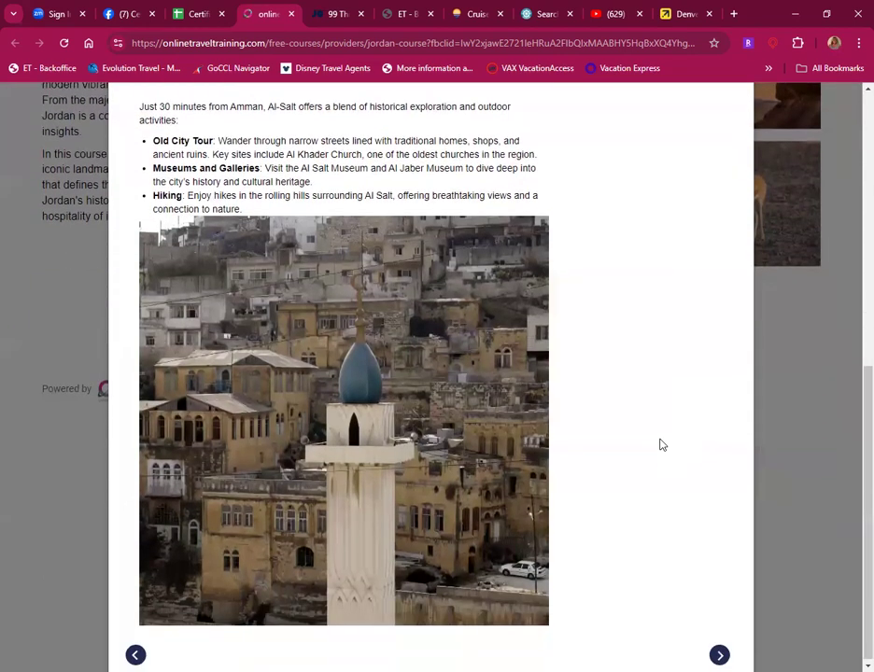
mouse_move(652, 408)
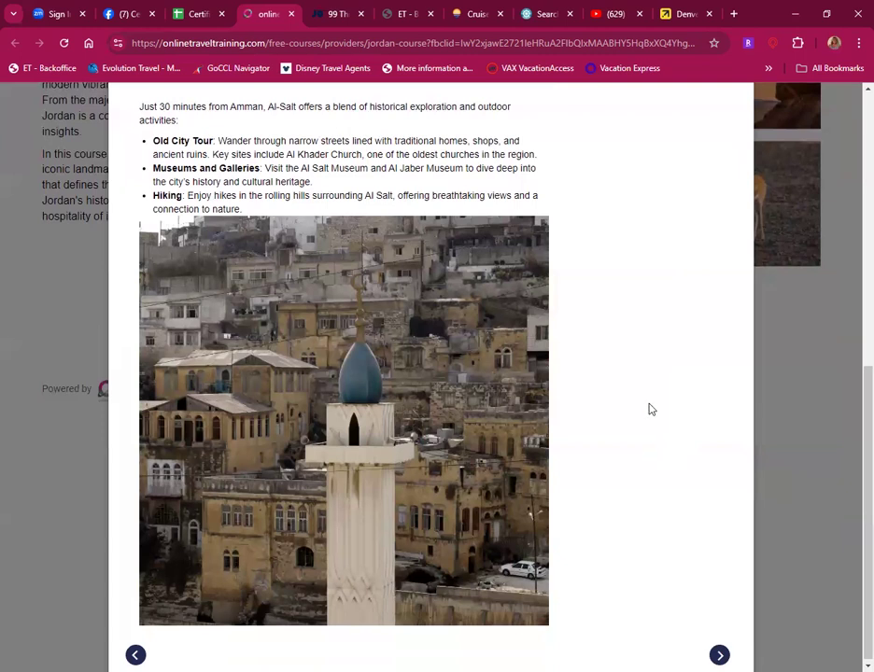
mouse_move(615, 407)
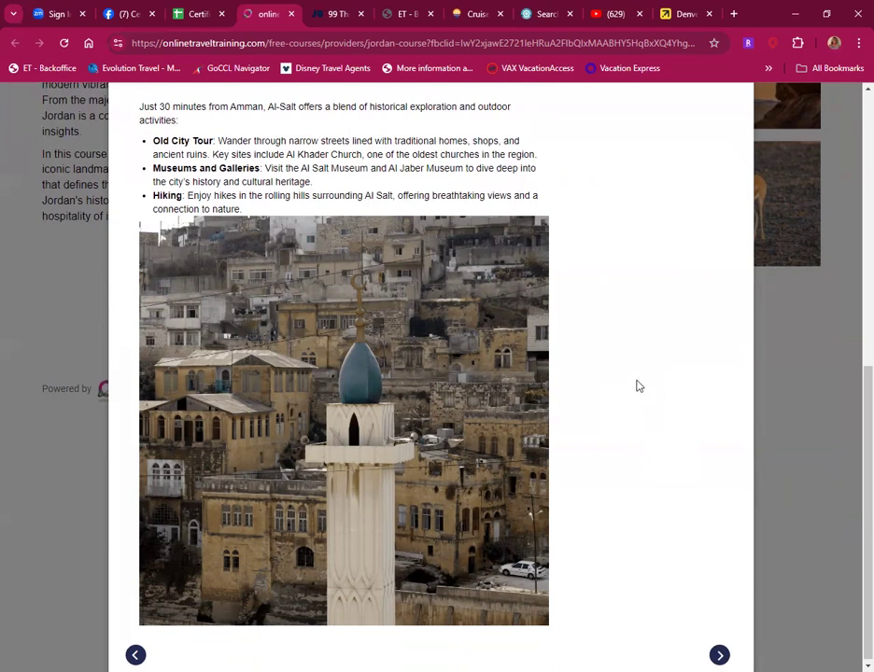
mouse_move(633, 395)
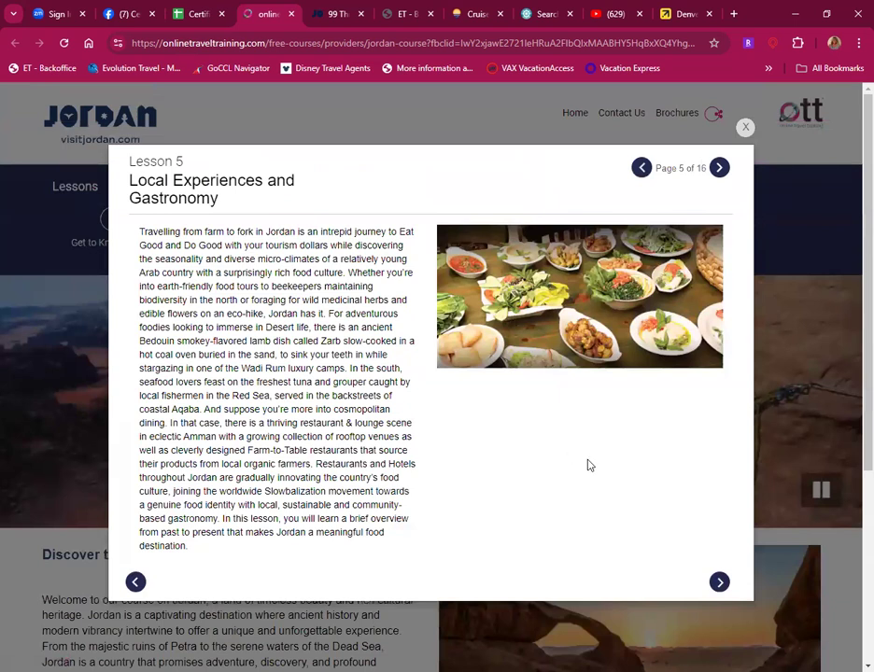
mouse_move(571, 467)
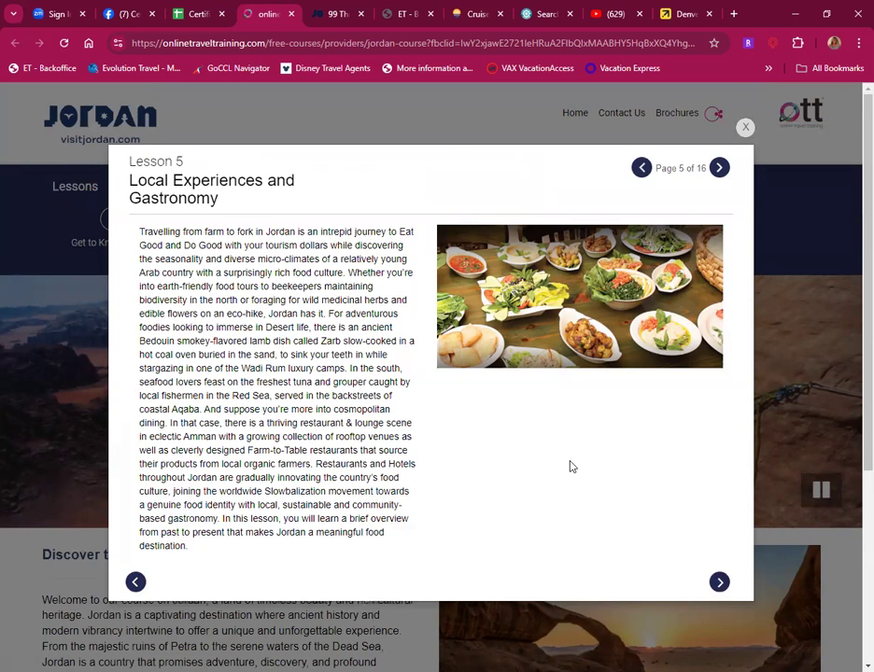
mouse_move(572, 468)
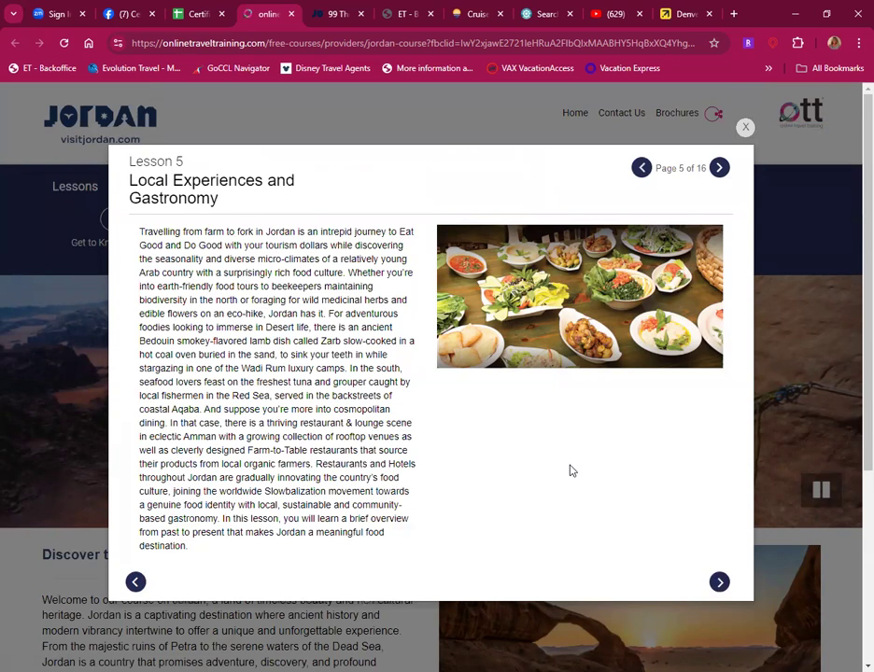
mouse_move(572, 474)
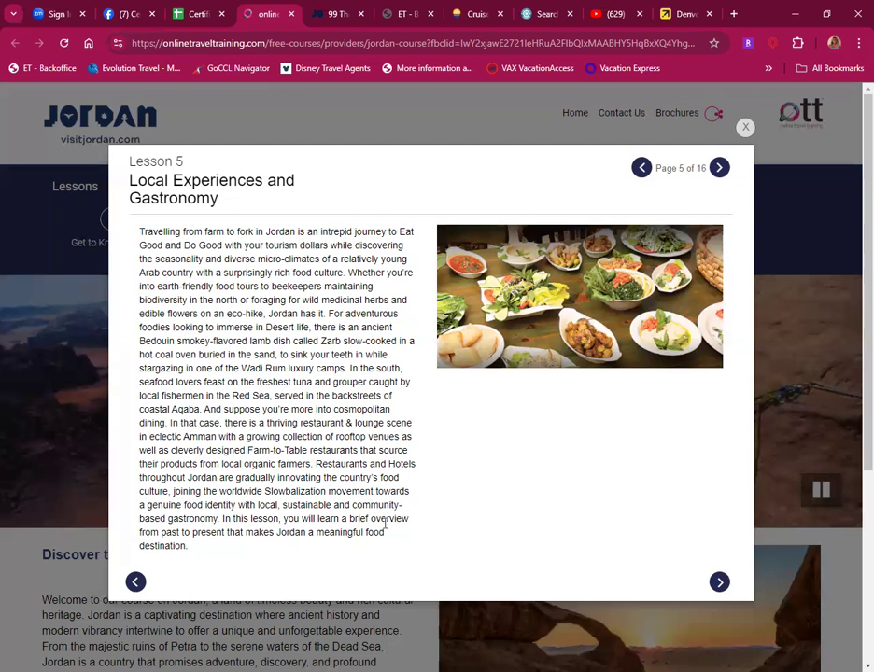
mouse_move(265, 547)
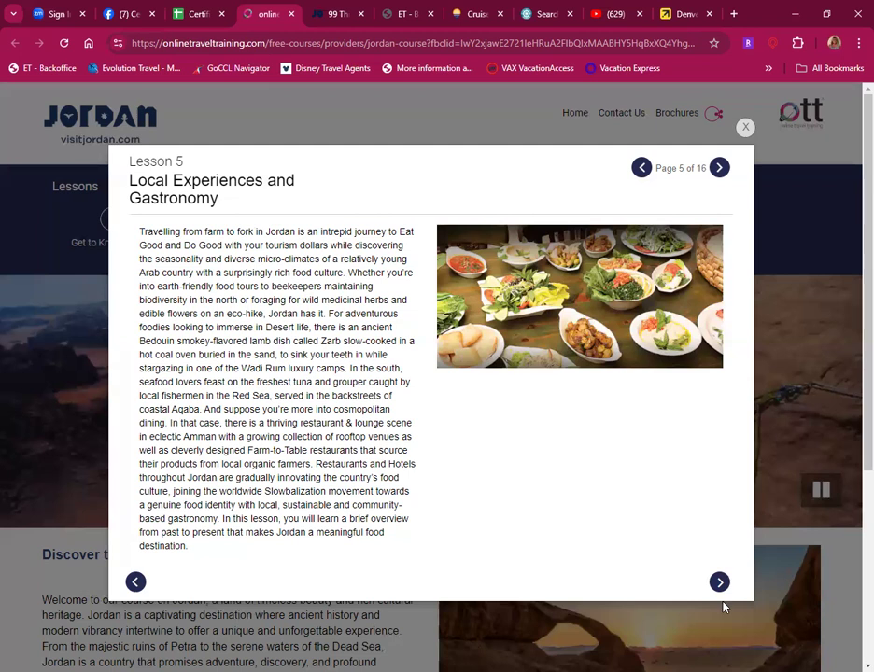
Step: Advance Lesson 5 to the page on Jordan's 6,000-year-old olive culture
click(719, 583)
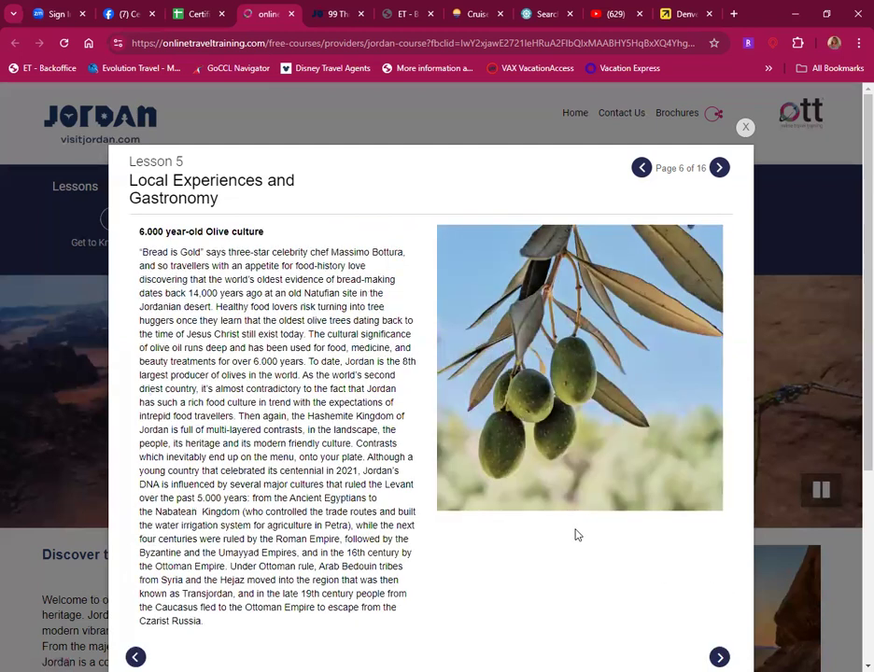
mouse_move(560, 567)
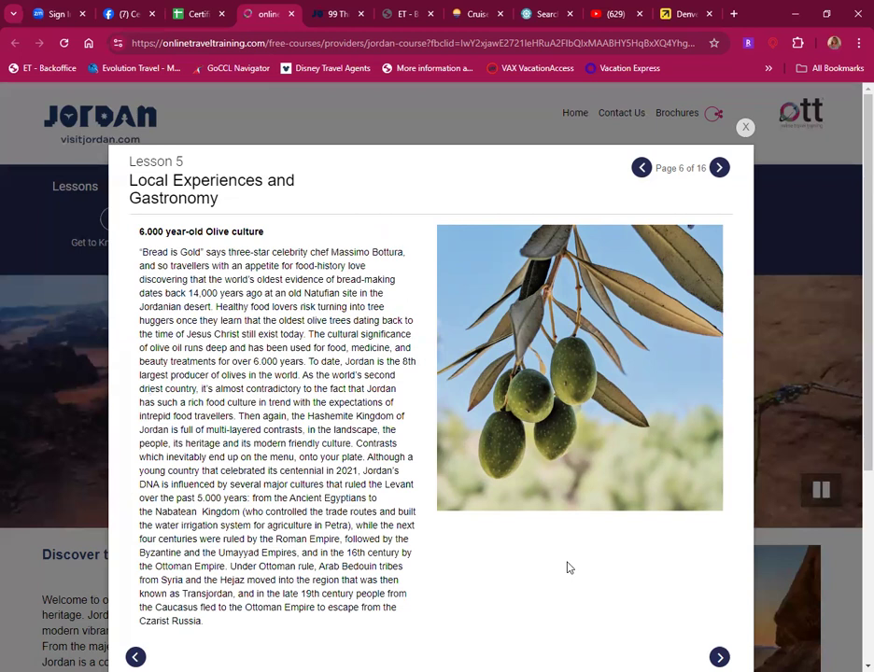
mouse_move(567, 583)
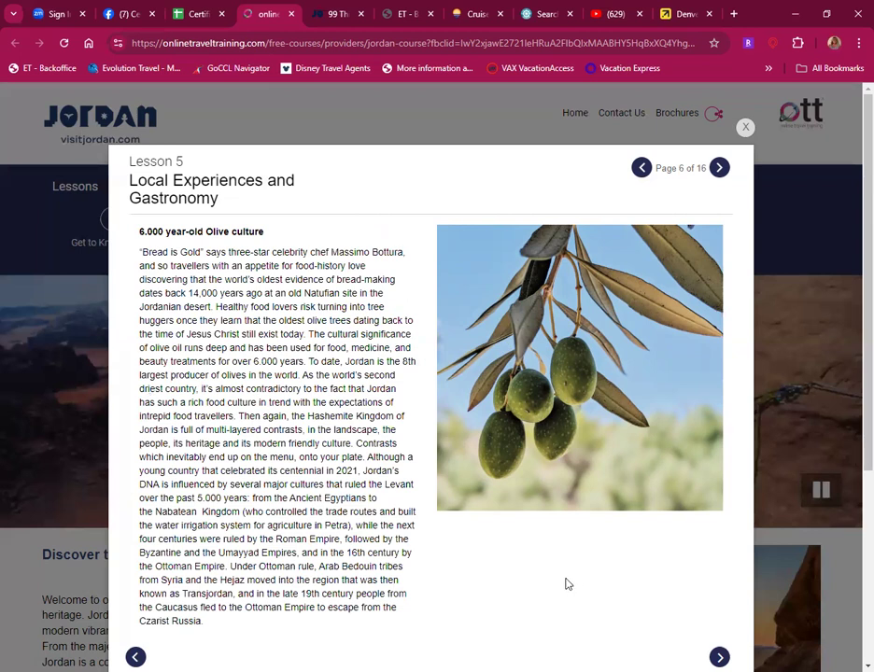
mouse_move(569, 592)
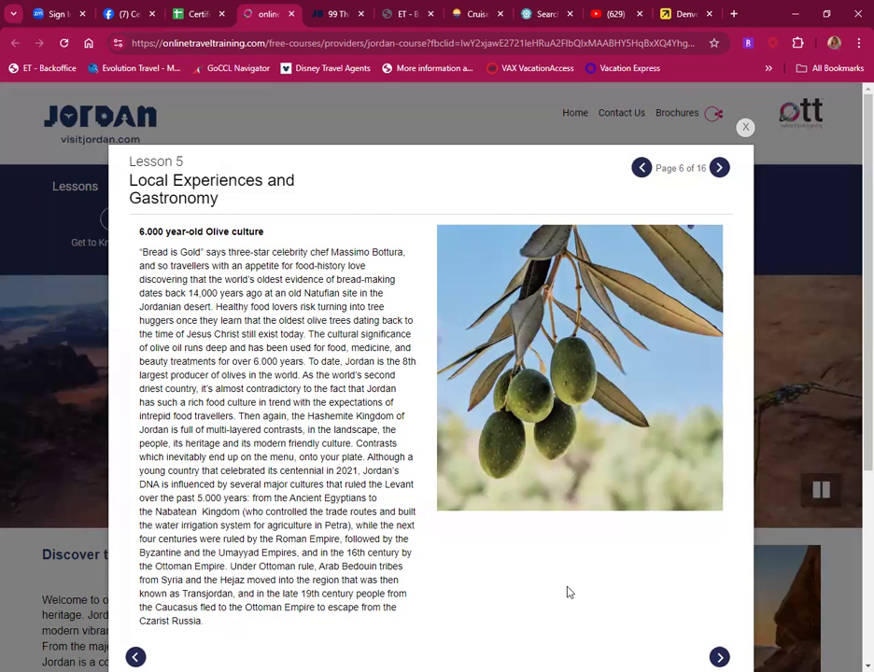
mouse_move(202, 634)
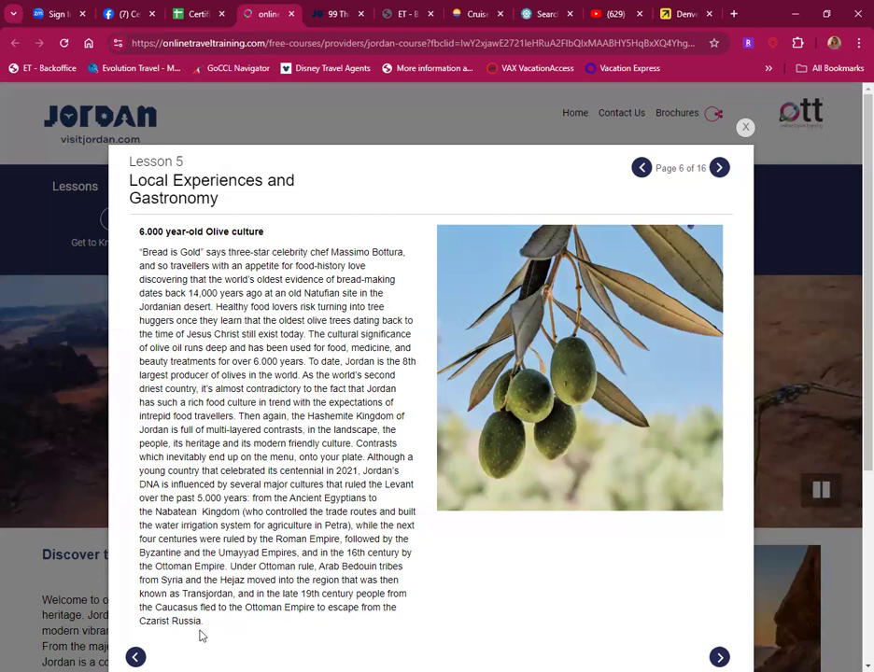
mouse_move(213, 620)
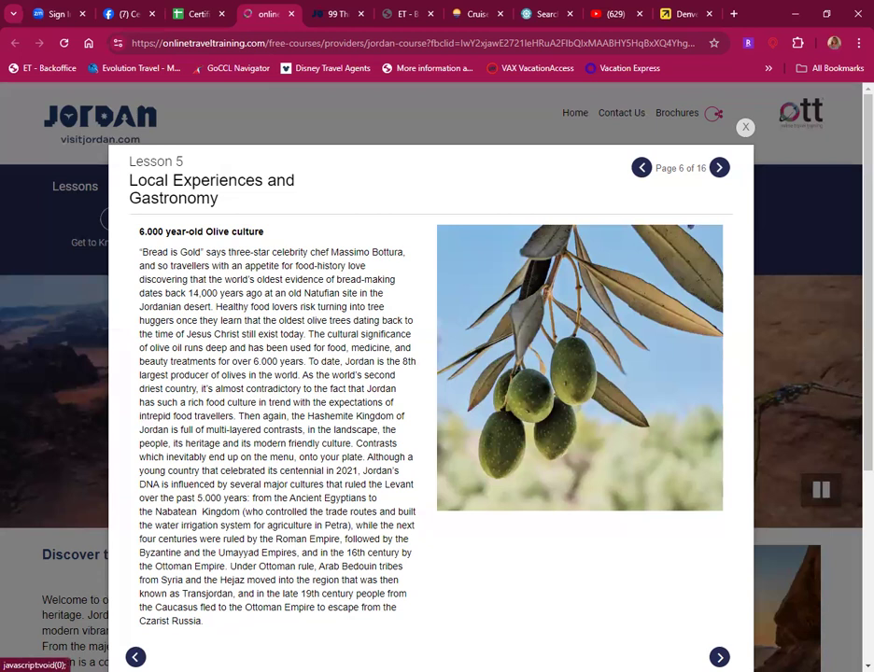
Step: Advance Lesson 5 to the Food City Amman page on Middle Eastern cuisines
click(719, 168)
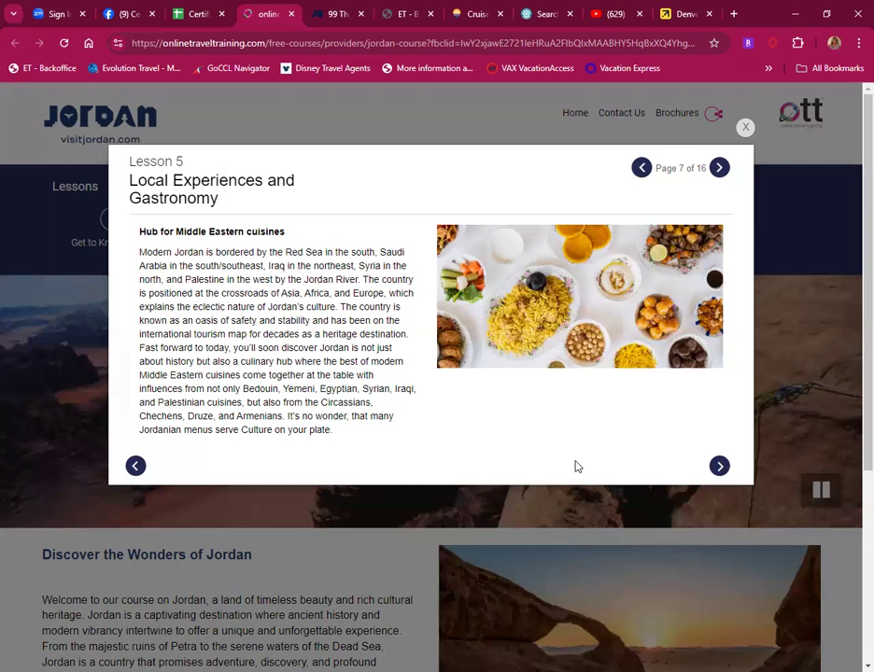
mouse_move(79, 418)
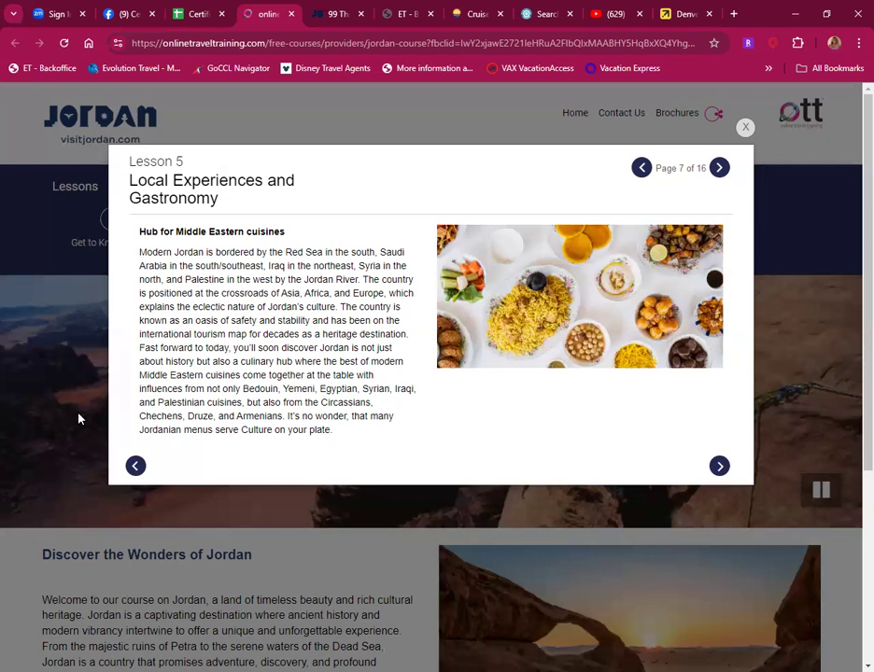
mouse_move(719, 467)
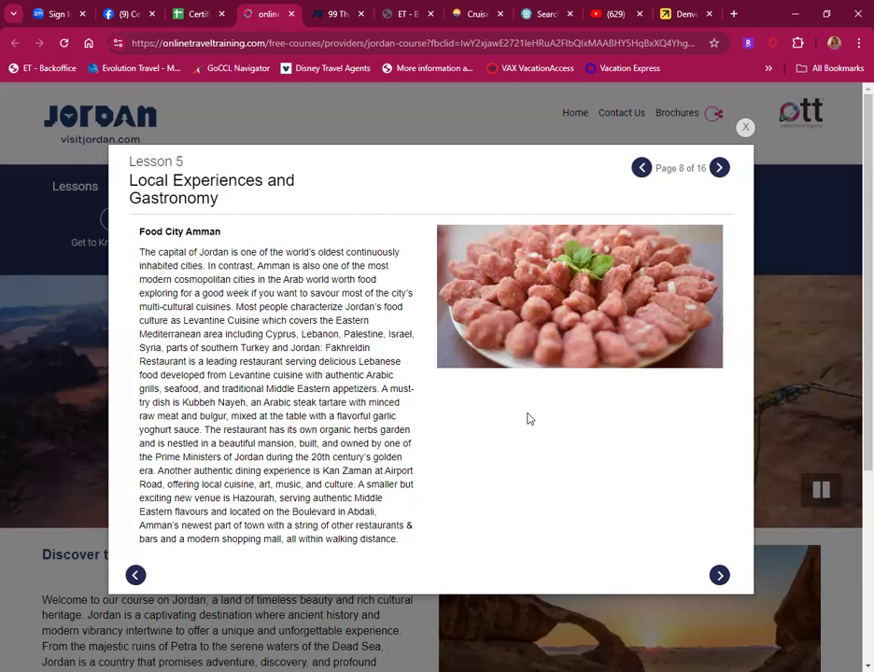
mouse_move(26, 362)
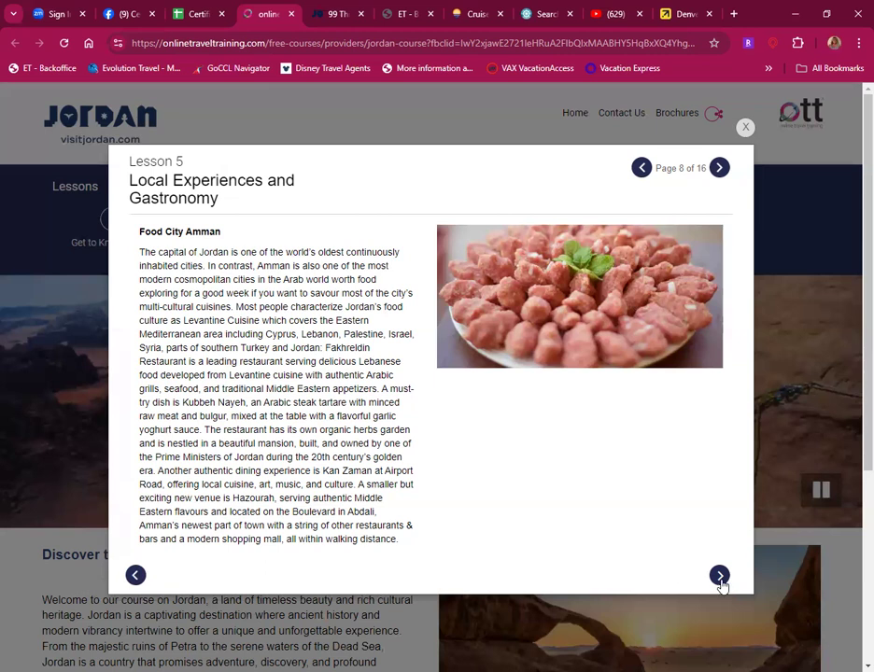
Step: Advance to Lesson 5's page on Jordanian cuisine on the rise
click(719, 575)
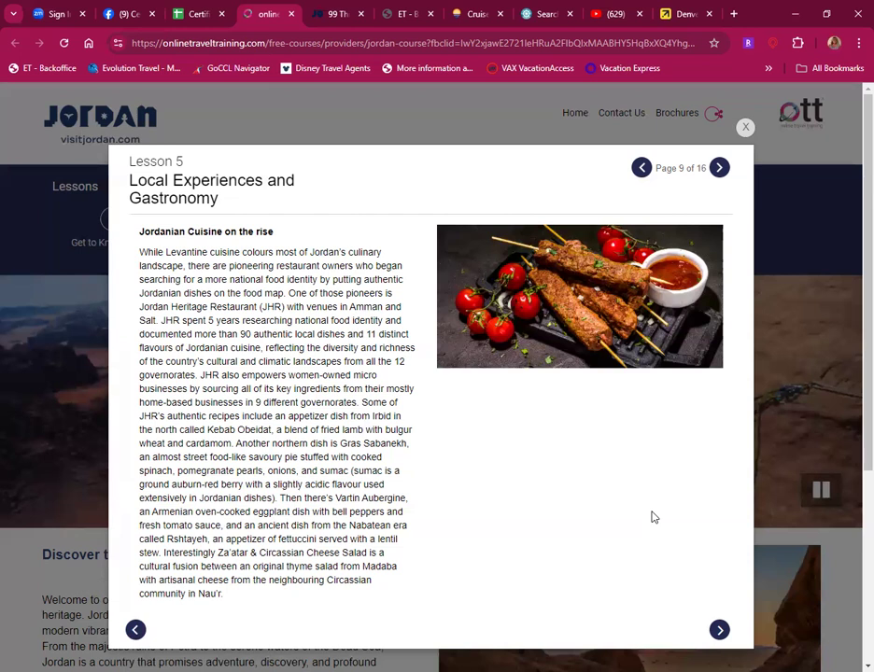
mouse_move(601, 559)
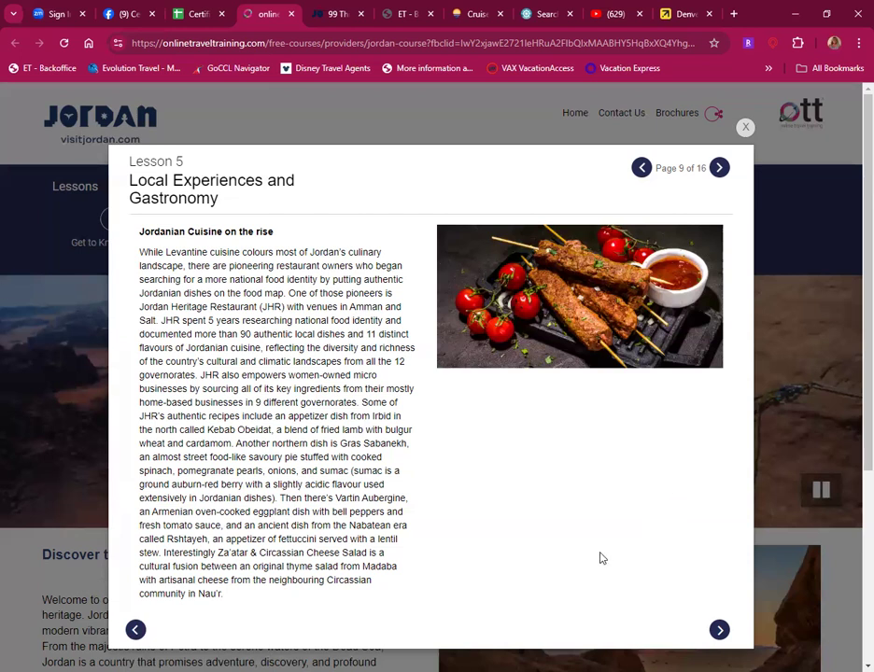
mouse_move(601, 560)
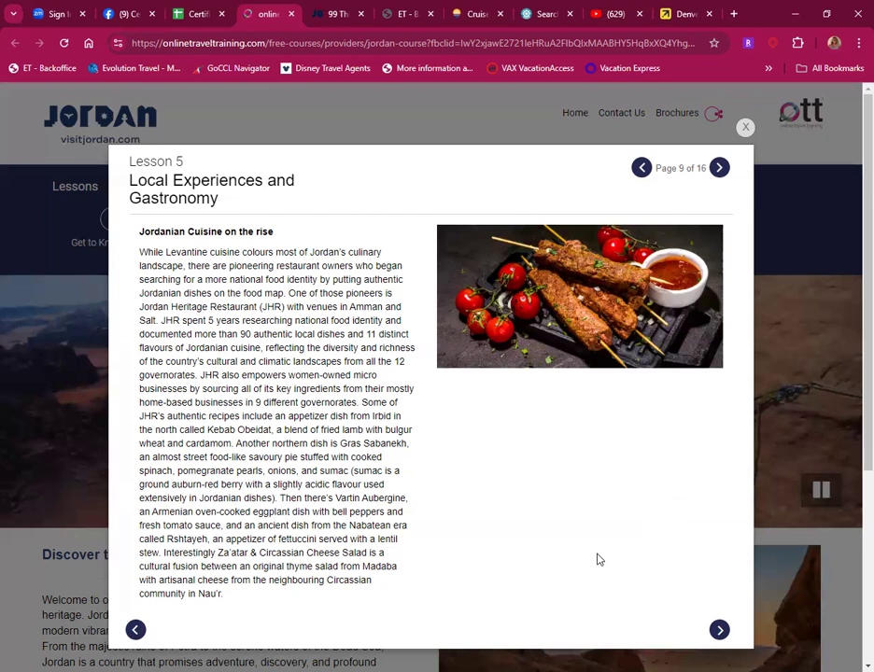
mouse_move(672, 612)
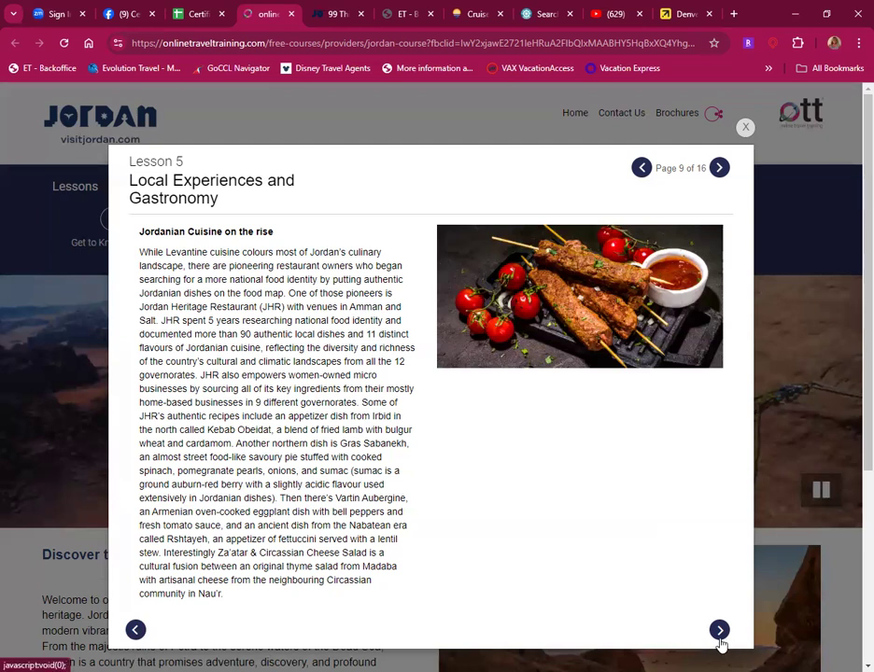
Step: Advance to Lesson 5's page on local sourcing and community engagement
click(718, 629)
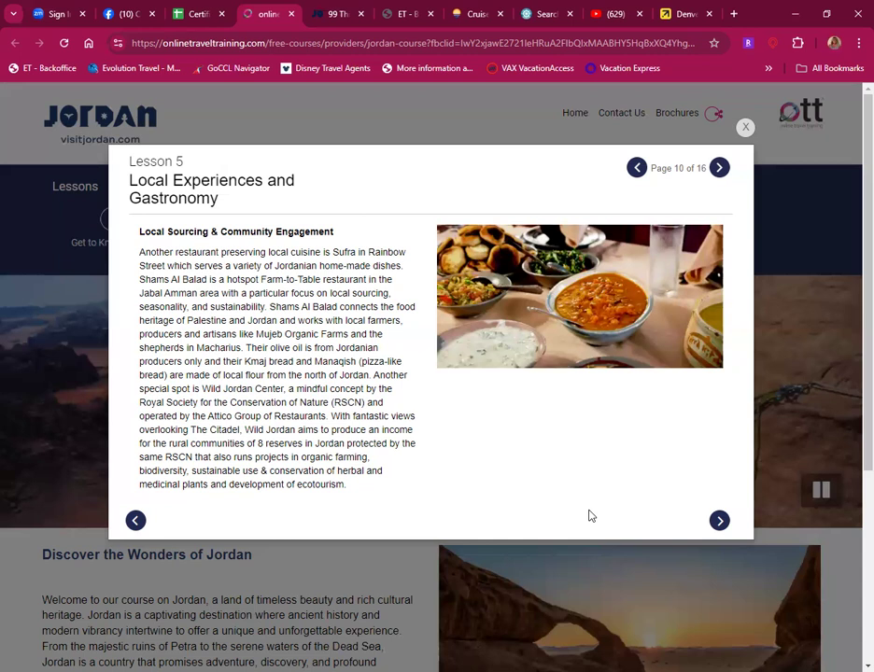
Step: Read the seasons and micro-climates page, then advance to the responsible gastronomy page
click(719, 519)
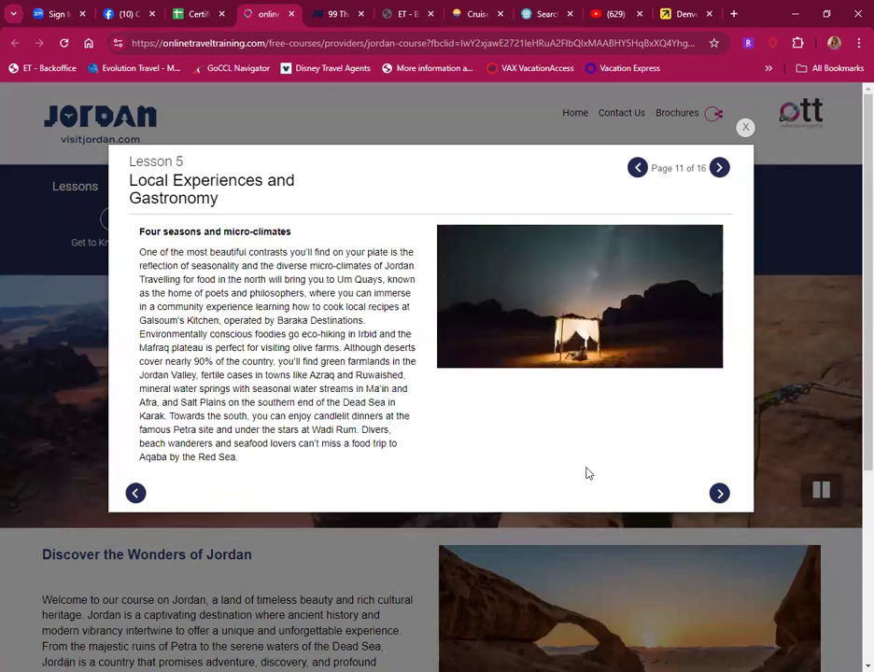
mouse_move(564, 445)
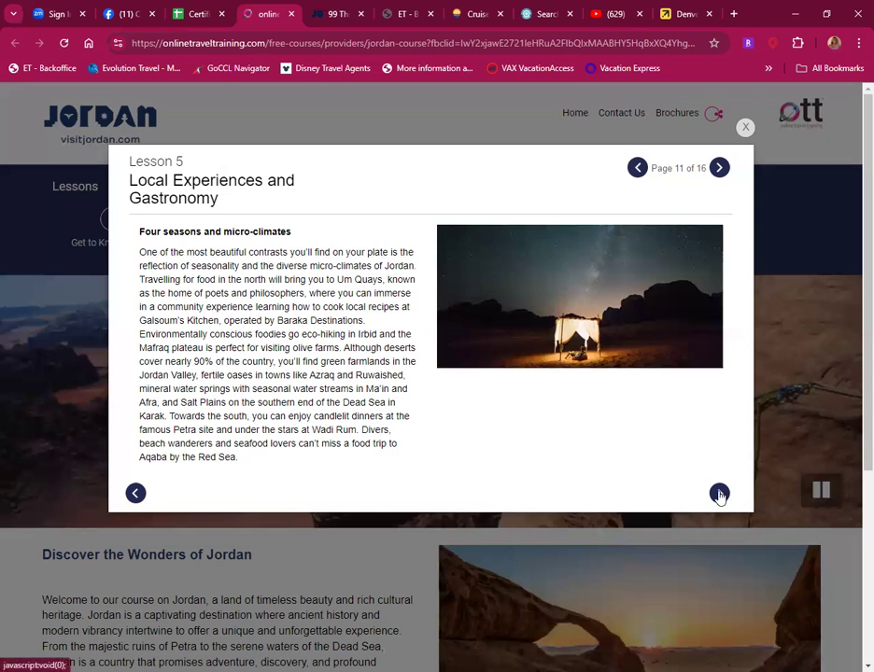
click(719, 493)
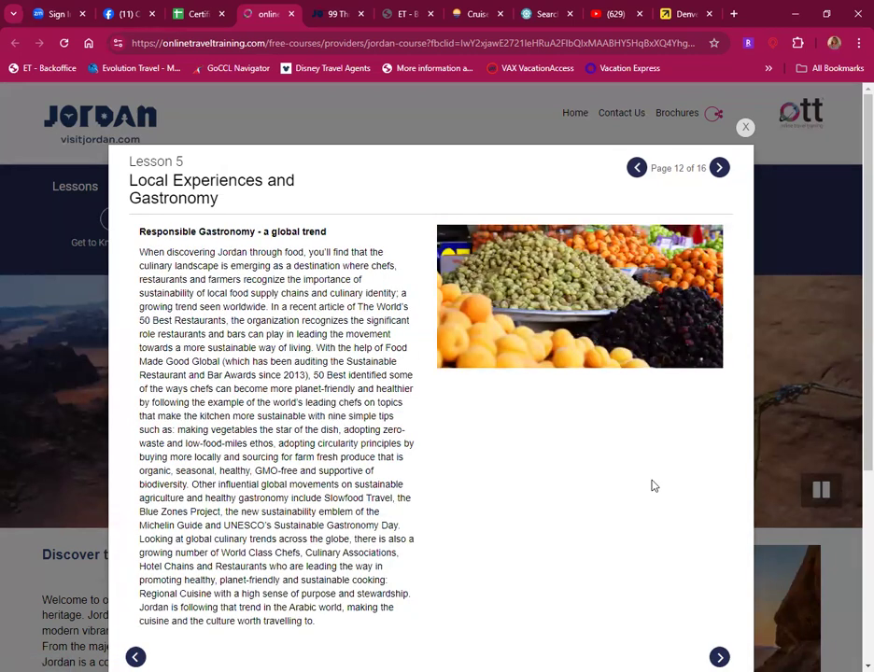